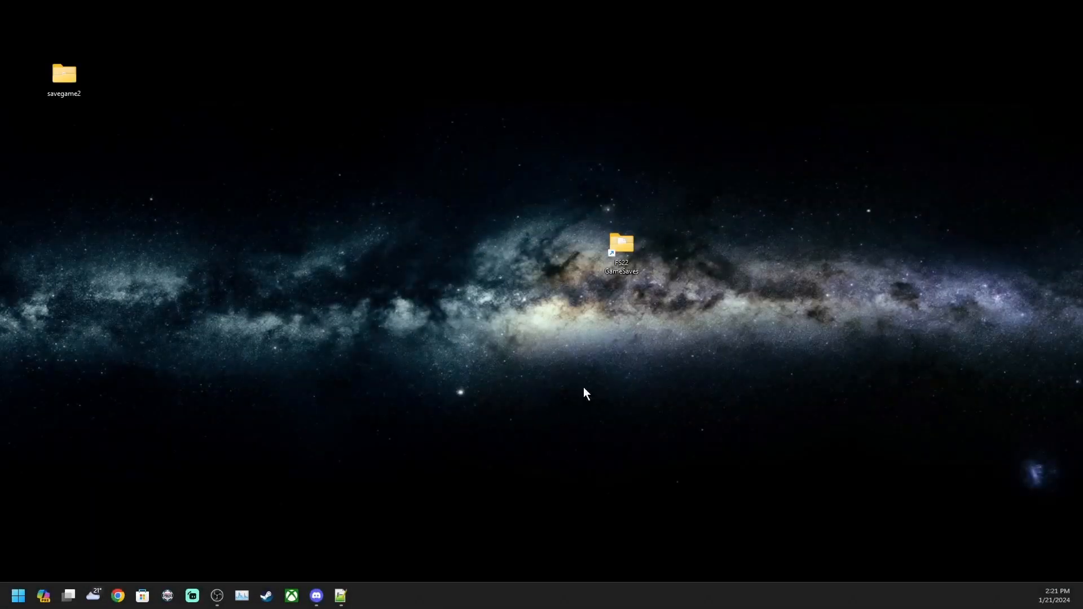
pyautogui.moveTo(345, 313)
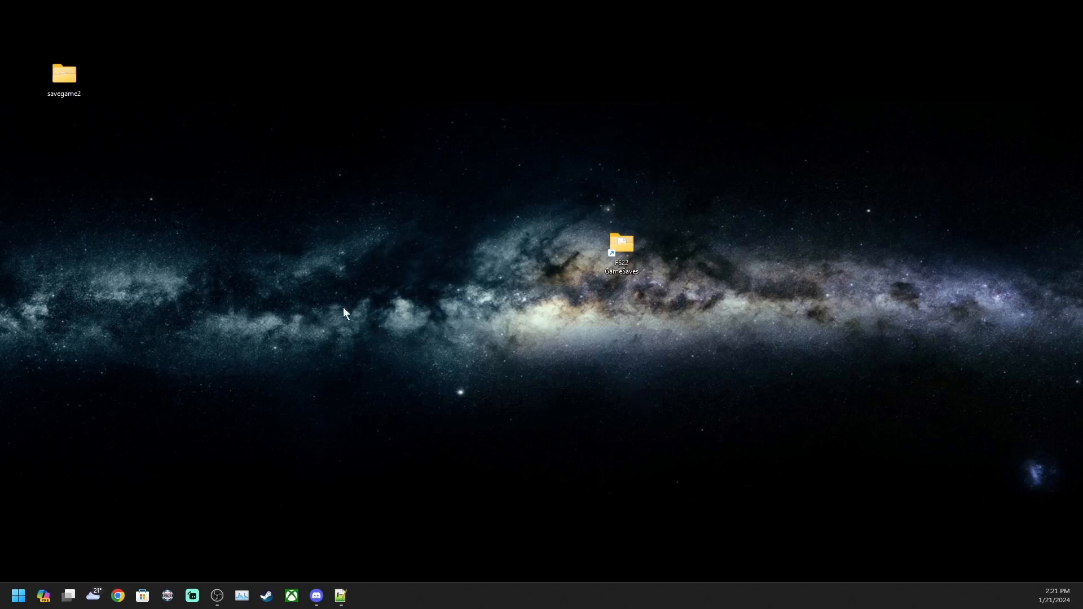
pyautogui.moveTo(526, 276)
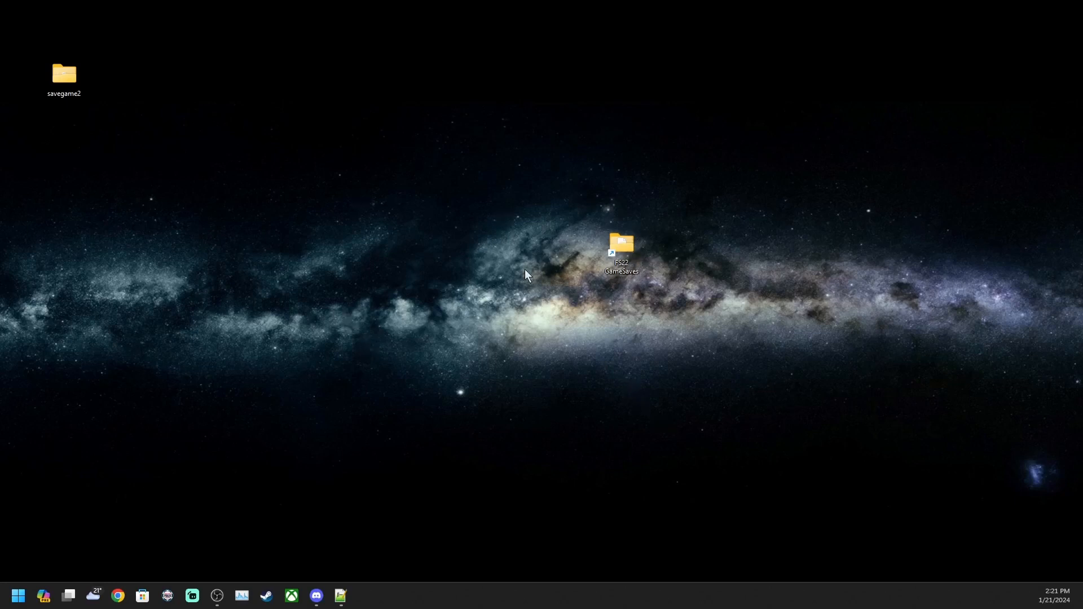
pyautogui.moveTo(583, 352)
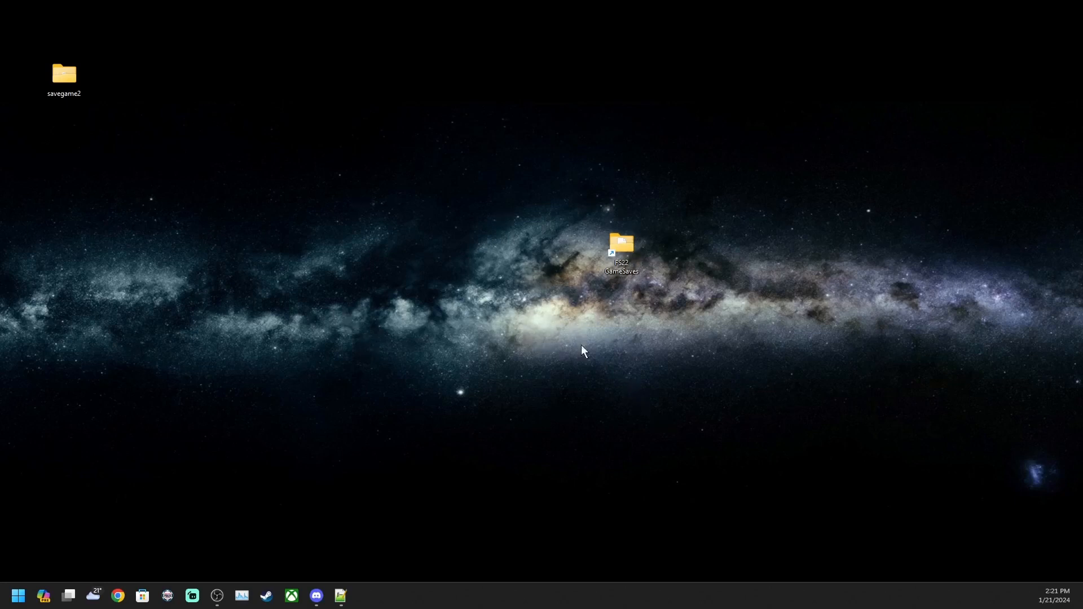
pyautogui.moveTo(520, 376)
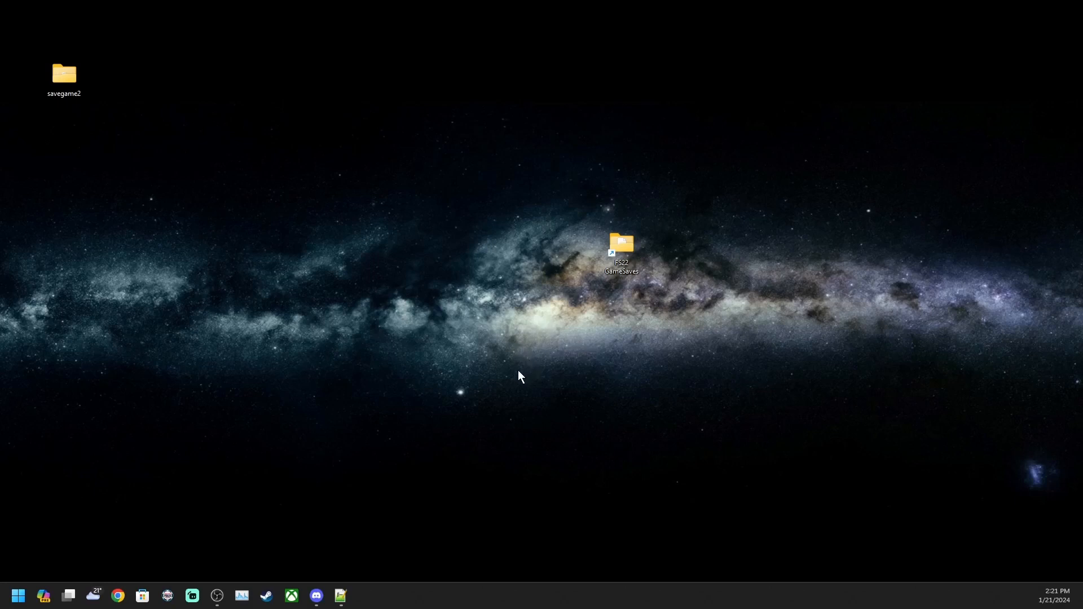
pyautogui.moveTo(562, 364)
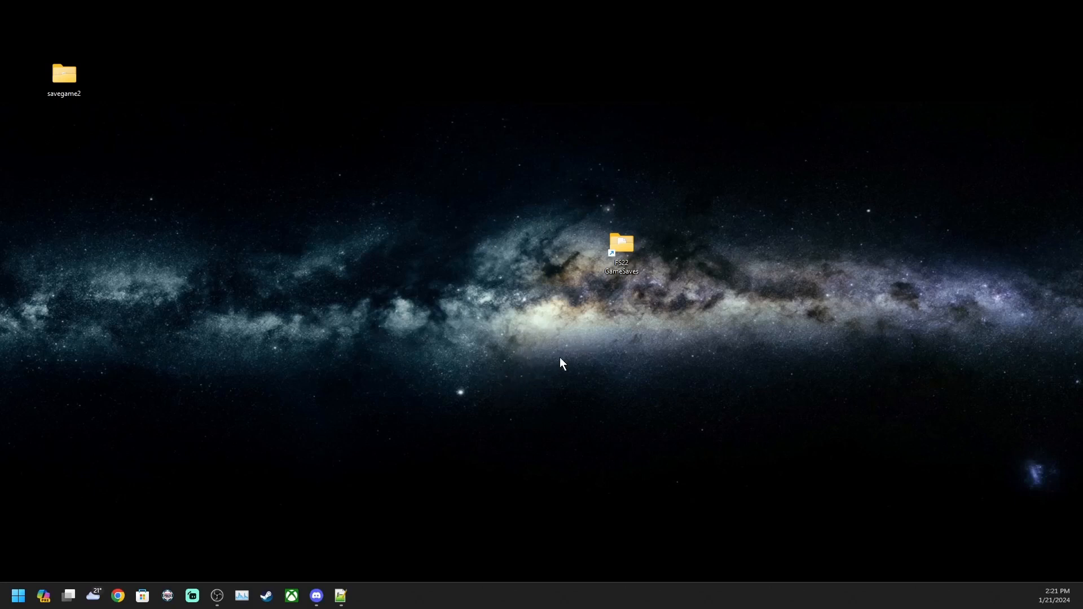
pyautogui.moveTo(89, 128)
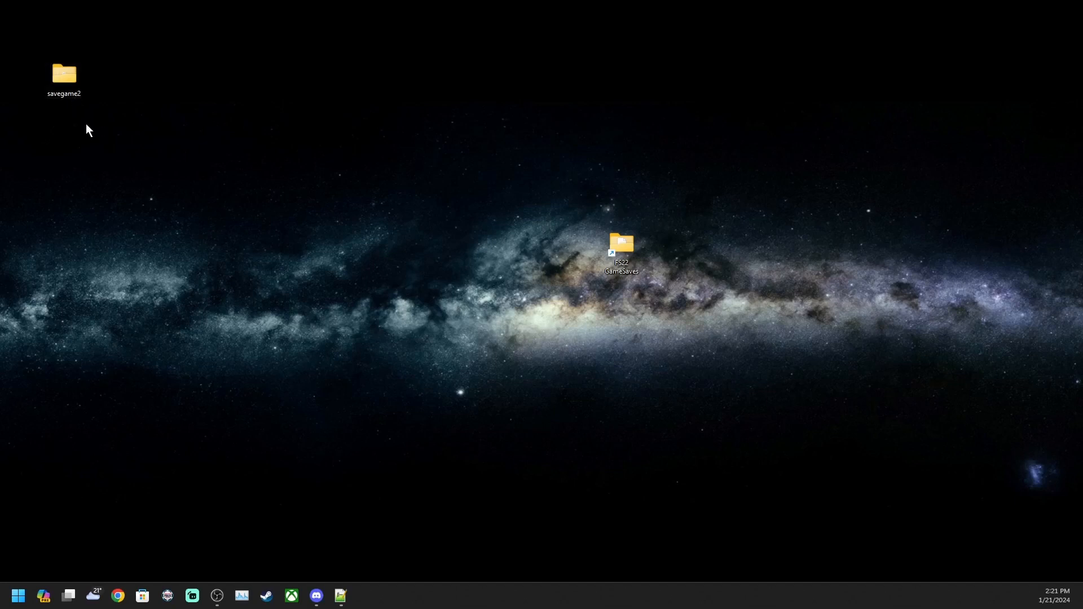
# Step: Open the FarmingSimulator2022 savegame2 folder from the FS22 GameSaves shortcut
pyautogui.click(64, 75)
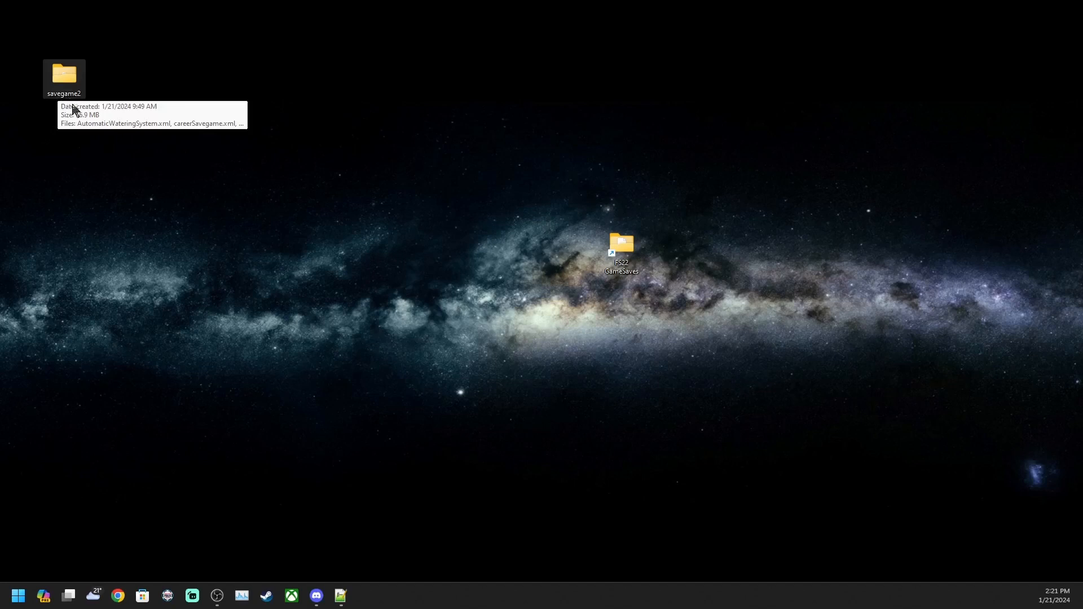
pyautogui.moveTo(211, 213)
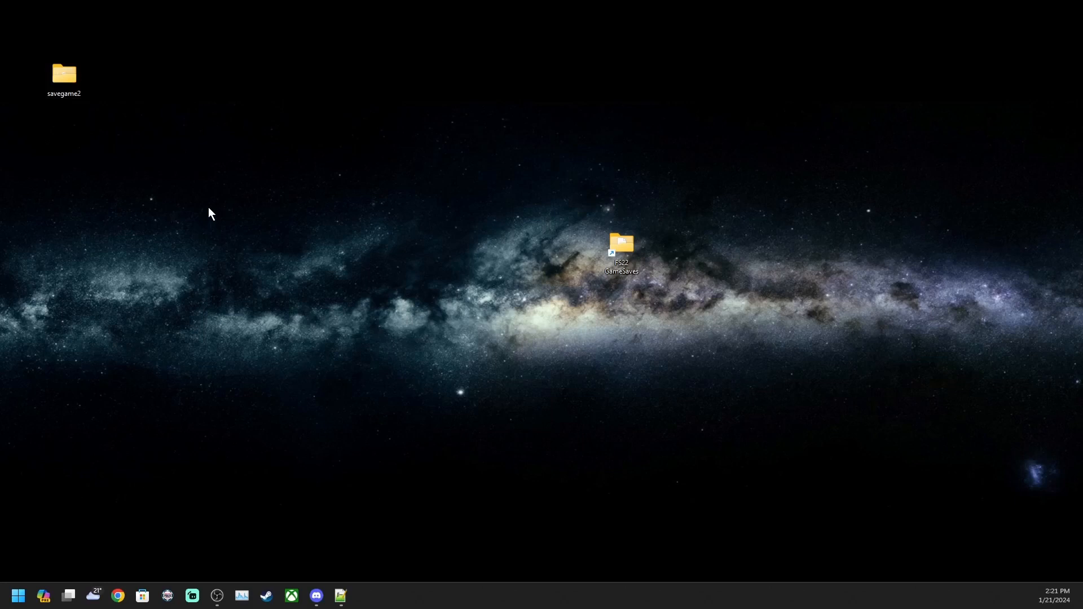
pyautogui.moveTo(156, 143)
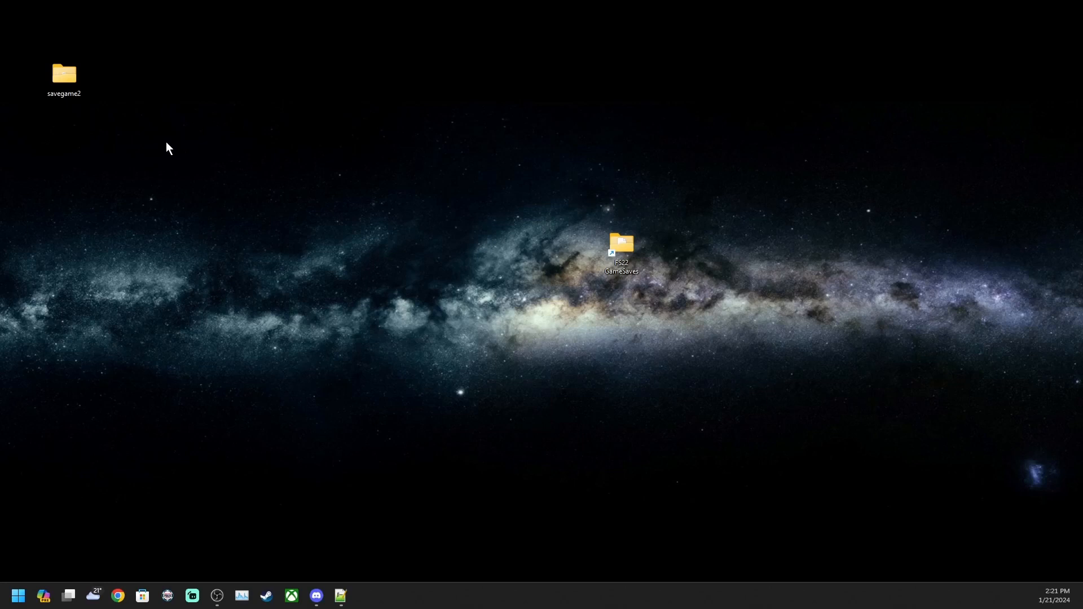
pyautogui.moveTo(164, 163)
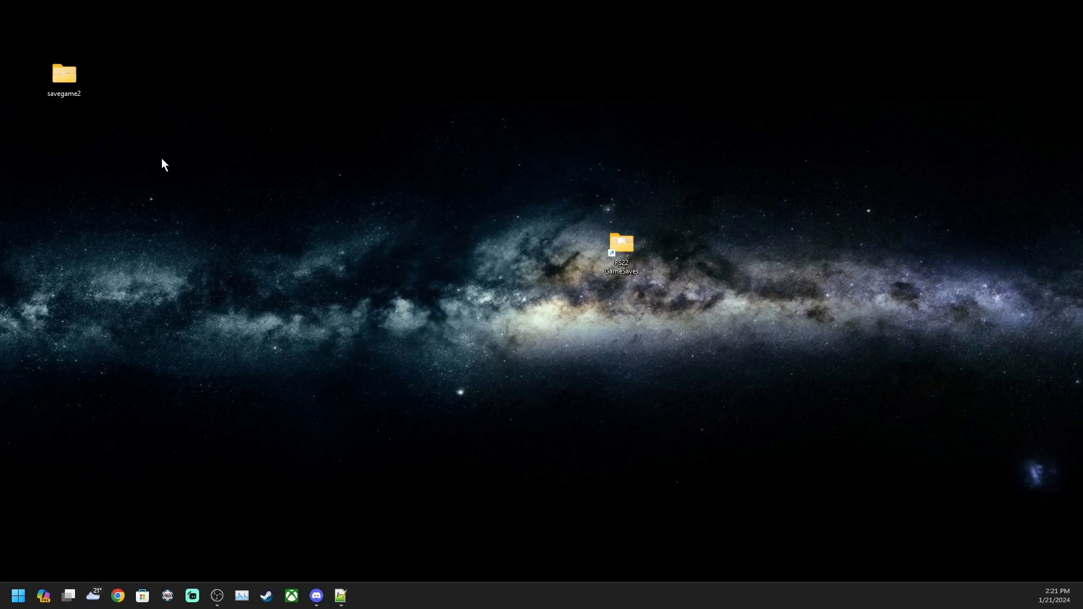
pyautogui.moveTo(179, 165)
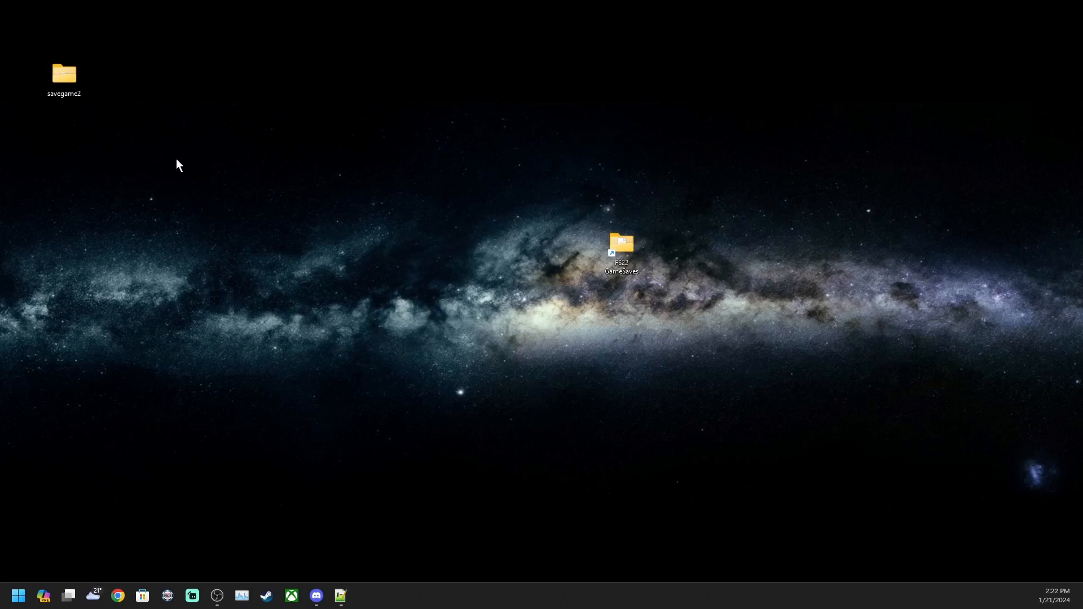
pyautogui.moveTo(258, 192)
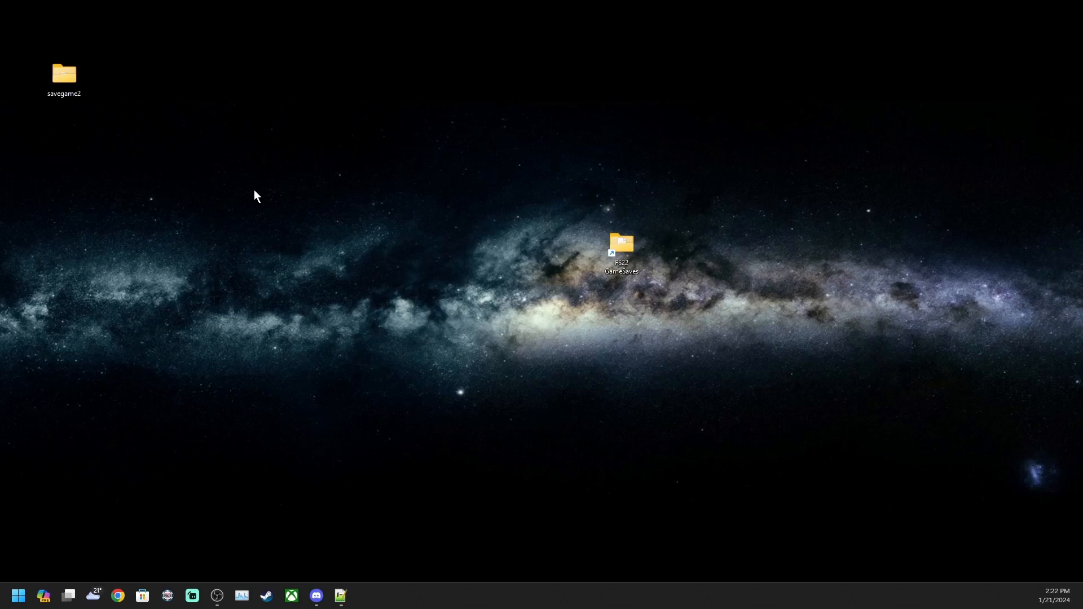
pyautogui.moveTo(244, 202)
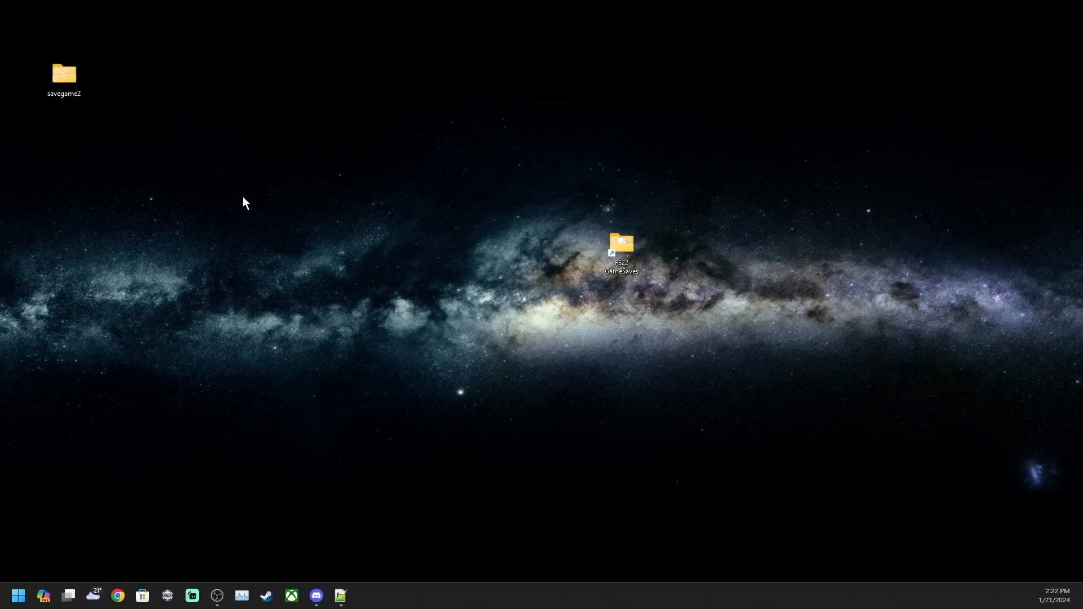
pyautogui.moveTo(244, 195)
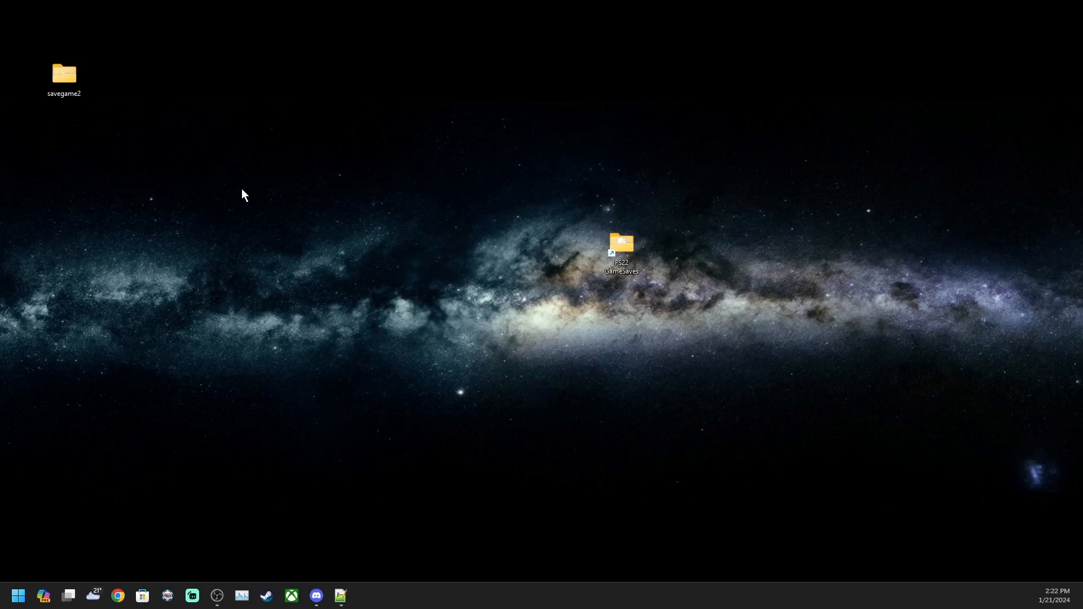
pyautogui.moveTo(240, 197)
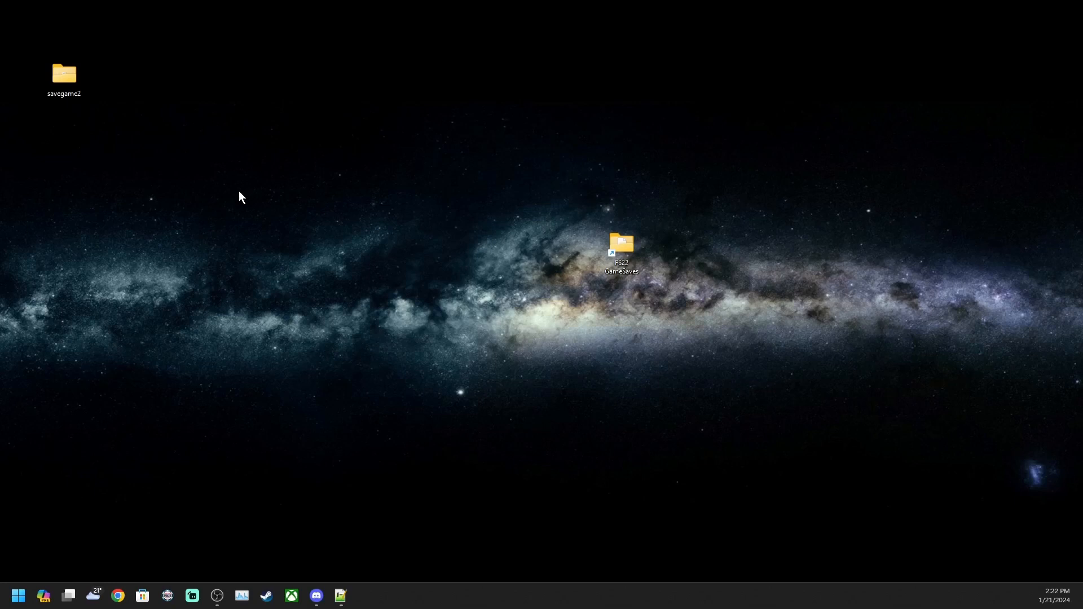
pyautogui.moveTo(227, 197)
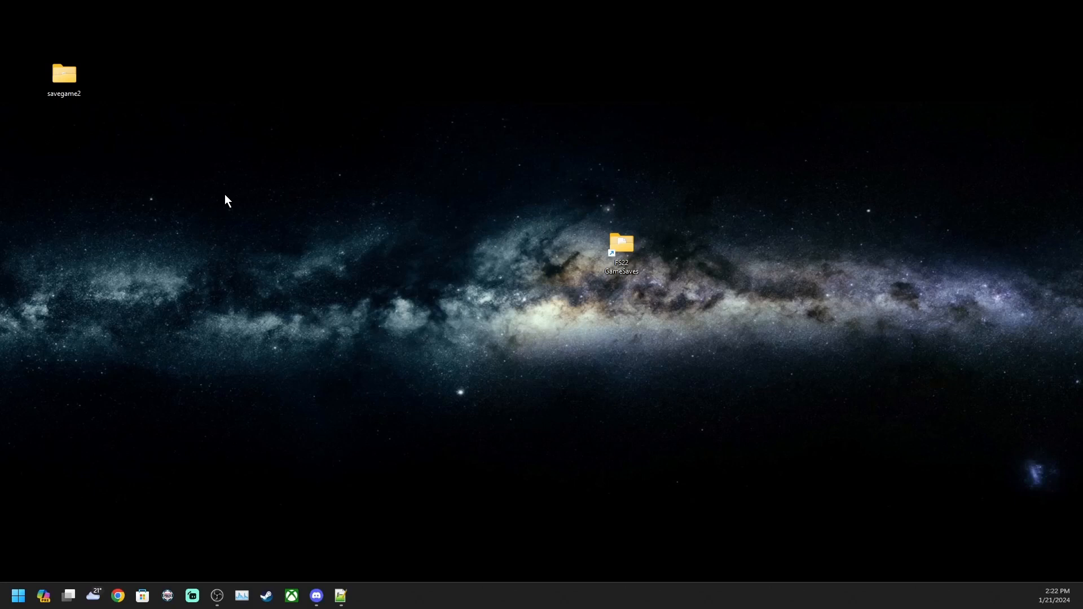
pyautogui.moveTo(219, 208)
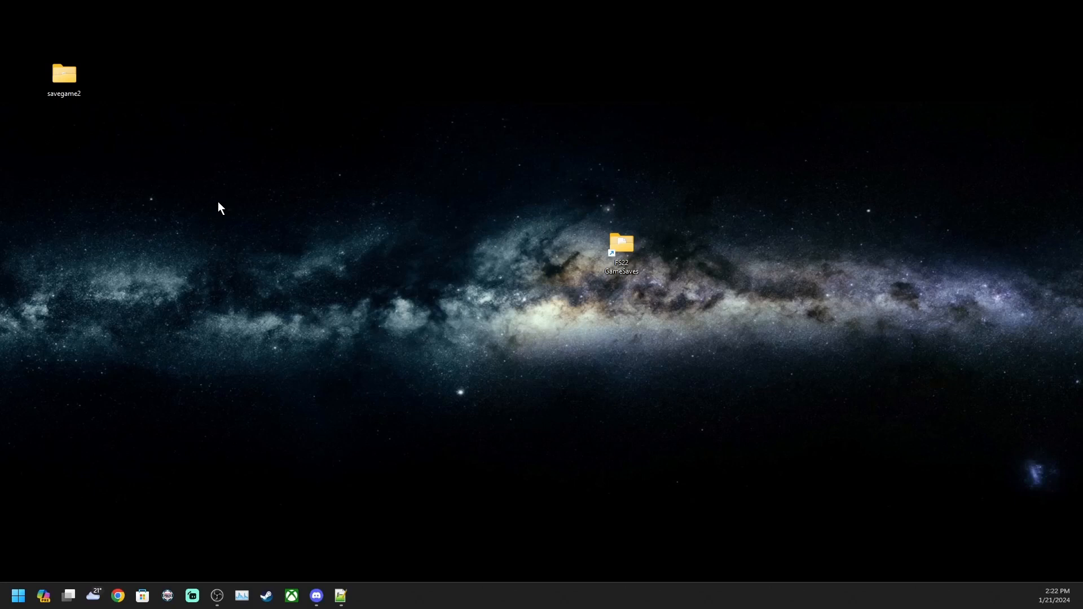
pyautogui.doubleClick(623, 245)
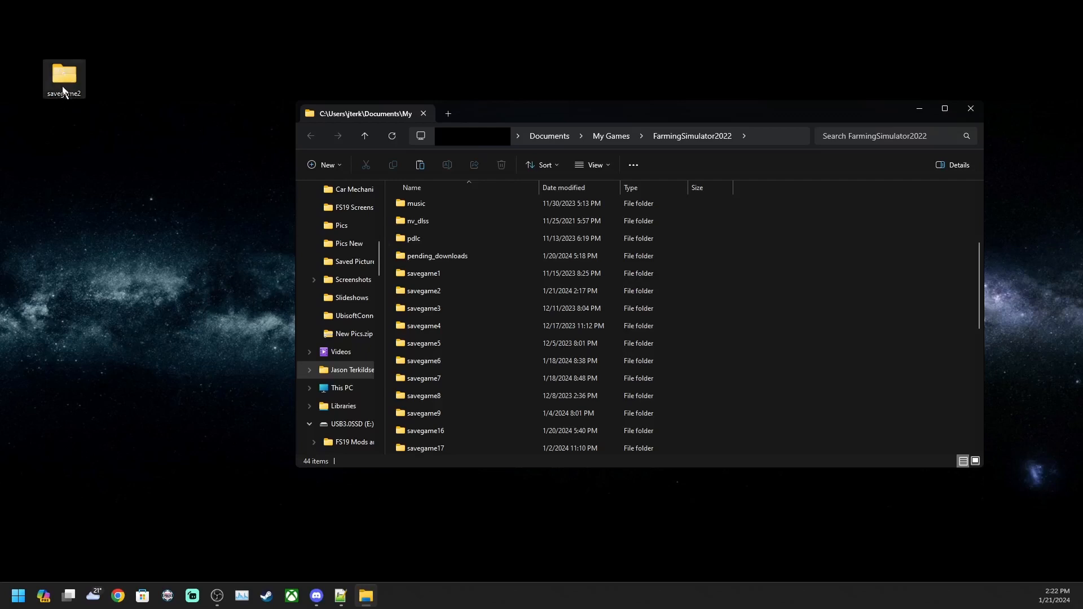
pyautogui.moveTo(438, 296)
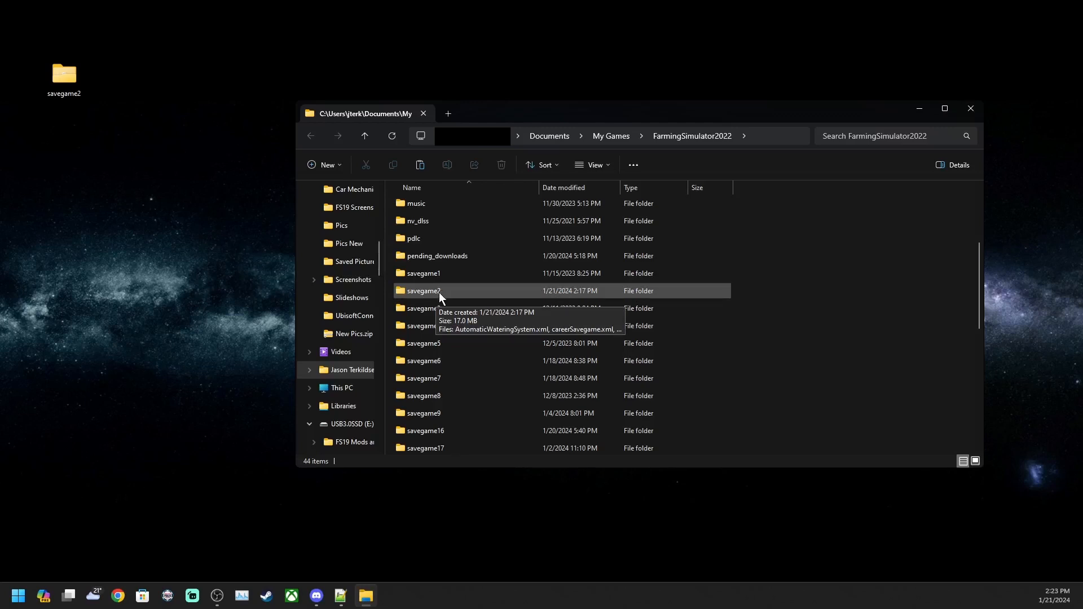
pyautogui.doubleClick(422, 291)
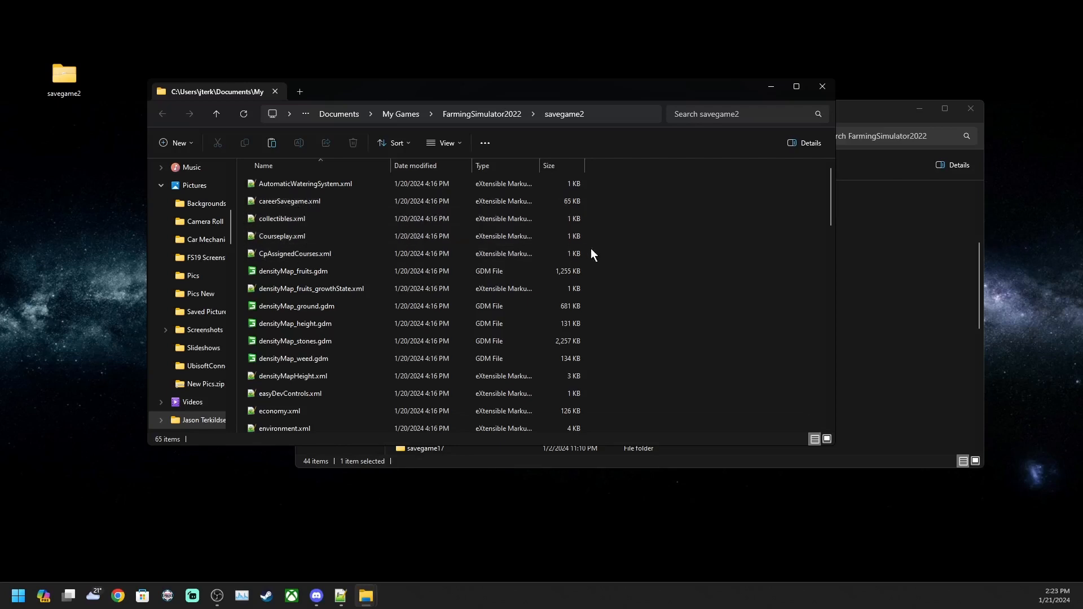
pyautogui.moveTo(669, 236)
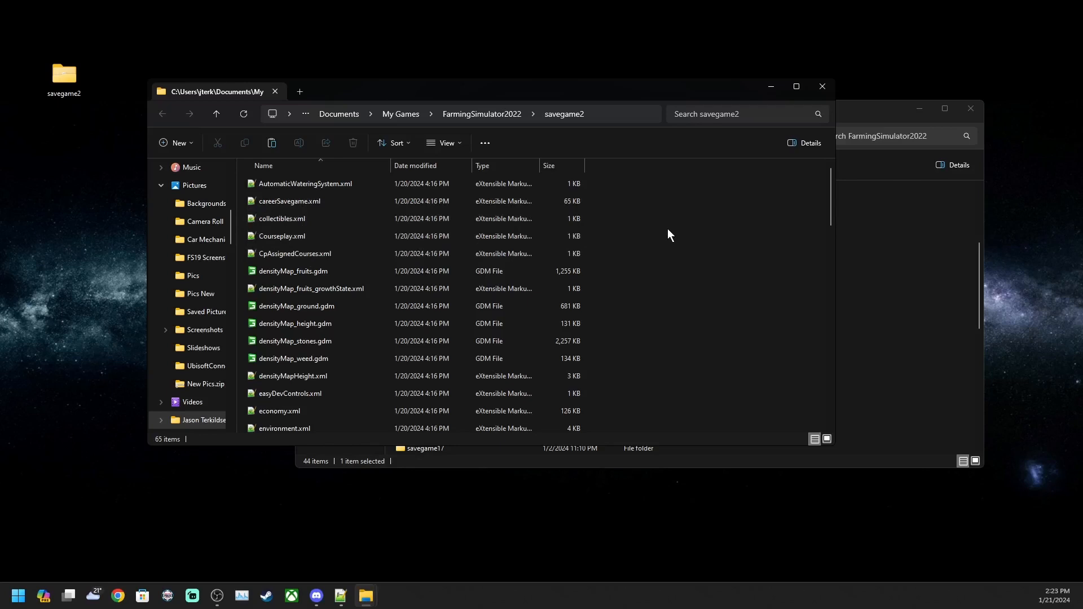
pyautogui.click(305, 184)
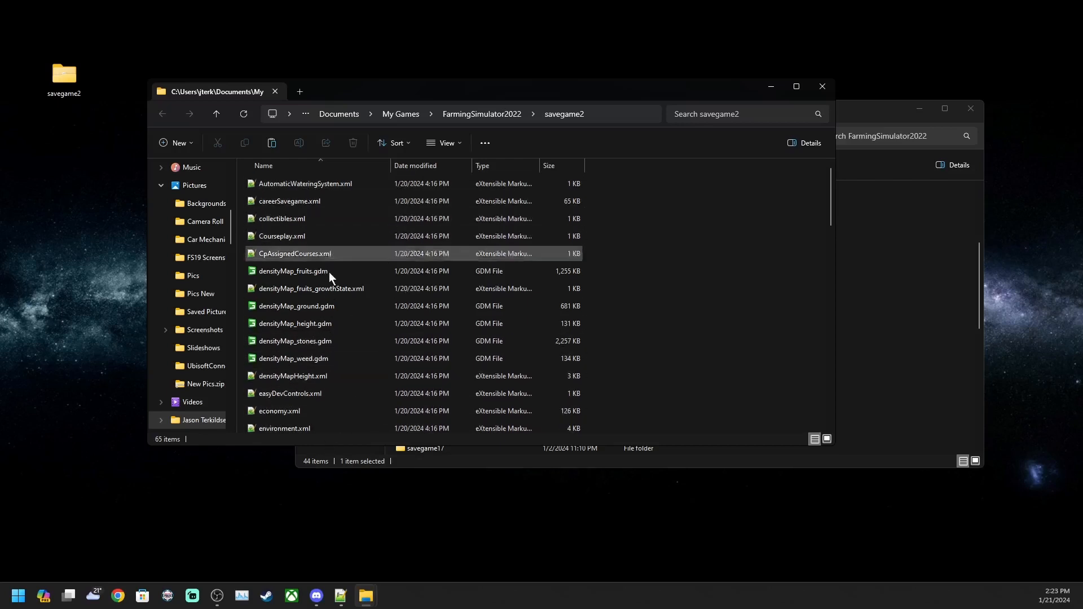
pyautogui.moveTo(692, 378)
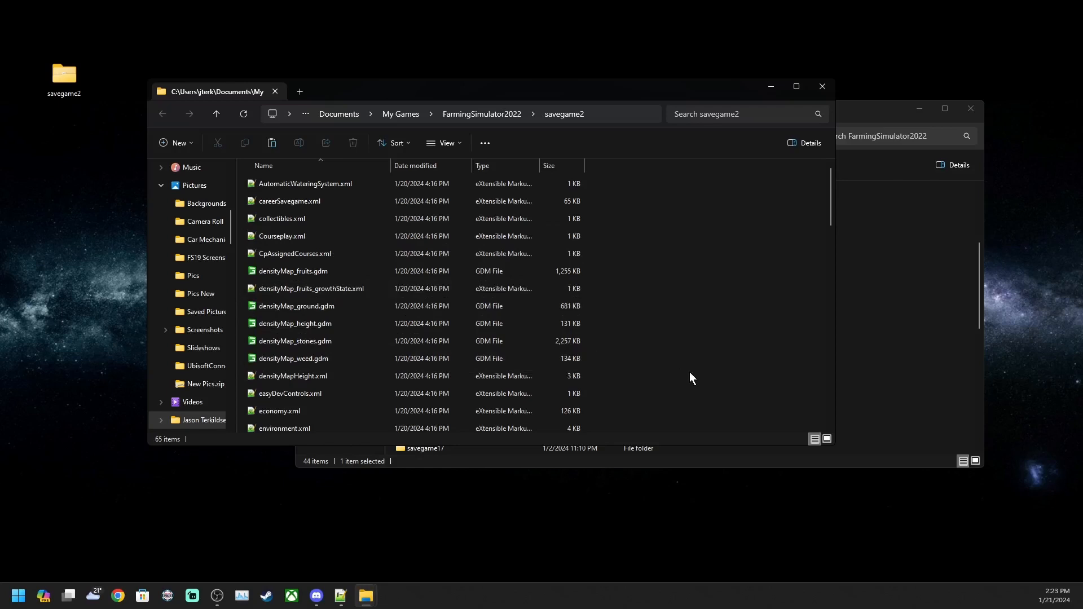
pyautogui.click(293, 270)
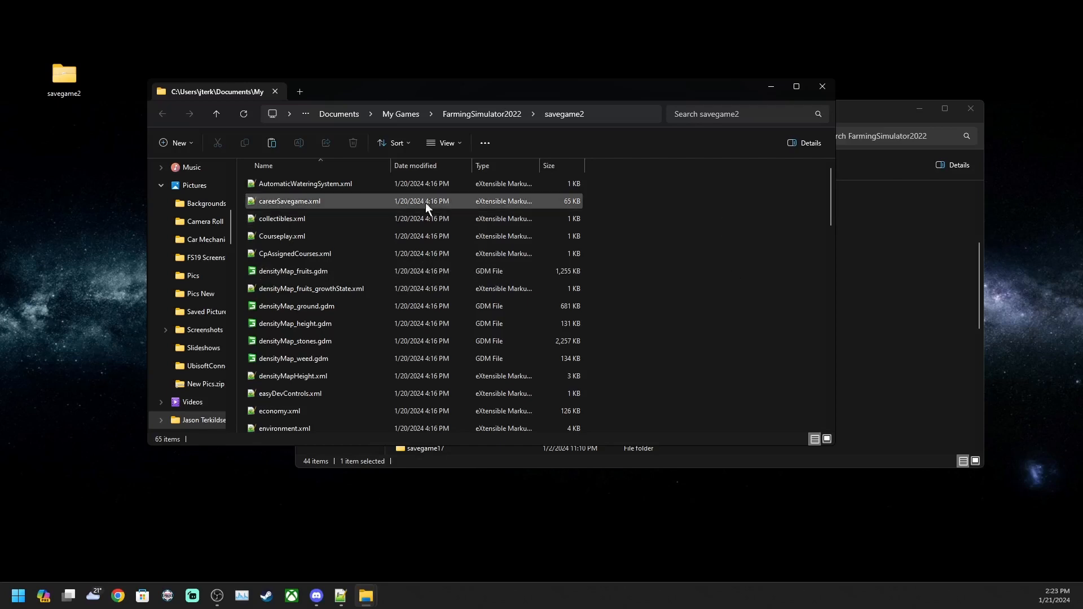
# Step: Open careerSavegame.xml and select the foliageTypes block with beetRoot, carrot and parsnip
pyautogui.doubleClick(289, 200)
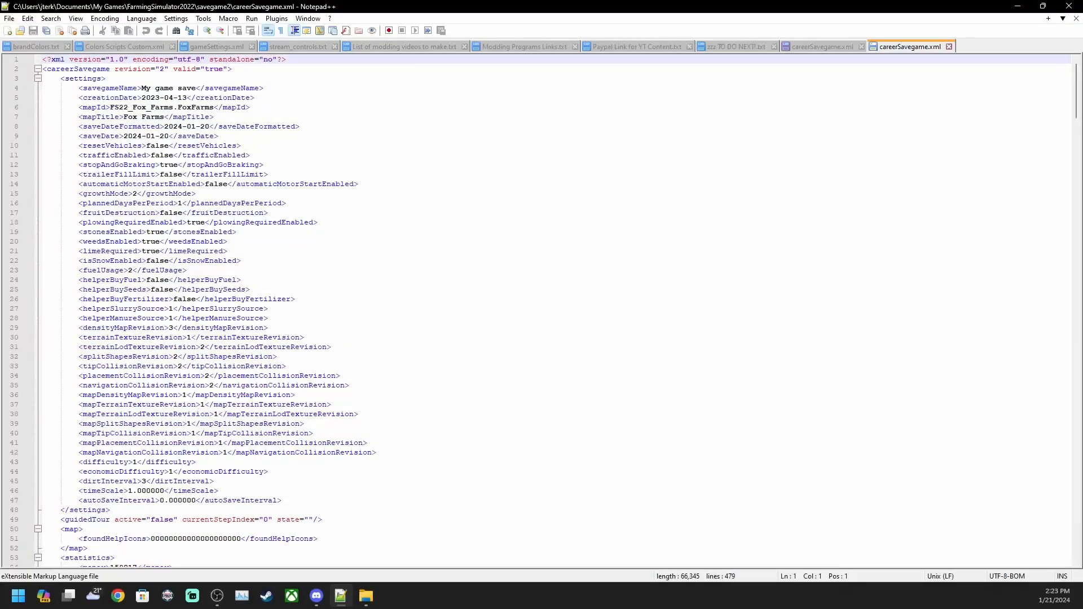
pyautogui.moveTo(536, 263)
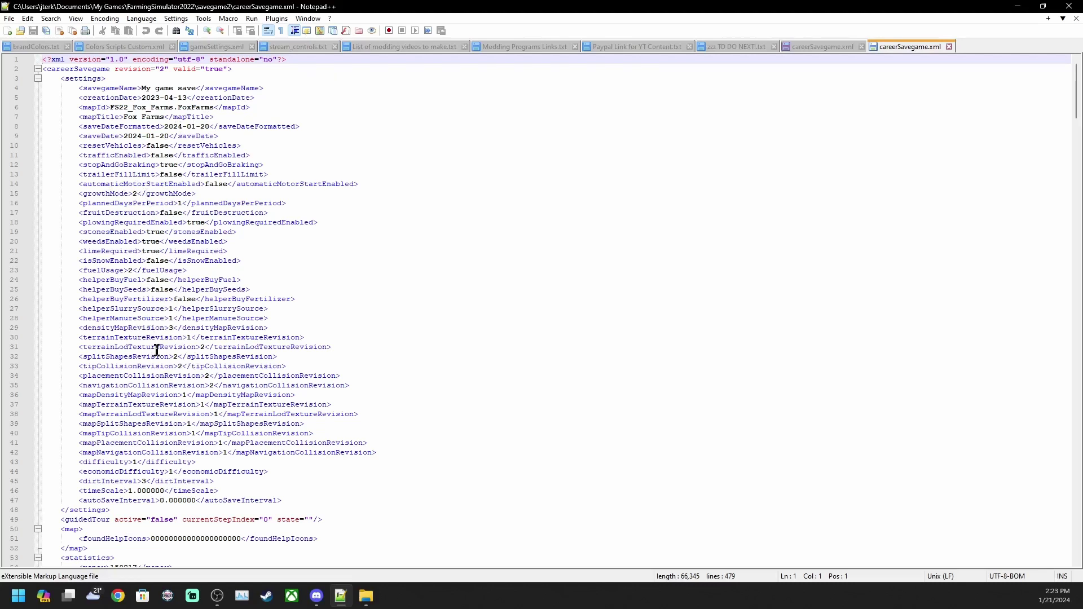
pyautogui.moveTo(131, 299)
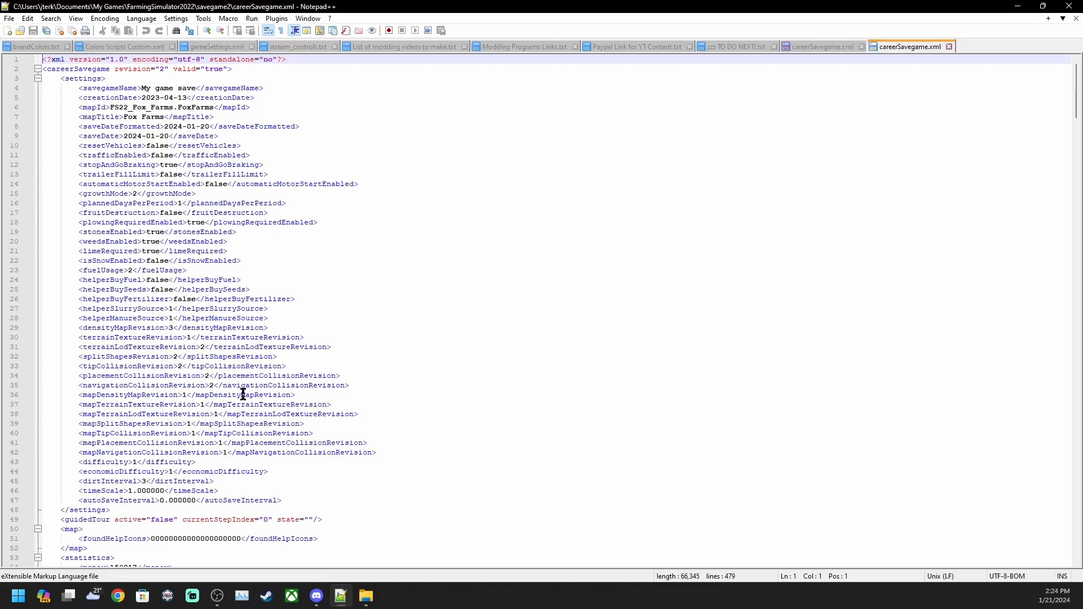
pyautogui.scroll(-3)
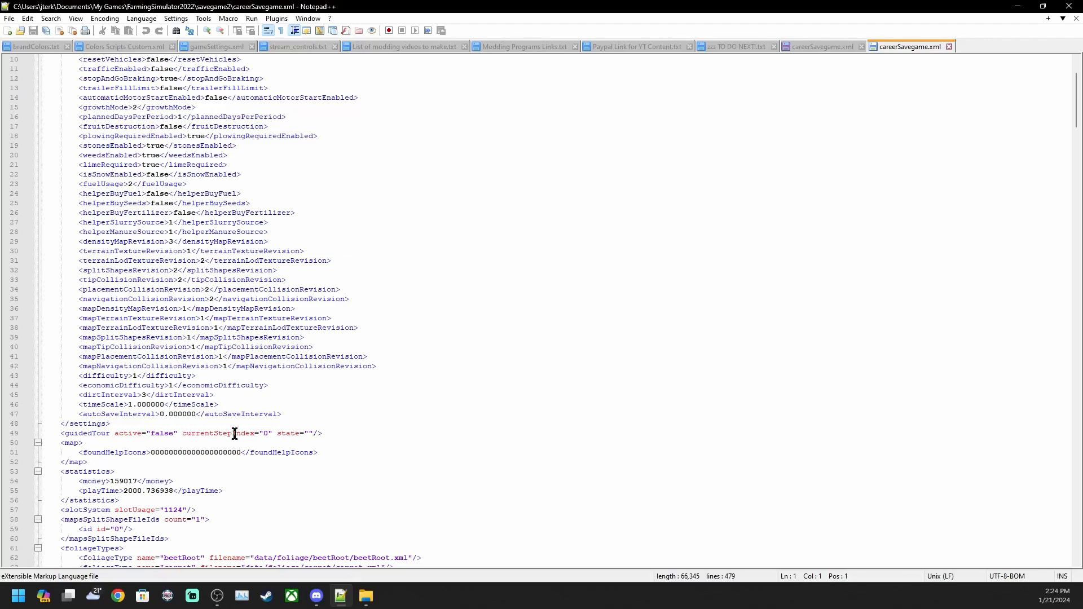
pyautogui.moveTo(186, 481)
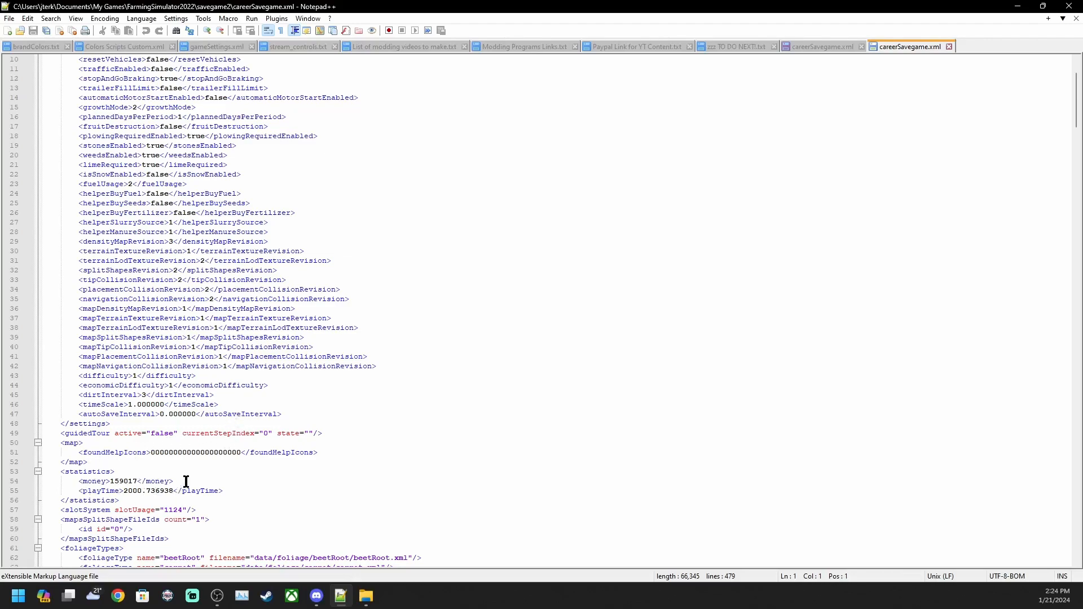
pyautogui.scroll(-3)
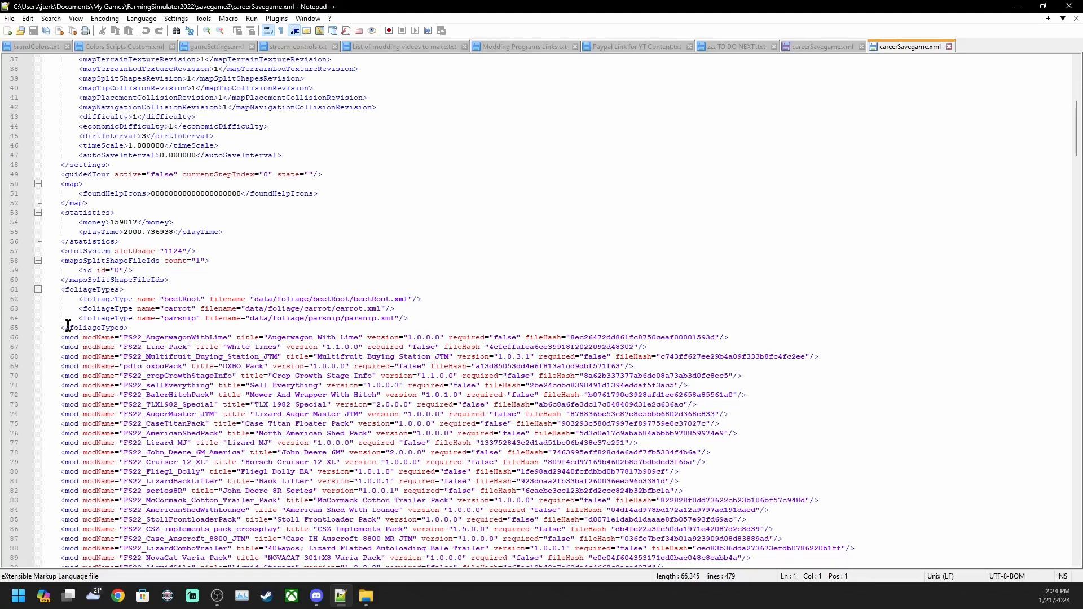
pyautogui.moveTo(11, 297)
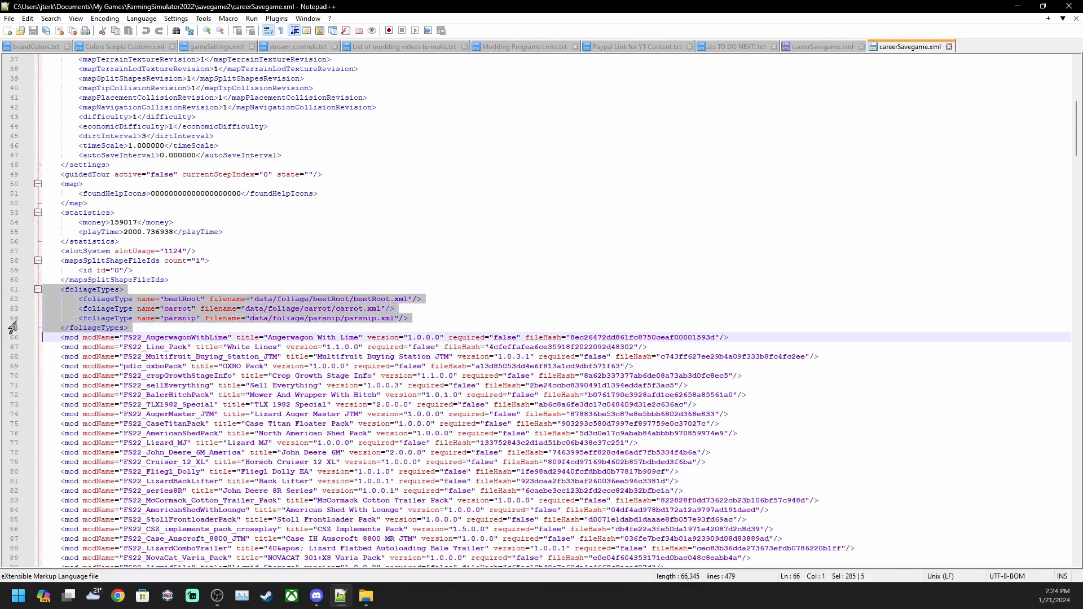
pyautogui.click(54, 289)
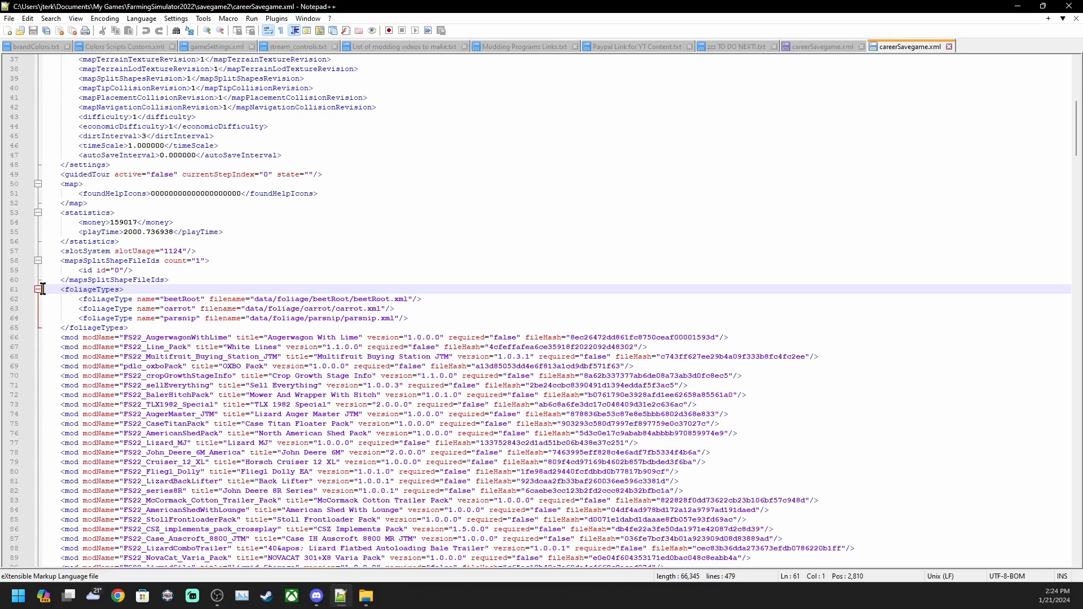
pyautogui.moveTo(42, 289); pyautogui.dragTo(200, 327)
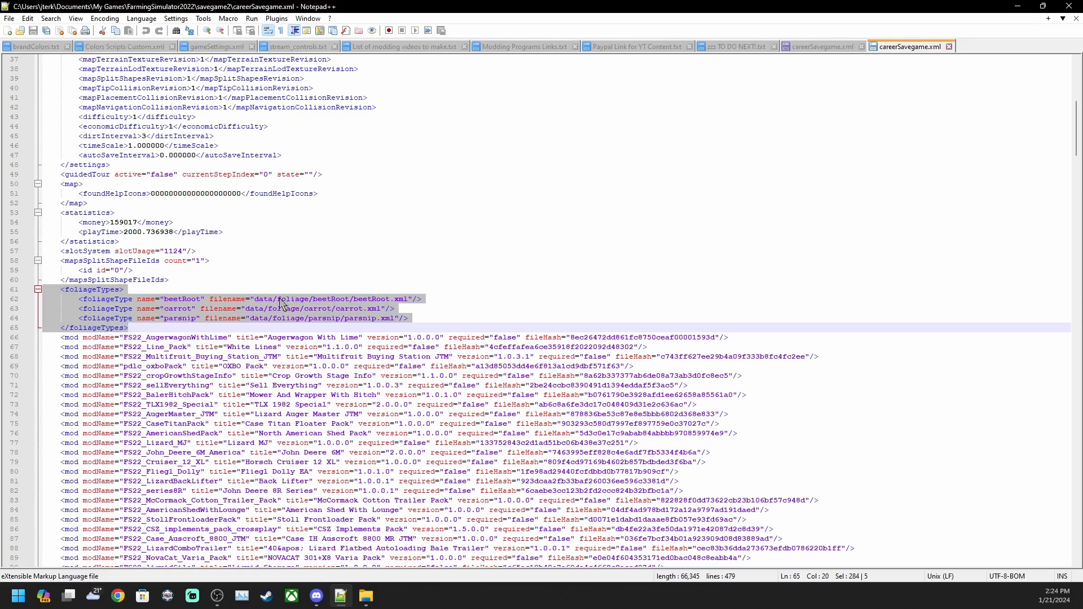
pyautogui.moveTo(362, 312)
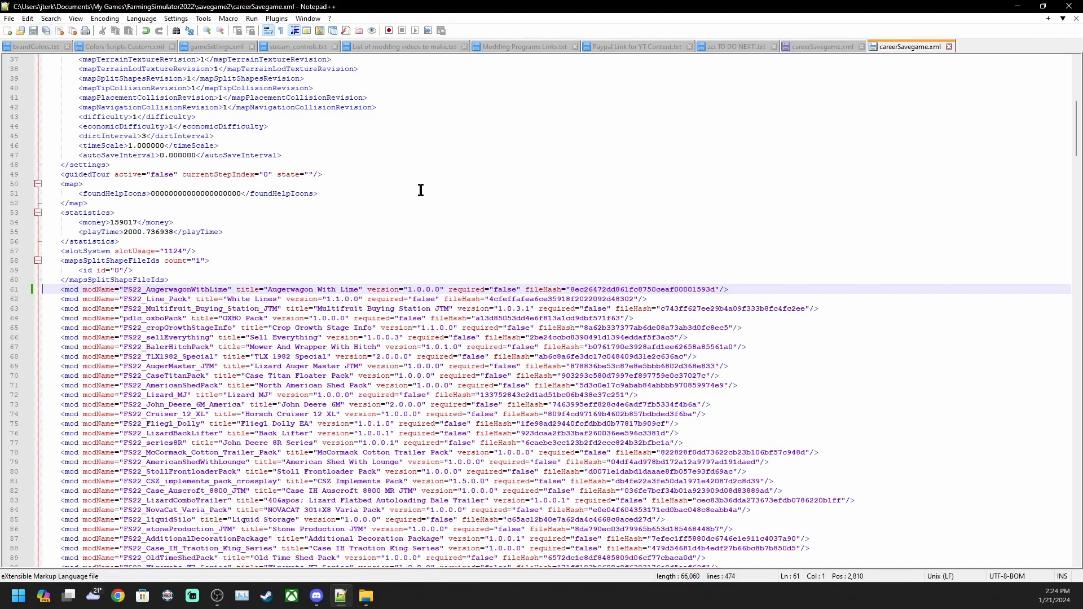
pyautogui.moveTo(619, 191)
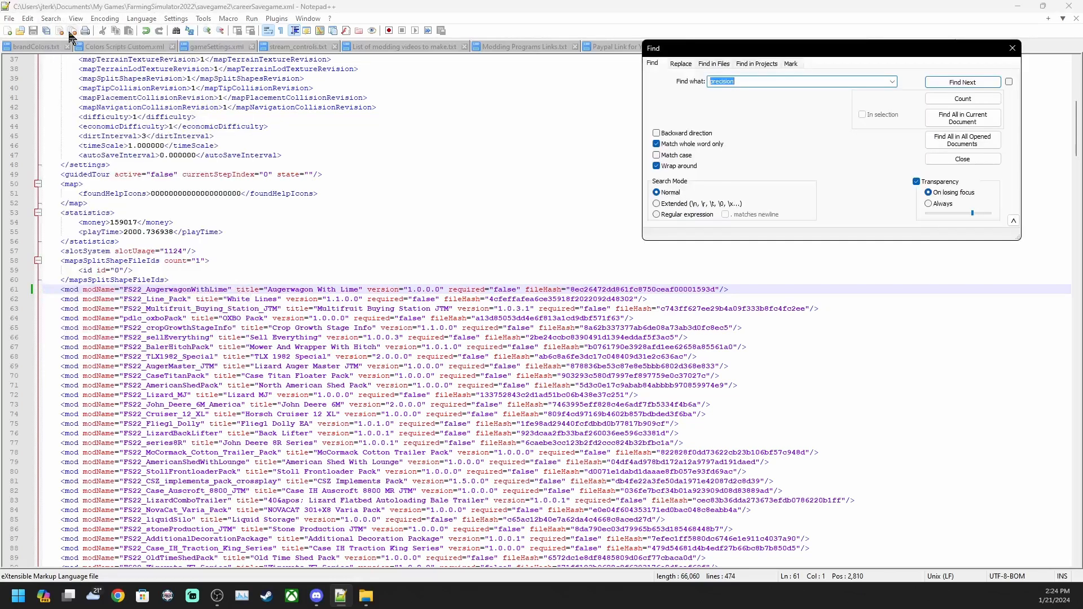
pyautogui.moveTo(788, 42)
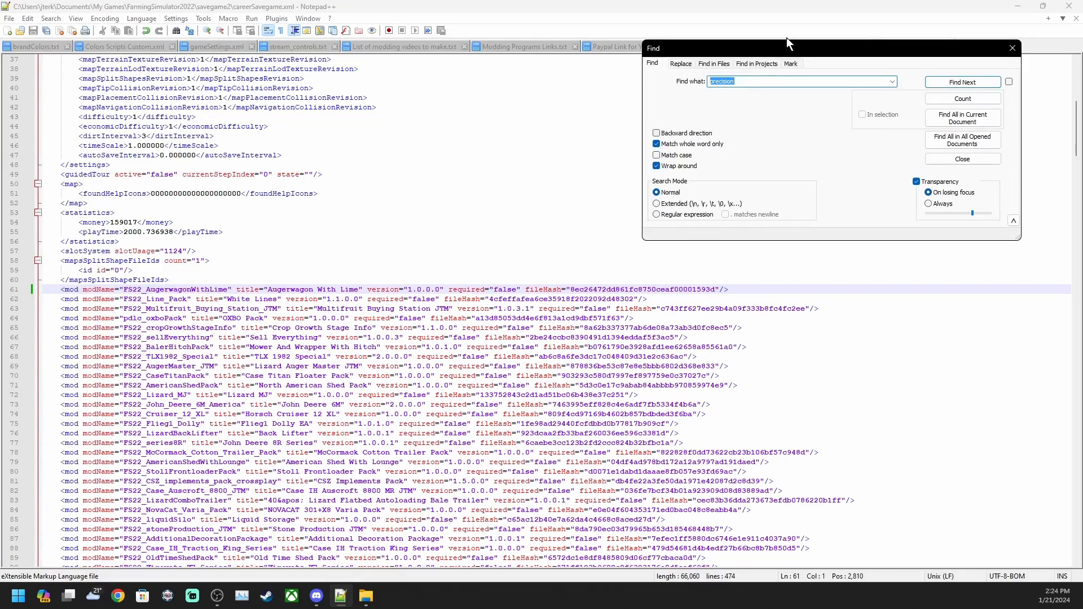
# Step: Search careerSavegame.xml for 'premium' and remove the matching mod entry until none remain
pyautogui.write('p')
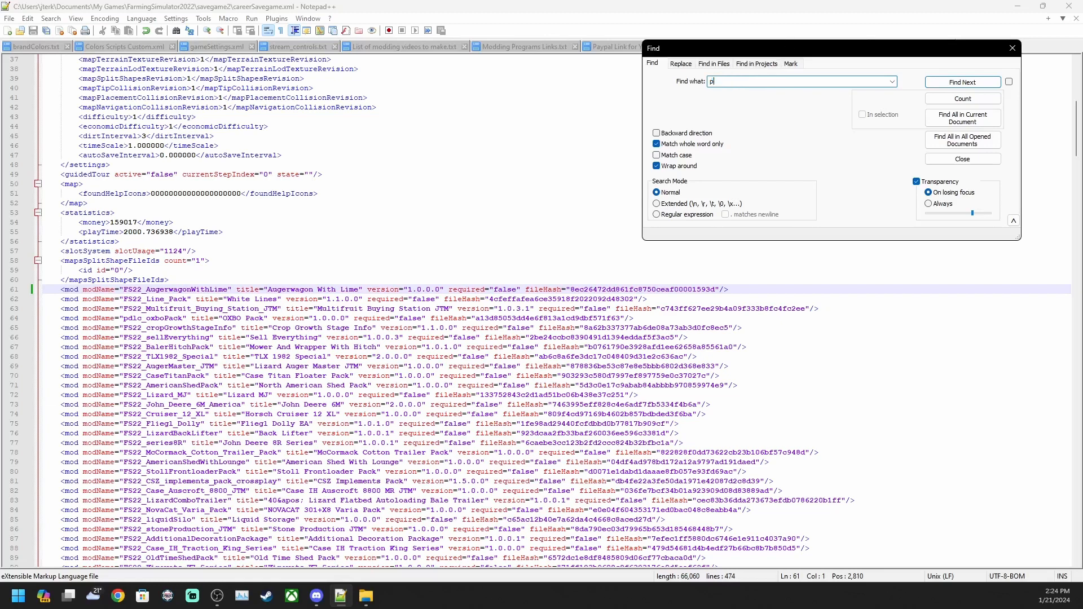
pyautogui.write('remium')
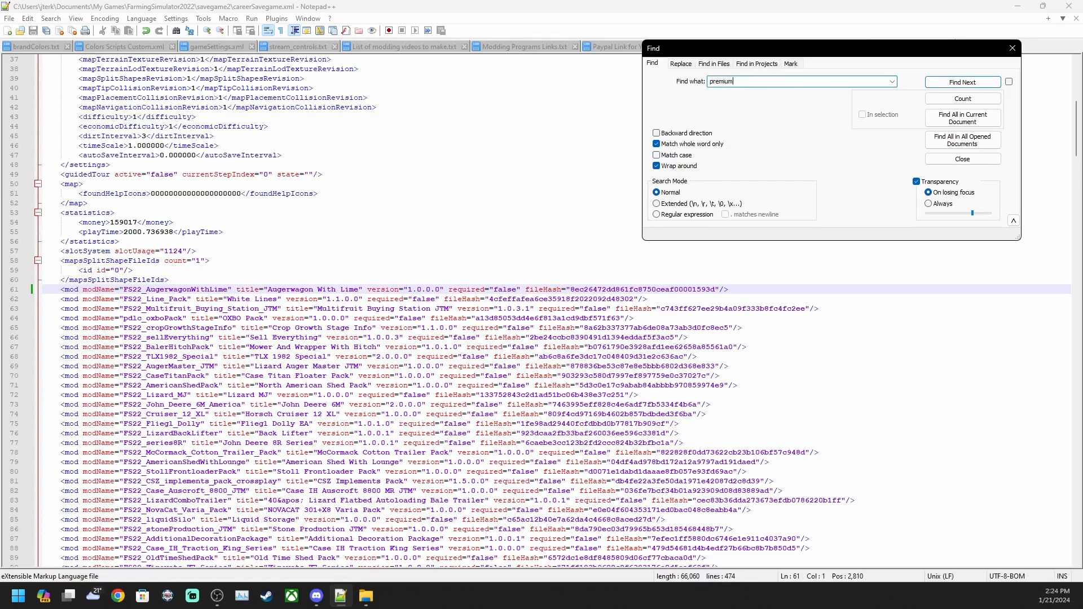
pyautogui.moveTo(941, 90)
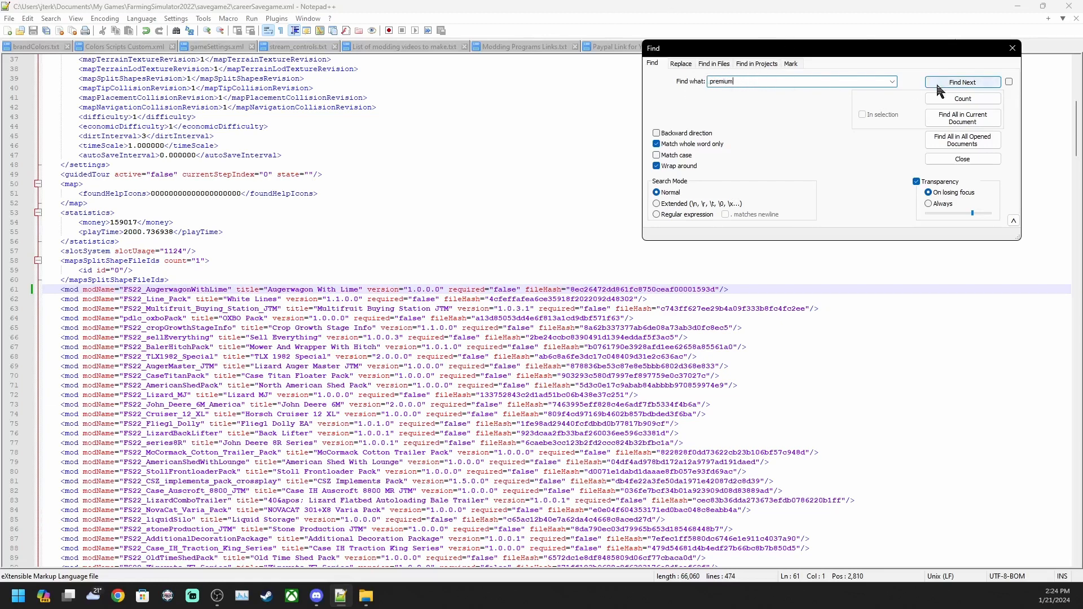
pyautogui.moveTo(968, 84)
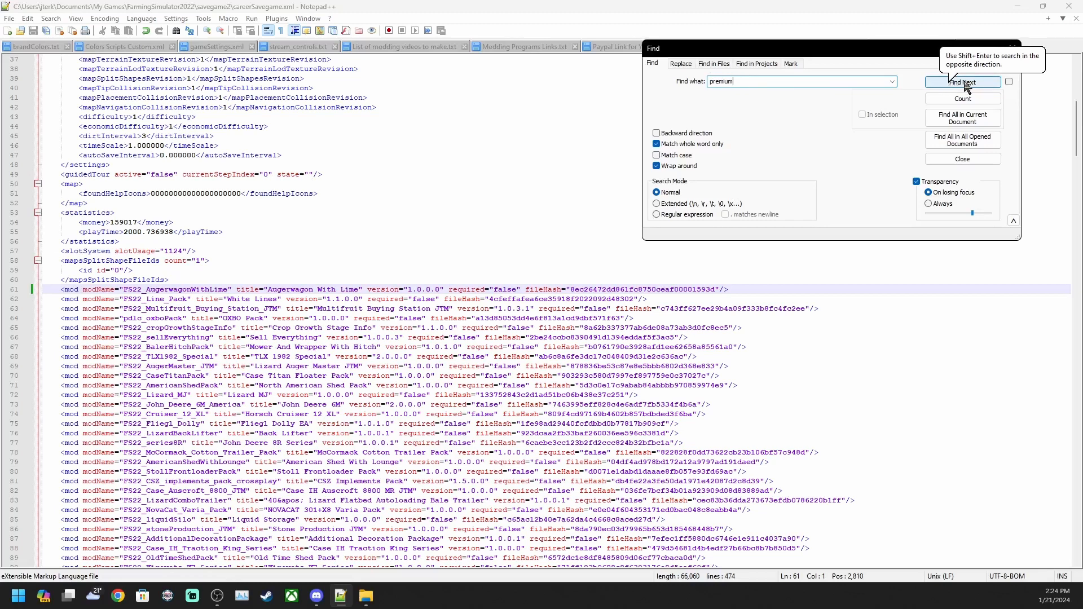
pyautogui.click(962, 82)
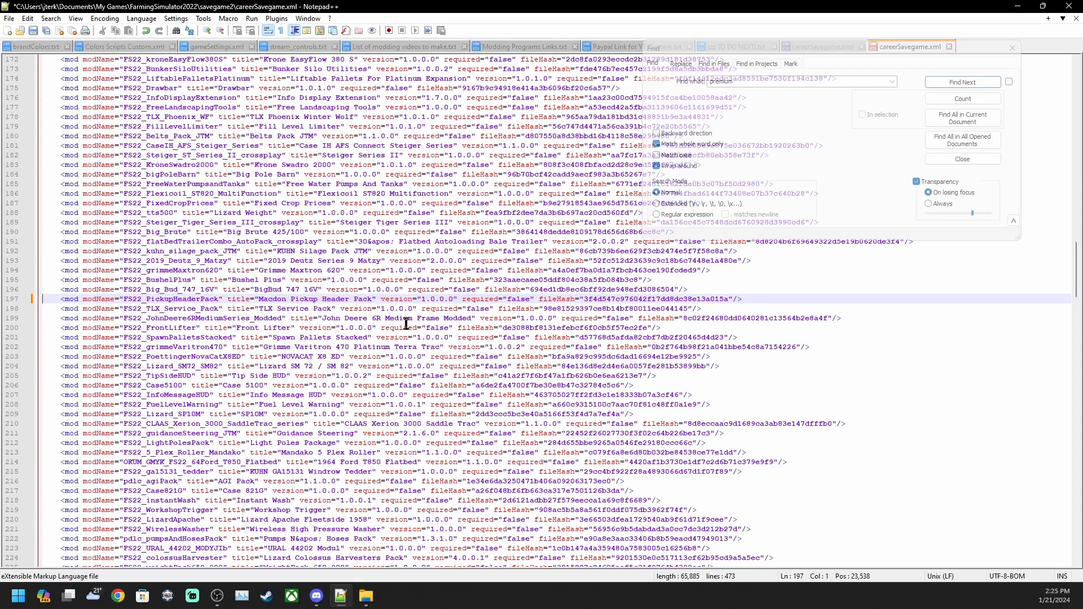
pyautogui.moveTo(897, 145)
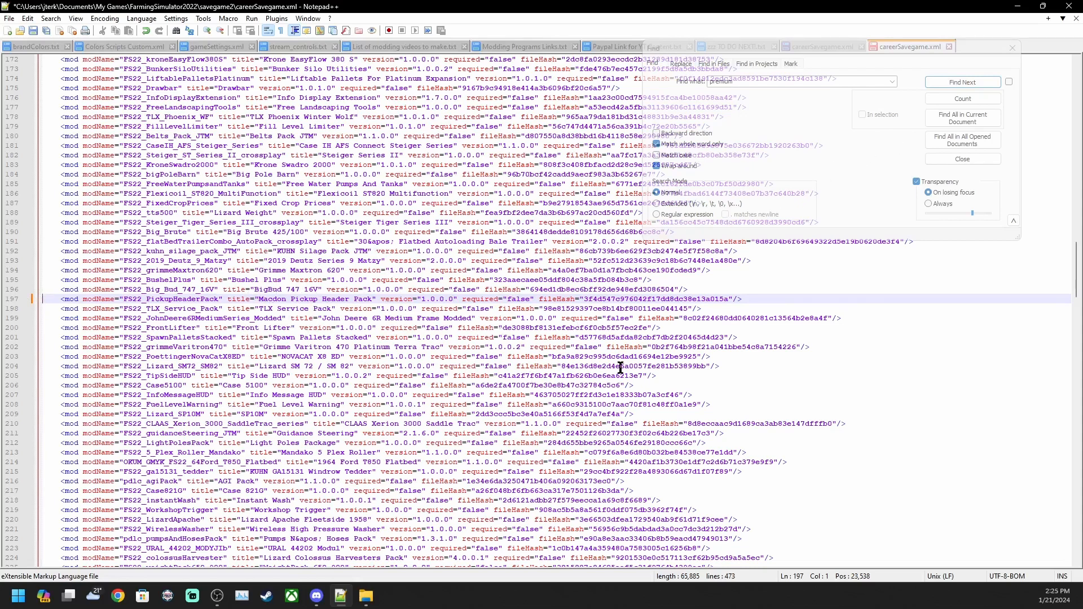
pyautogui.moveTo(975, 86)
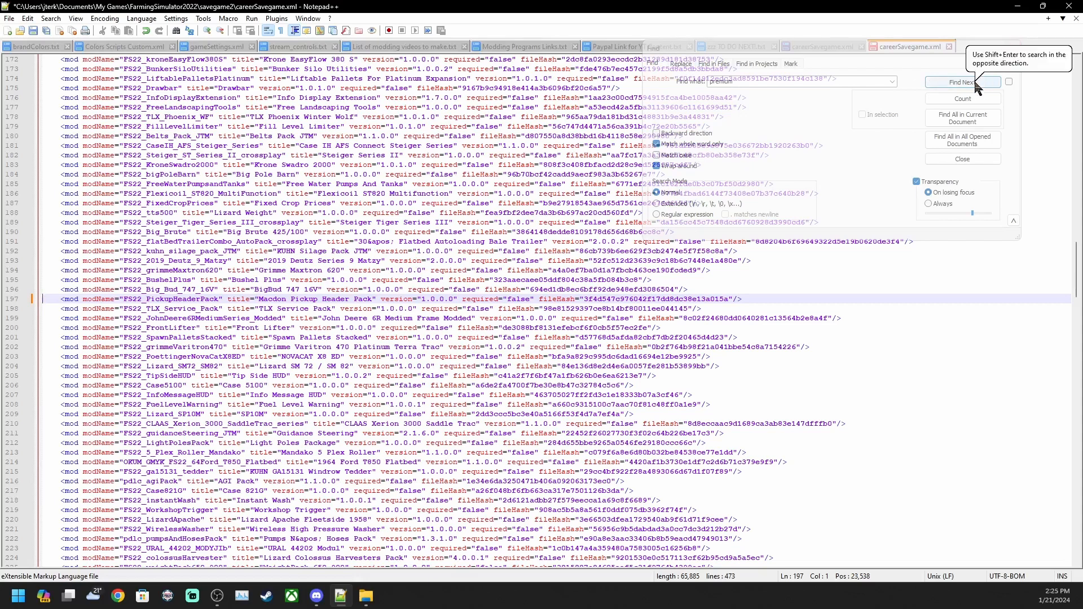
pyautogui.click(963, 82)
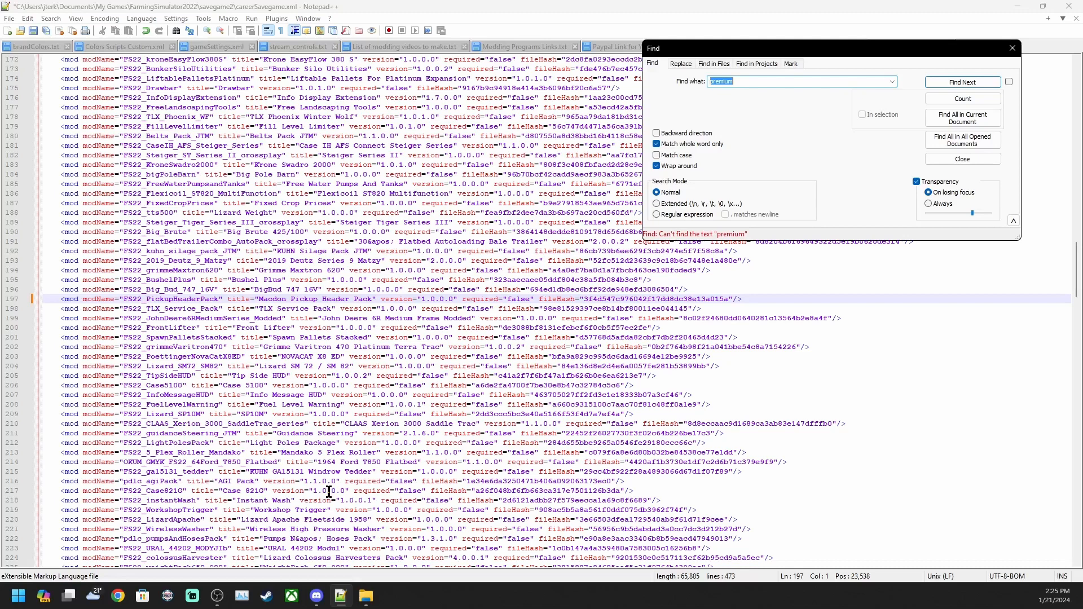
pyautogui.moveTo(833, 138)
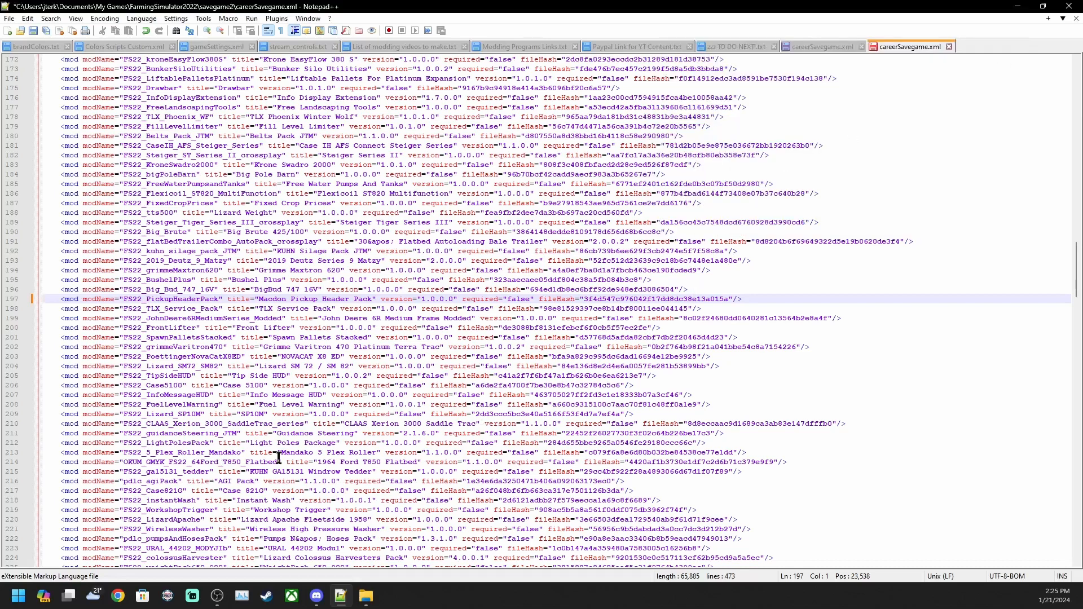
pyautogui.scroll(-3)
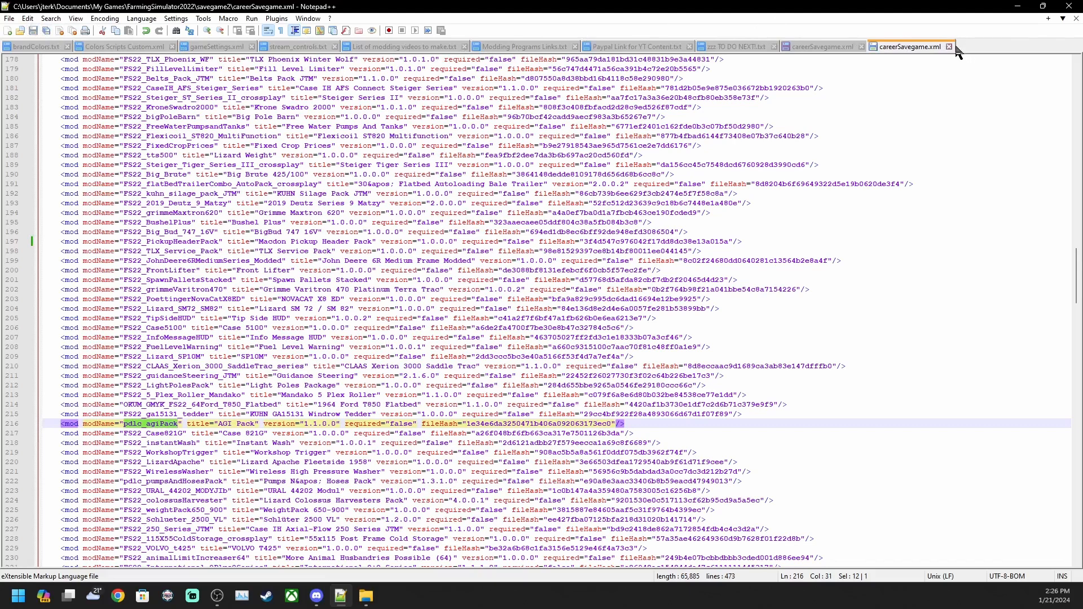
# Step: Close careerSavegame.xml and scroll the savegame2 folder to densityMapHeight.xml
pyautogui.click(950, 47)
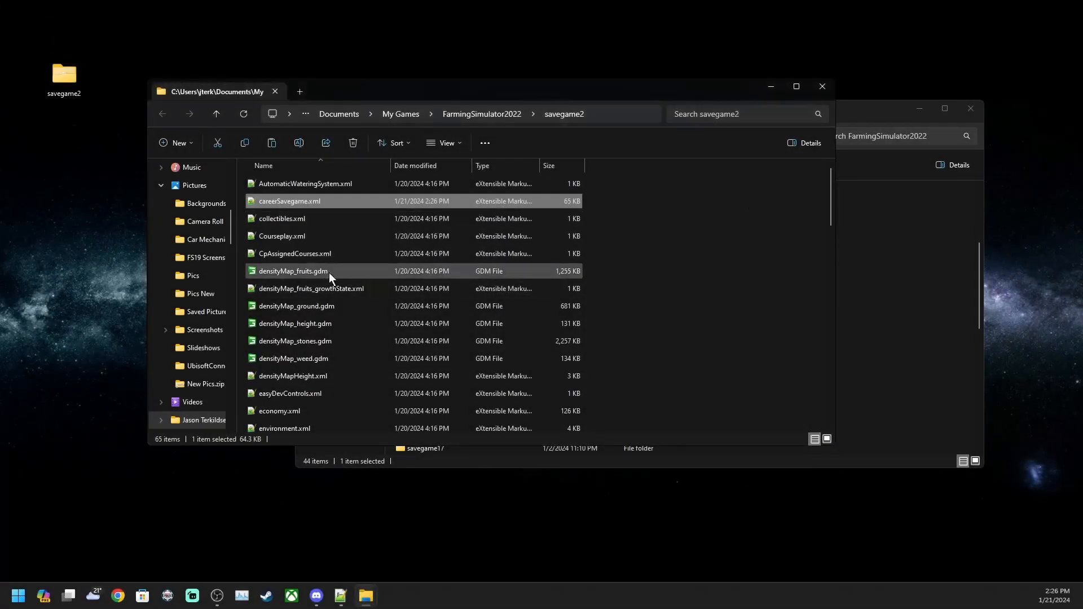
pyautogui.scroll(-3)
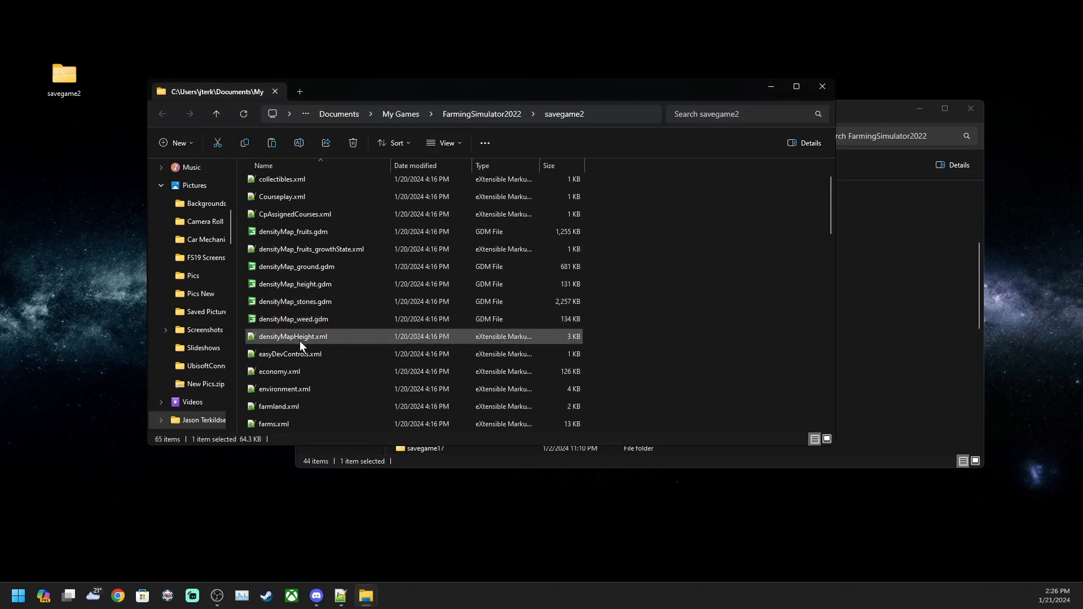
pyautogui.moveTo(315, 341)
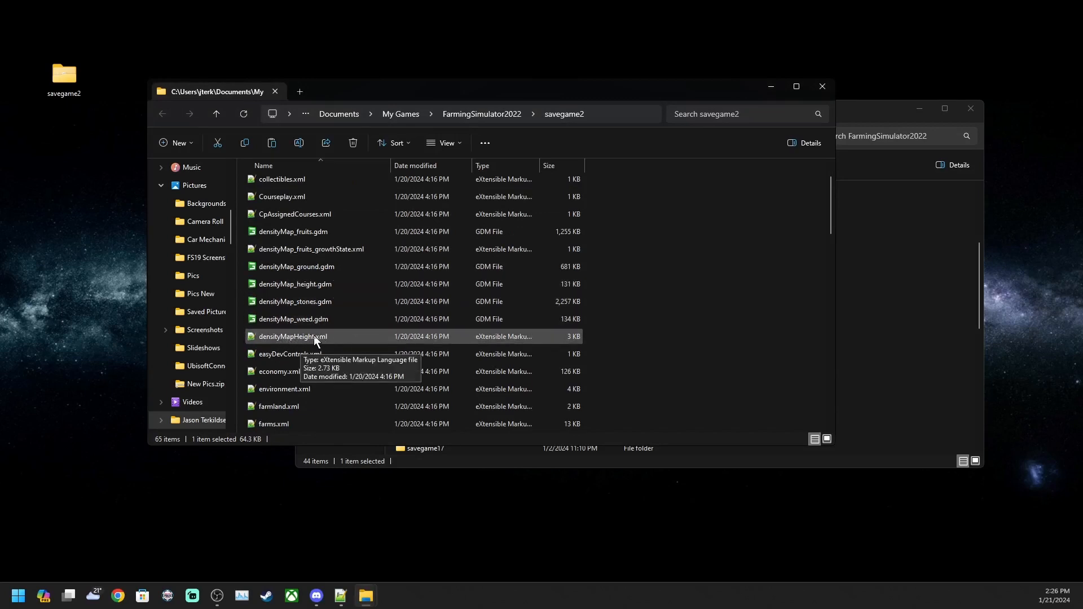
# Step: Open densityMapHeight.xml and select the CANOLA_WINDROW through TARP_BLACK mapping lines
pyautogui.doubleClick(292, 337)
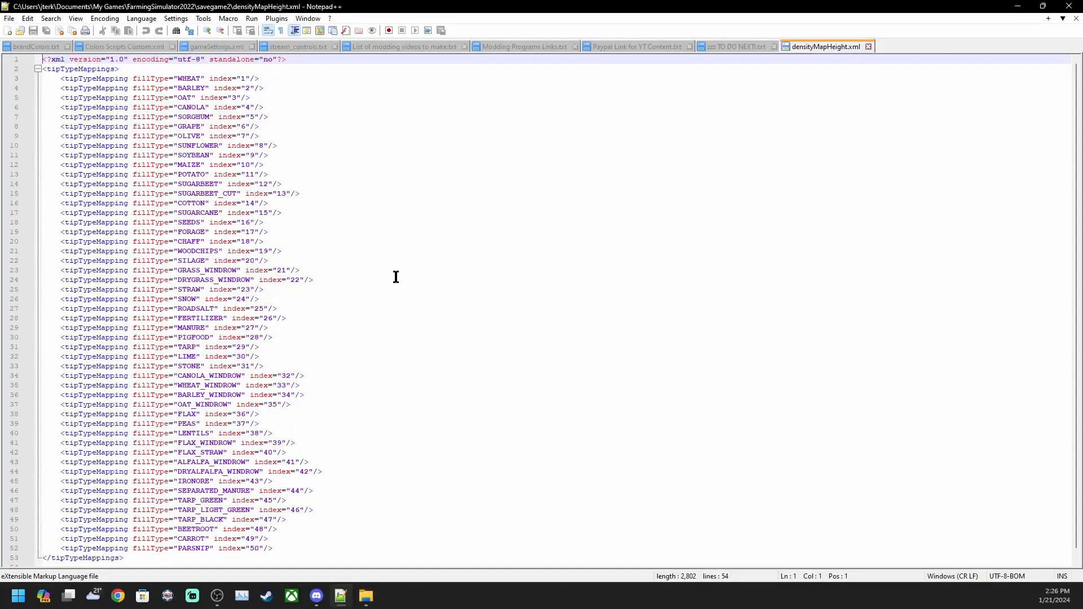
pyautogui.moveTo(200, 145)
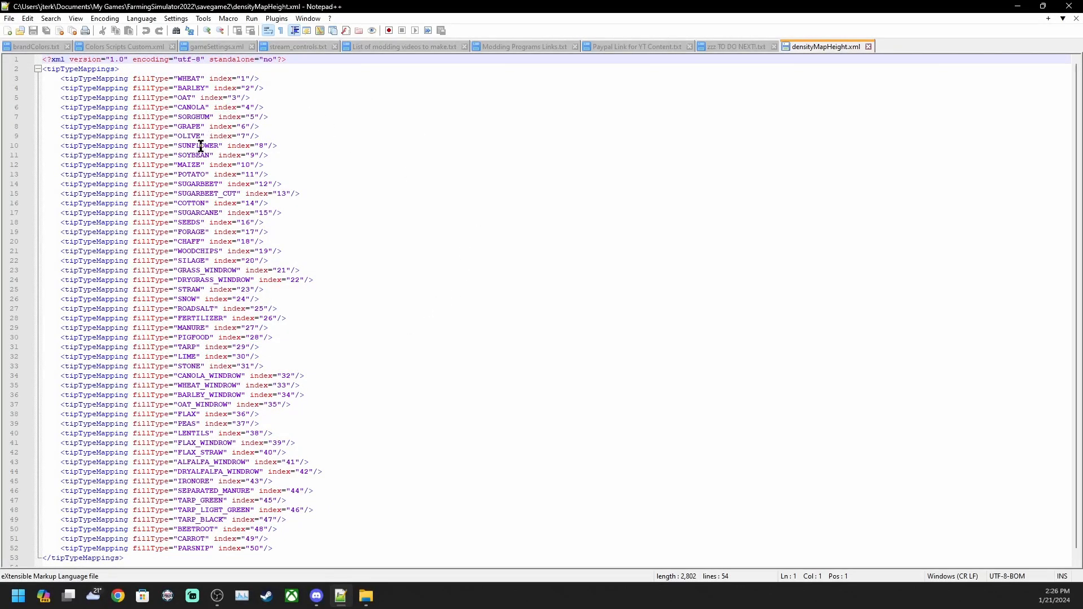
pyautogui.moveTo(196, 338)
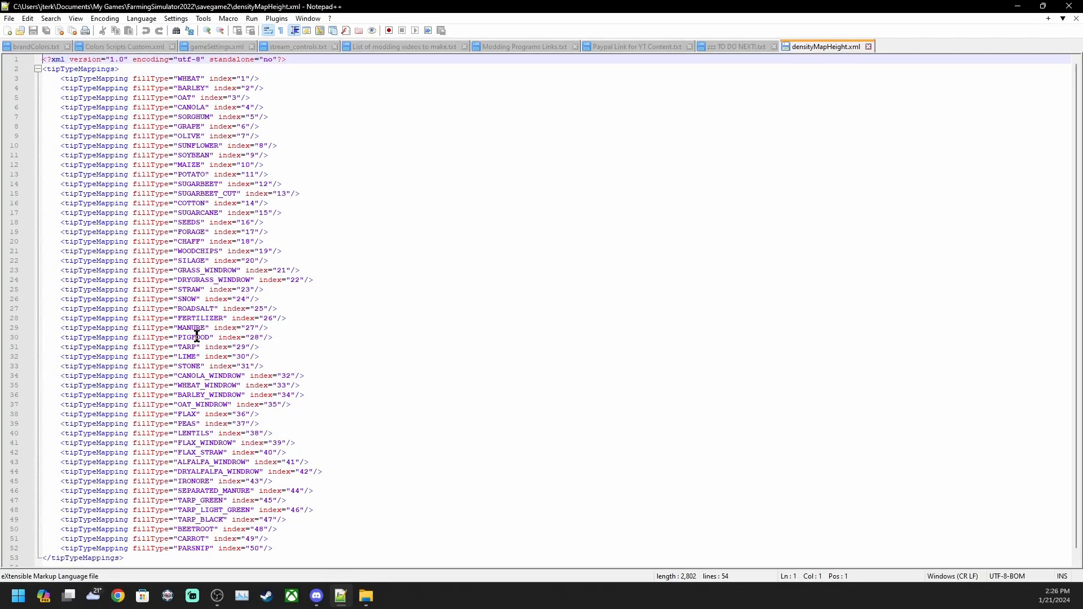
pyautogui.scroll(-3)
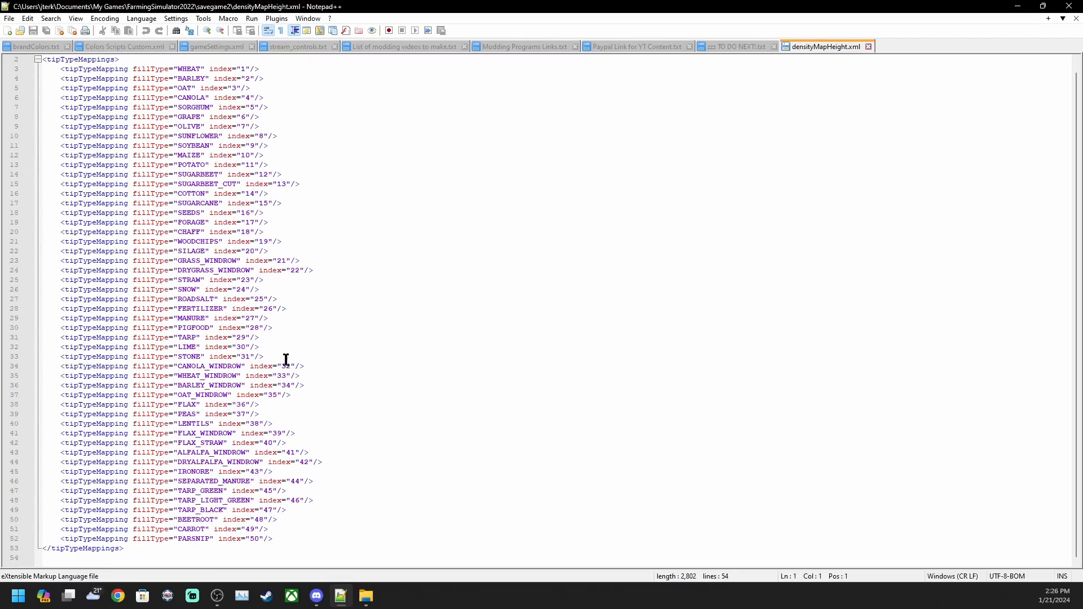
pyautogui.moveTo(252, 358)
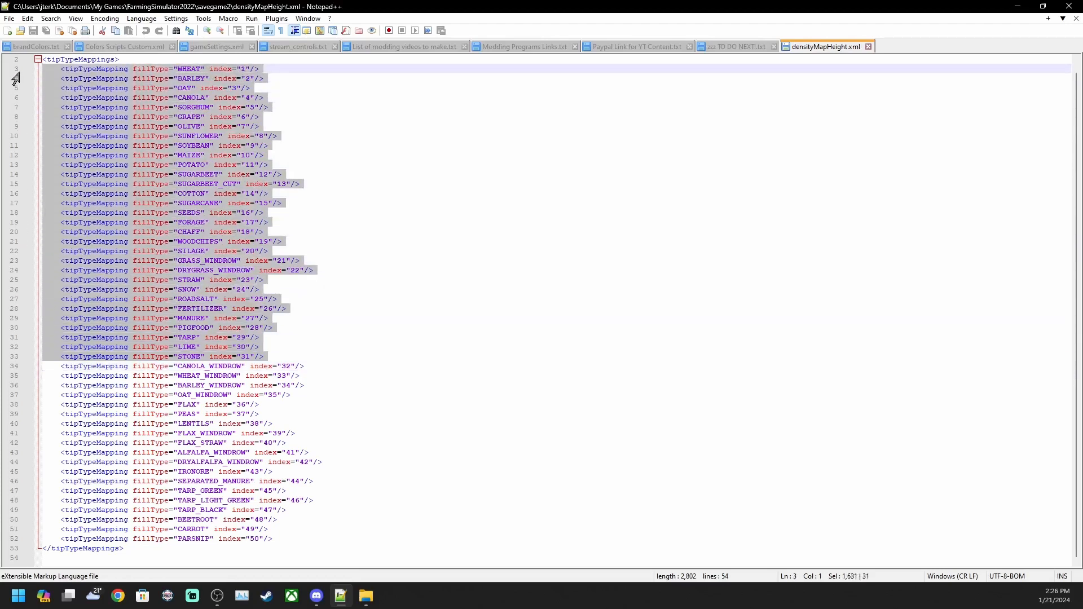
pyautogui.moveTo(72, 367)
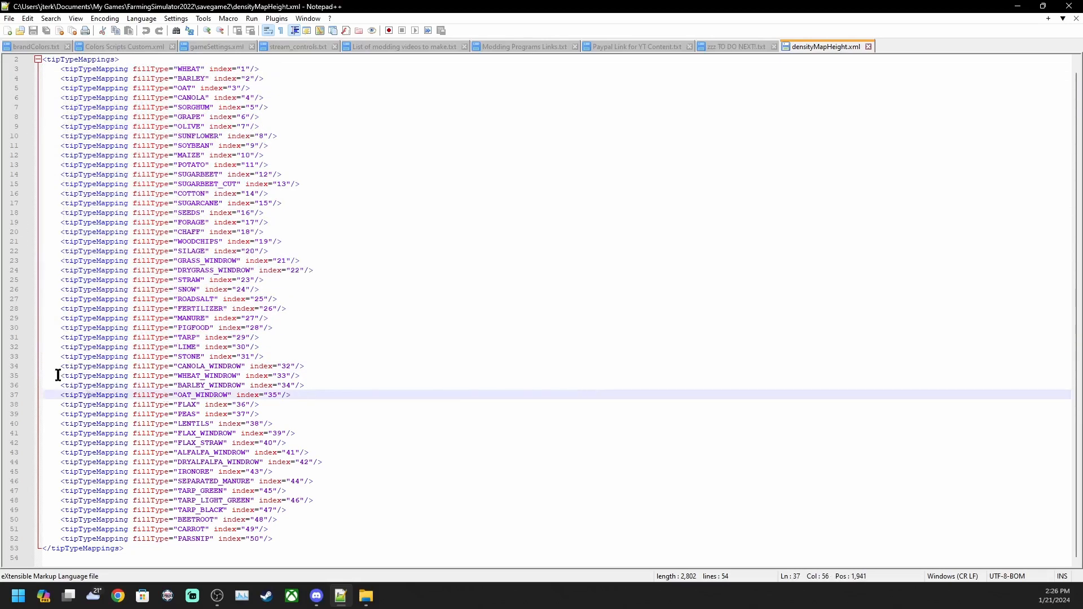
pyautogui.moveTo(59, 366); pyautogui.dragTo(59, 510)
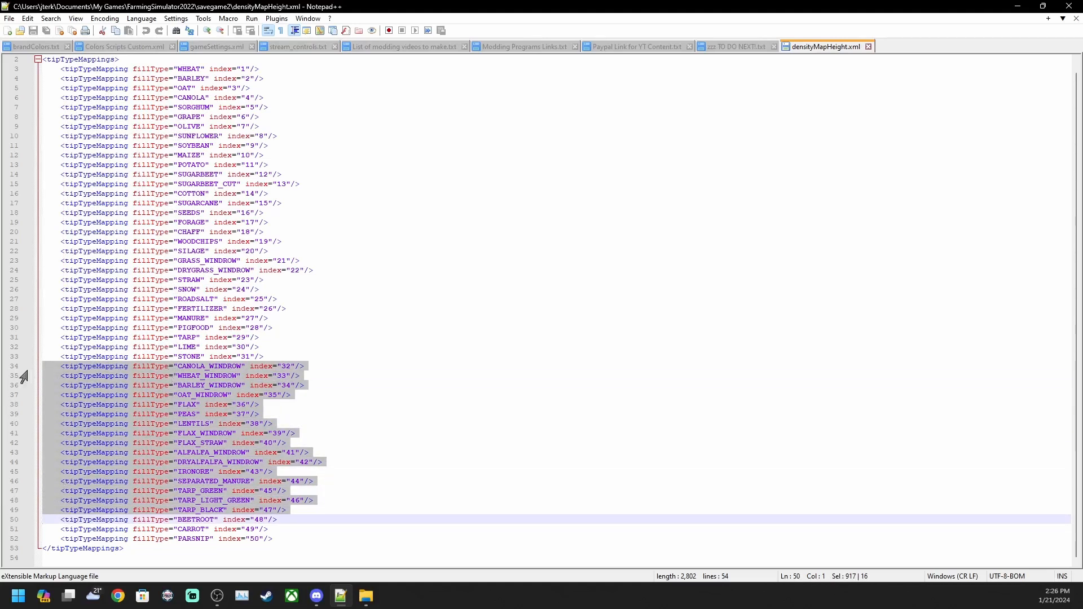
pyautogui.moveTo(242, 395)
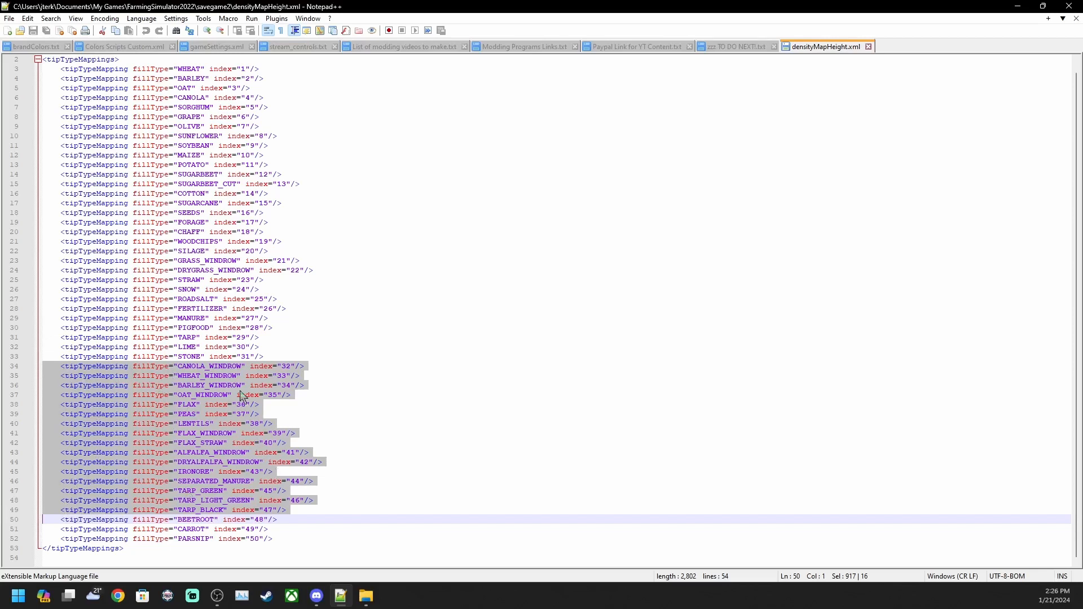
pyautogui.moveTo(220, 472)
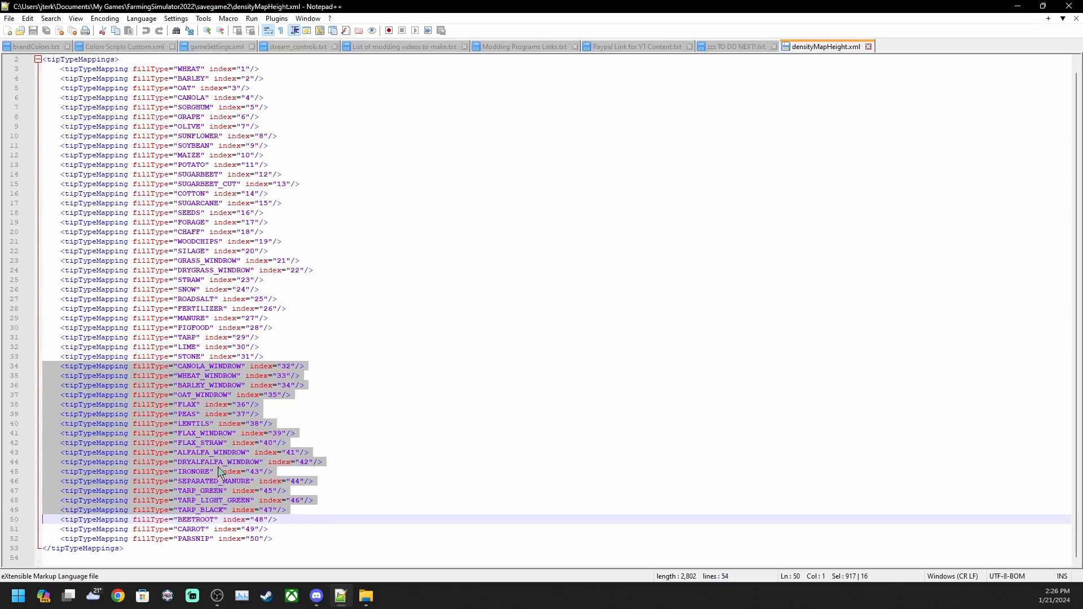
pyautogui.moveTo(179, 485)
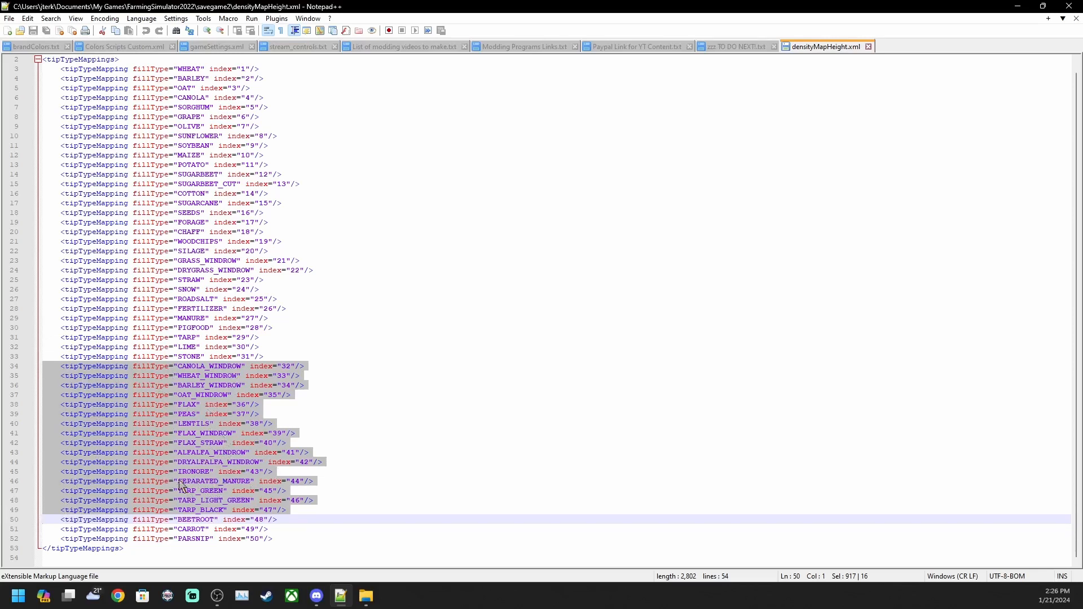
pyautogui.moveTo(206, 475)
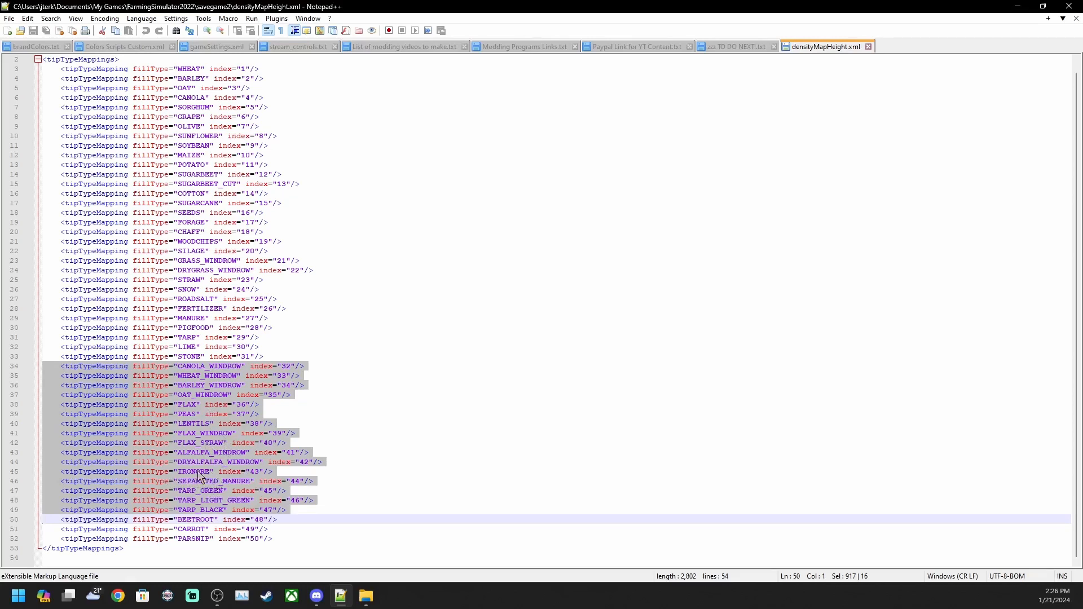
pyautogui.moveTo(195, 491)
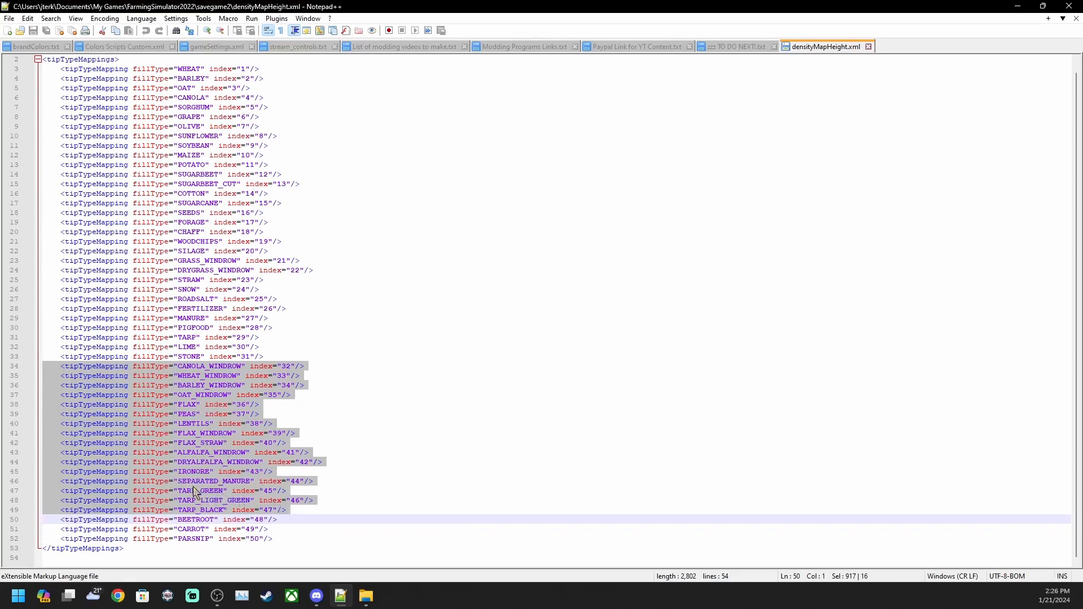
pyautogui.moveTo(227, 487)
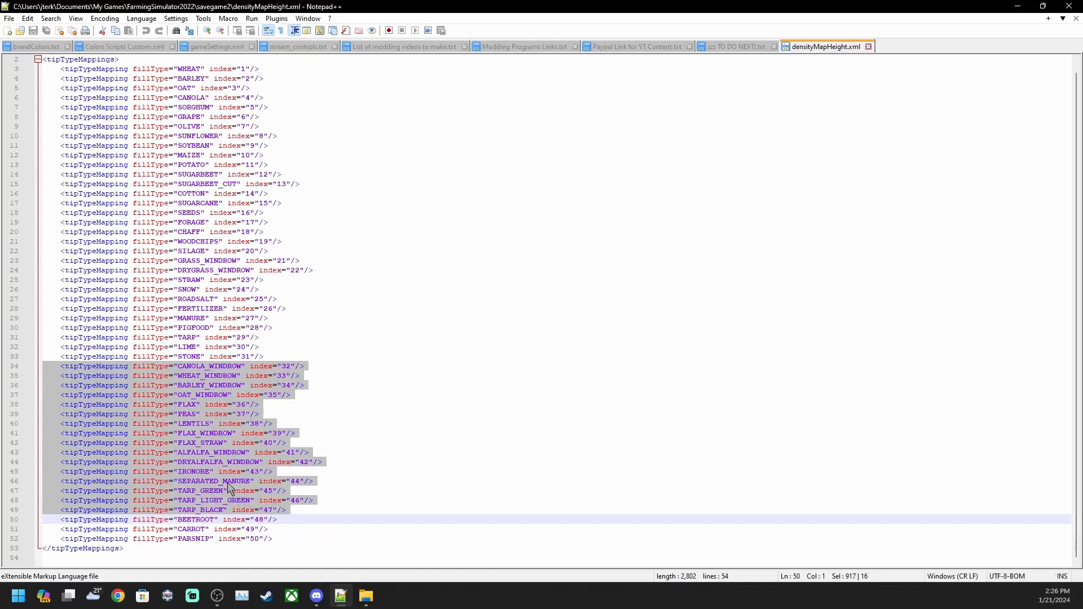
pyautogui.moveTo(378, 487)
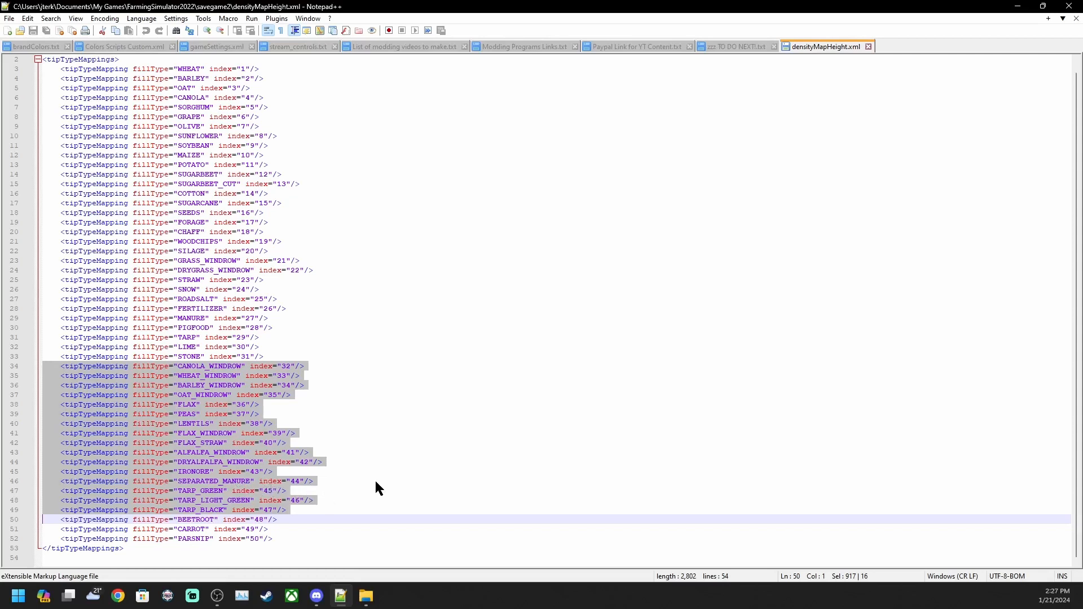
pyautogui.moveTo(397, 486)
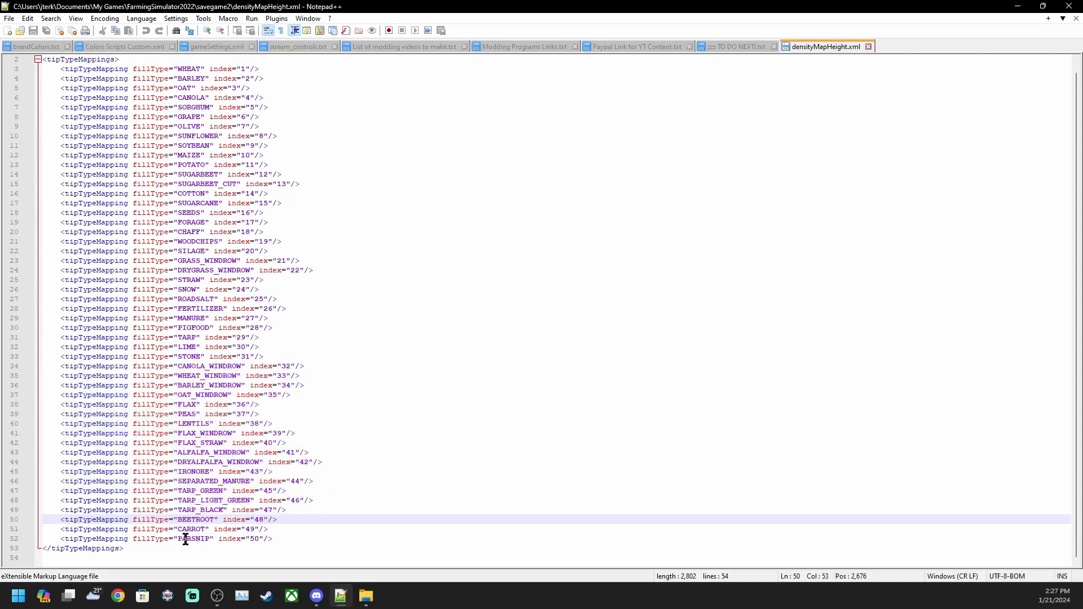
pyautogui.moveTo(178, 519)
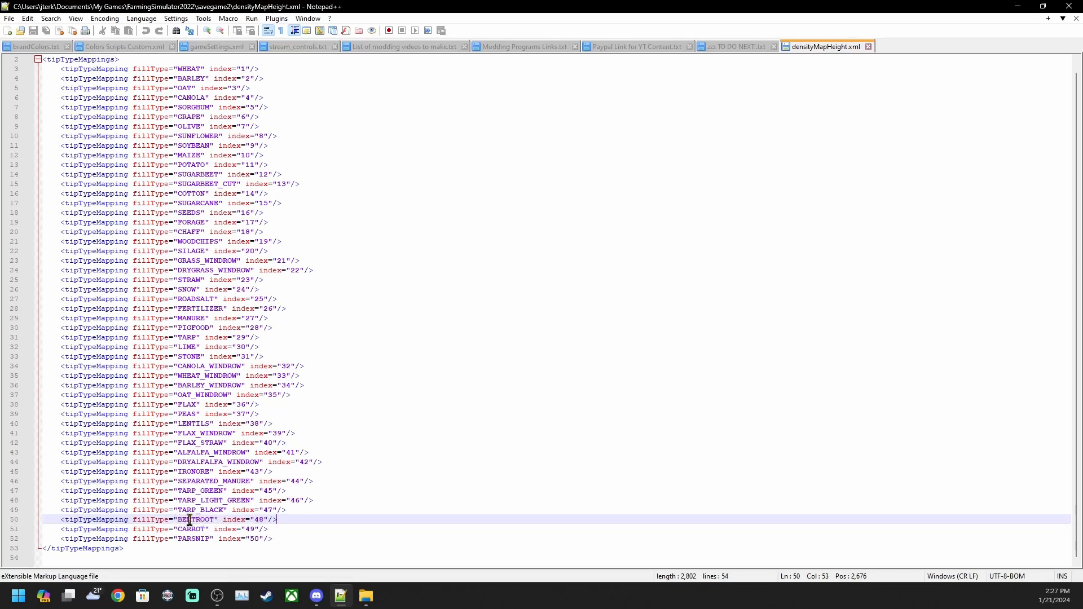
pyautogui.moveTo(13, 523)
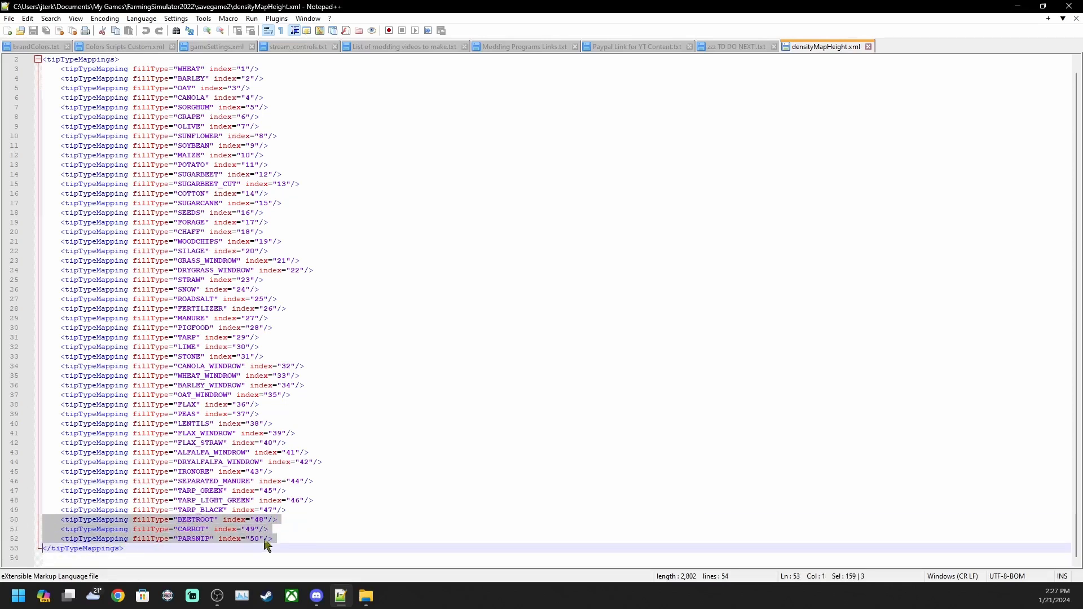
pyautogui.moveTo(410, 441)
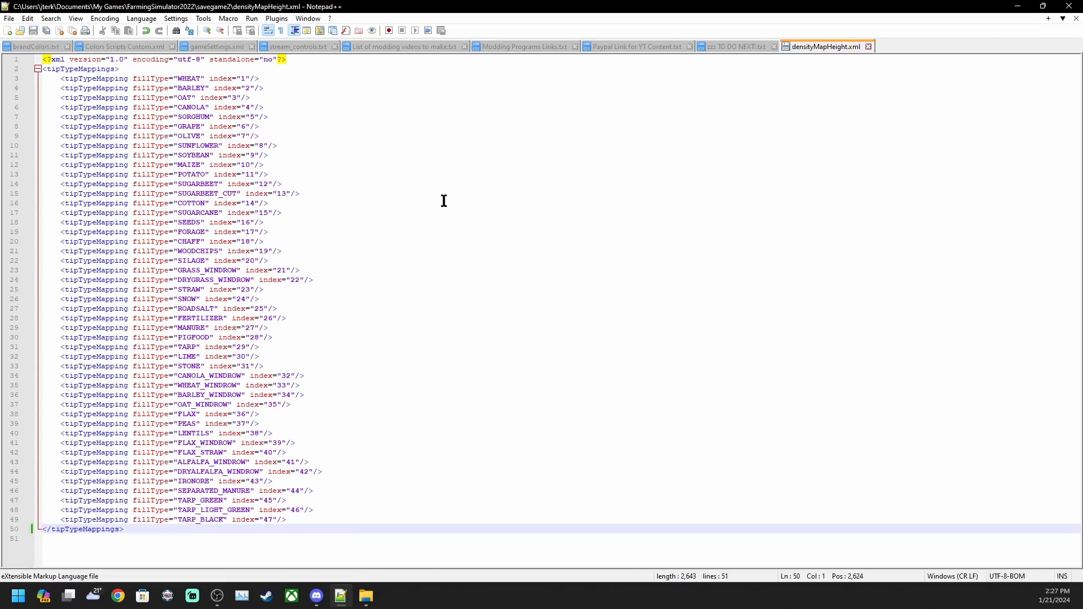
# Step: Return to the savegame2 folder listing and open economy.xml in Notepad++
pyautogui.click(218, 46)
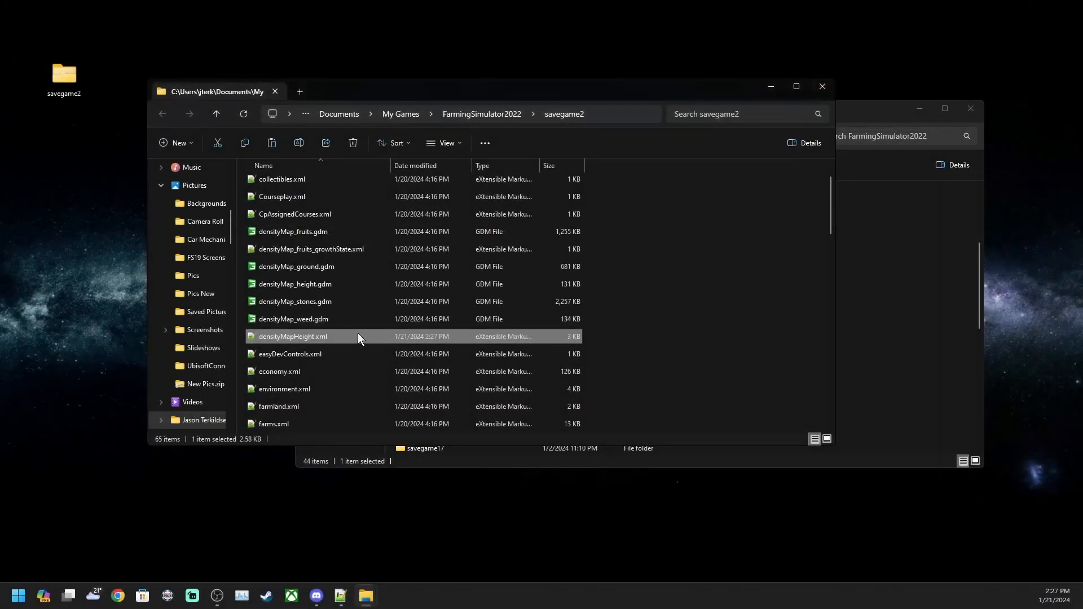
pyautogui.scroll(-3)
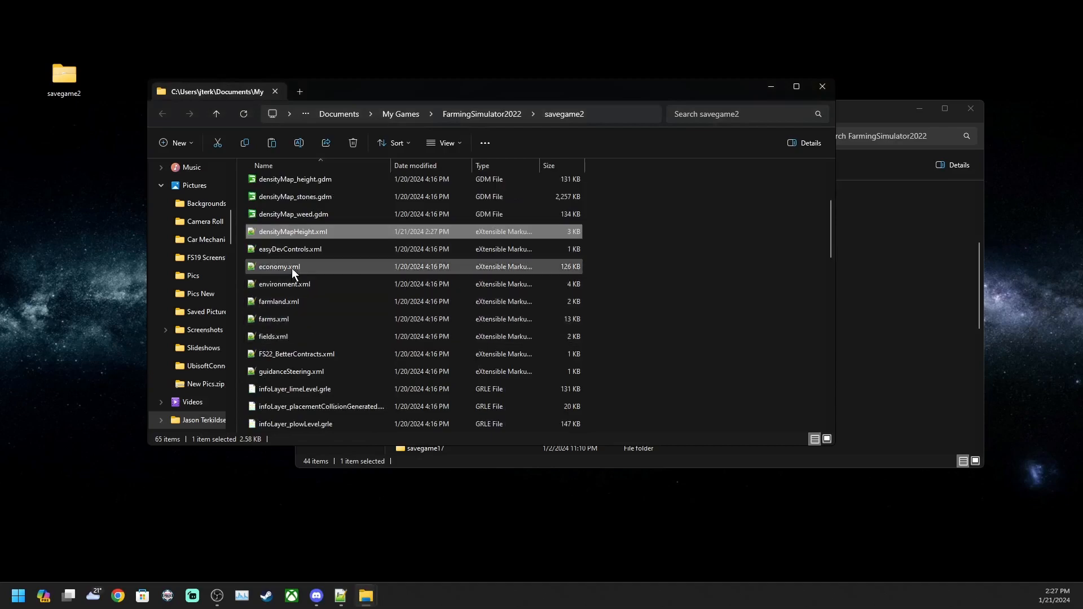
pyautogui.doubleClick(279, 267)
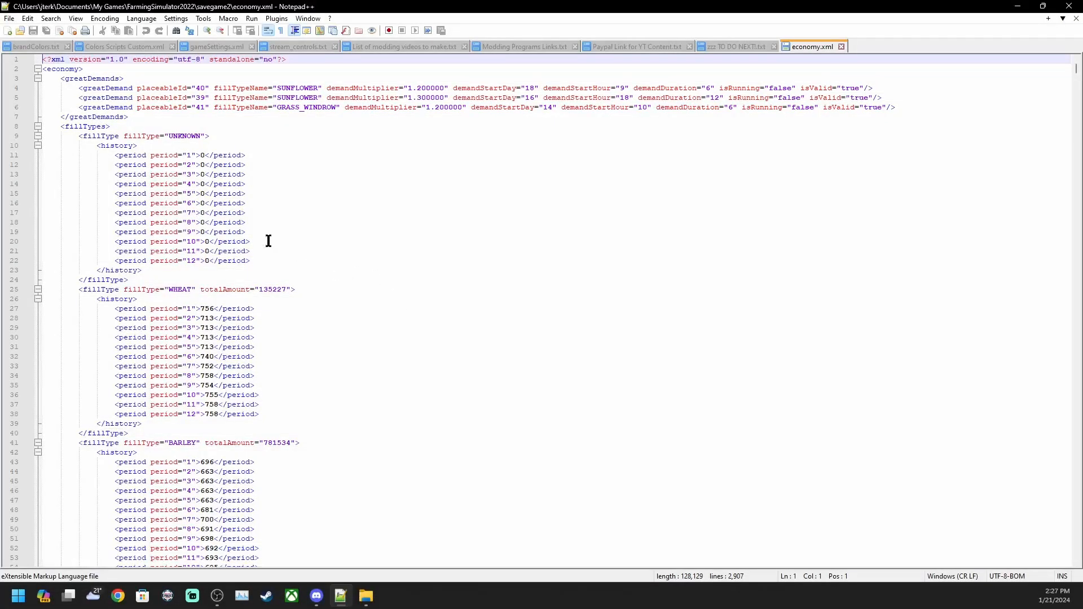
pyautogui.moveTo(10, 158)
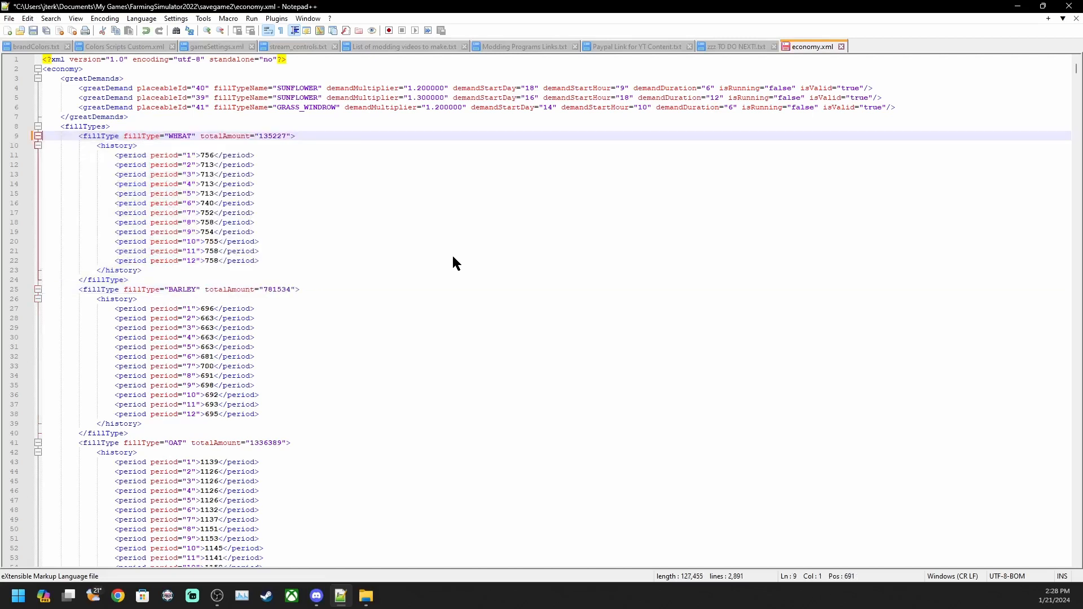
pyautogui.moveTo(89, 31)
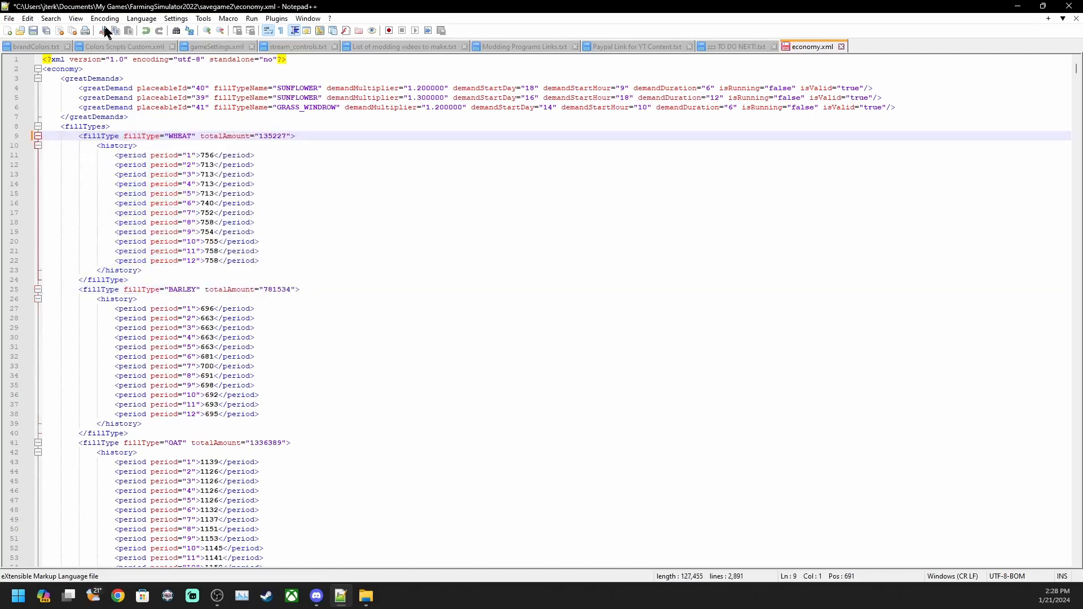
pyautogui.moveTo(28, 38)
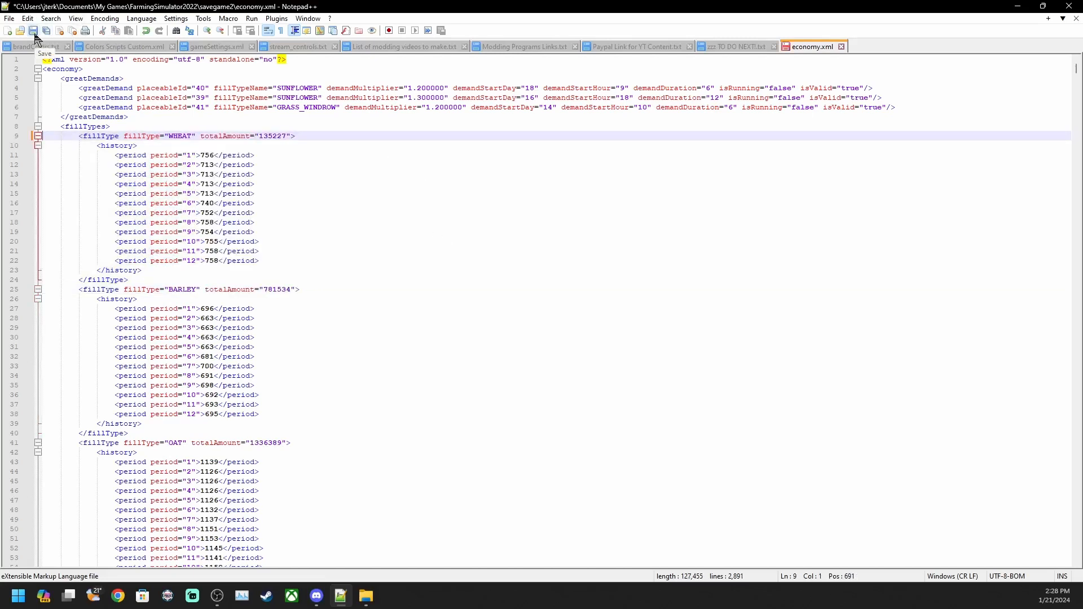
# Step: Save economy.xml and scroll to the ARMOIRE and BARREL fillType blocks near line 2041
pyautogui.click(28, 32)
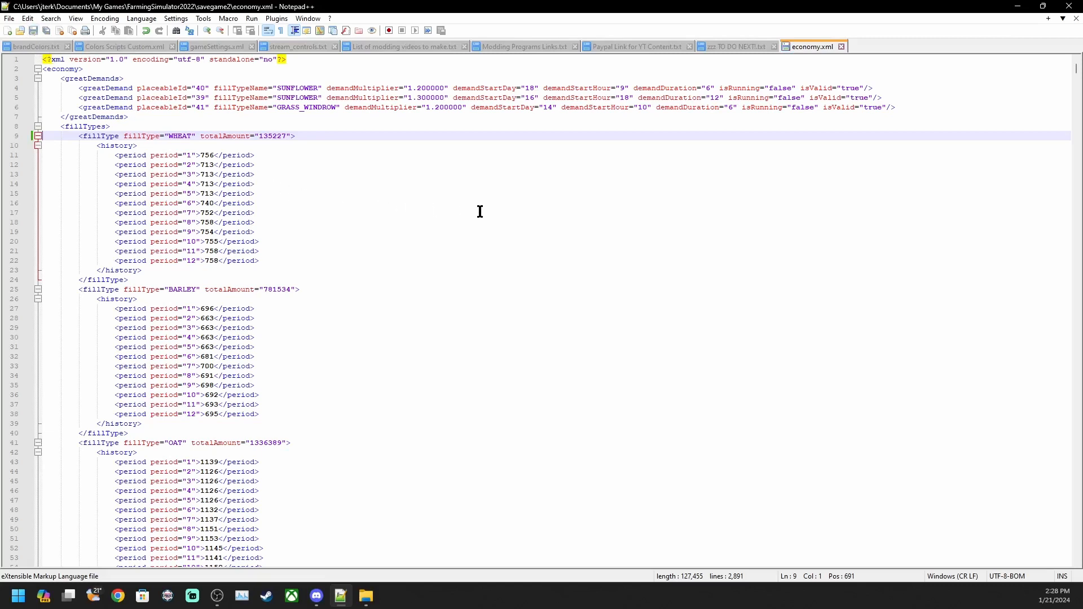
pyautogui.moveTo(473, 218)
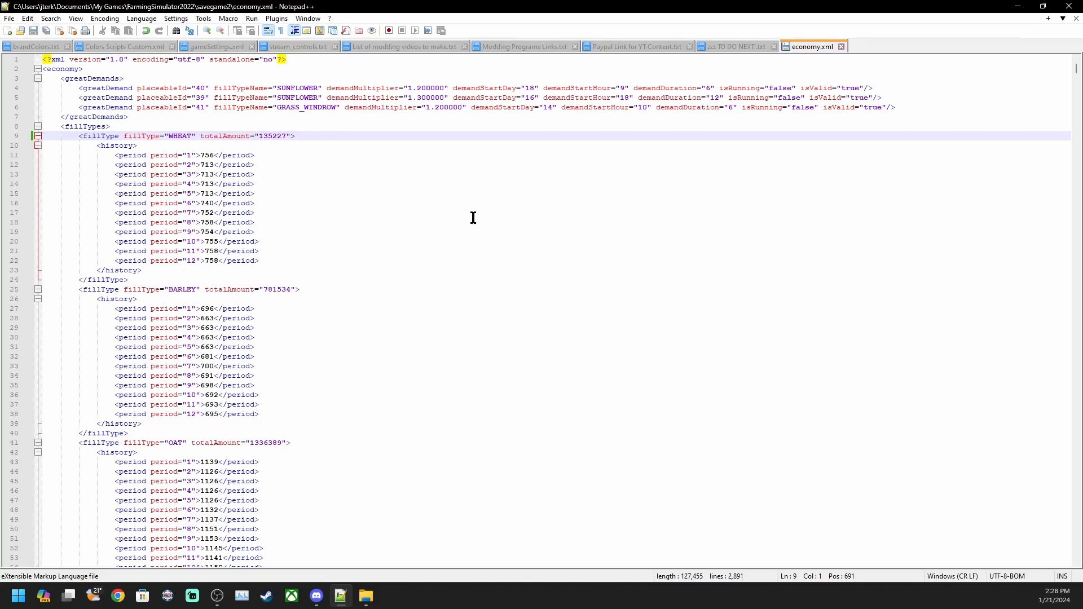
pyautogui.moveTo(173, 148)
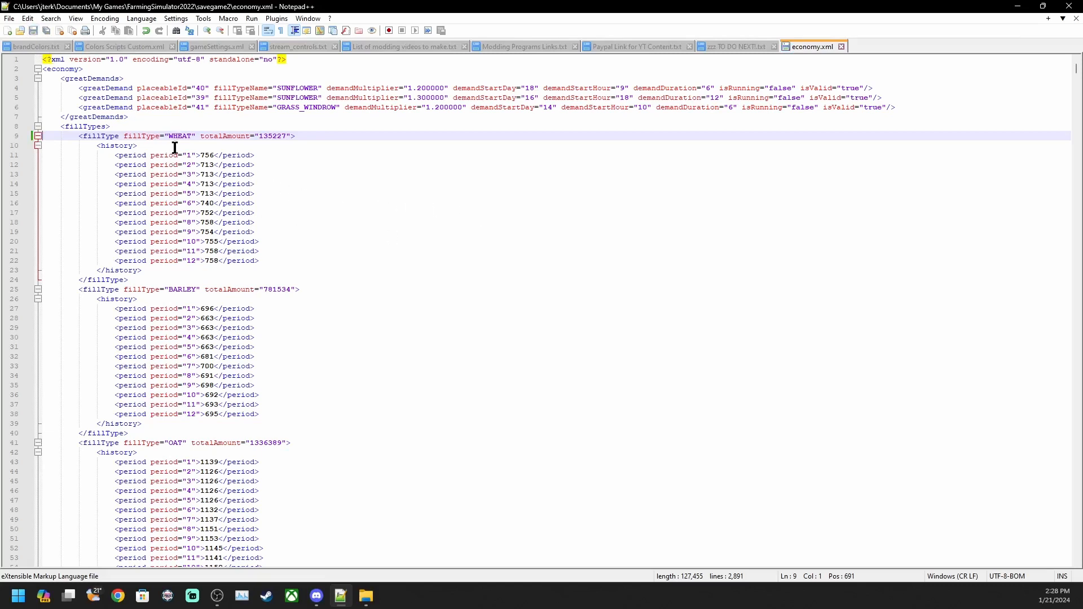
pyautogui.moveTo(297, 365)
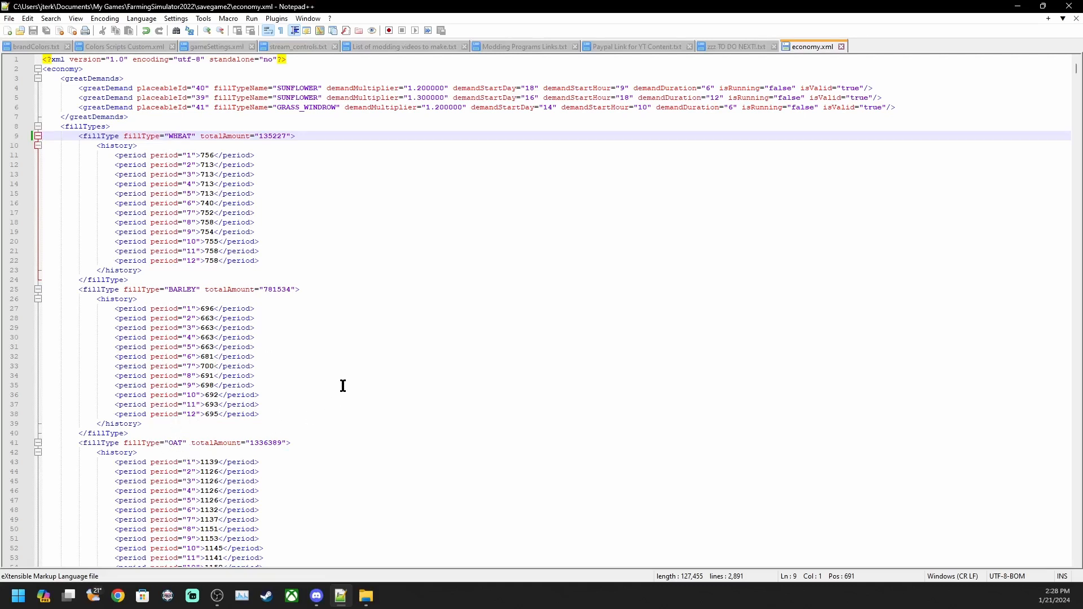
pyautogui.moveTo(319, 168)
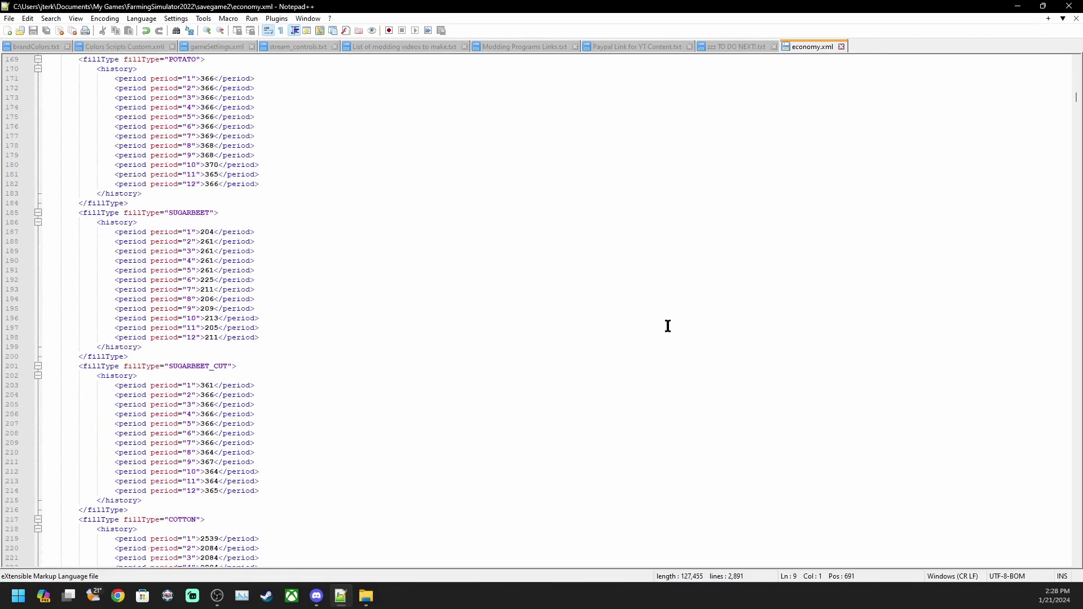
pyautogui.scroll(-3)
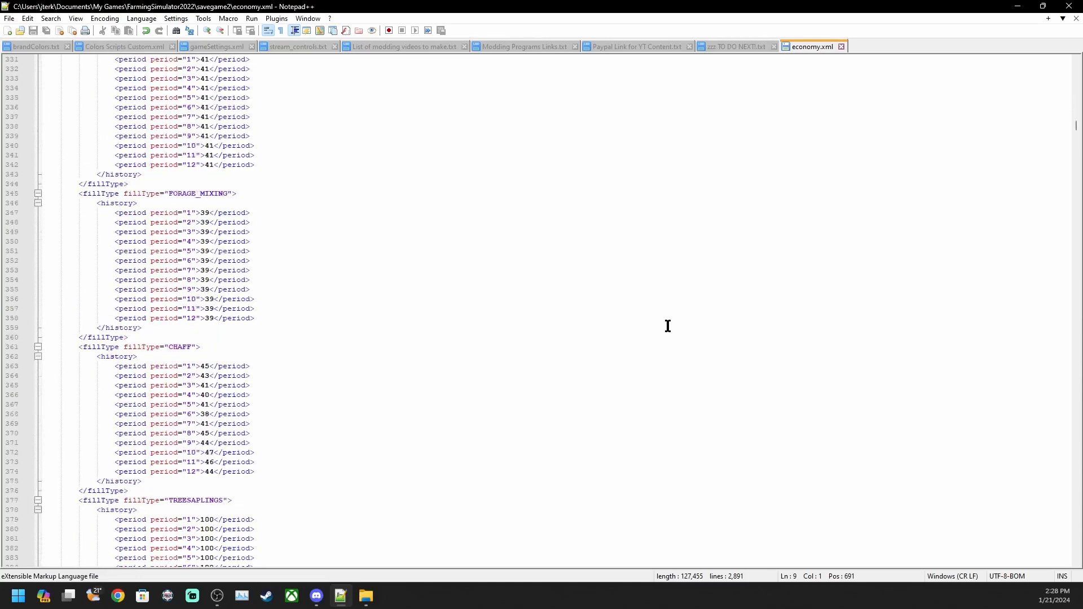
pyautogui.scroll(-3)
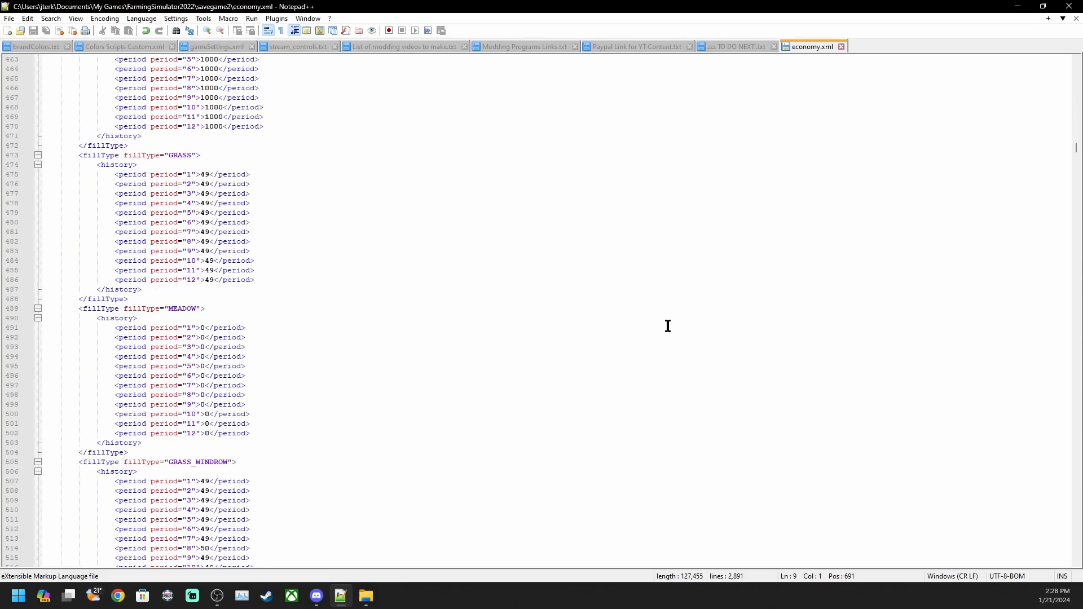
pyautogui.scroll(-3)
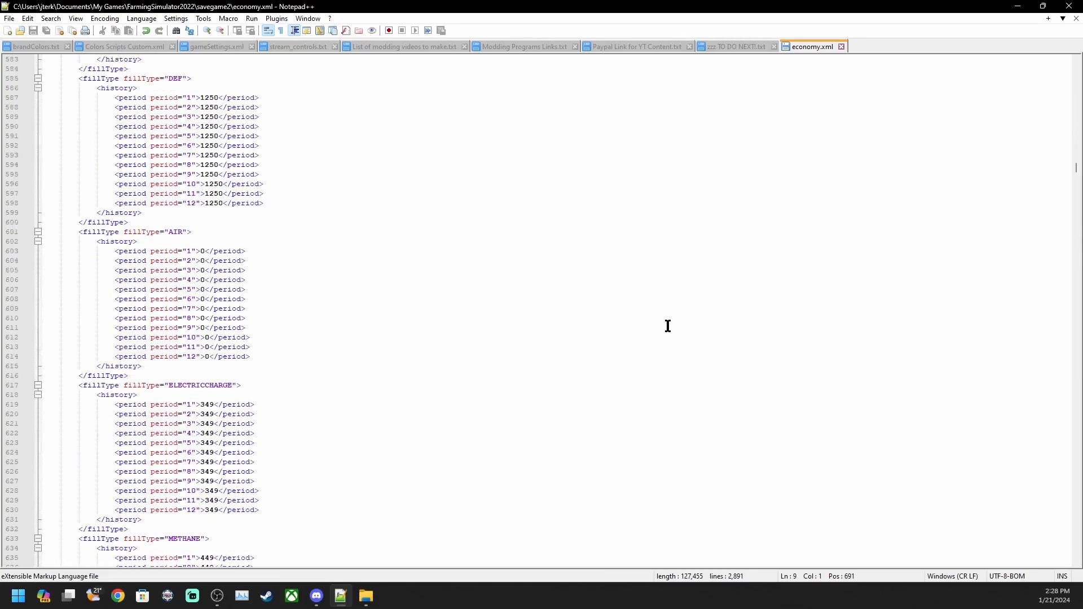
pyautogui.scroll(-3)
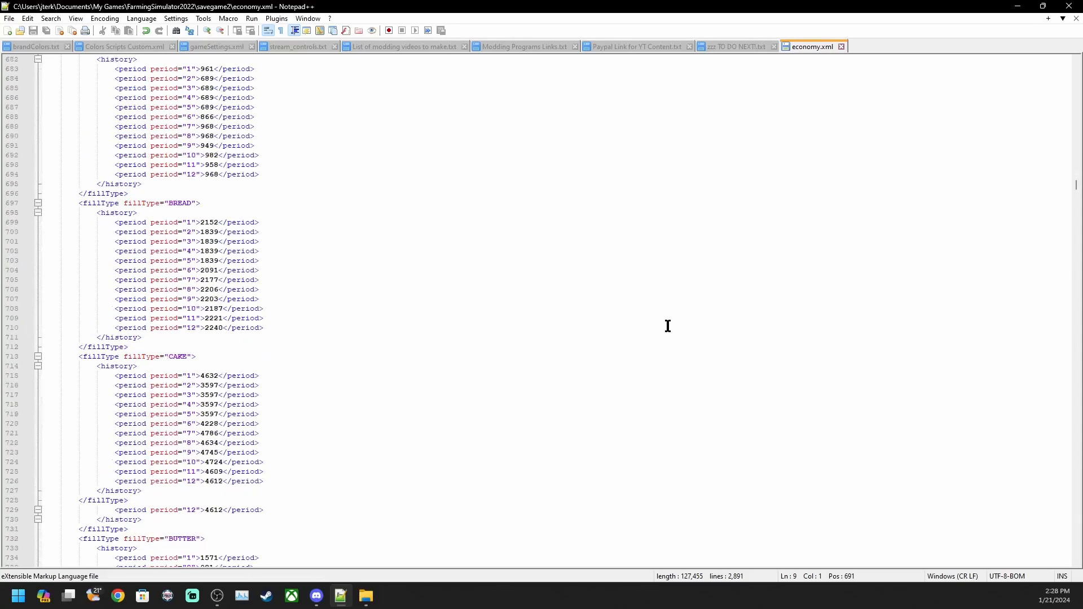
pyautogui.scroll(-3)
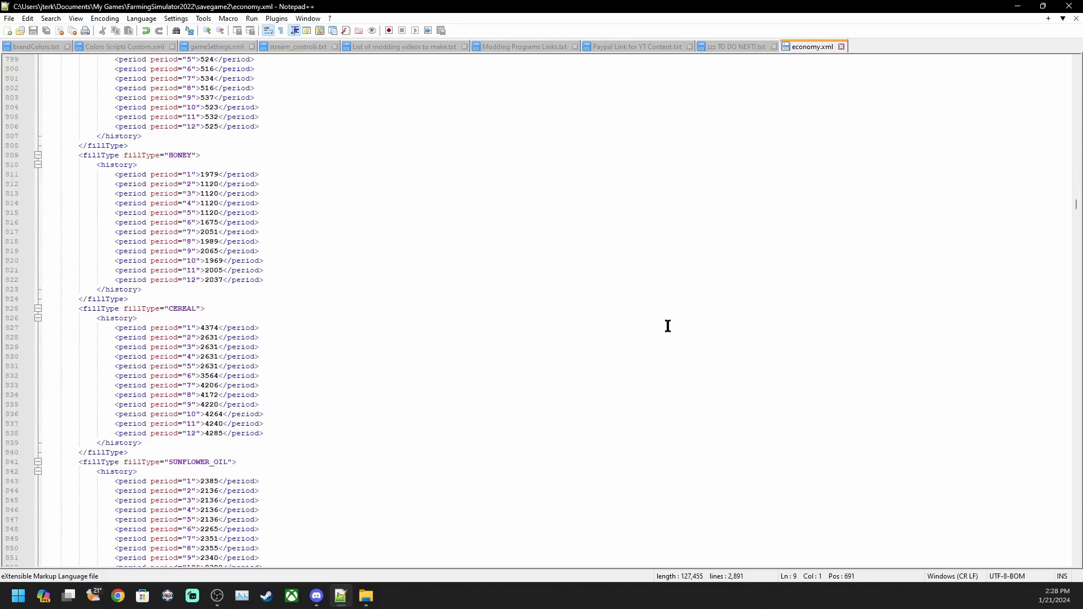
pyautogui.scroll(-3)
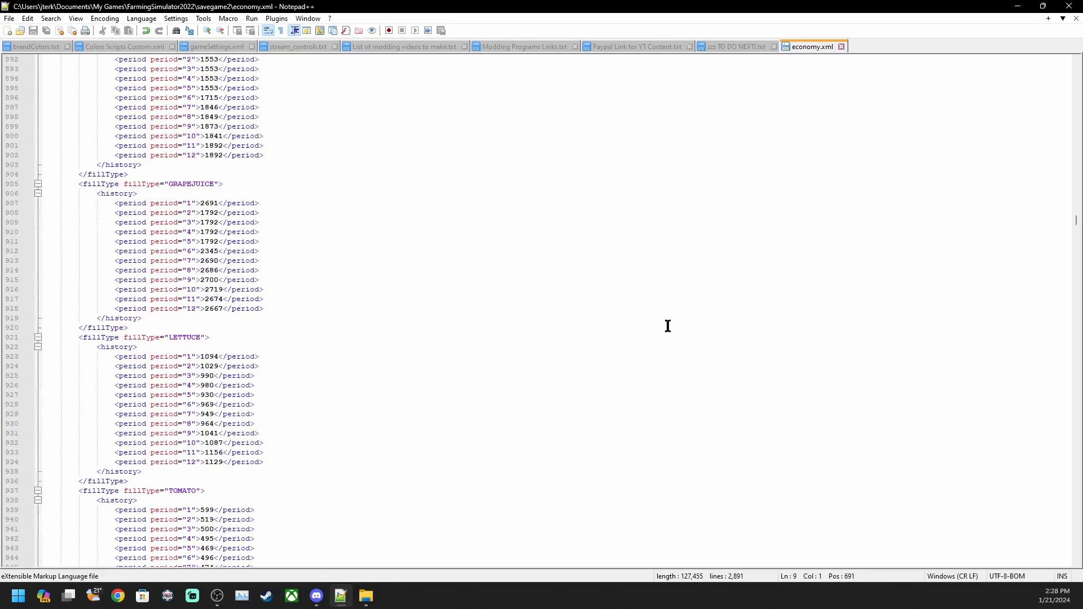
pyautogui.scroll(-3)
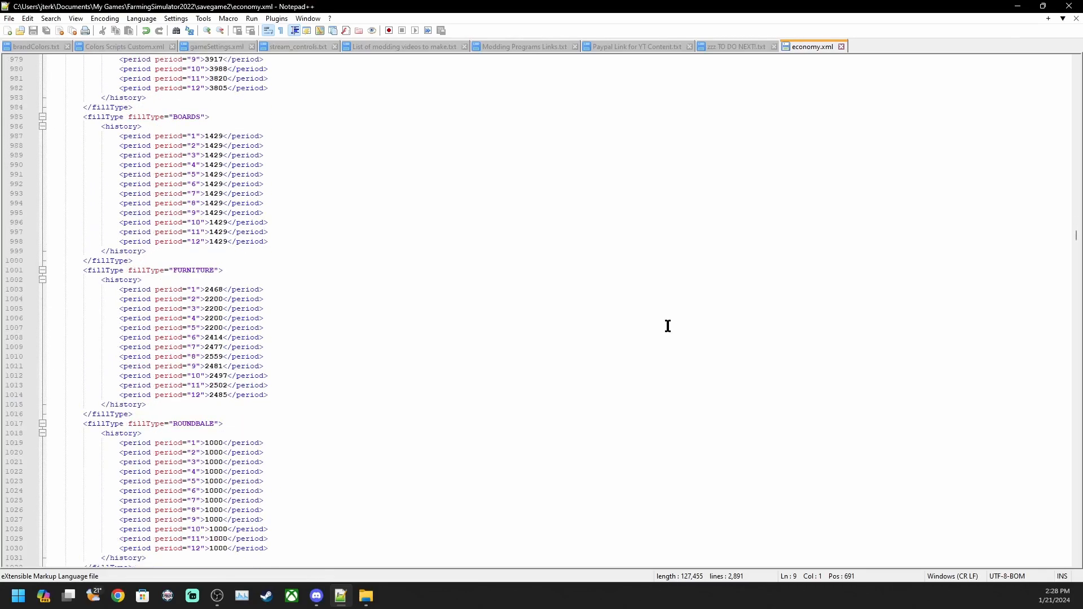
pyautogui.scroll(-3)
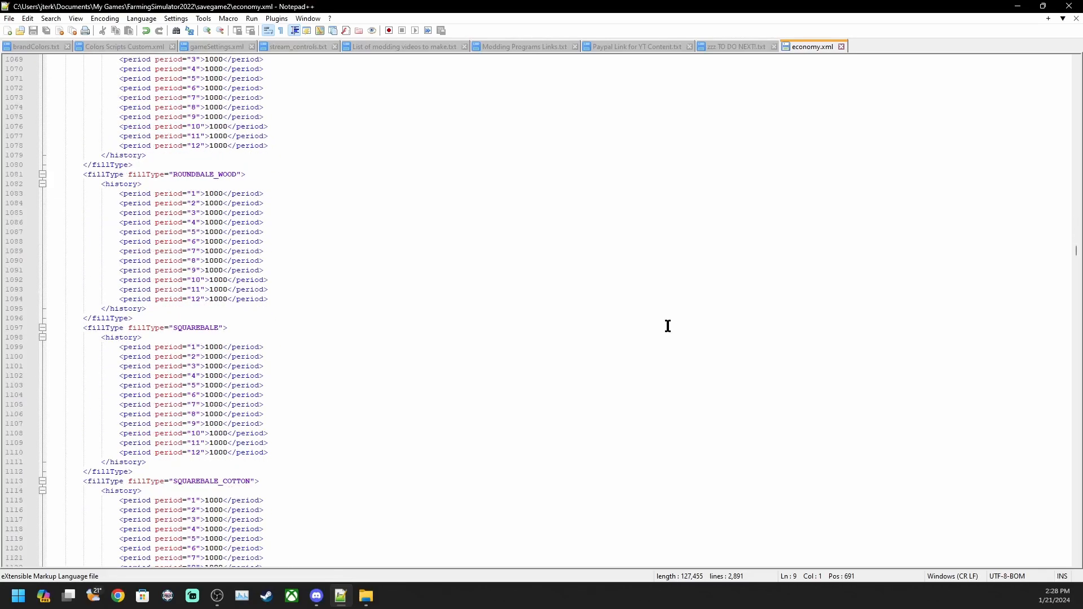
pyautogui.scroll(-3)
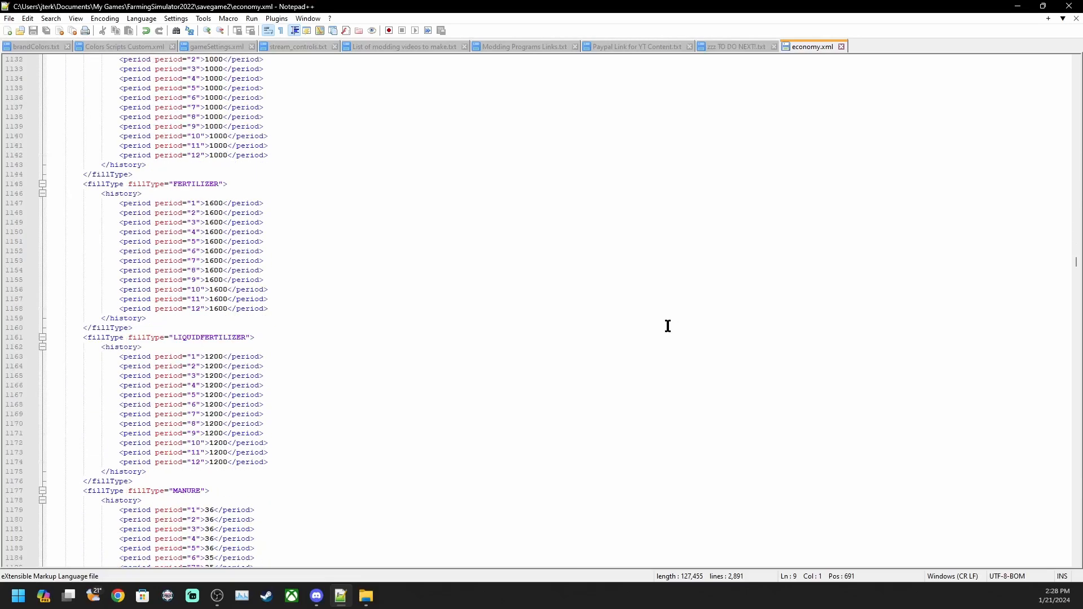
pyautogui.scroll(-3)
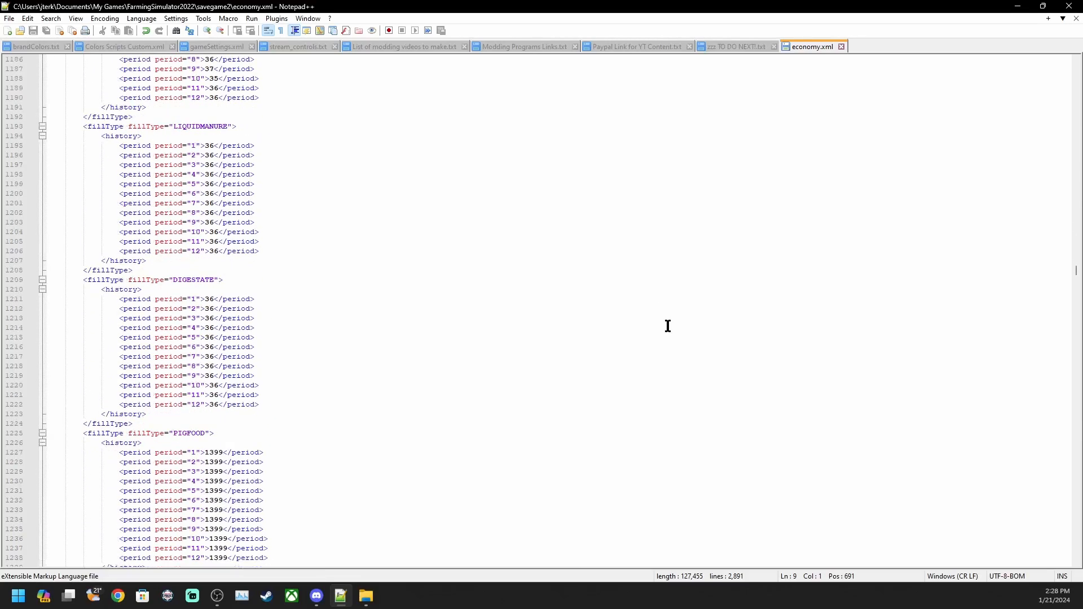
pyautogui.scroll(-3)
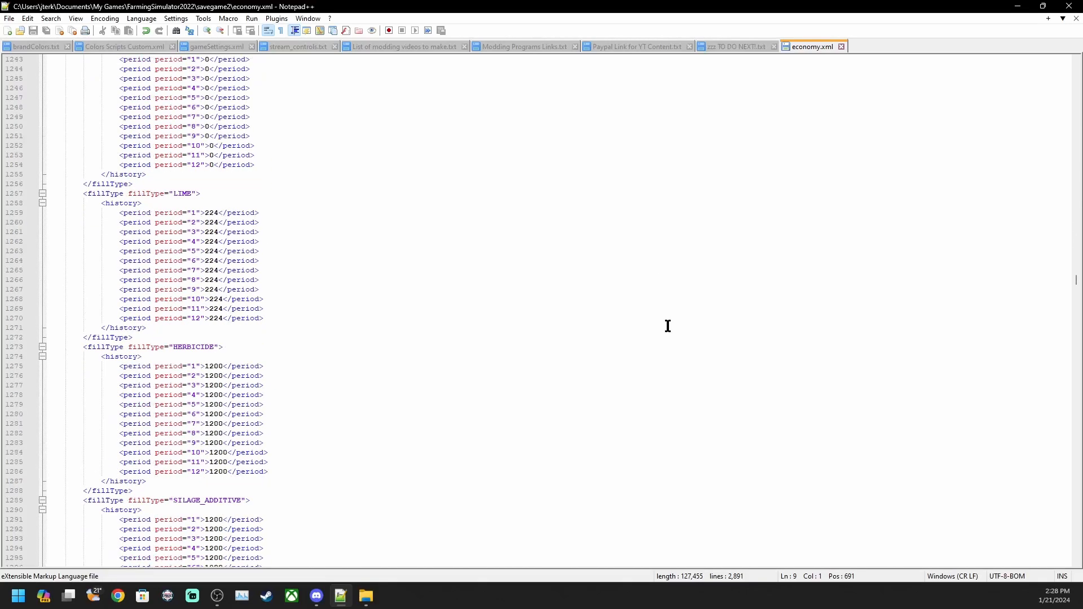
pyautogui.scroll(-3)
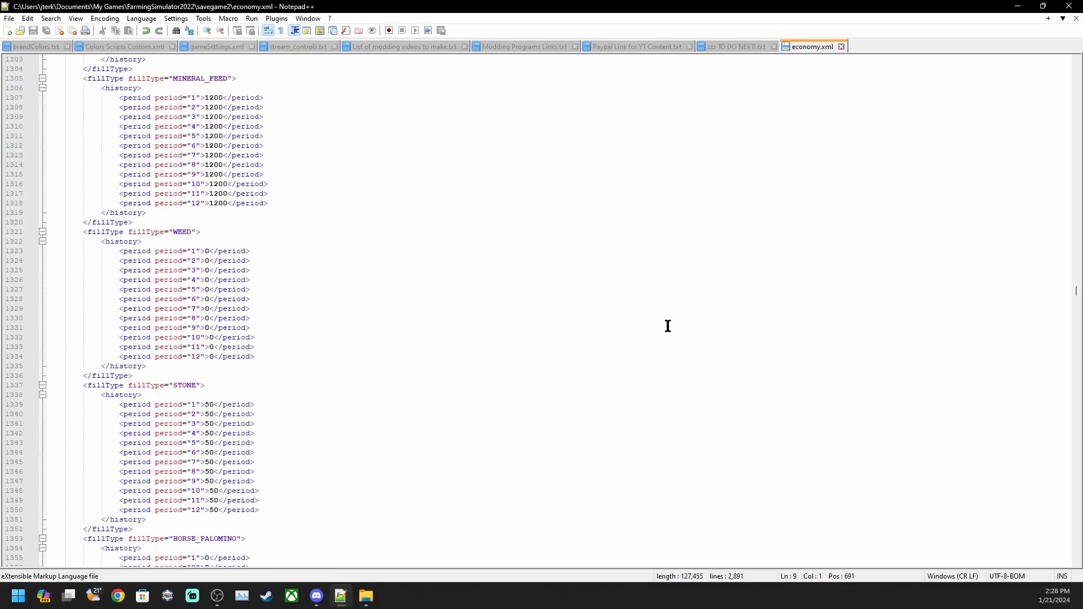
pyautogui.scroll(-3)
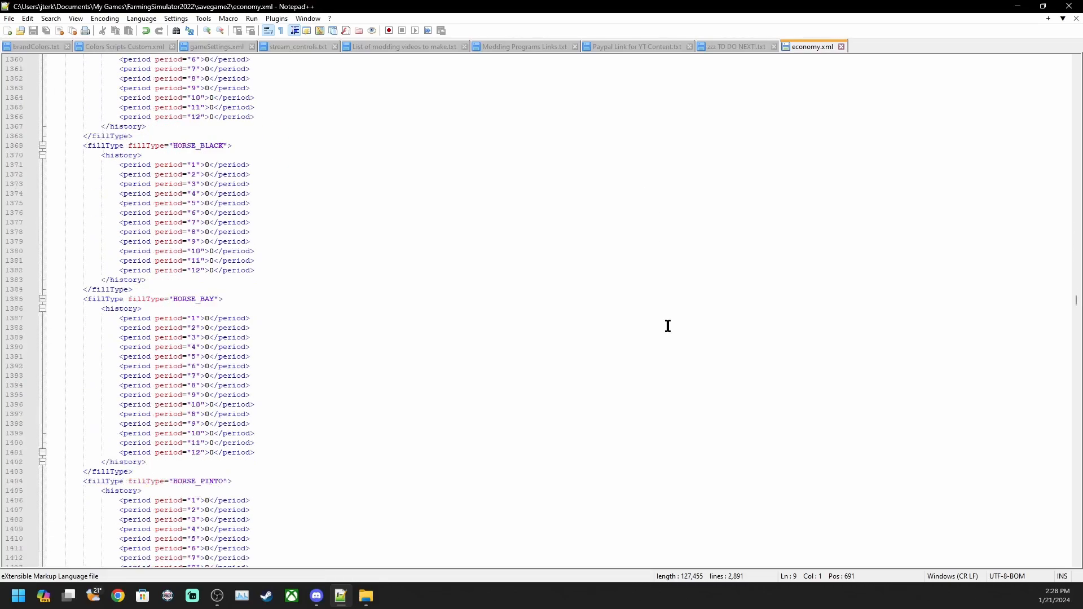
pyautogui.scroll(-3)
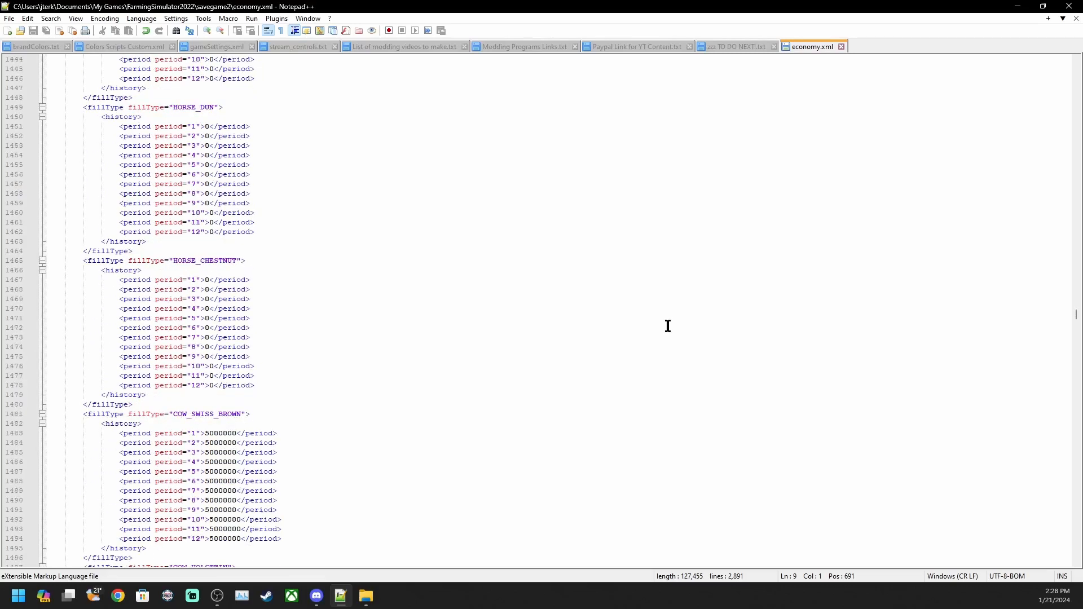
pyautogui.scroll(-3)
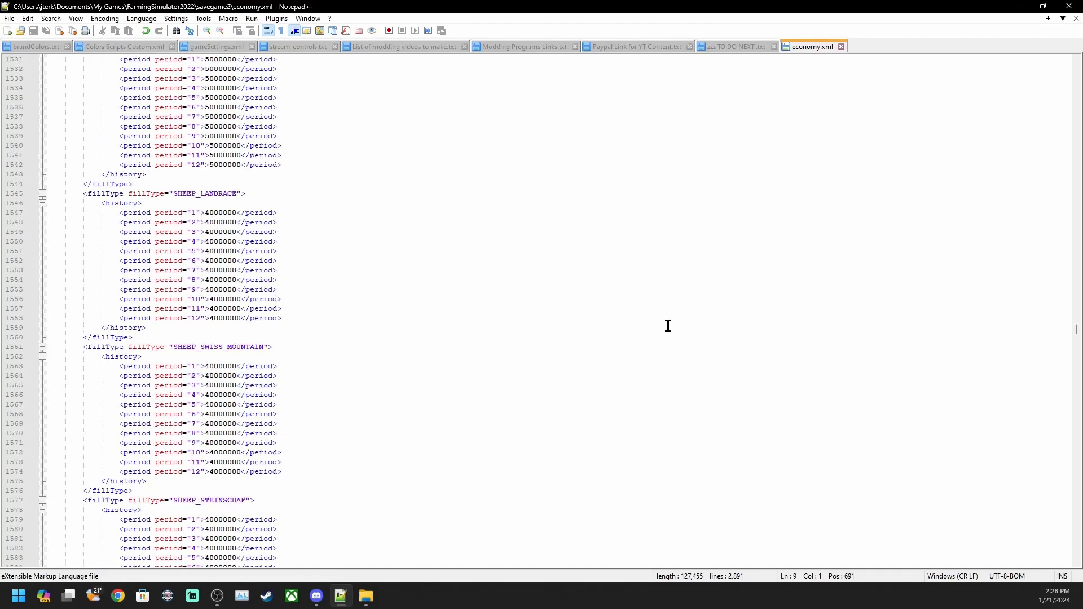
pyautogui.scroll(-3)
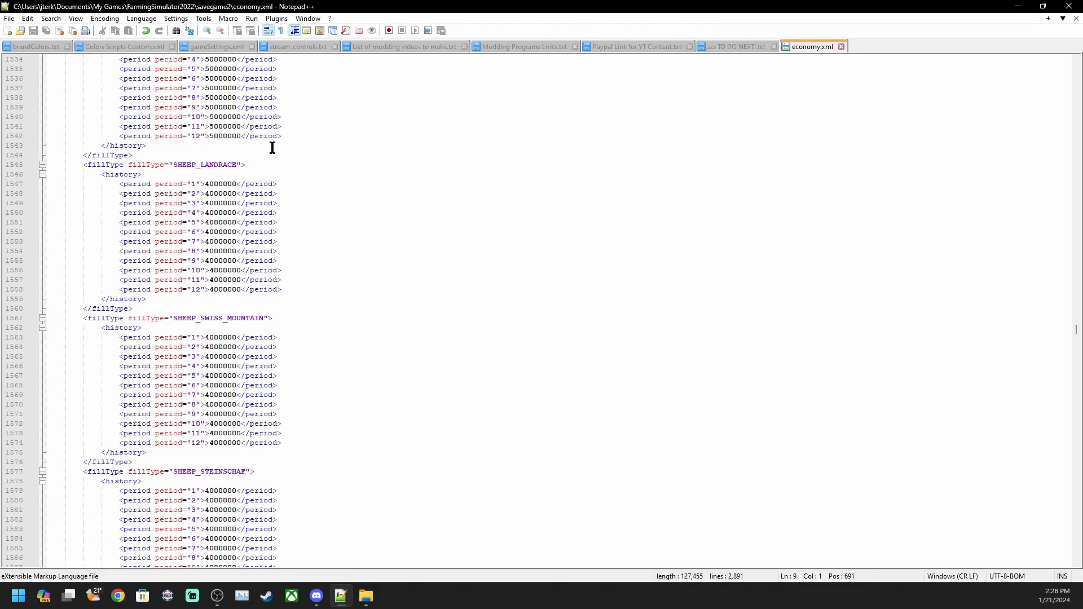
pyautogui.moveTo(308, 385)
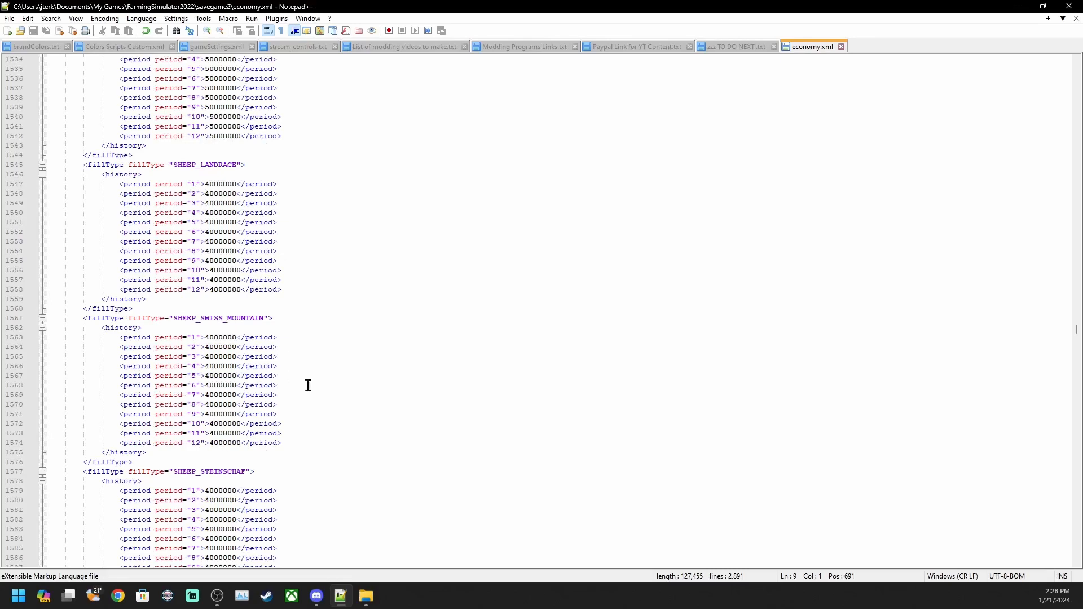
pyautogui.scroll(-3)
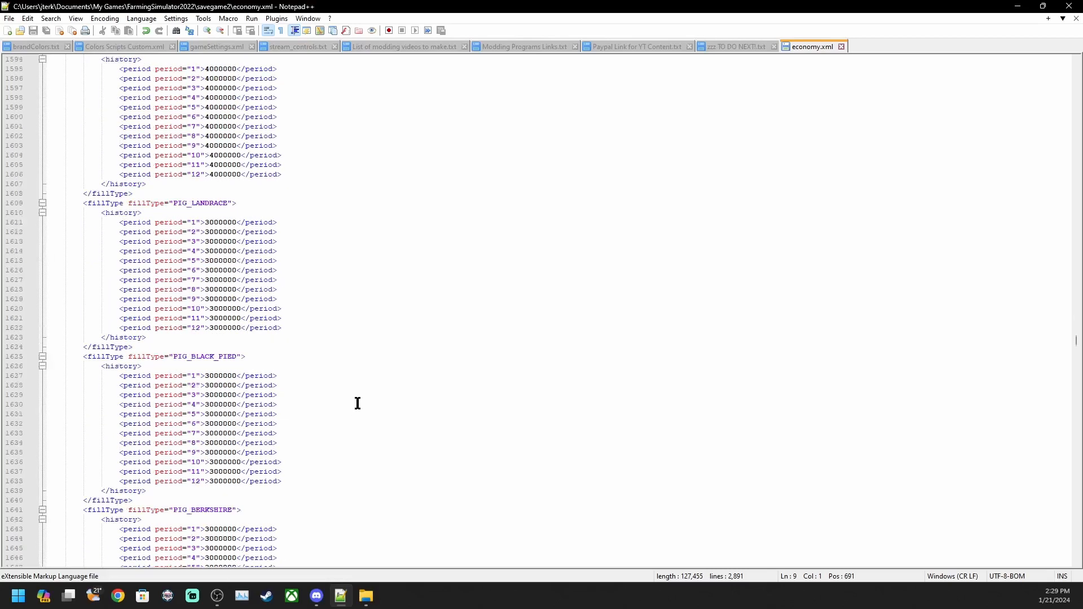
pyautogui.scroll(-3)
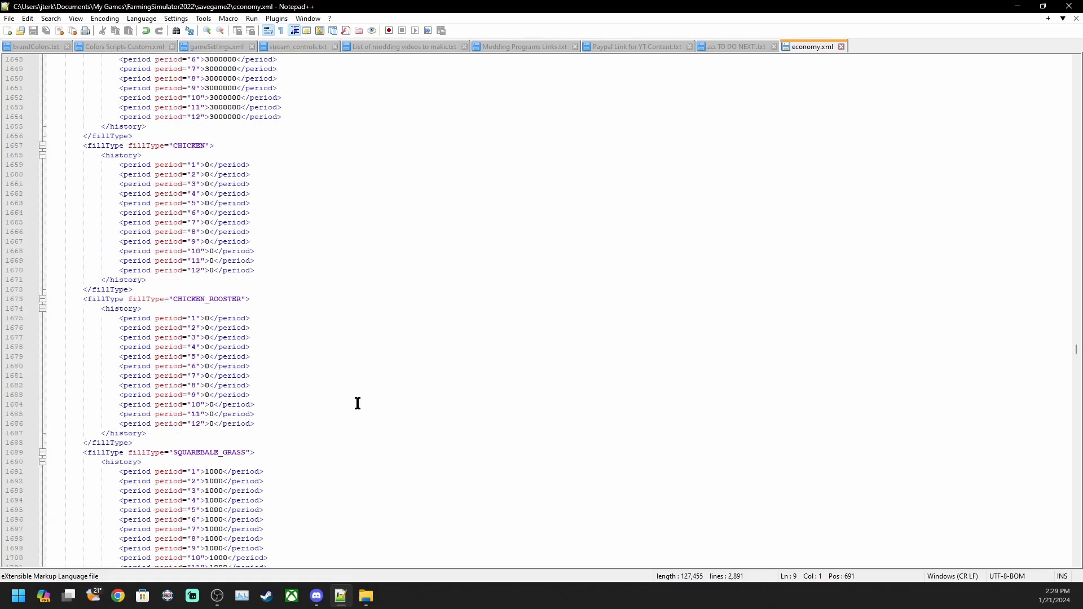
pyautogui.scroll(-3)
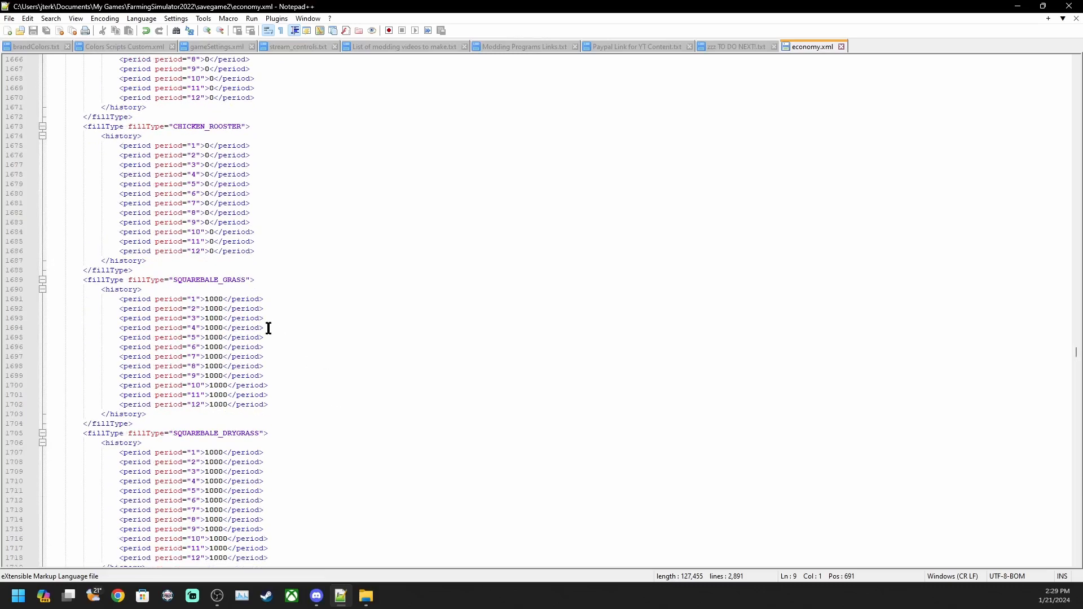
pyautogui.scroll(-3)
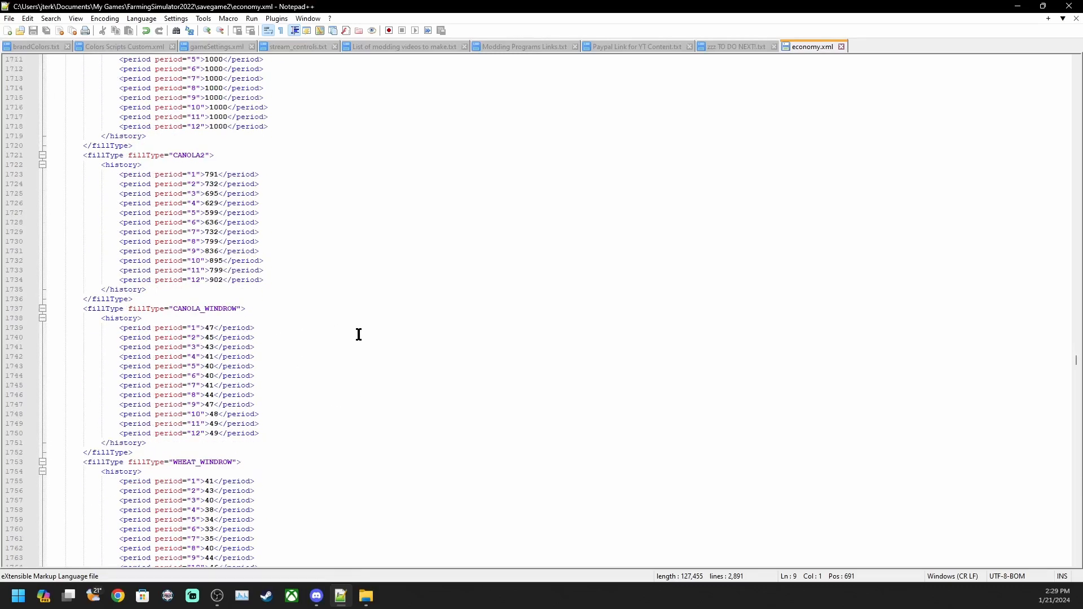
pyautogui.scroll(-3)
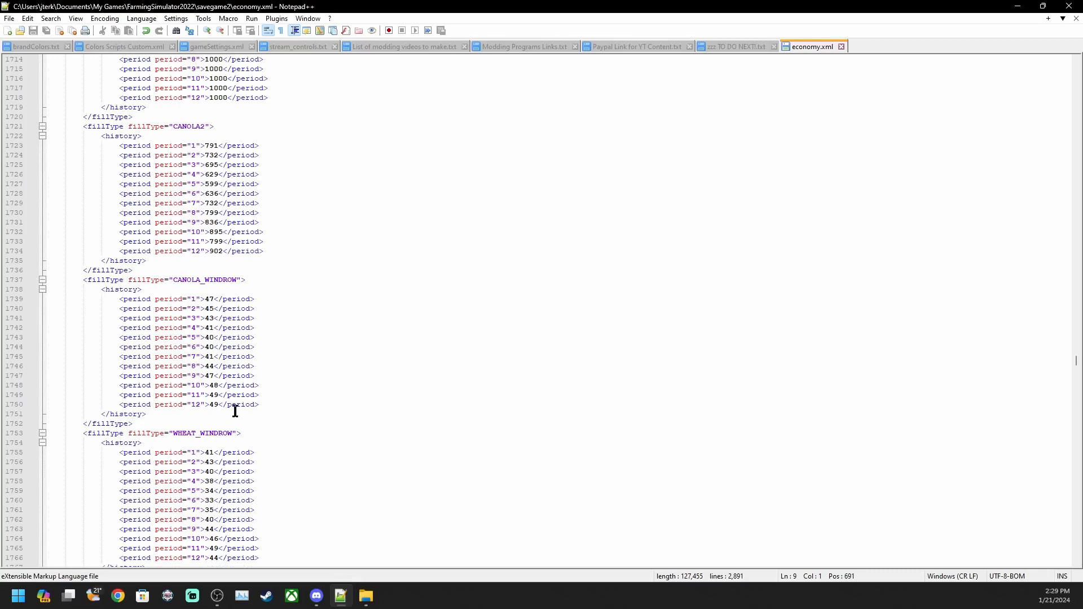
pyautogui.scroll(-3)
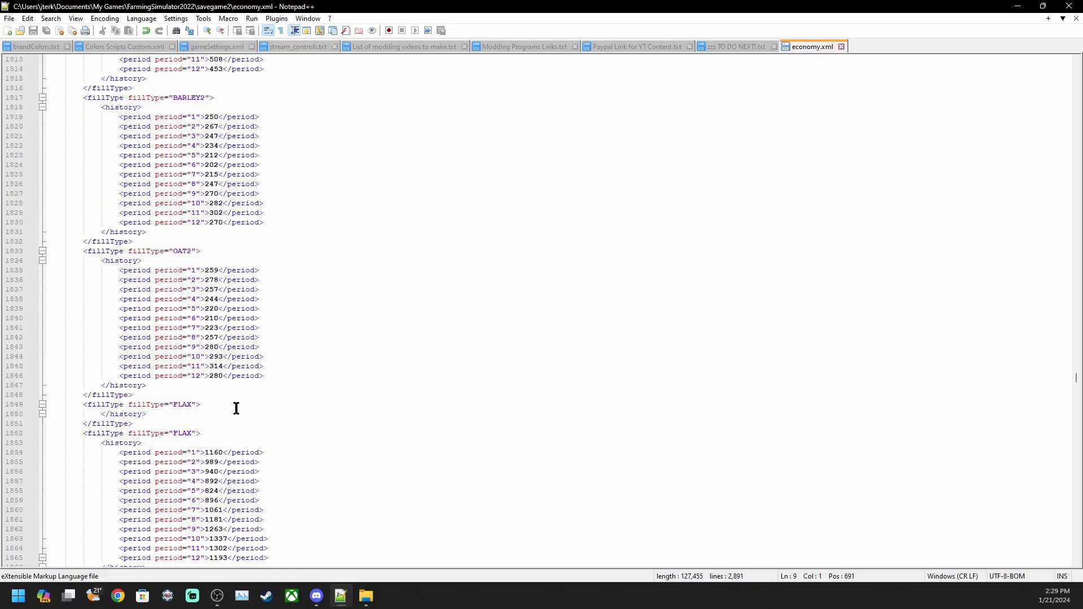
pyautogui.scroll(-3)
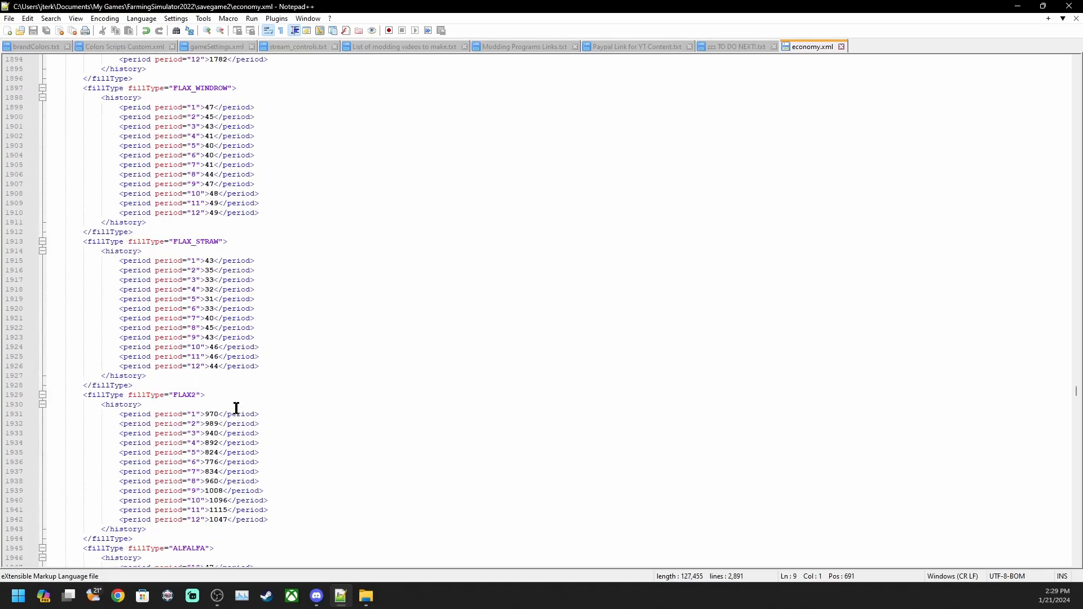
pyautogui.scroll(-3)
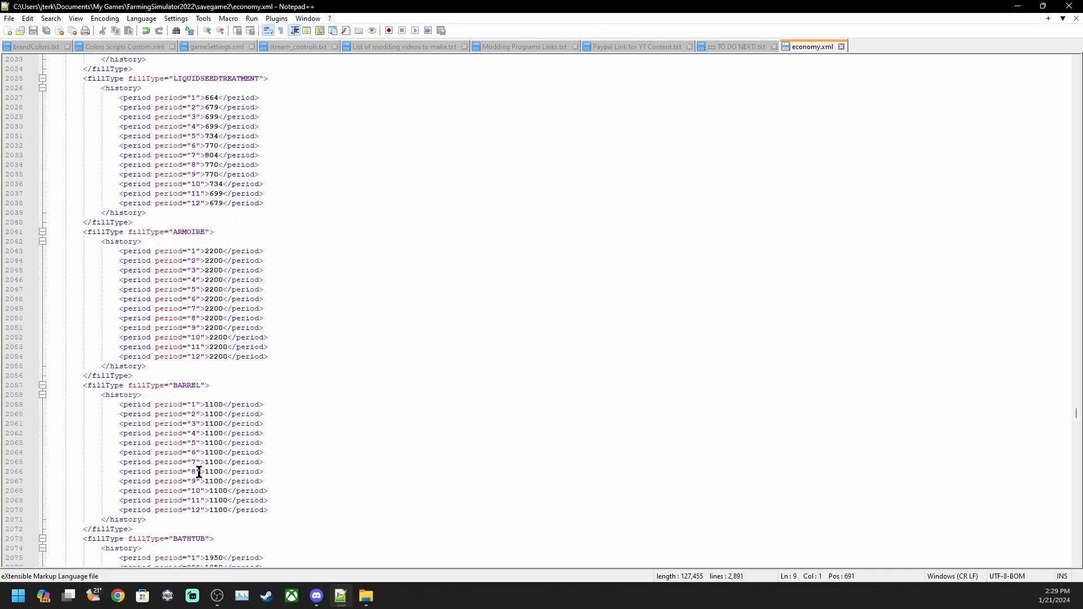
pyautogui.scroll(-3)
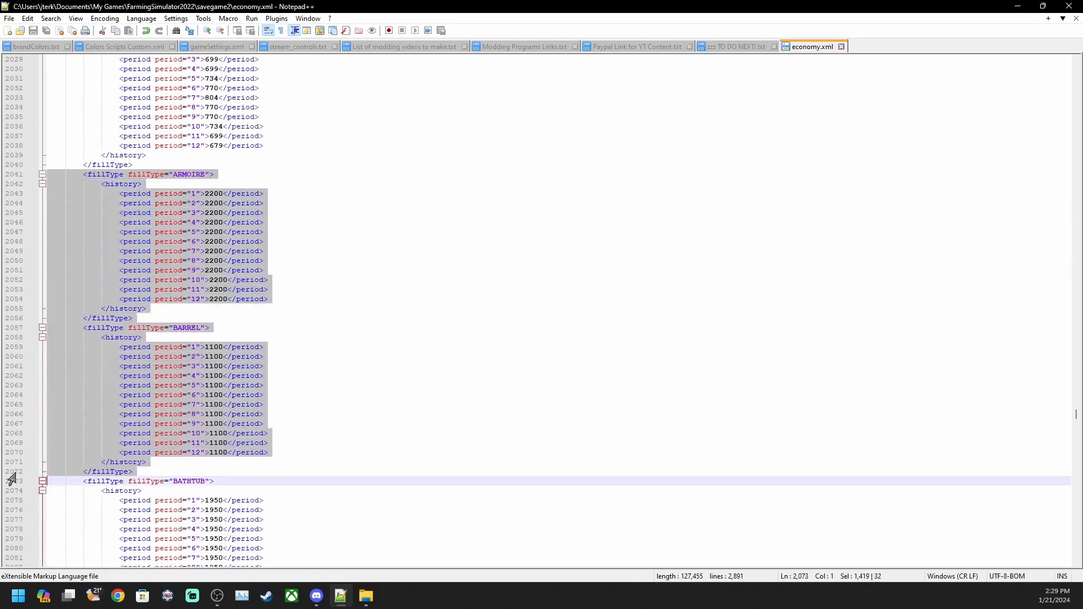
pyautogui.moveTo(87, 185)
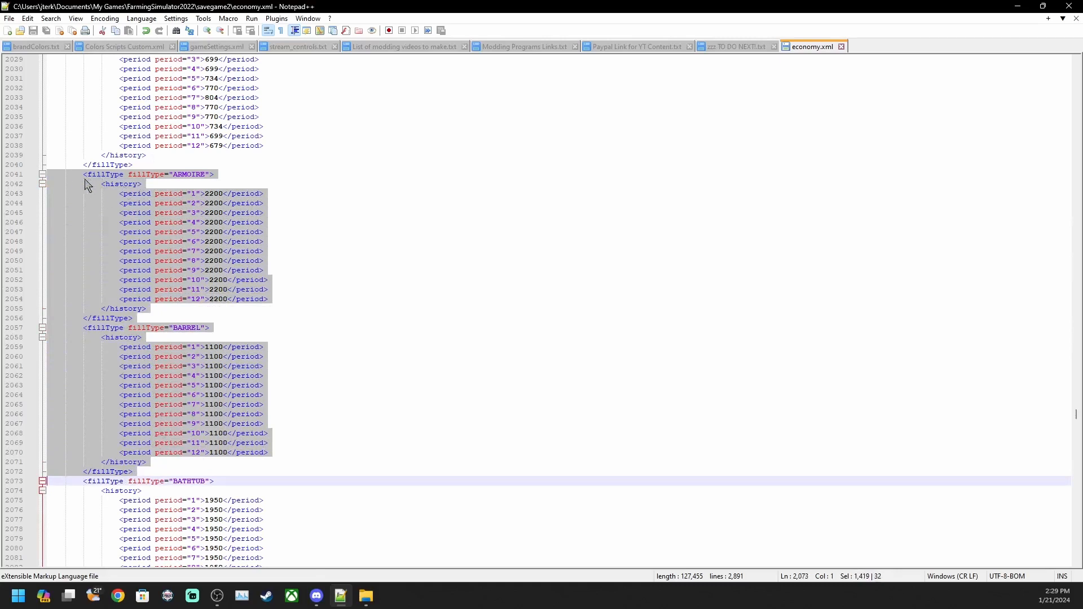
pyautogui.moveTo(146, 182)
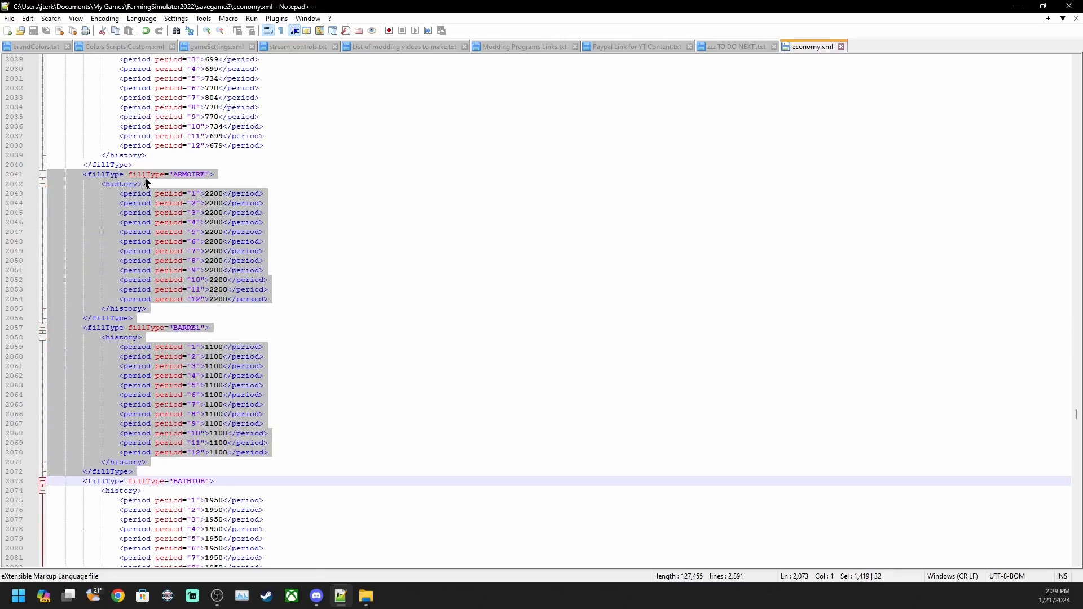
pyautogui.moveTo(176, 182)
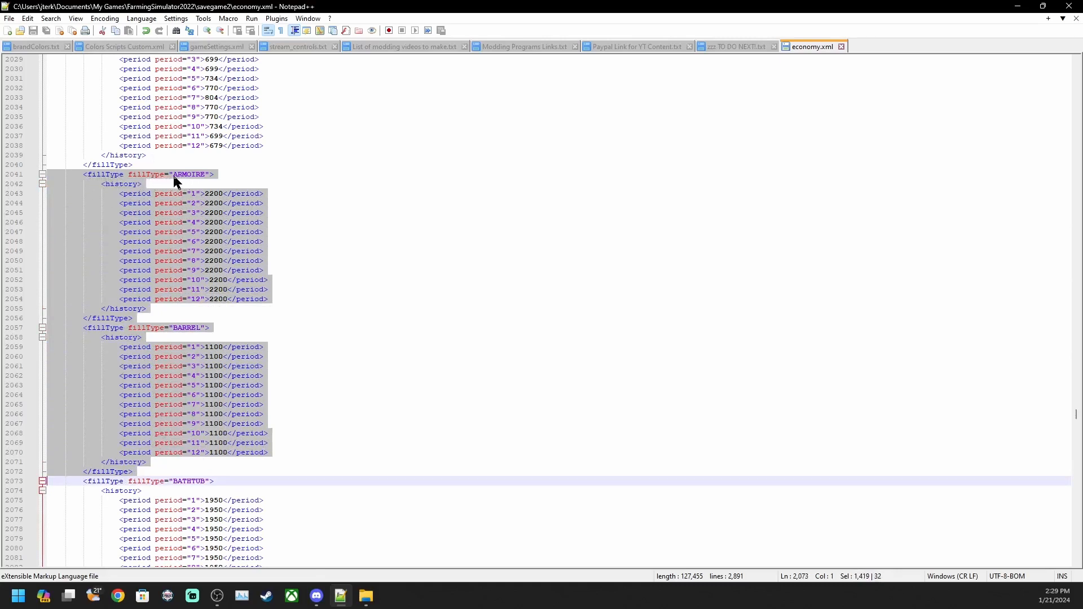
pyautogui.moveTo(187, 180)
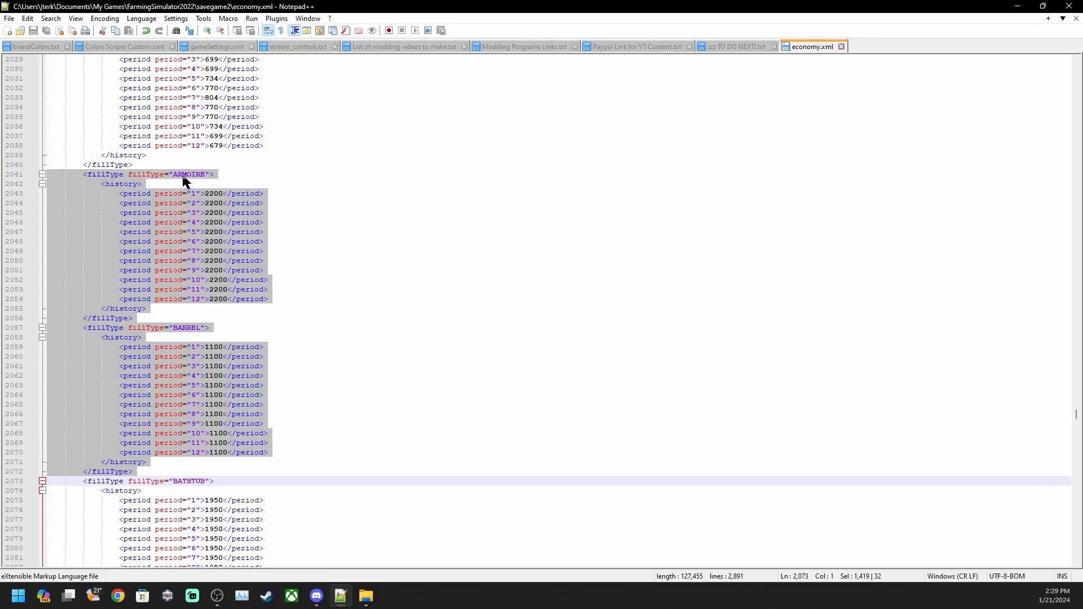
pyautogui.moveTo(359, 256)
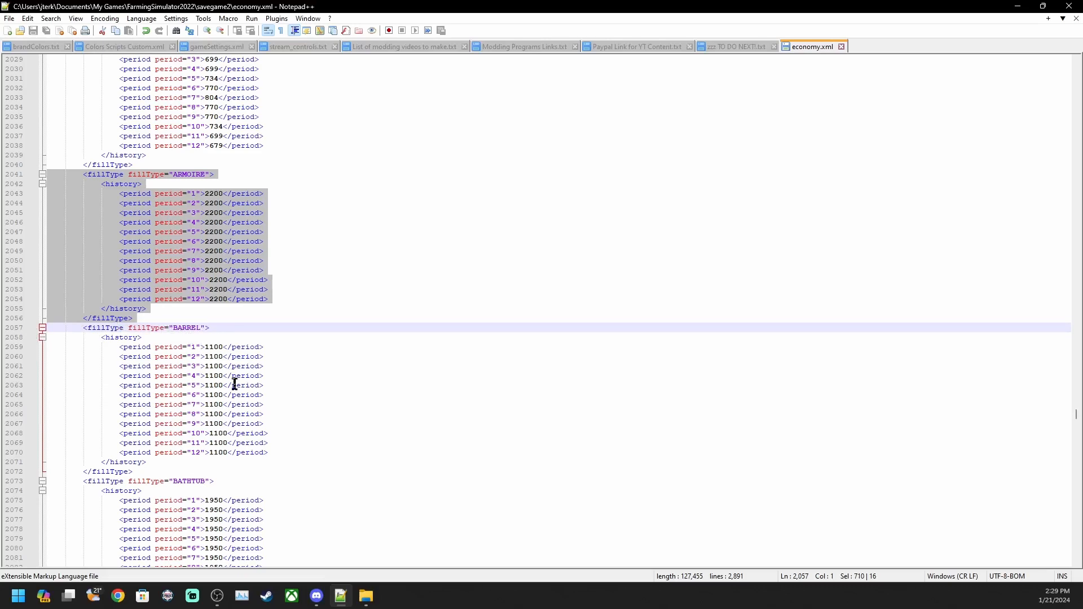
pyautogui.moveTo(320, 448)
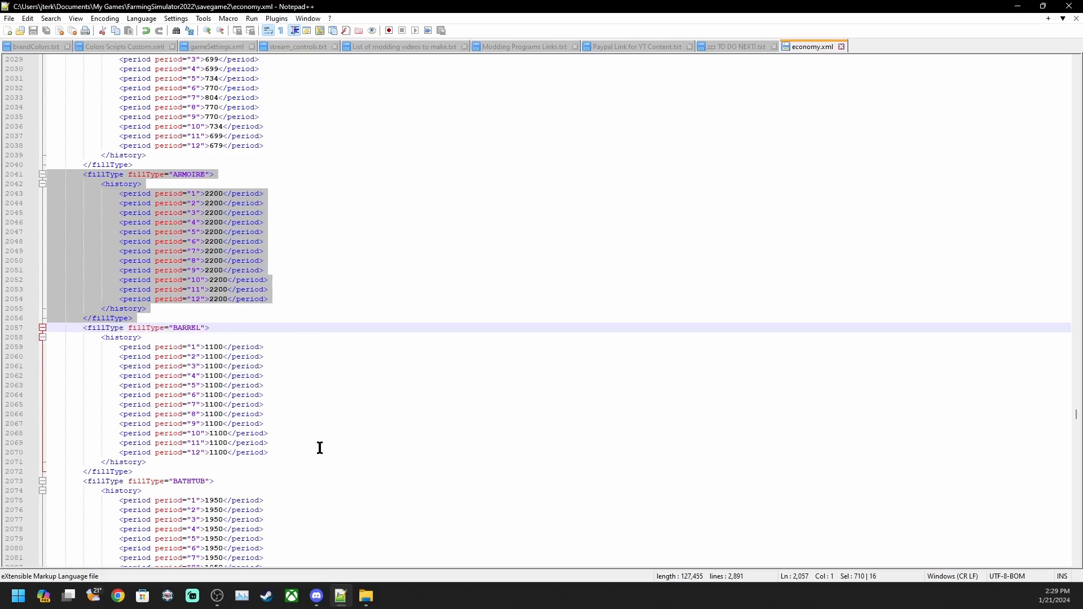
# Step: Scroll economy.xml down to the PRESERVEDCARROTS and PRESERVEDPARSNIP blocks around line 2515
pyautogui.scroll(-3)
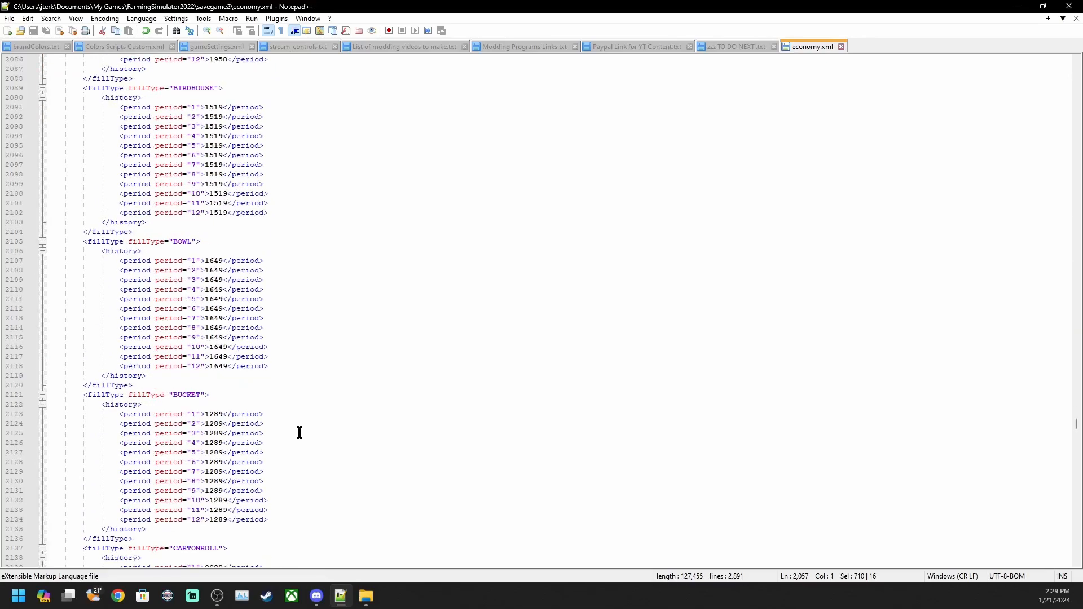
pyautogui.scroll(-3)
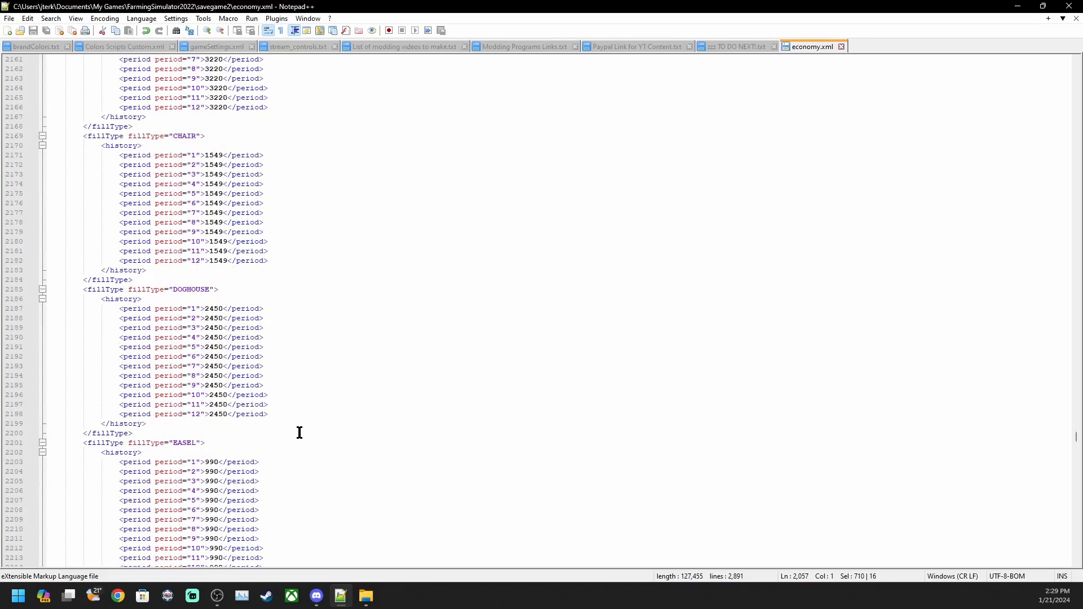
pyautogui.scroll(-3)
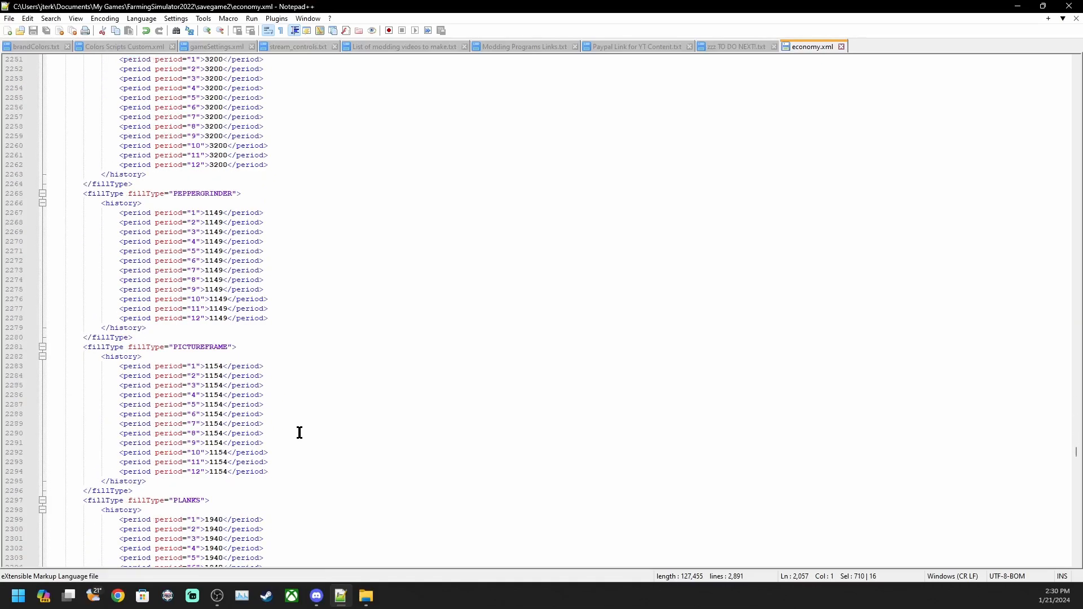
pyautogui.scroll(-3)
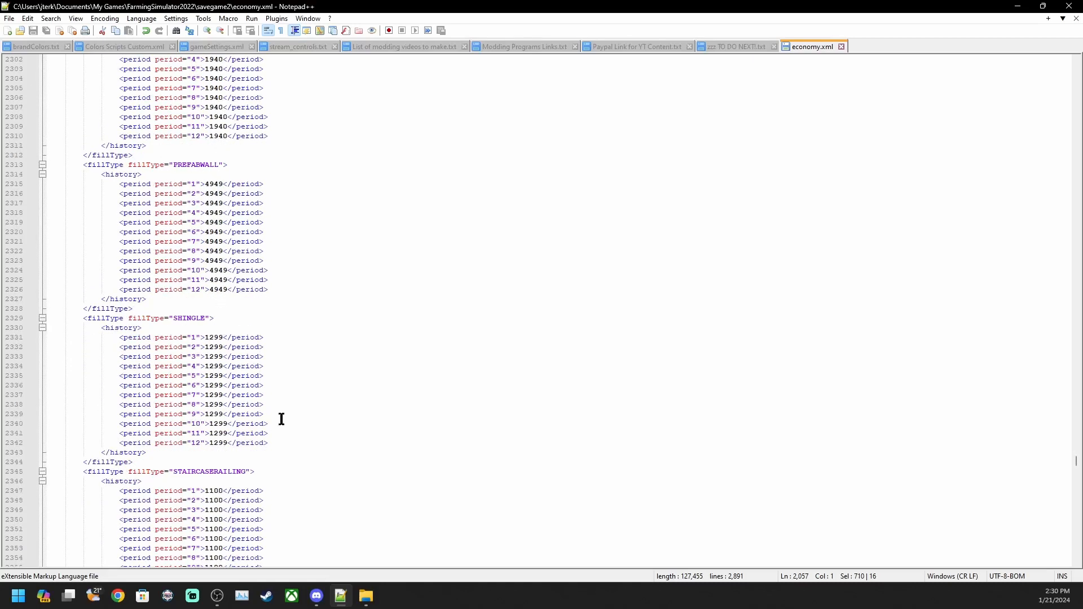
pyautogui.scroll(-3)
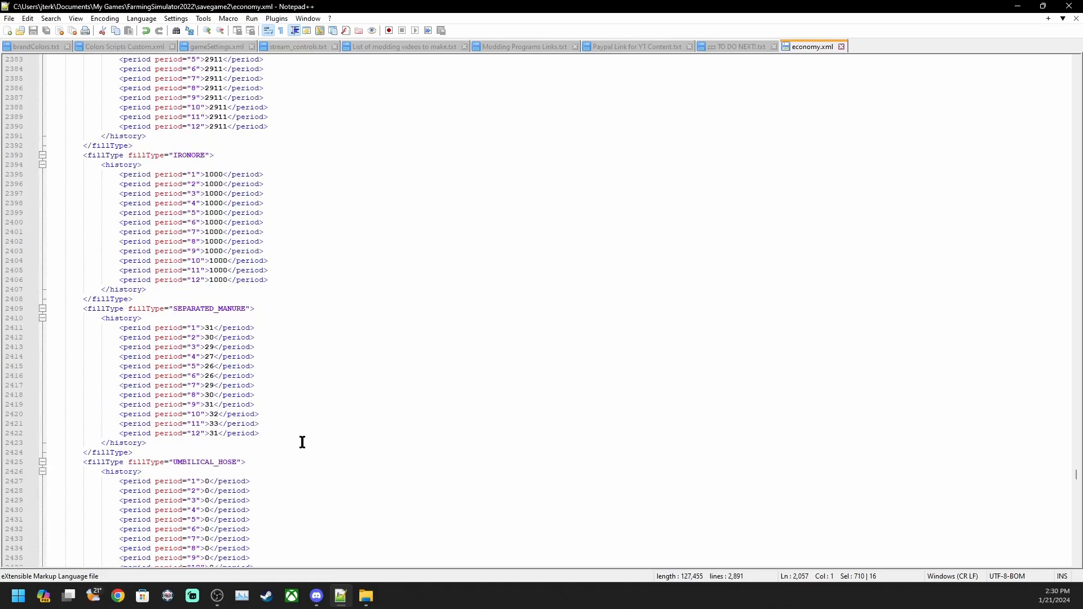
pyautogui.scroll(-3)
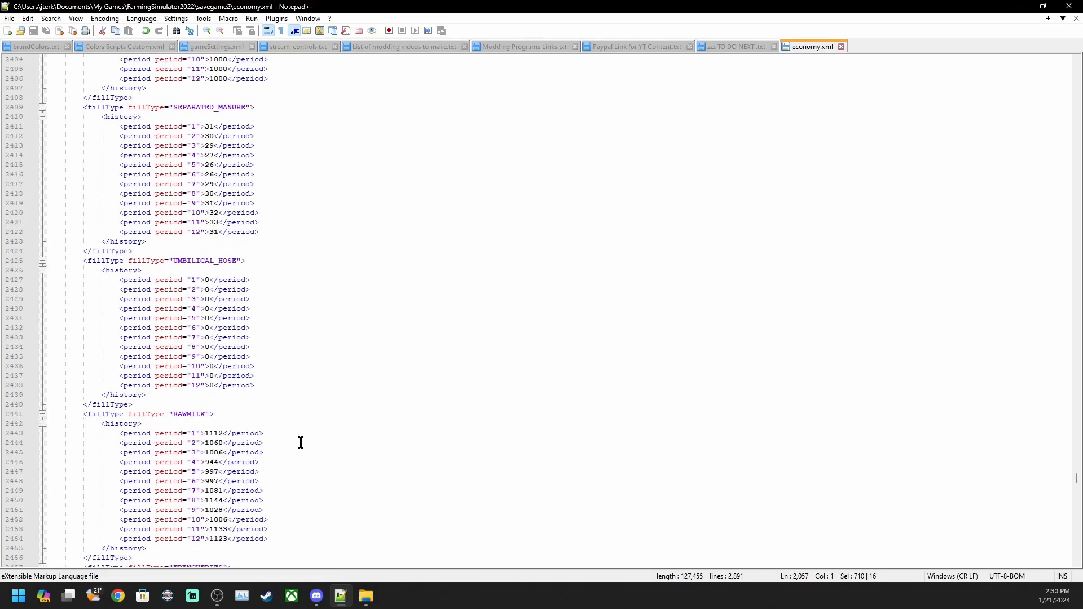
pyautogui.moveTo(313, 434)
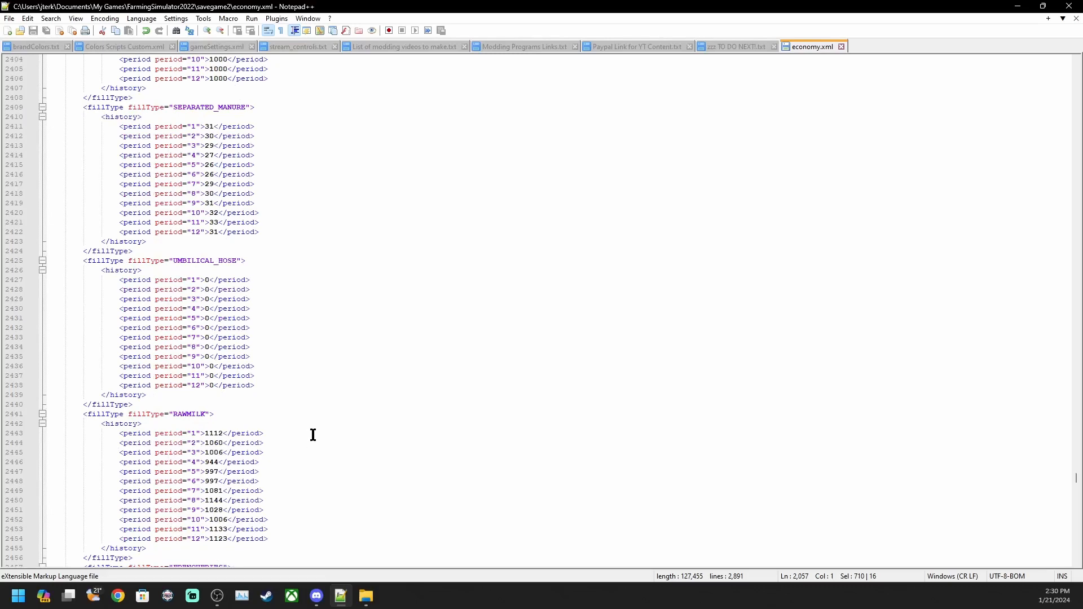
pyautogui.scroll(-3)
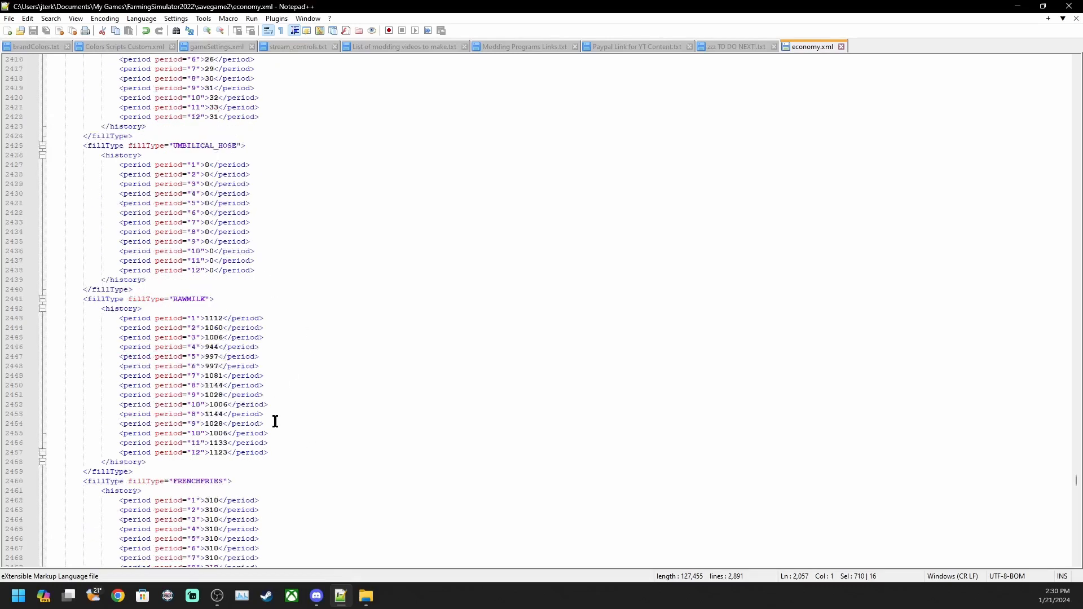
pyautogui.scroll(-3)
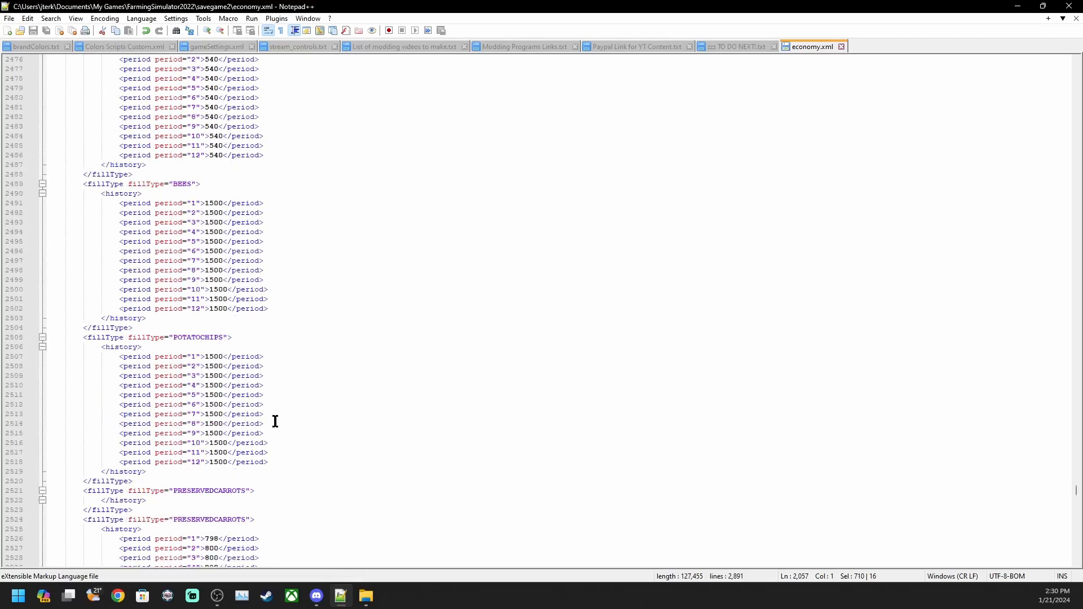
pyautogui.scroll(-3)
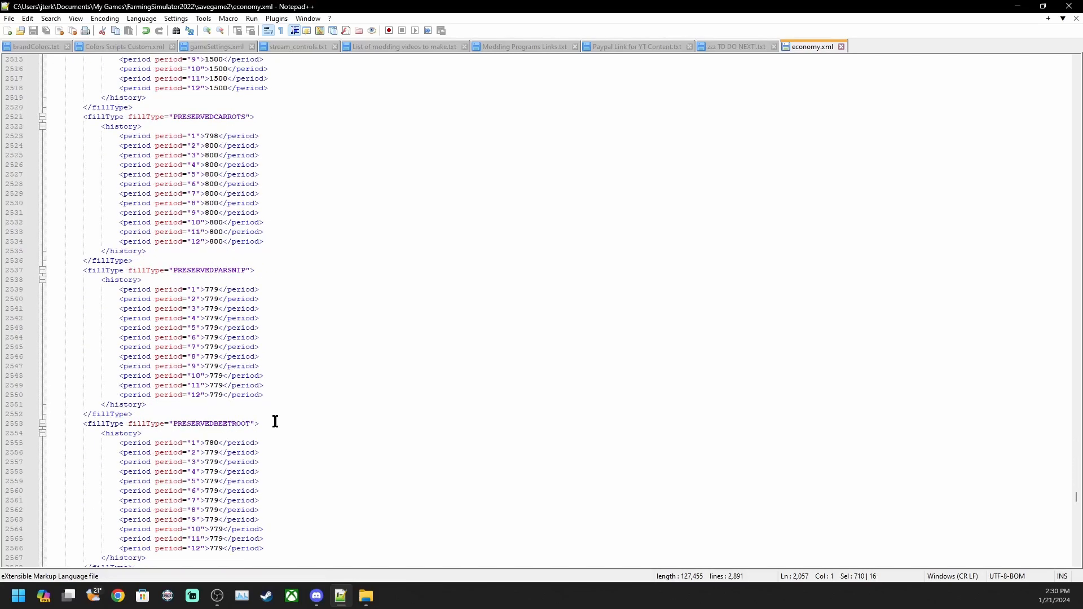
pyautogui.moveTo(315, 341)
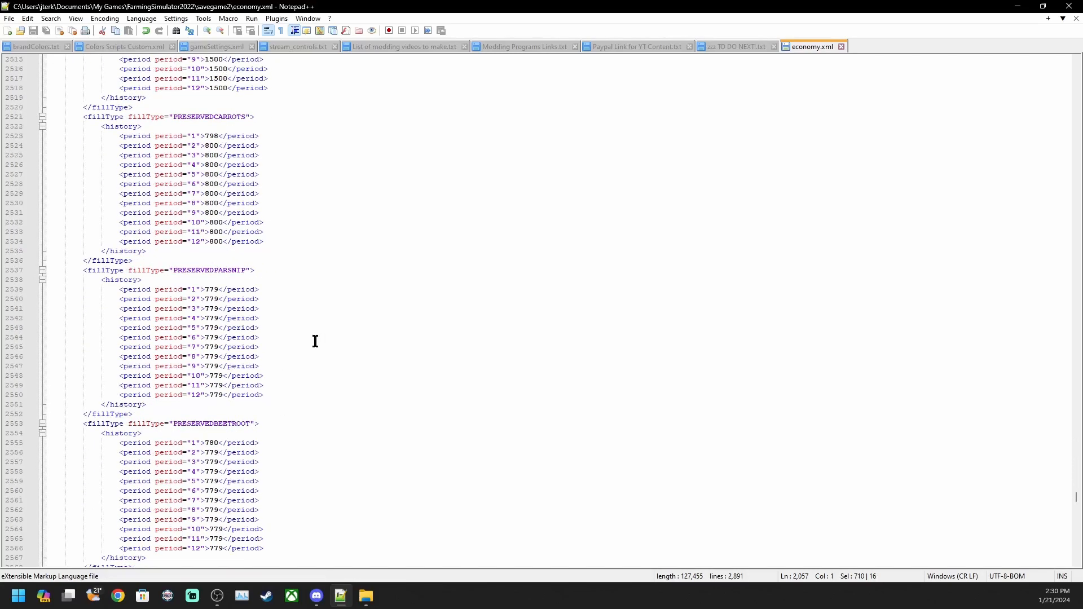
pyautogui.moveTo(211, 116)
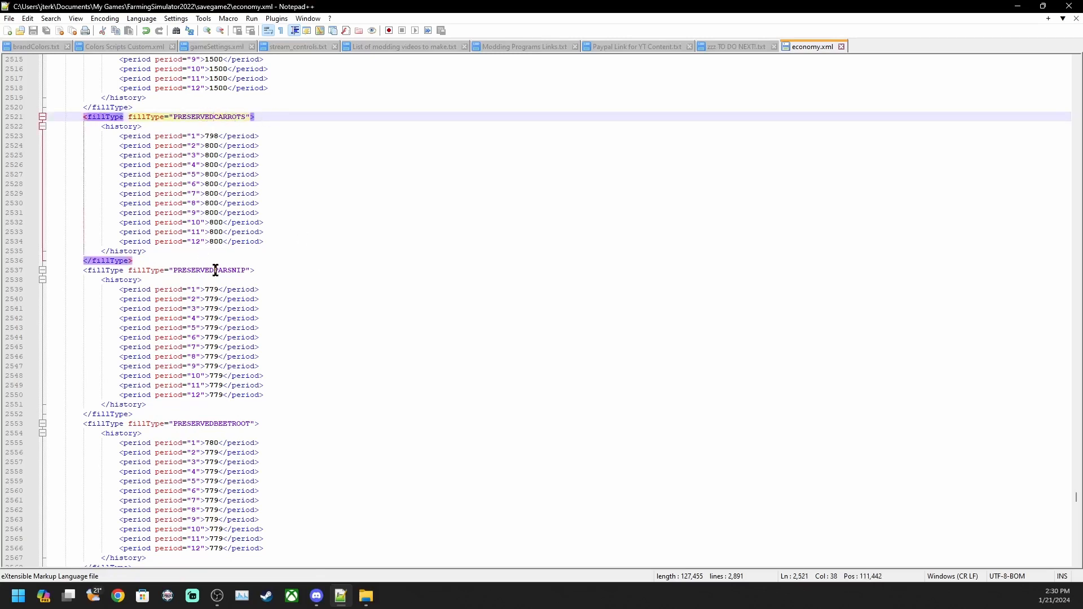
pyautogui.scroll(-3)
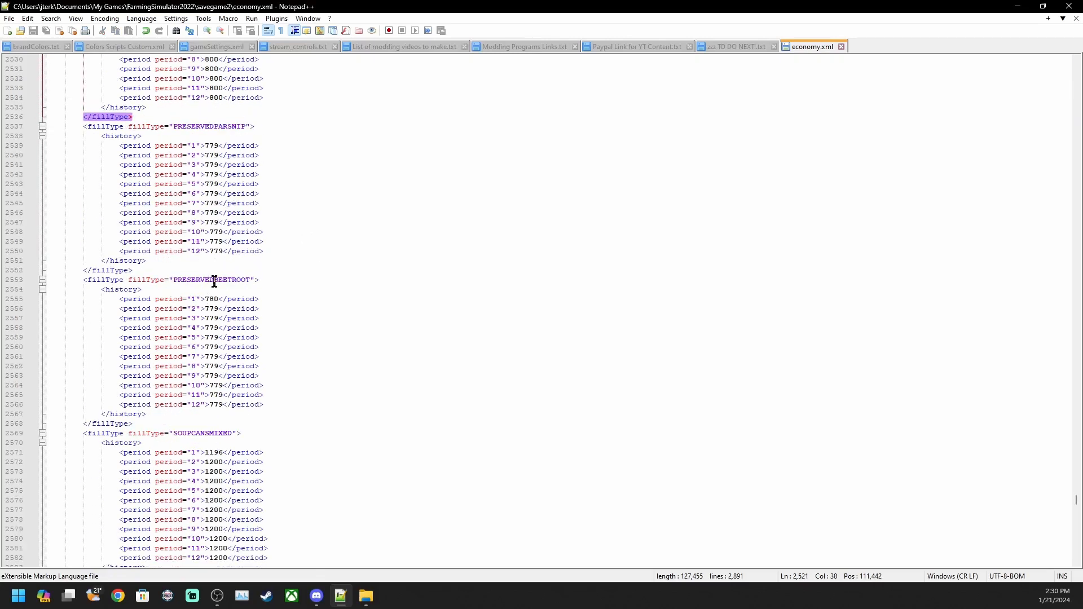
pyautogui.scroll(-3)
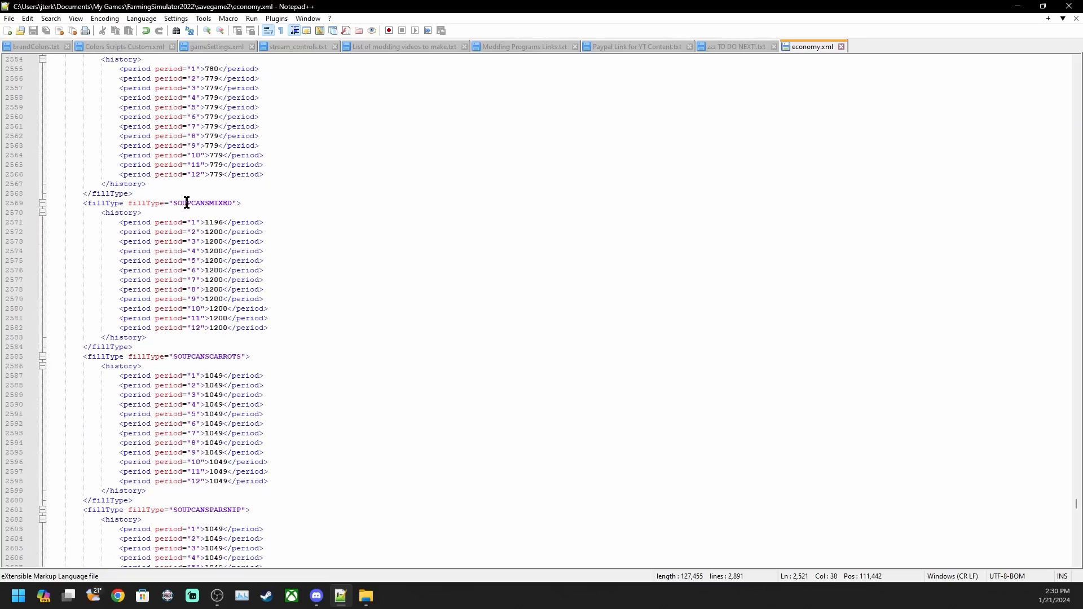
pyautogui.moveTo(195, 385)
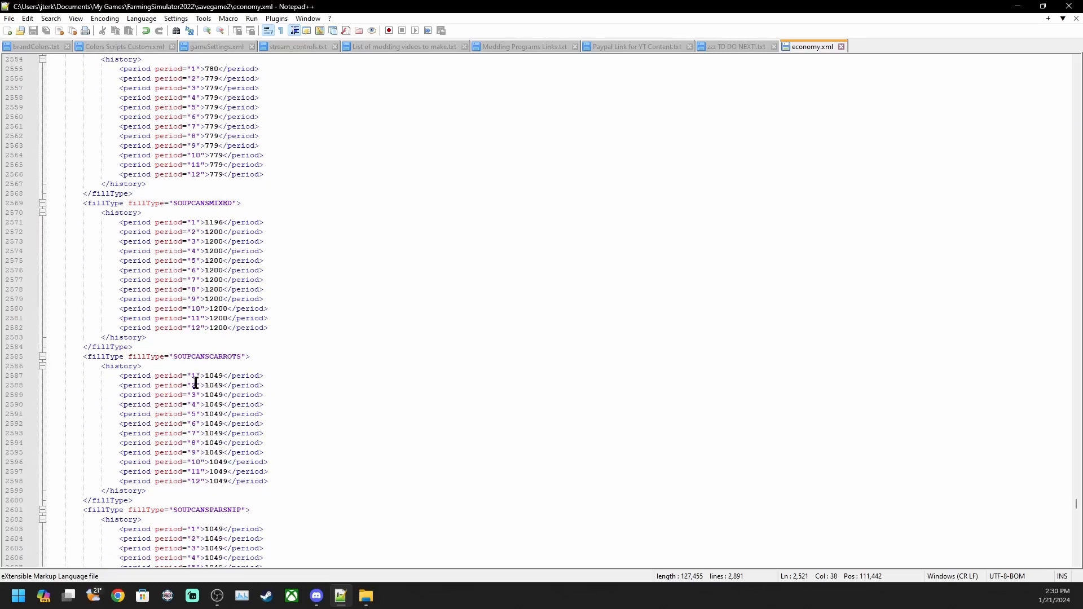
pyautogui.scroll(-3)
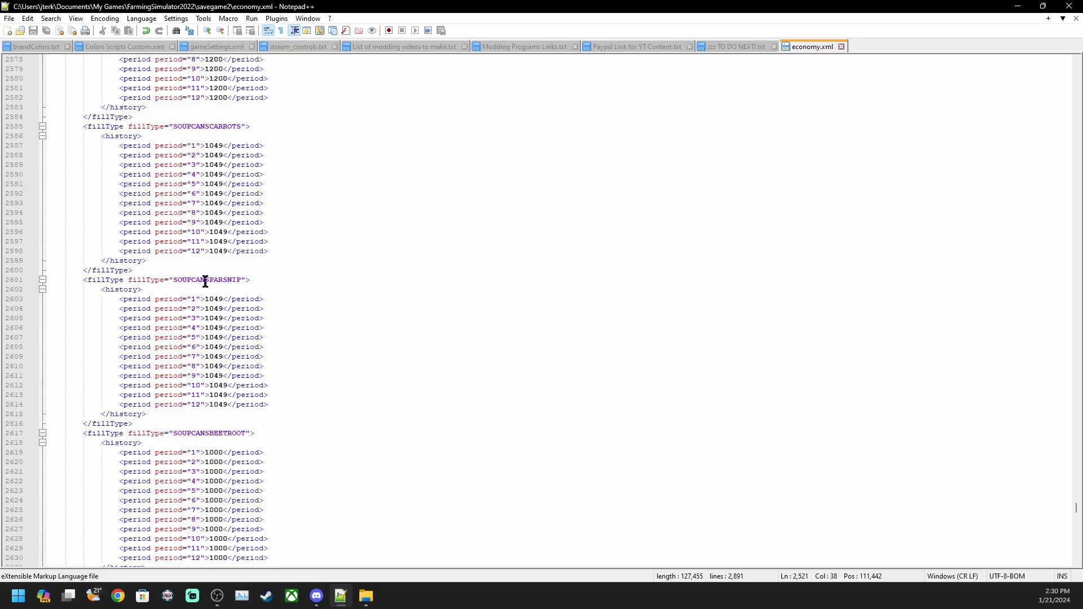
pyautogui.scroll(-3)
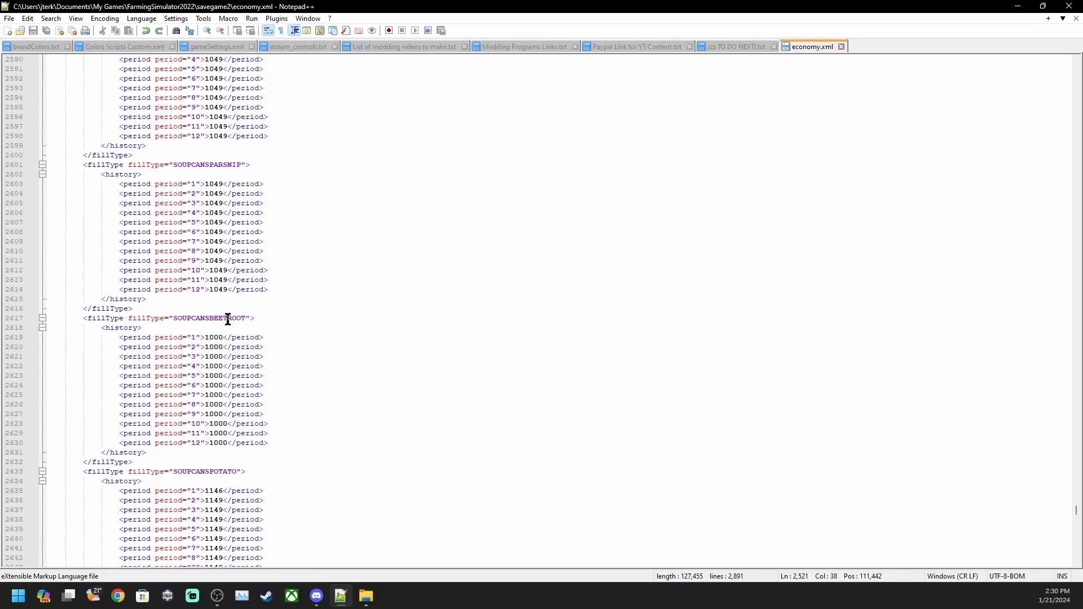
pyautogui.scroll(-3)
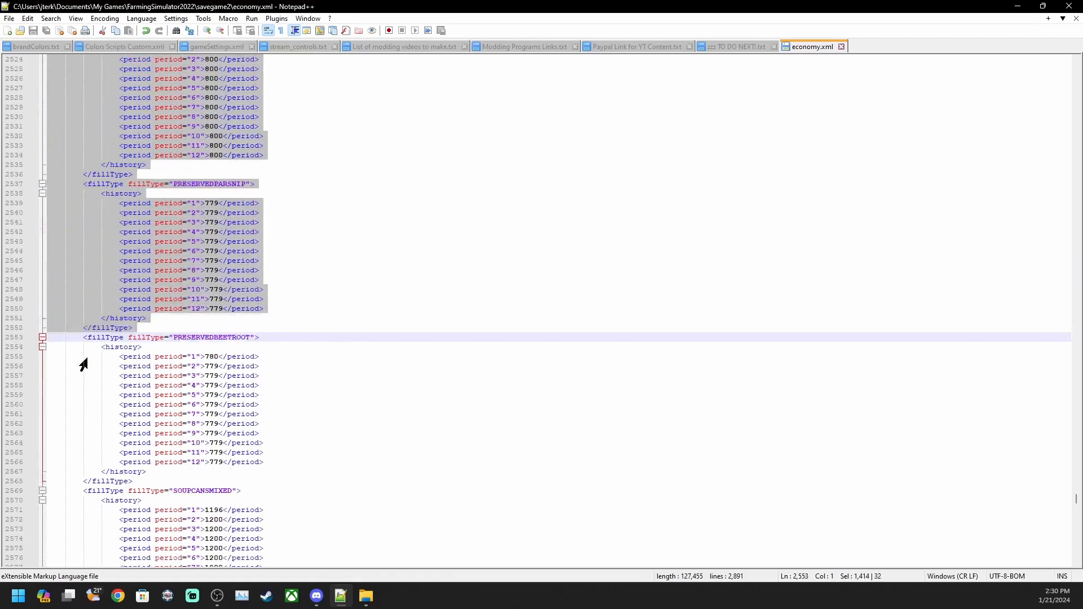
# Step: Mark the PRESERVEDCARROTS through SOUPCANSPOTATO blocks, lines 2521 to 2648, in economy.xml
pyautogui.scroll(-3)
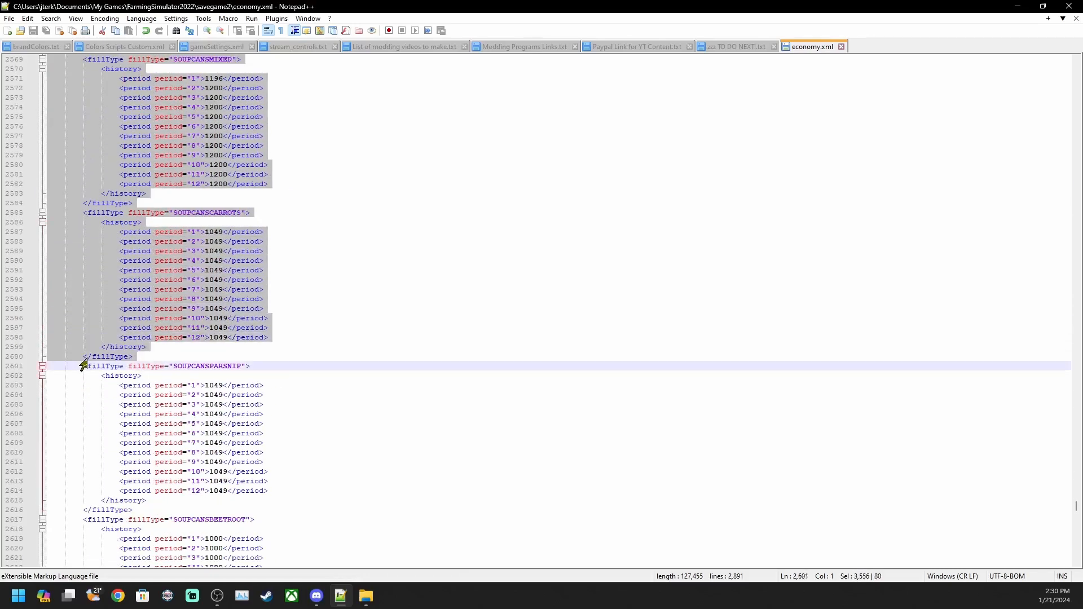
pyautogui.scroll(-3)
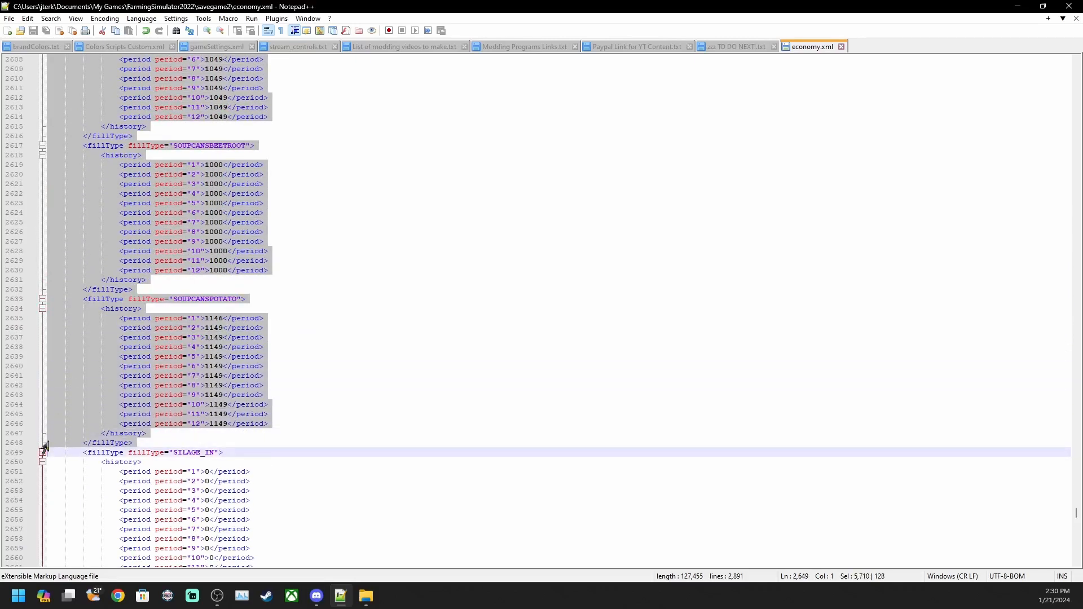
pyautogui.moveTo(459, 337)
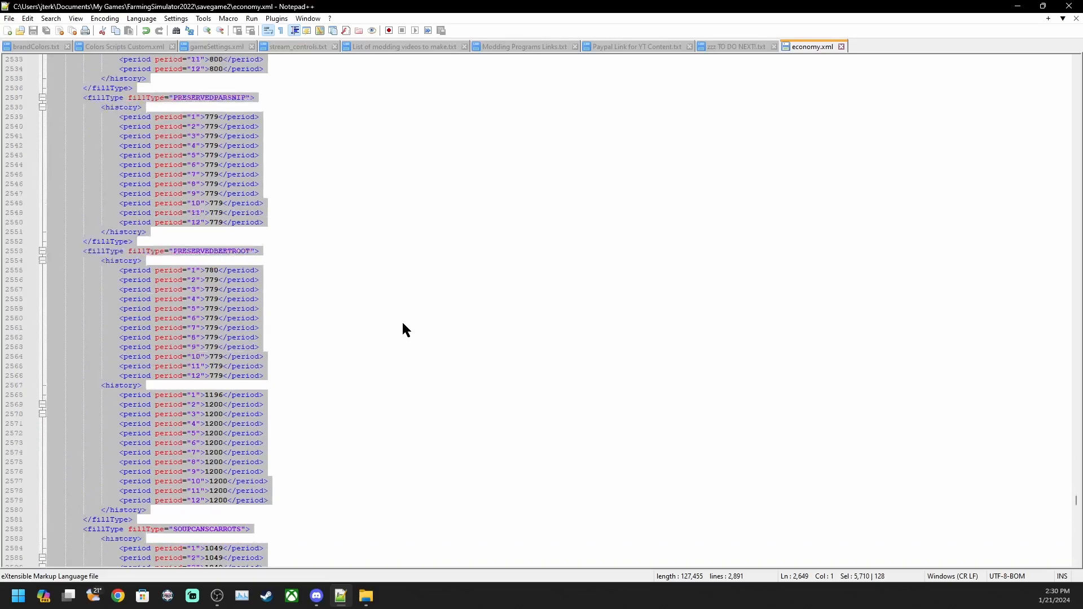
pyautogui.scroll(3)
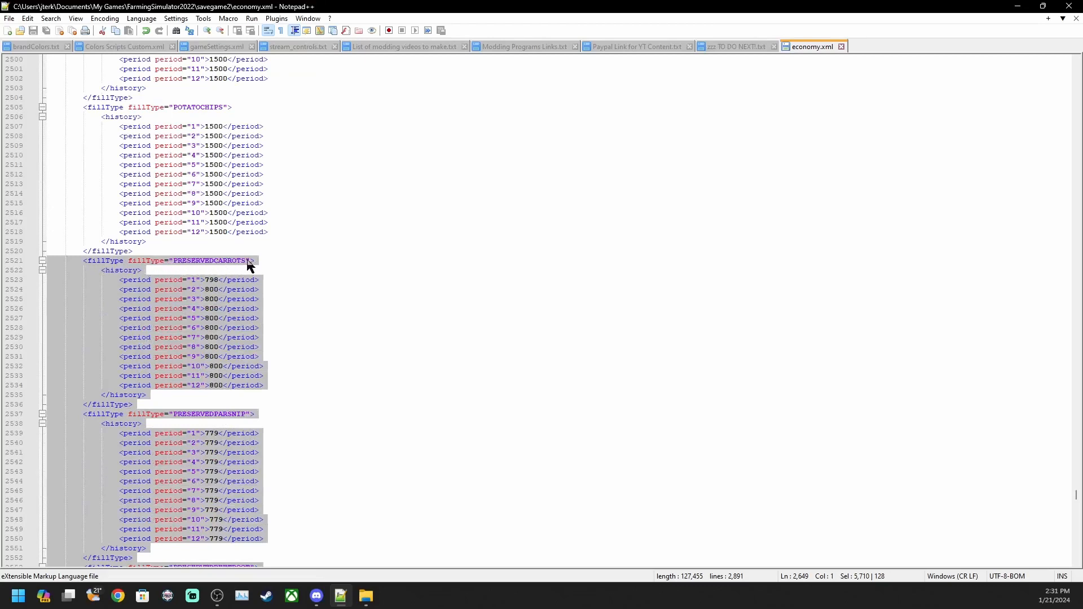
pyautogui.moveTo(270, 273)
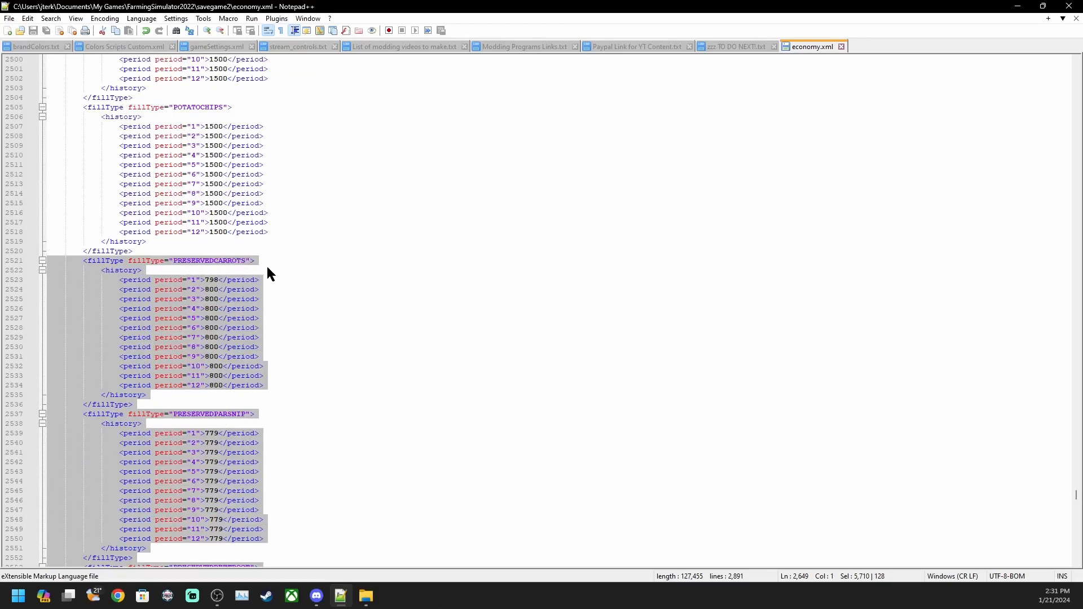
pyautogui.scroll(-3)
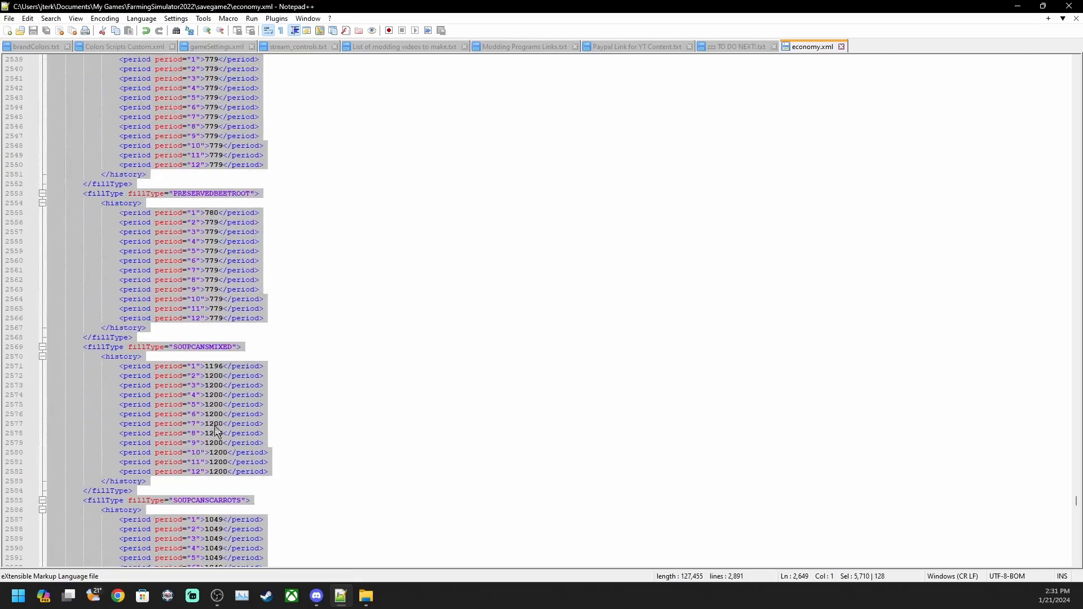
pyautogui.scroll(-3)
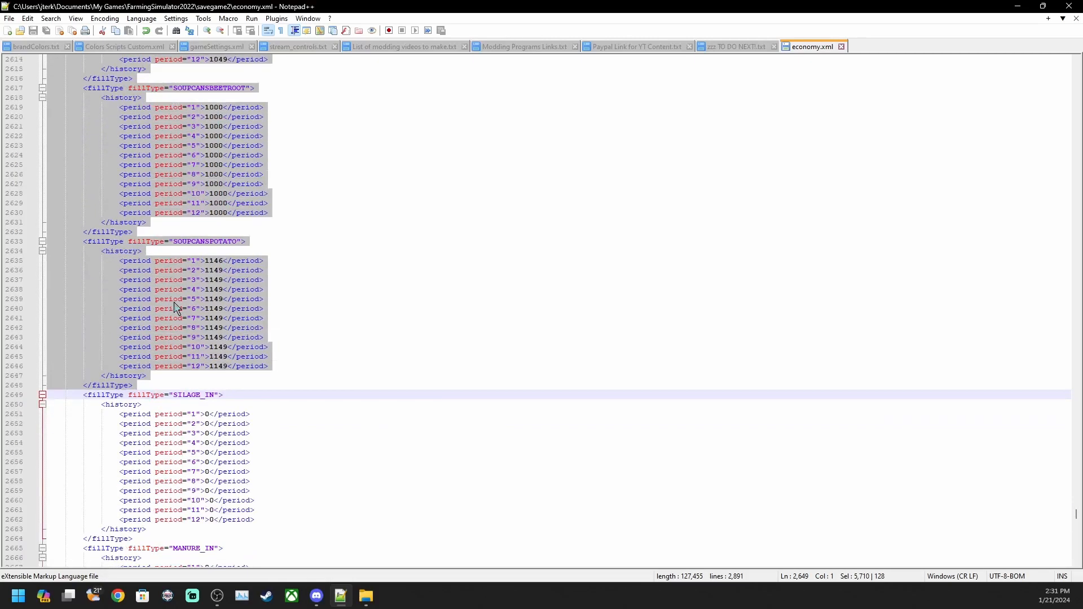
pyautogui.moveTo(97, 390)
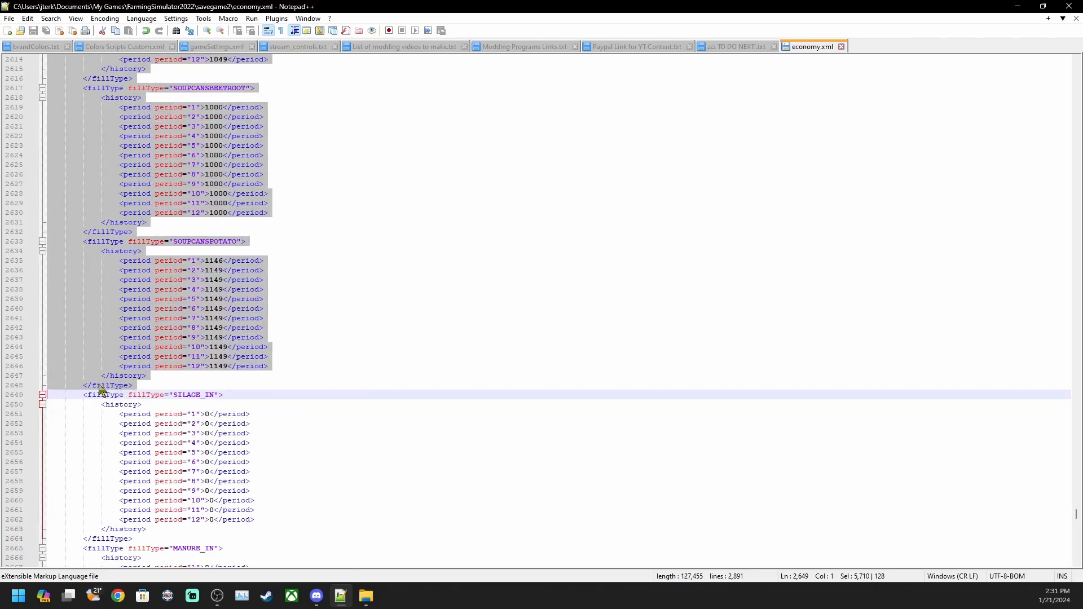
pyautogui.moveTo(116, 390)
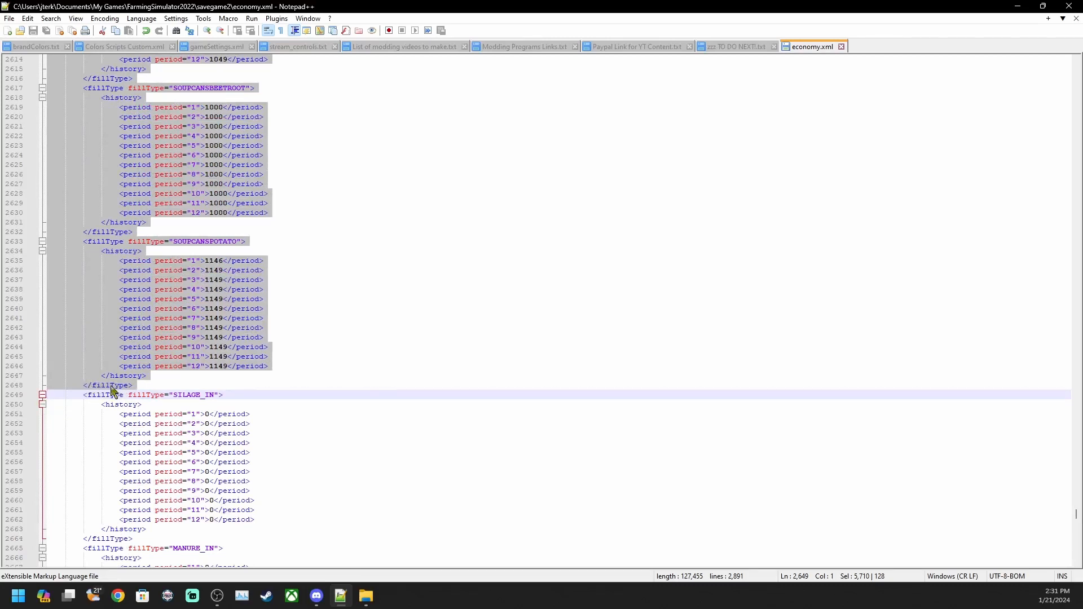
pyautogui.moveTo(129, 303)
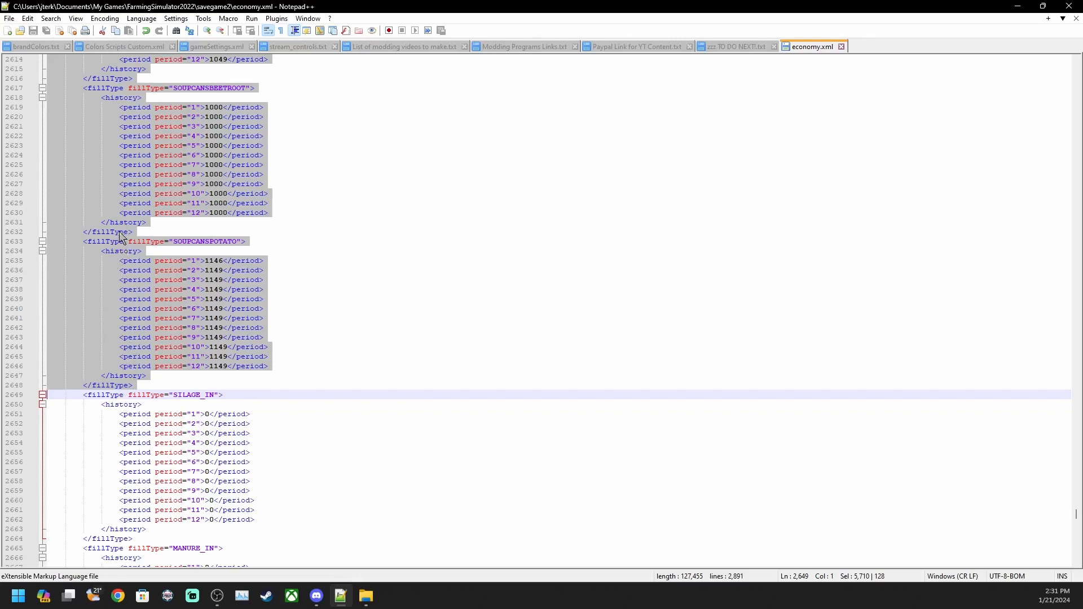
pyautogui.moveTo(173, 230)
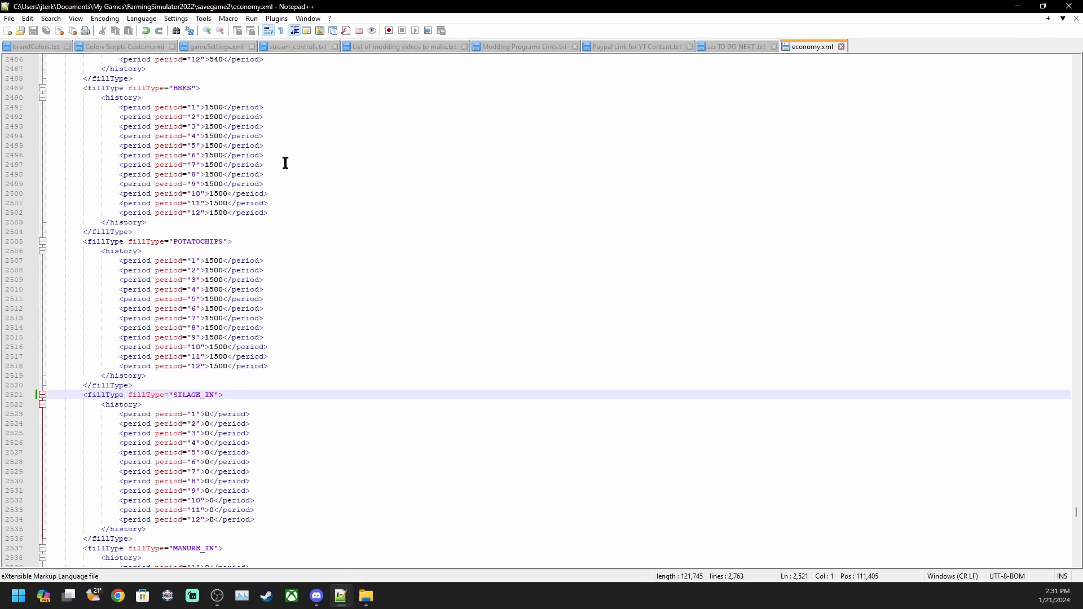
# Step: Scroll through the remaining premium fillTypes in economy.xml, then open fields.xml from savegame2
pyautogui.scroll(-3)
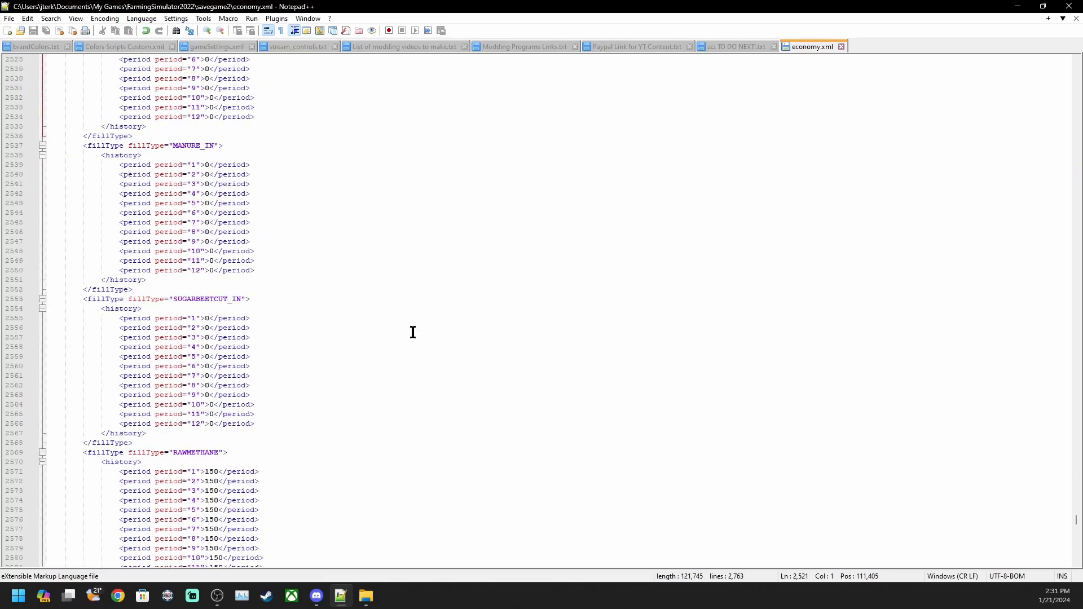
pyautogui.scroll(-3)
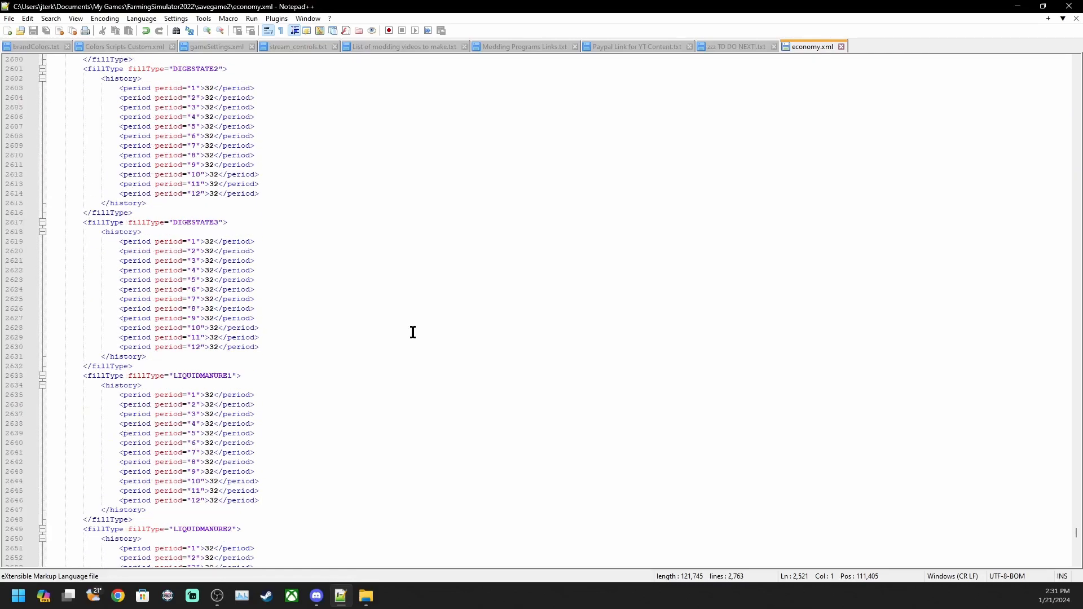
pyautogui.scroll(-3)
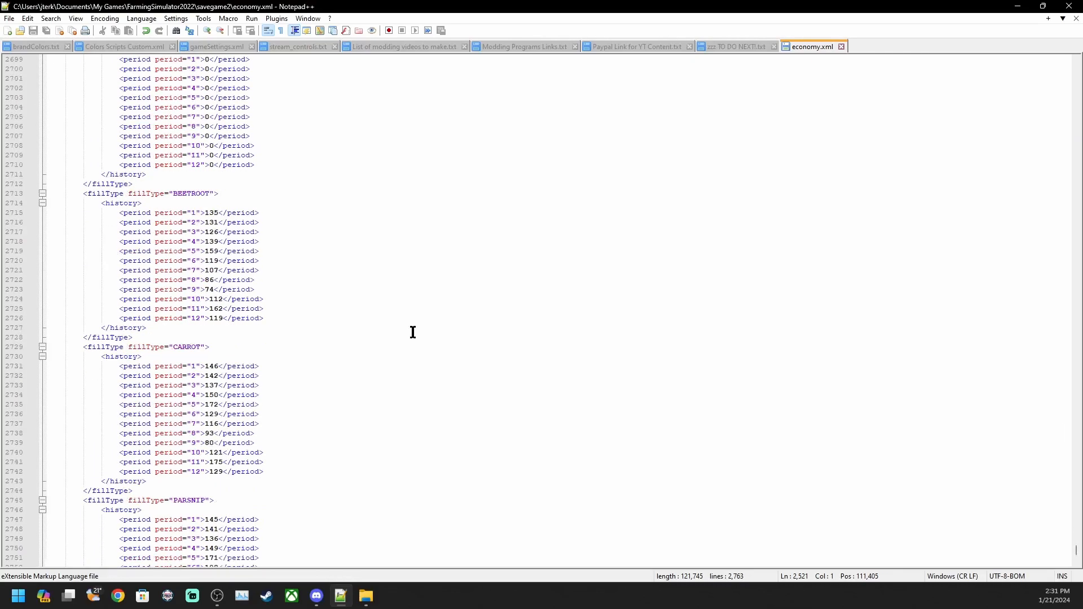
pyautogui.scroll(-3)
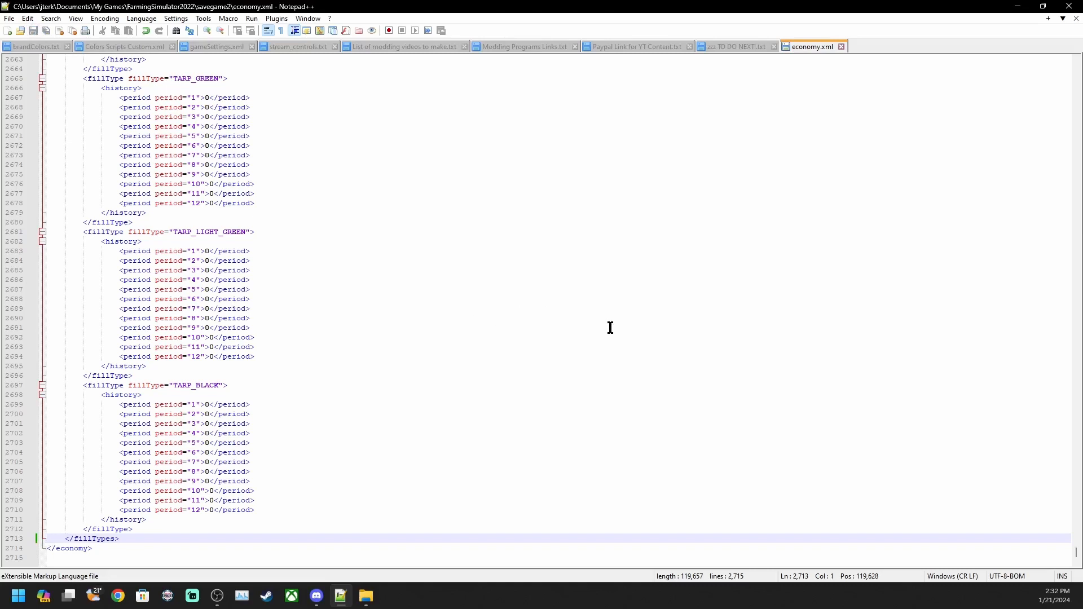
pyautogui.moveTo(845, 50)
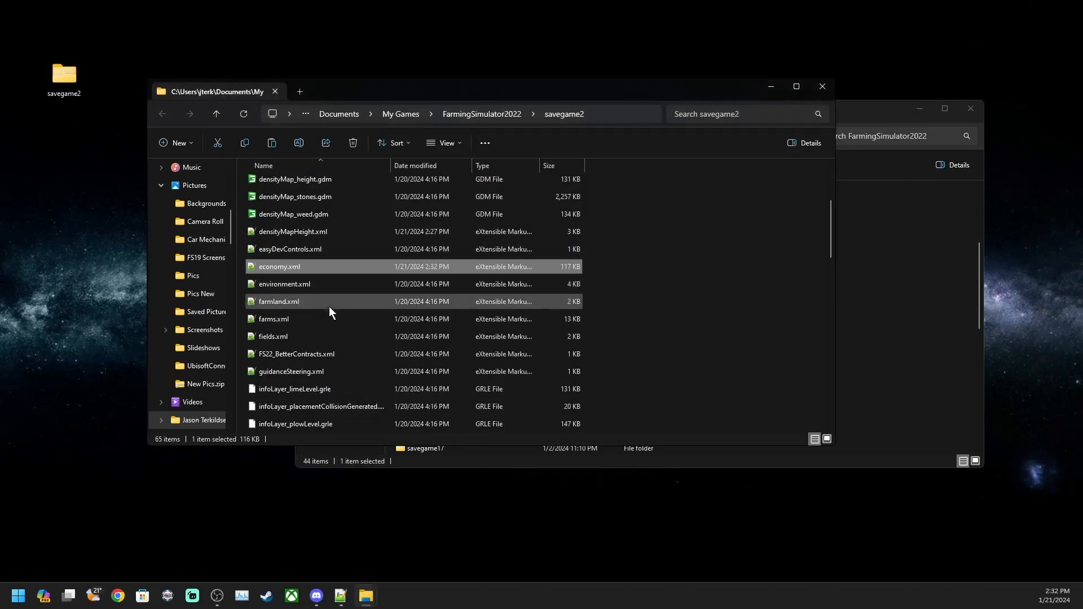
pyautogui.moveTo(280, 337)
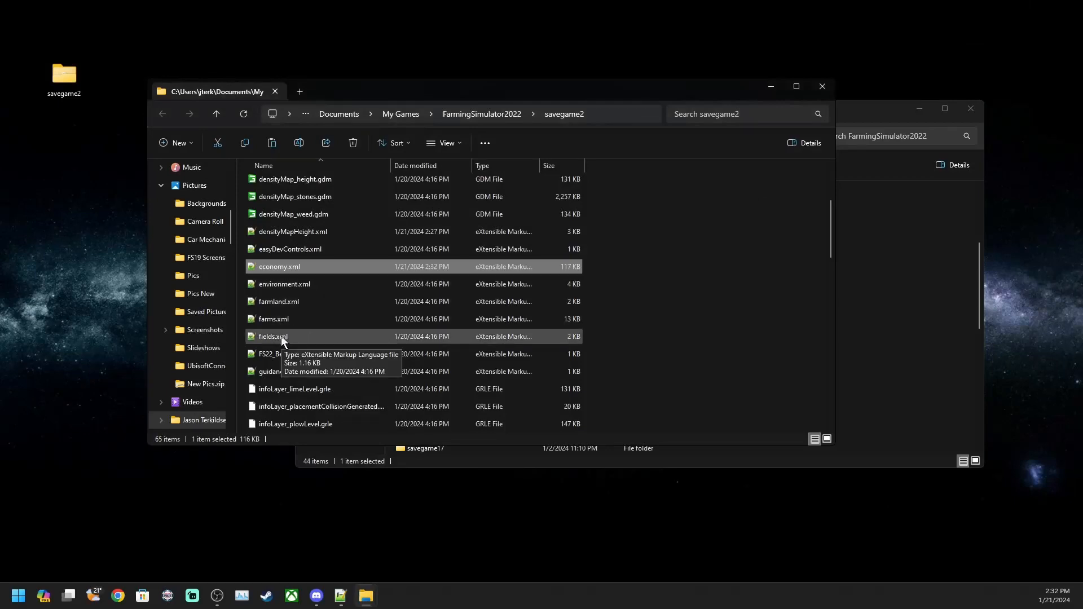
pyautogui.doubleClick(273, 336)
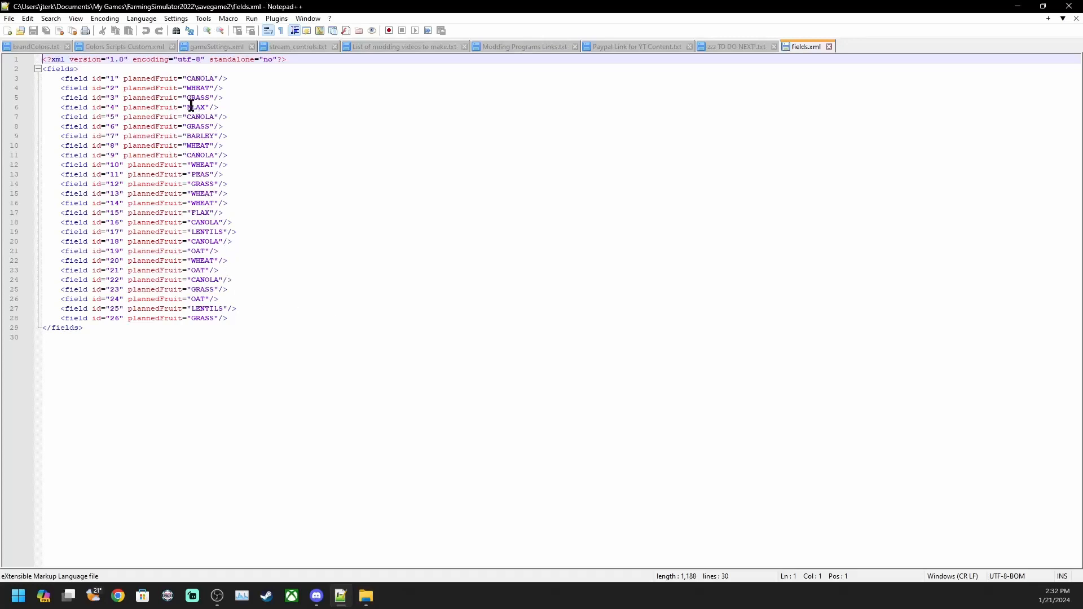
pyautogui.moveTo(204, 165)
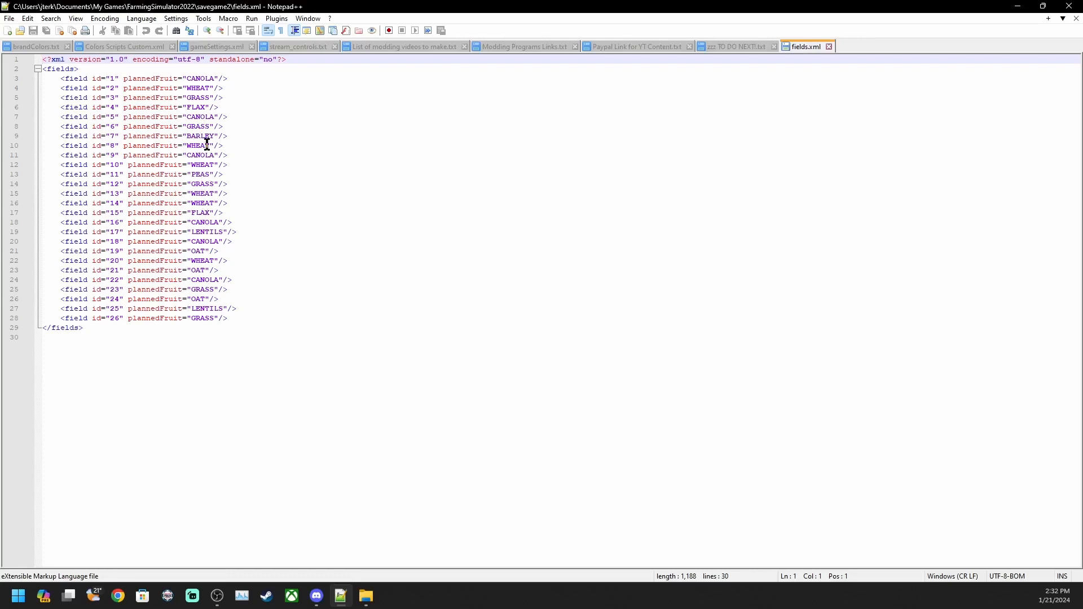
pyautogui.moveTo(194, 263)
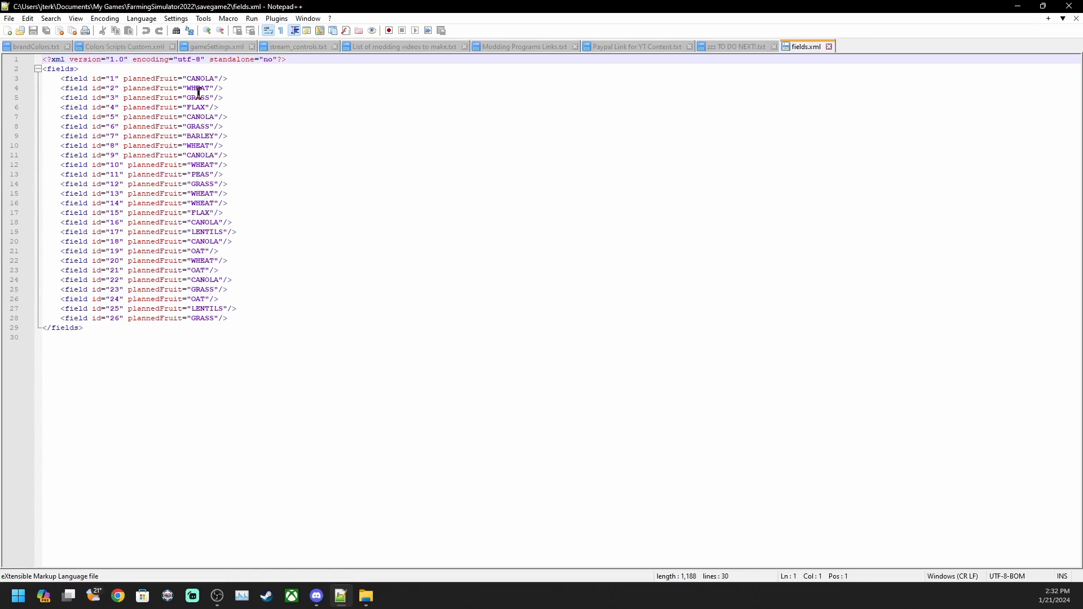
pyautogui.moveTo(200, 212)
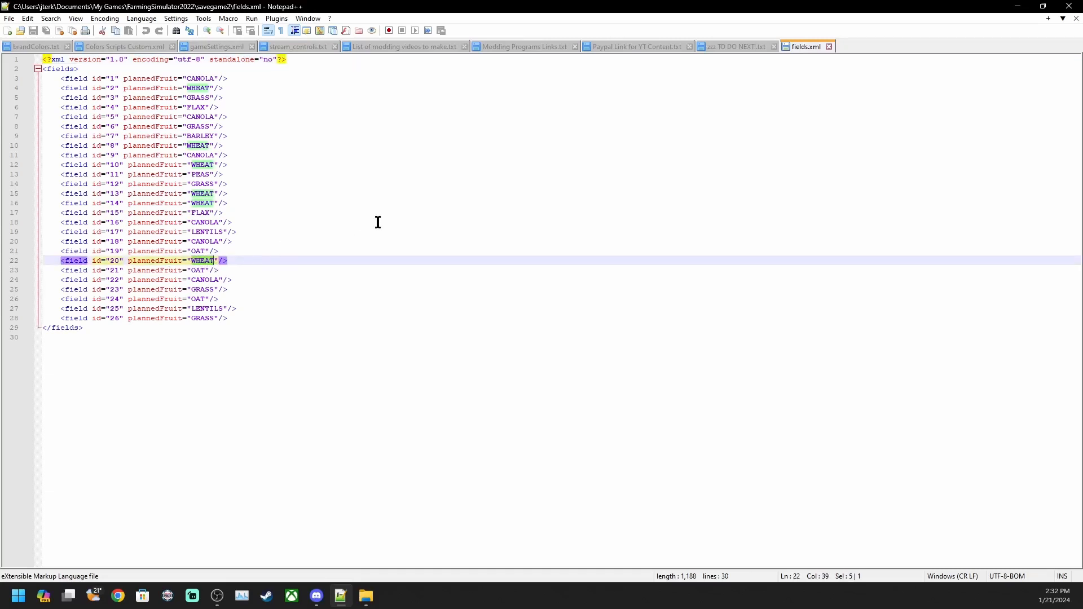
# Step: Replace field 20's planned fruit WHEAT with CARROT in fields.xml and save
pyautogui.write('CARRO')
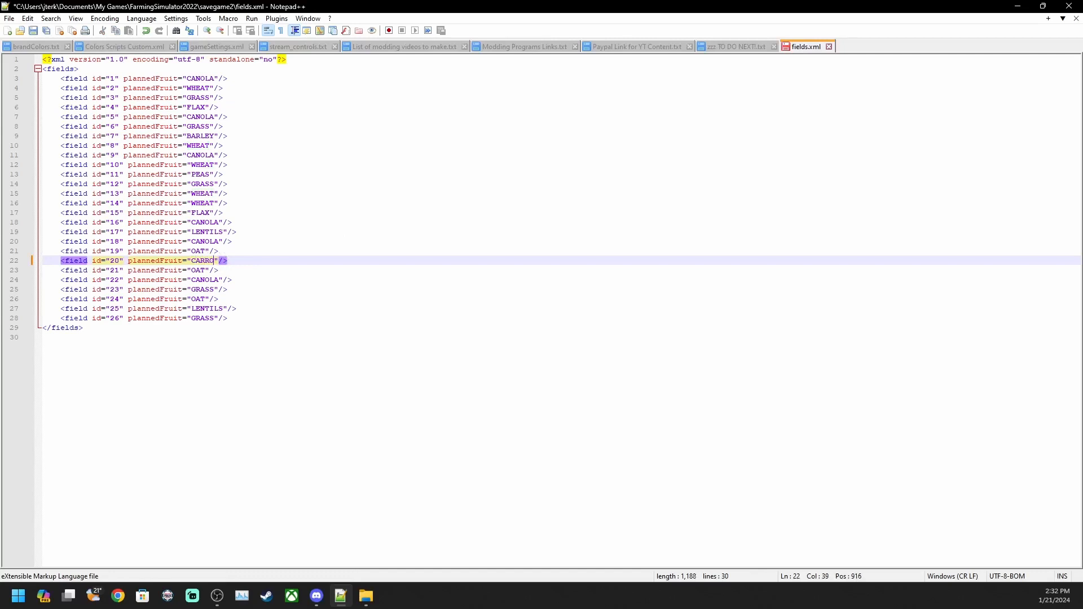
pyautogui.write('T')
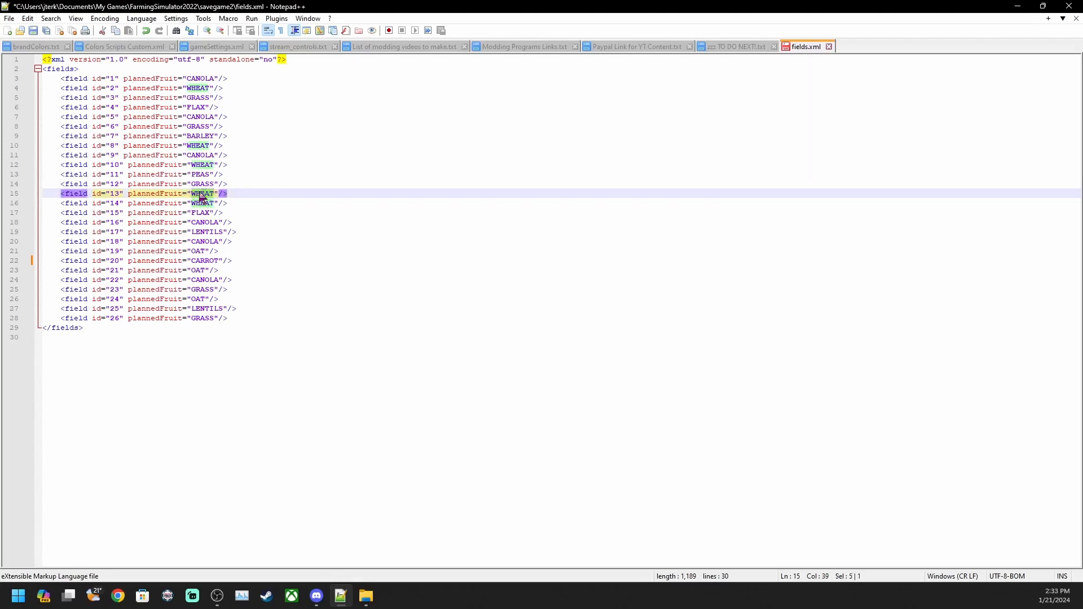
pyautogui.rightClick(200, 195)
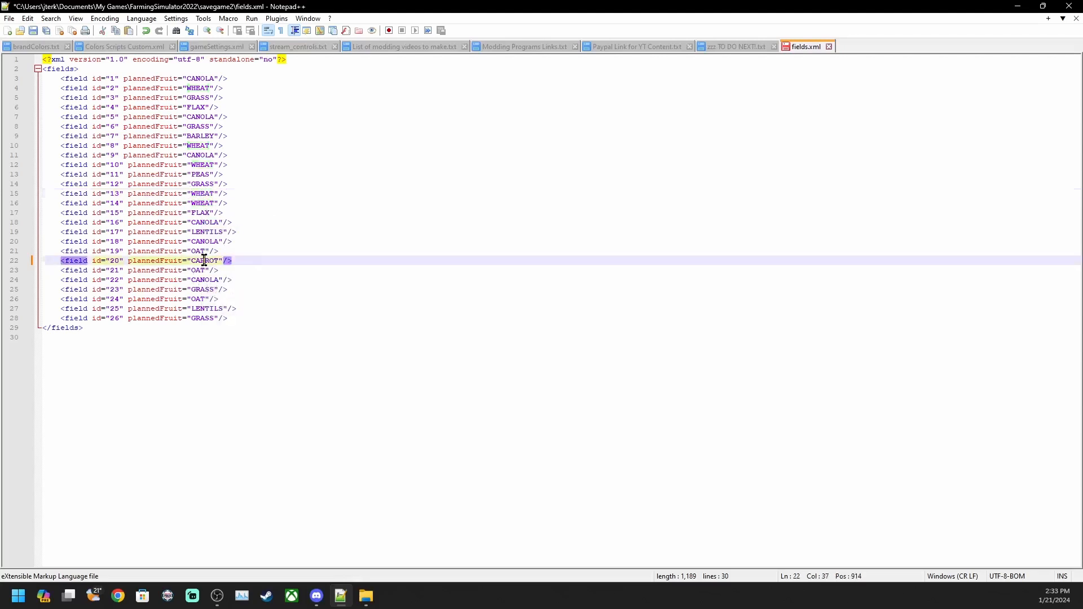
pyautogui.doubleClick(204, 260)
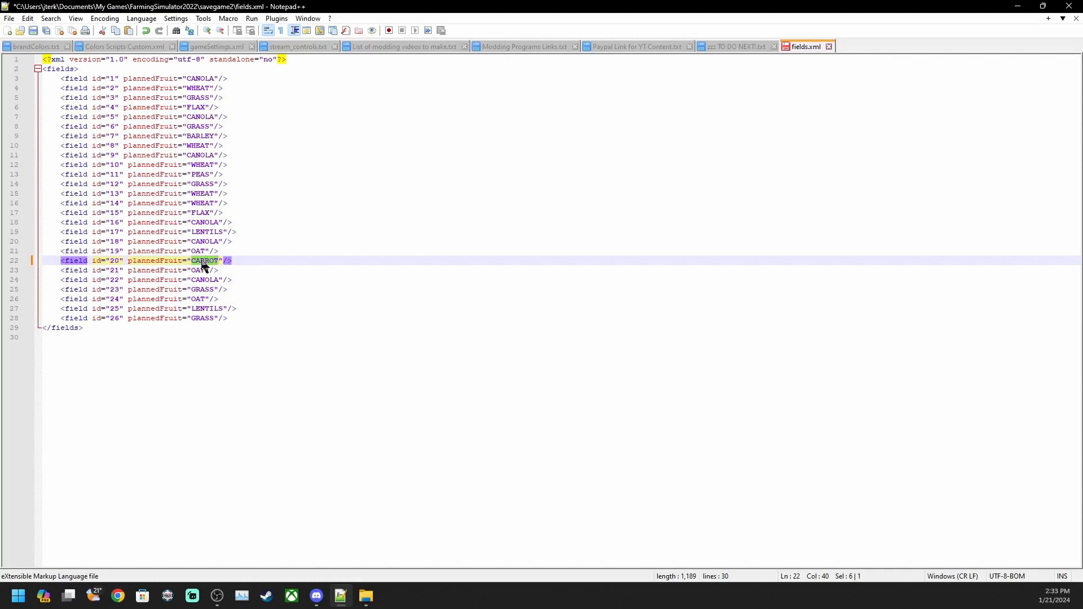
pyautogui.write('WHEAT')
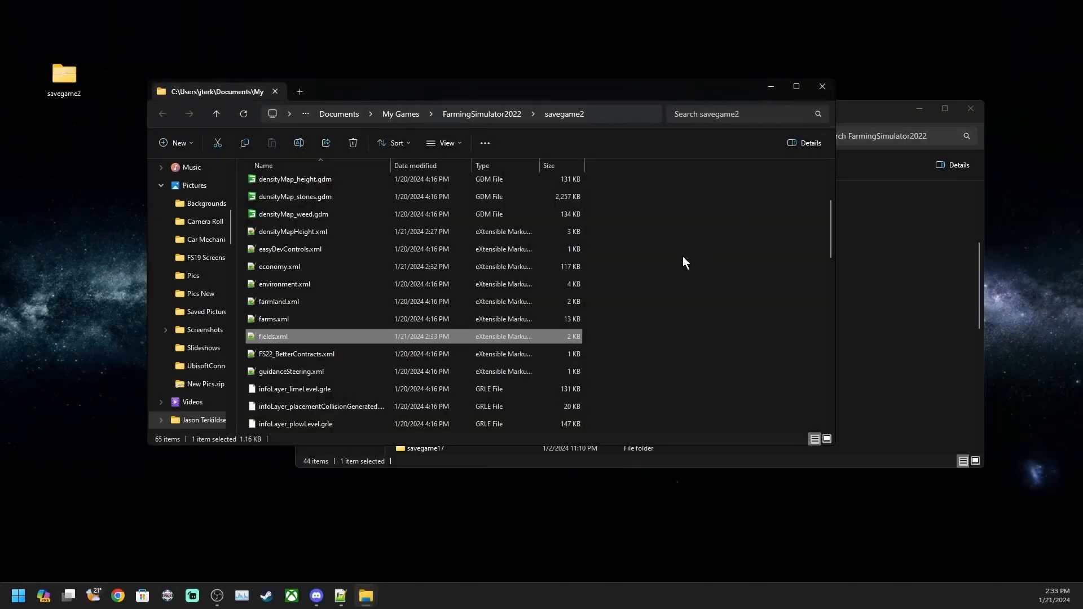
# Step: Scroll through the savegame2 files, then close that folder window
pyautogui.scroll(-3)
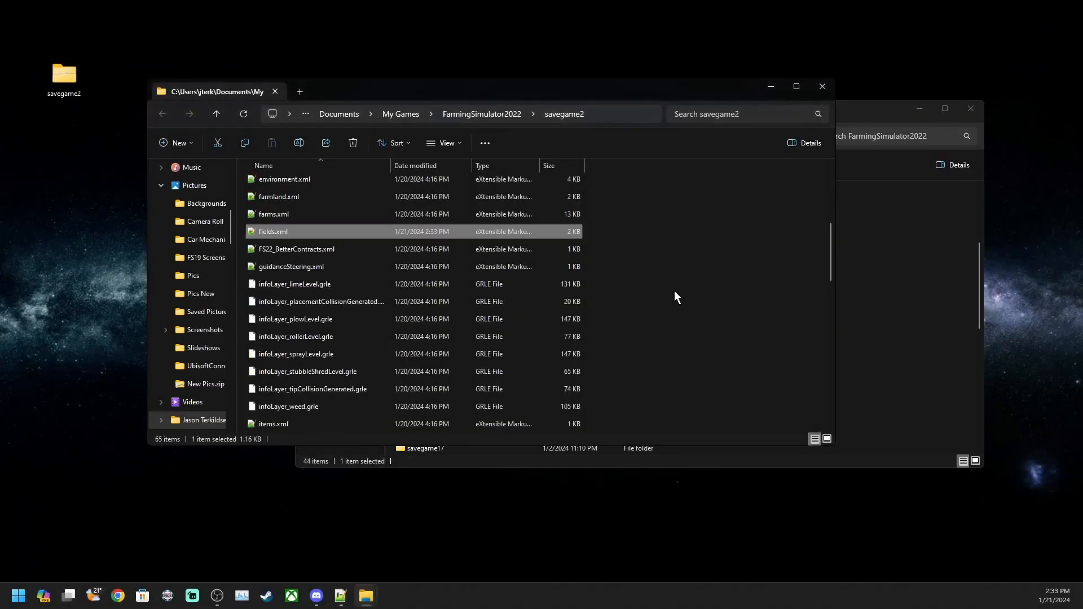
pyautogui.moveTo(651, 352)
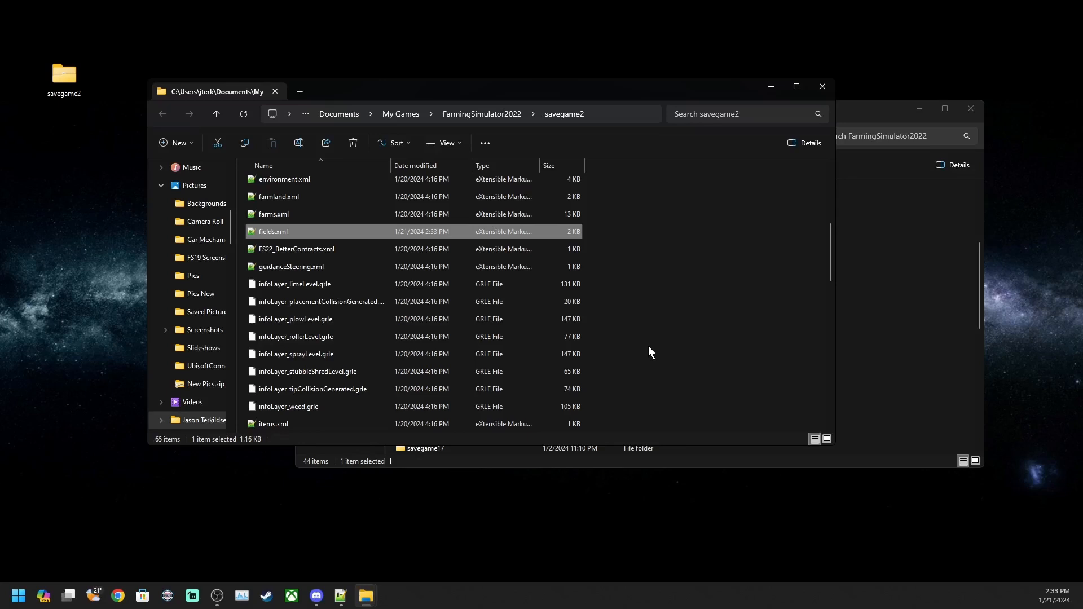
pyautogui.moveTo(654, 324)
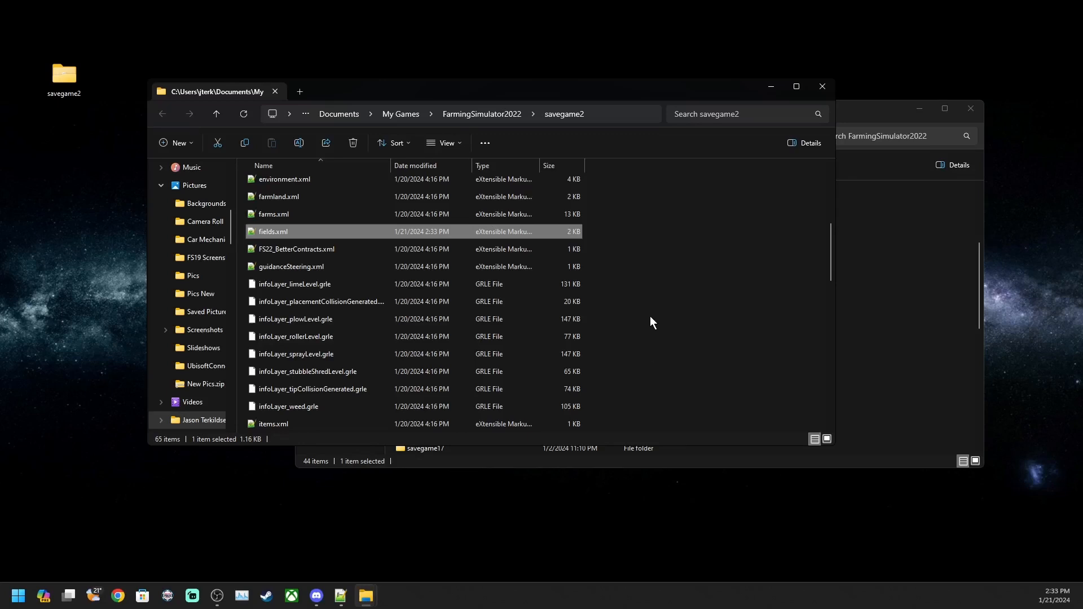
pyautogui.scroll(-3)
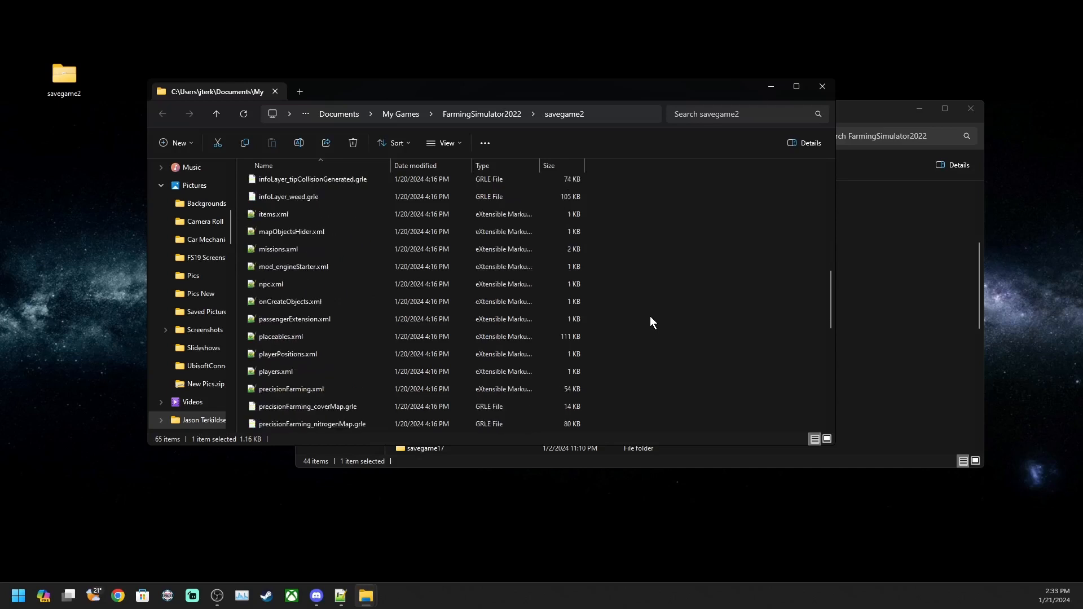
pyautogui.moveTo(324, 331)
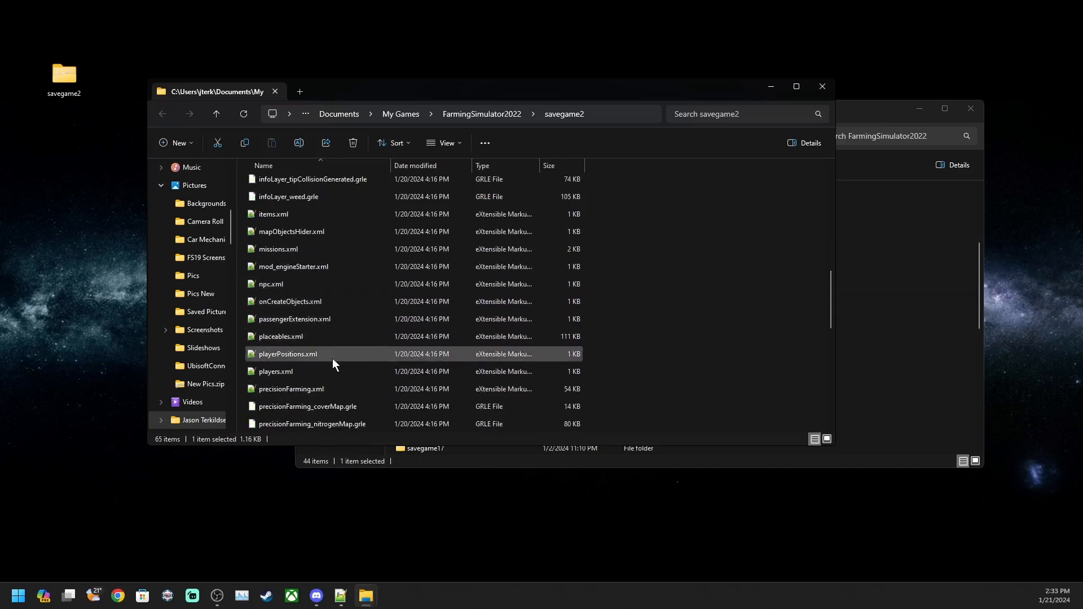
pyautogui.scroll(-3)
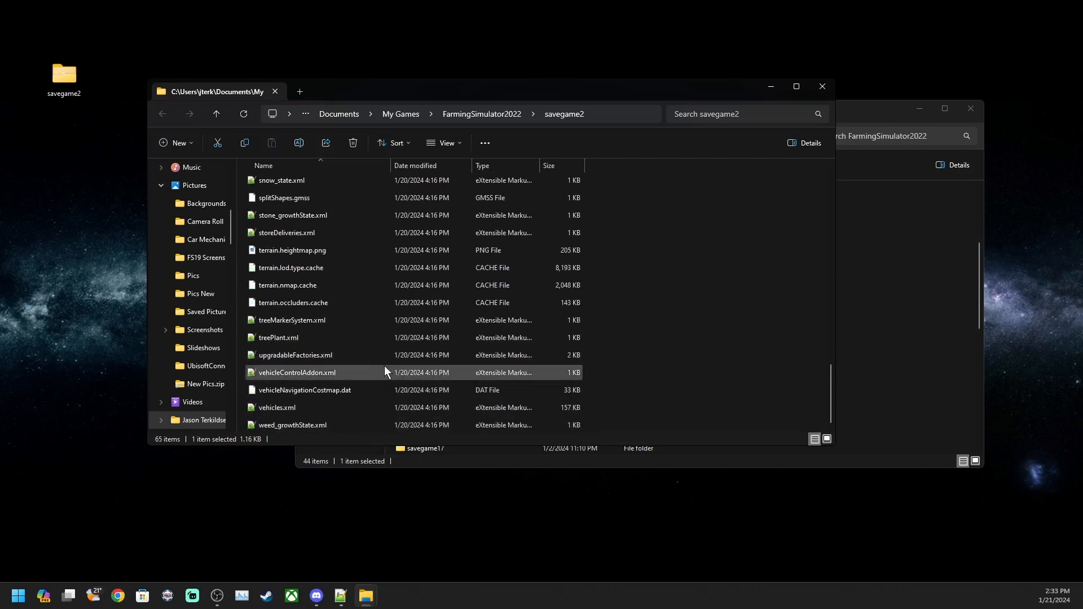
pyautogui.scroll(3)
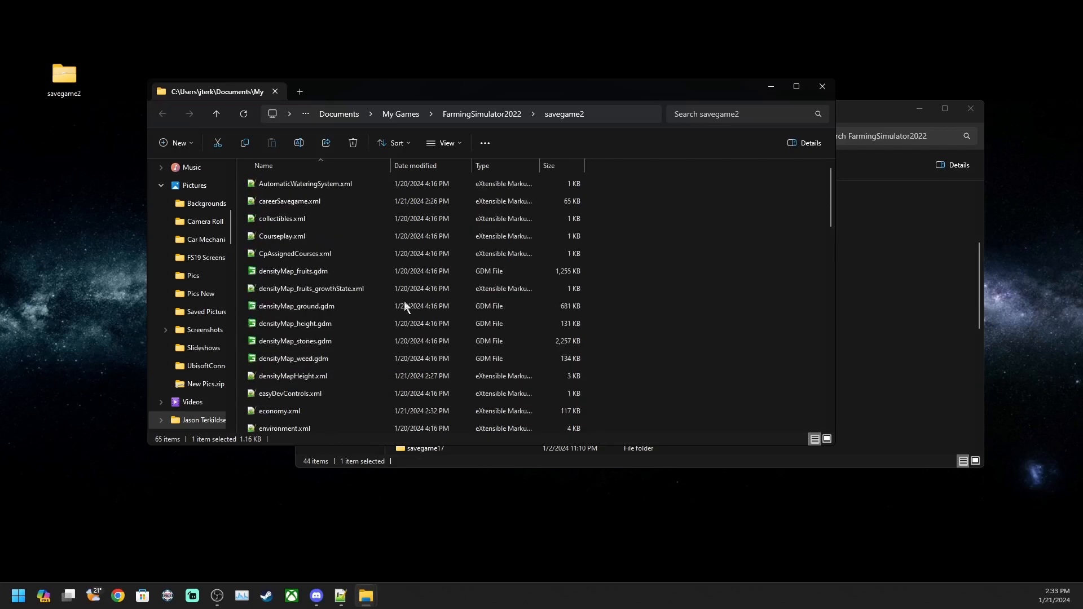
pyautogui.moveTo(822, 87)
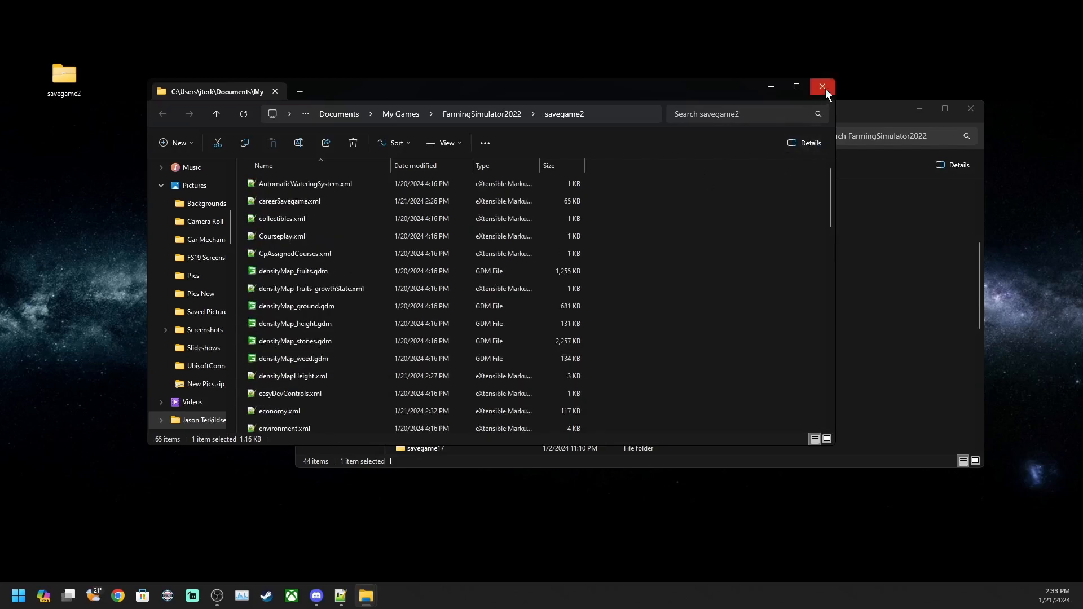
pyautogui.click(822, 86)
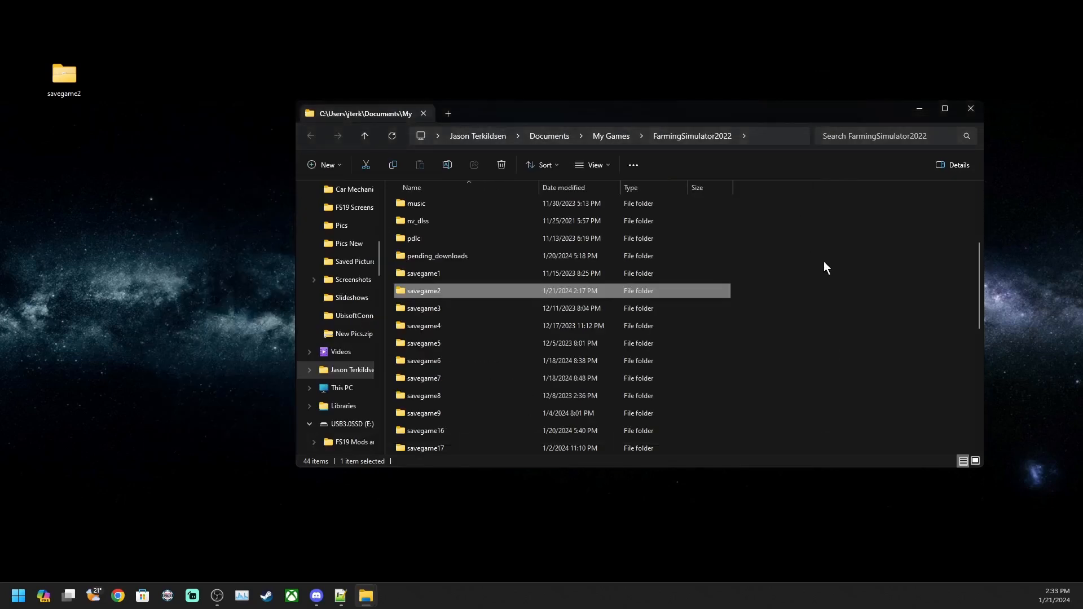
pyautogui.moveTo(433, 298)
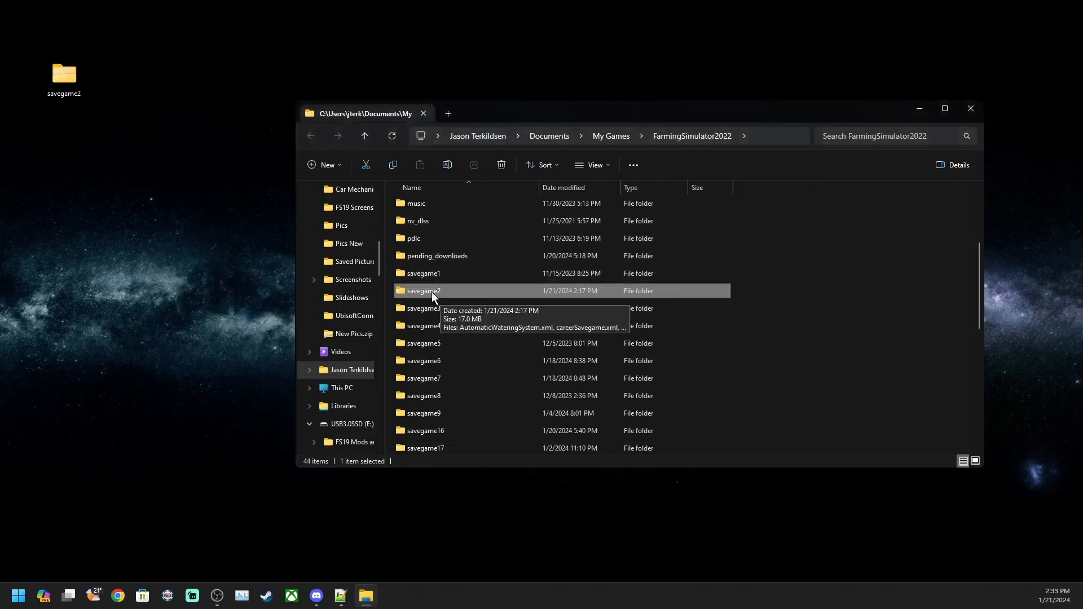
pyautogui.moveTo(439, 301)
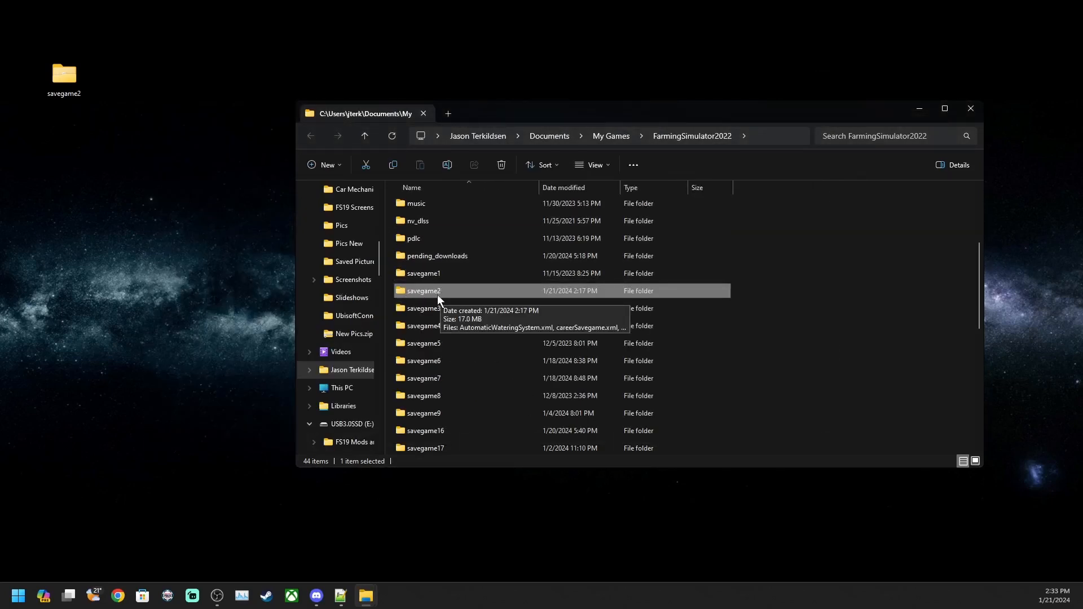
pyautogui.moveTo(421, 301)
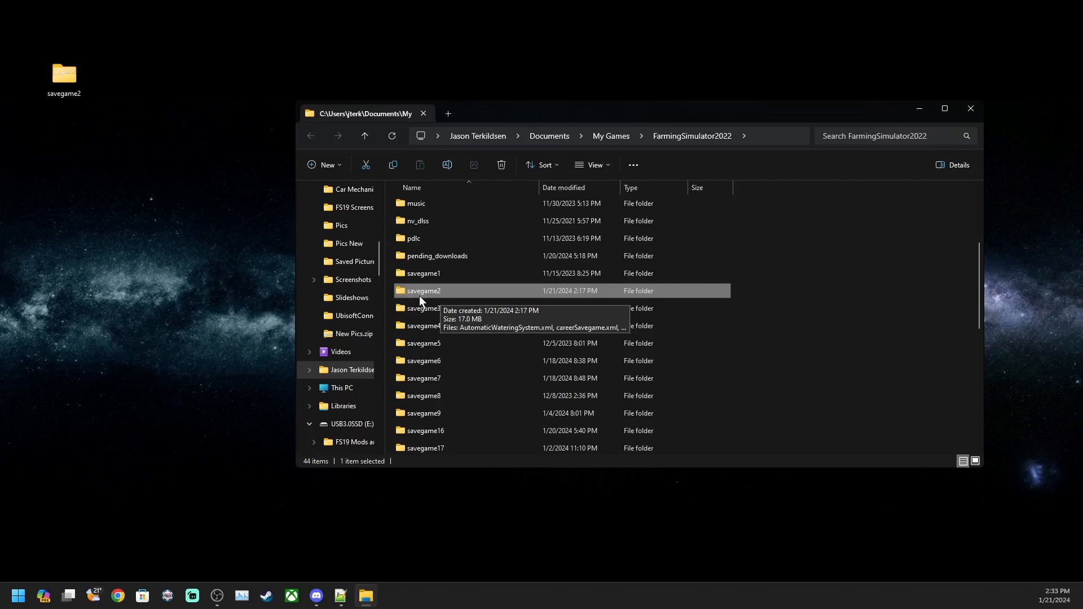
pyautogui.moveTo(461, 295)
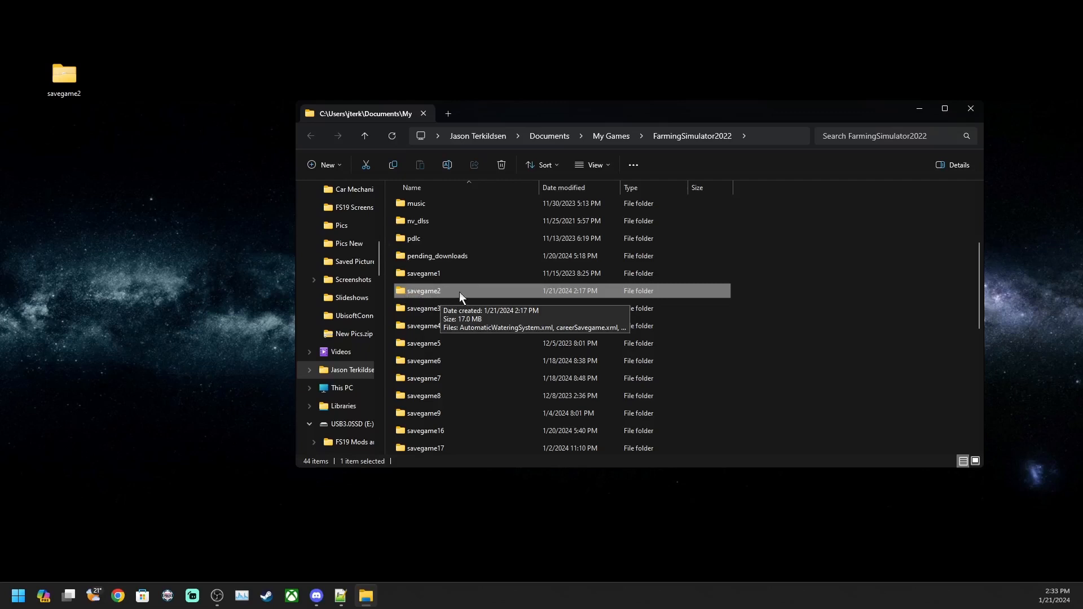
pyautogui.scroll(-3)
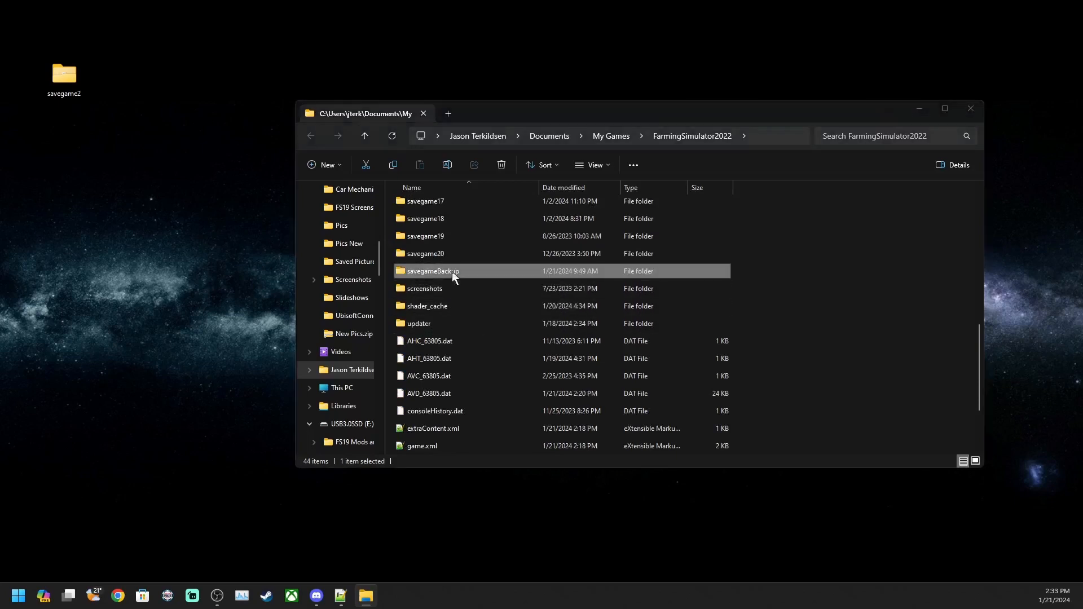
pyautogui.doubleClick(433, 271)
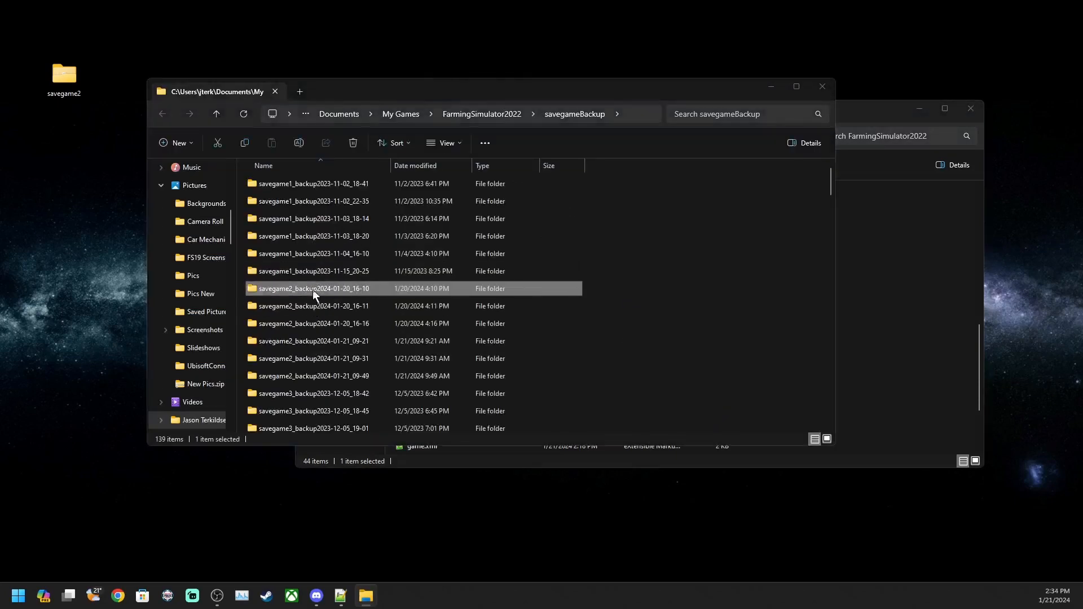
pyautogui.doubleClick(313, 289)
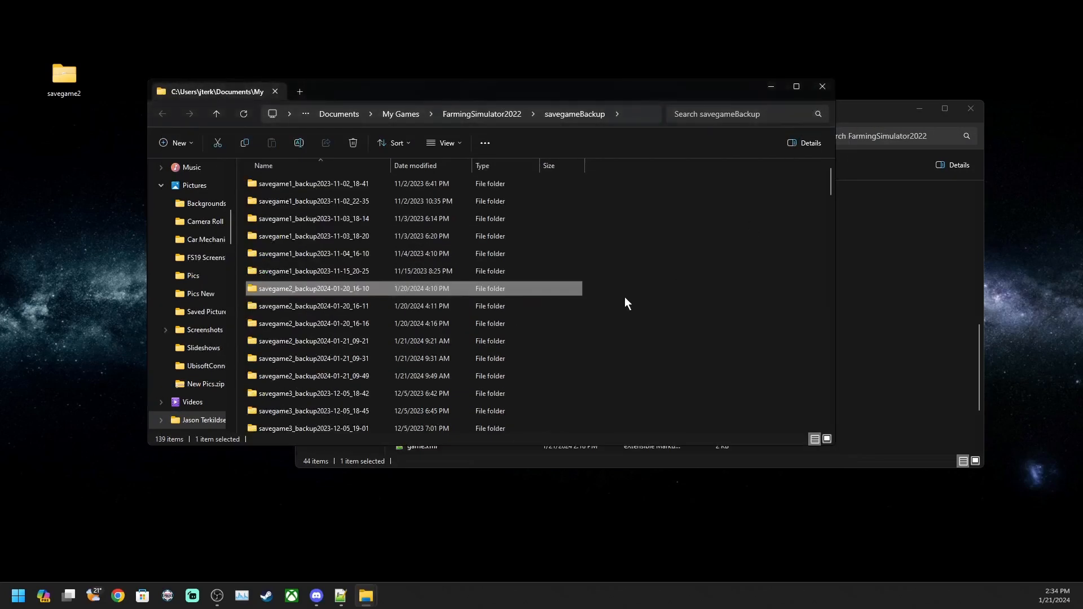
pyautogui.moveTo(822, 86)
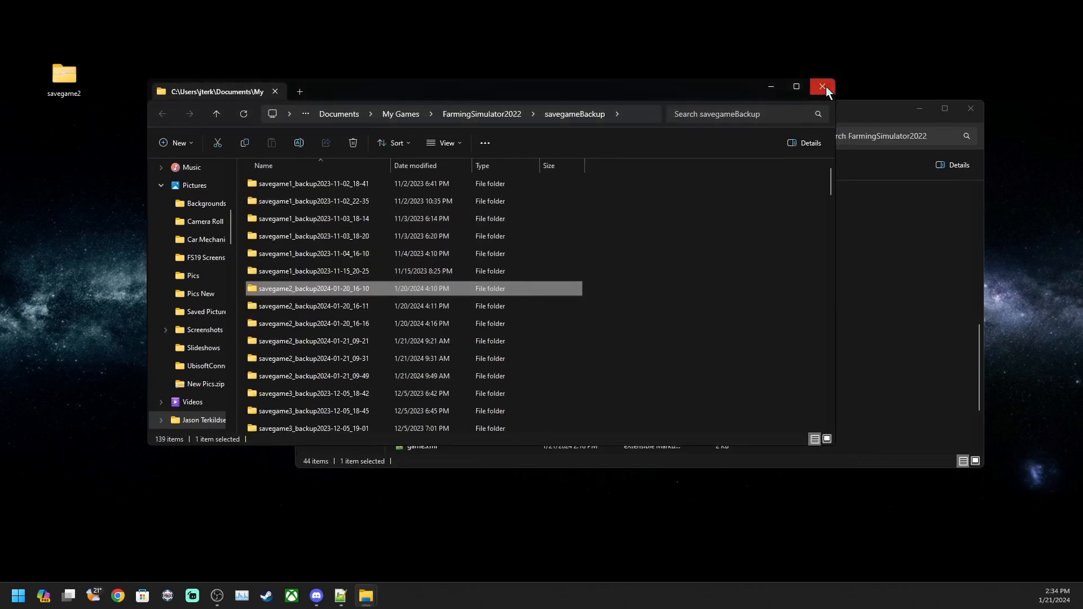
pyautogui.click(822, 86)
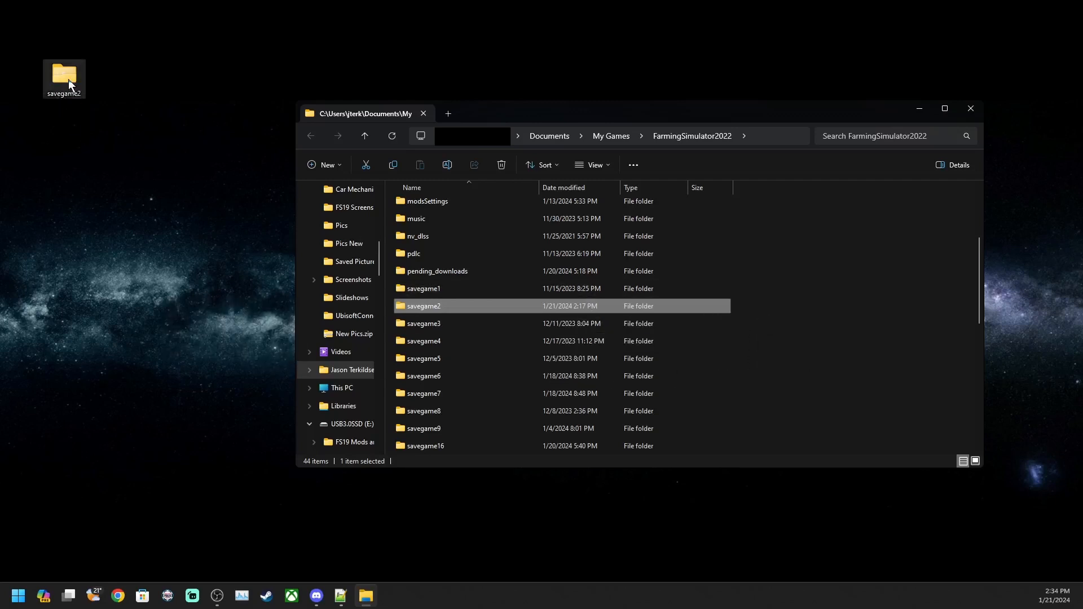
pyautogui.moveTo(700, 231)
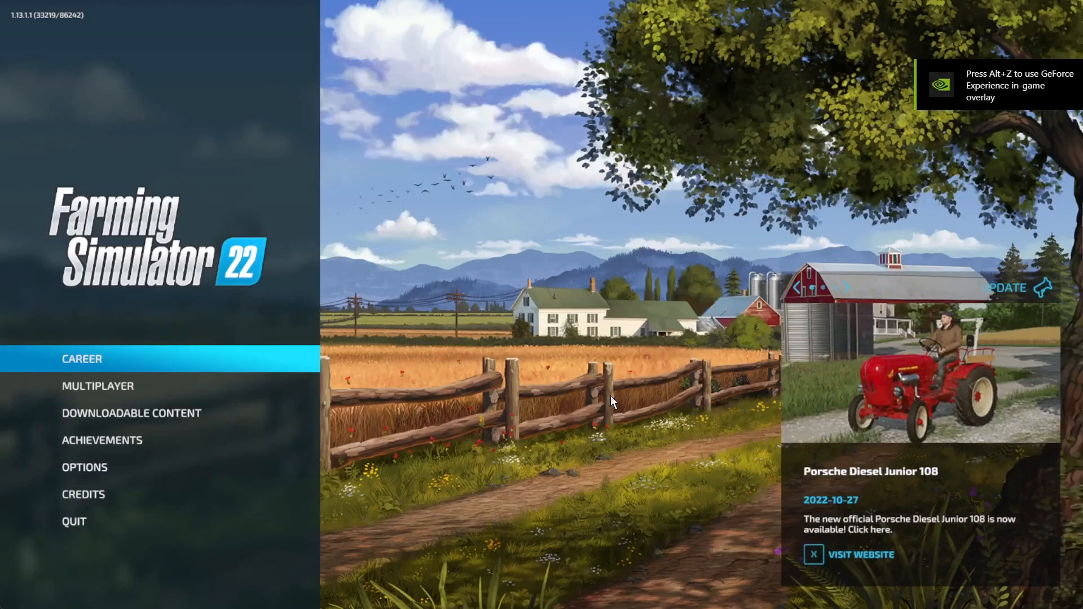
pyautogui.moveTo(185, 369)
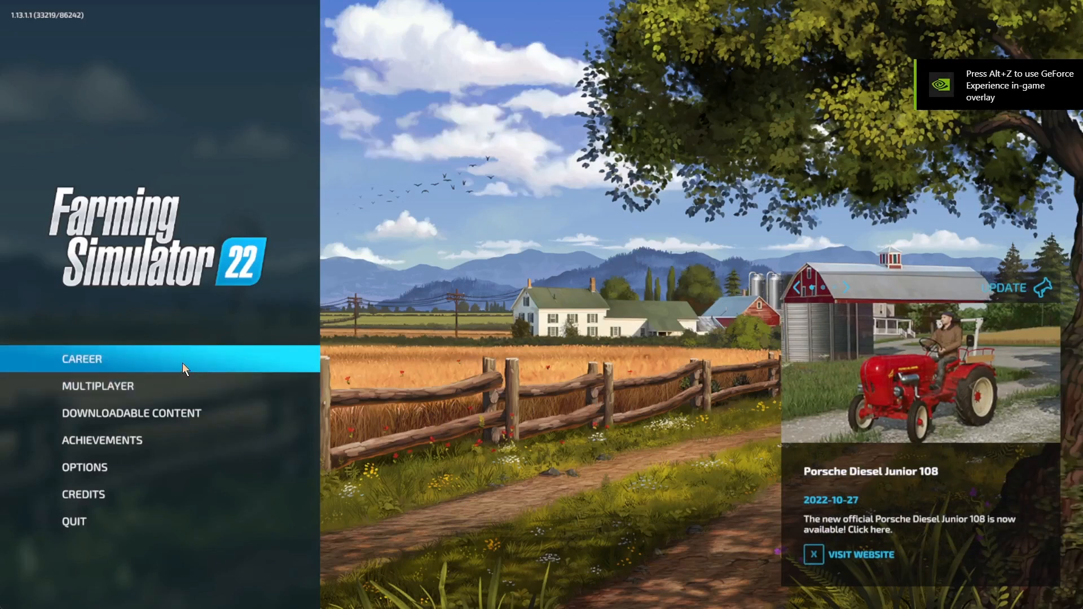
# Step: Choose CAREER on the Farming Simulator 22 main menu
pyautogui.click(81, 358)
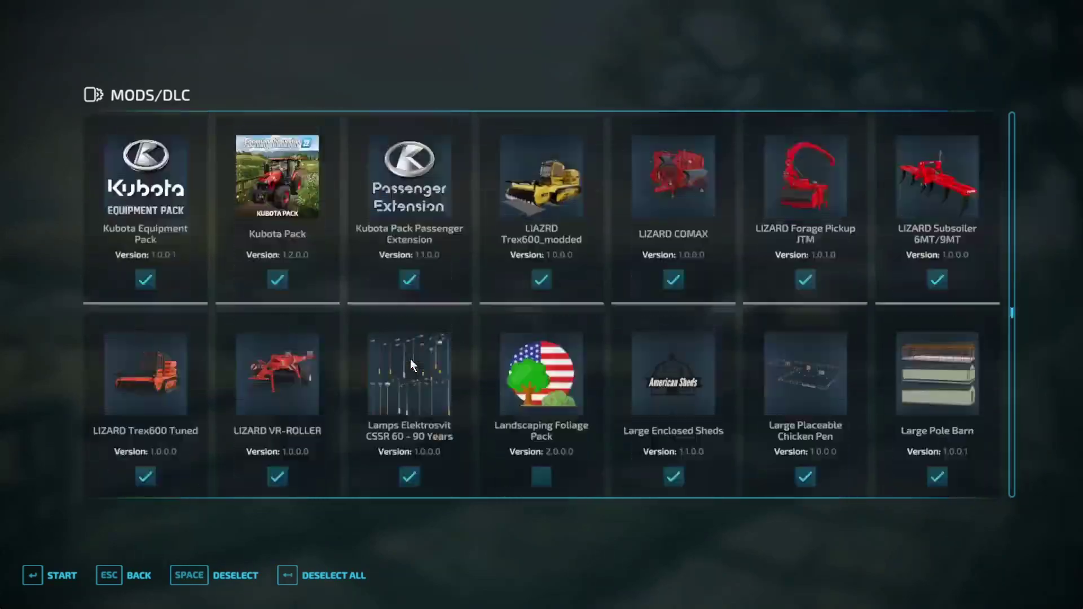
# Step: Scroll the MODS/DLC list confirming Premium Expansion is unticked, then start the game
pyautogui.scroll(-3)
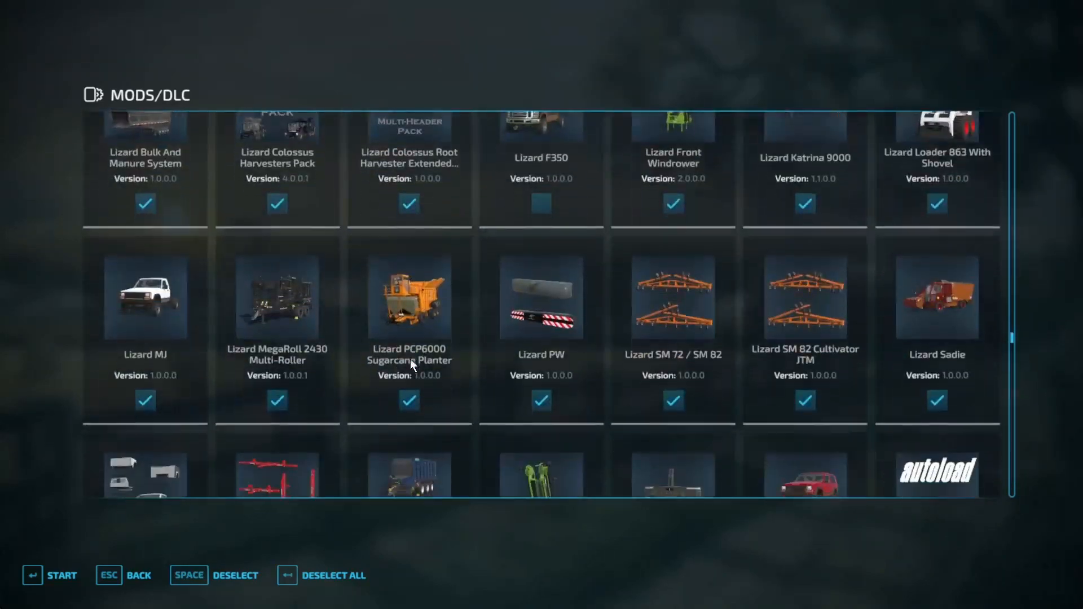
pyautogui.scroll(-3)
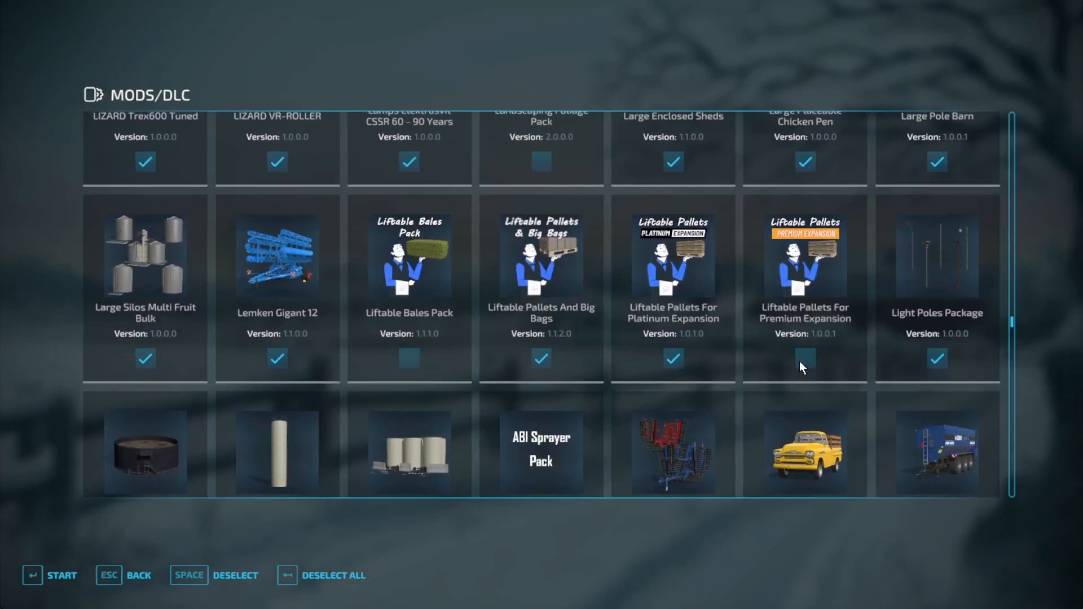
pyautogui.scroll(-3)
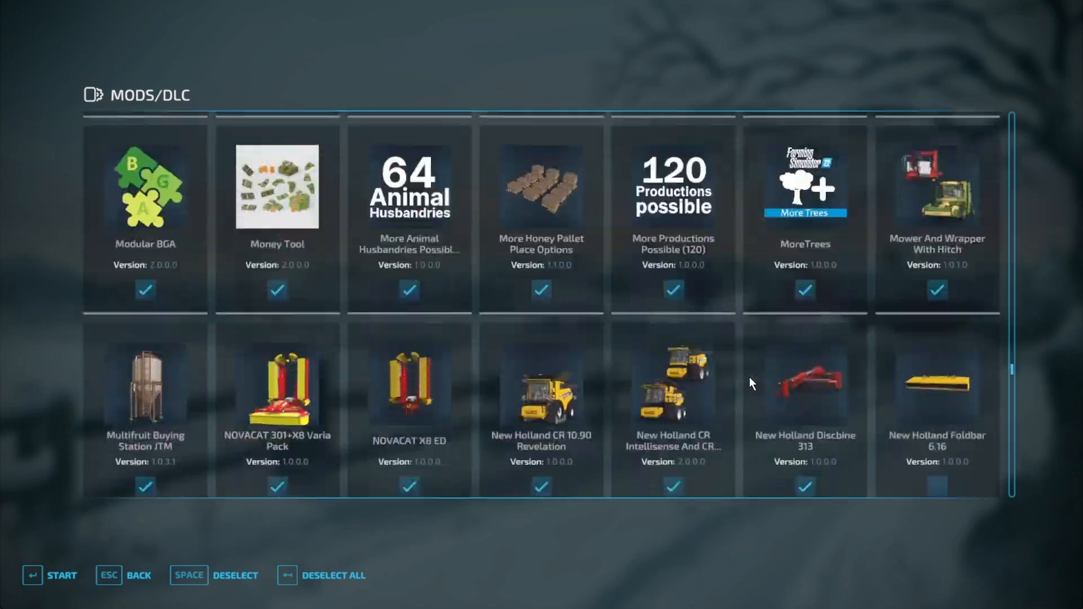
pyautogui.scroll(-3)
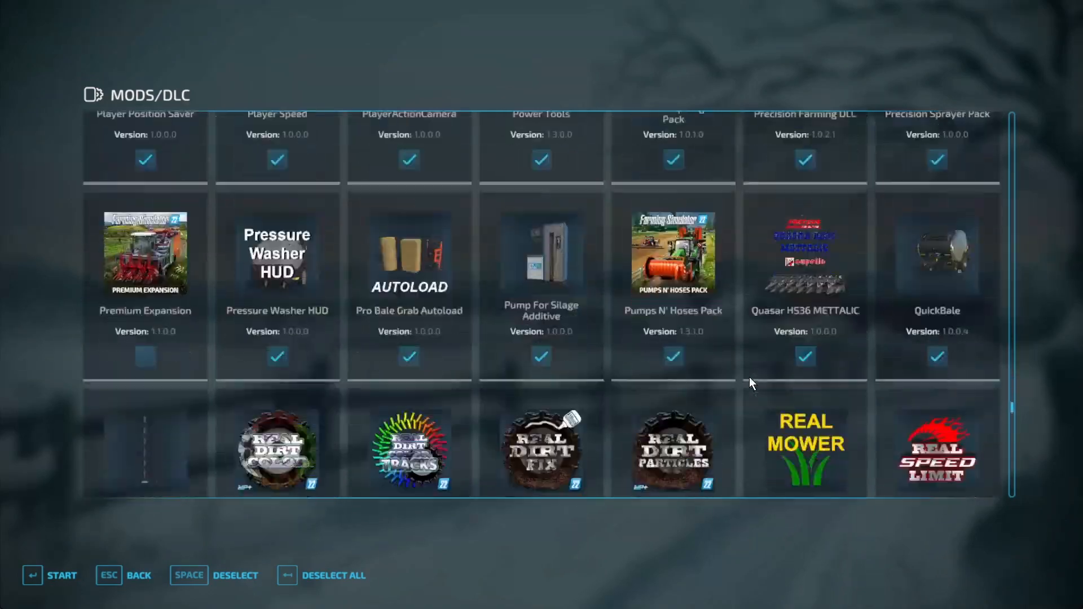
pyautogui.scroll(-3)
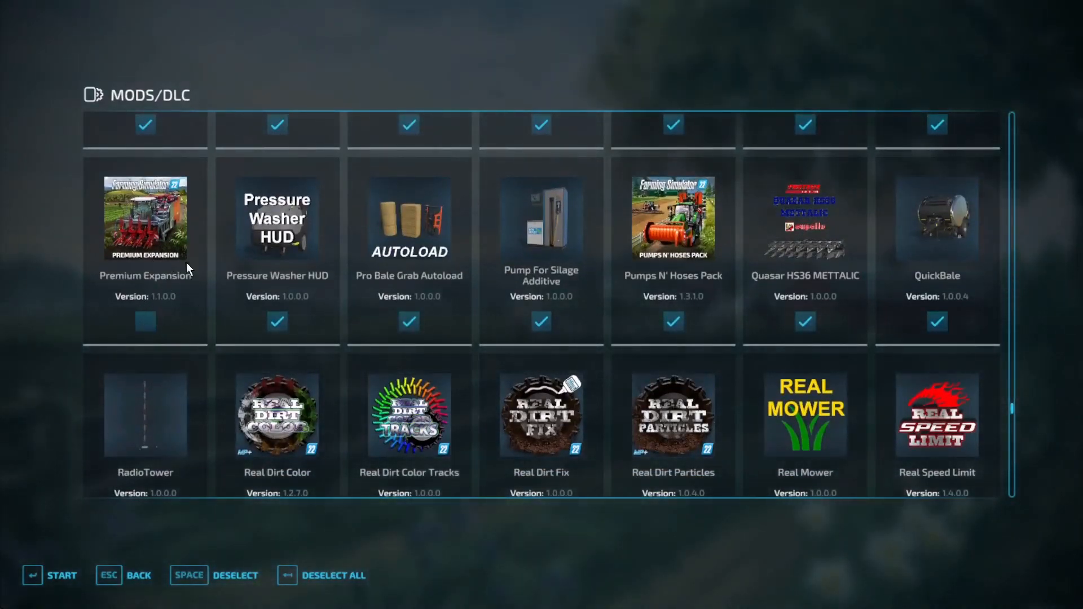
pyautogui.moveTo(493, 399)
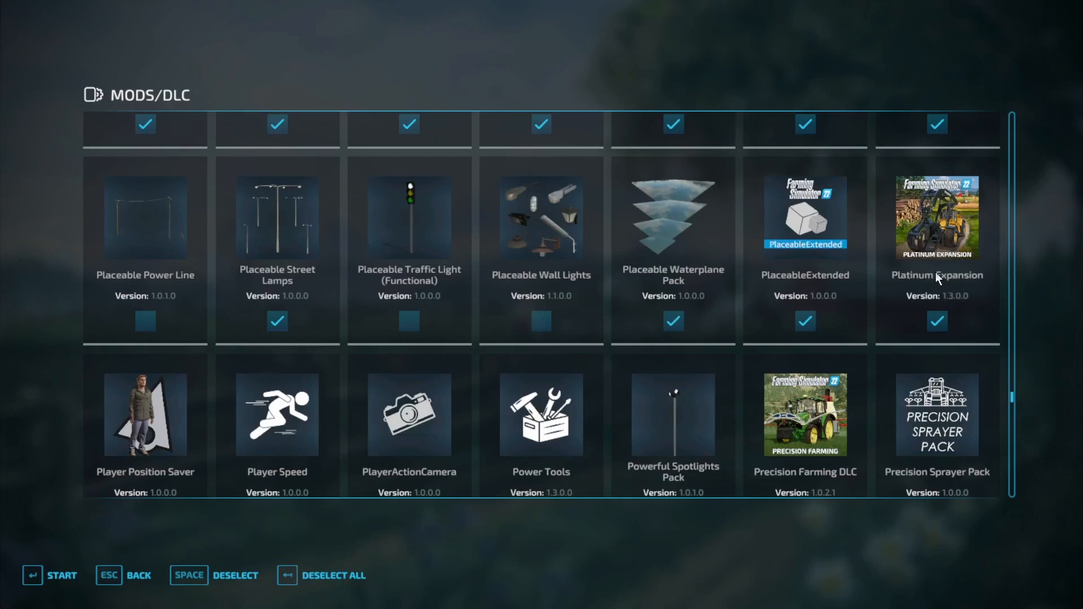
pyautogui.moveTo(927, 302)
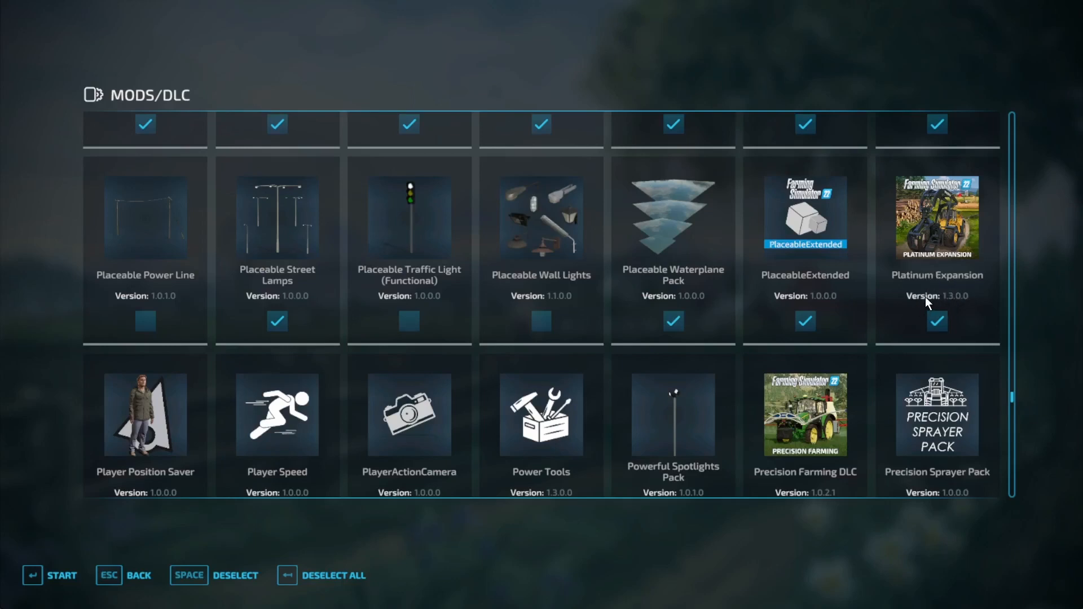
pyautogui.moveTo(928, 308)
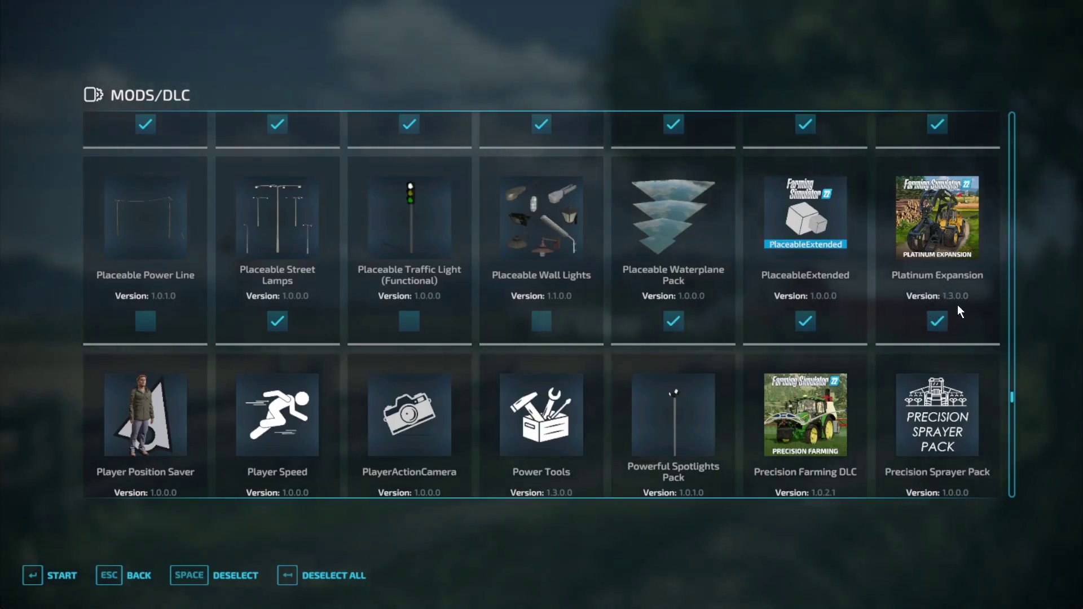
pyautogui.moveTo(952, 309)
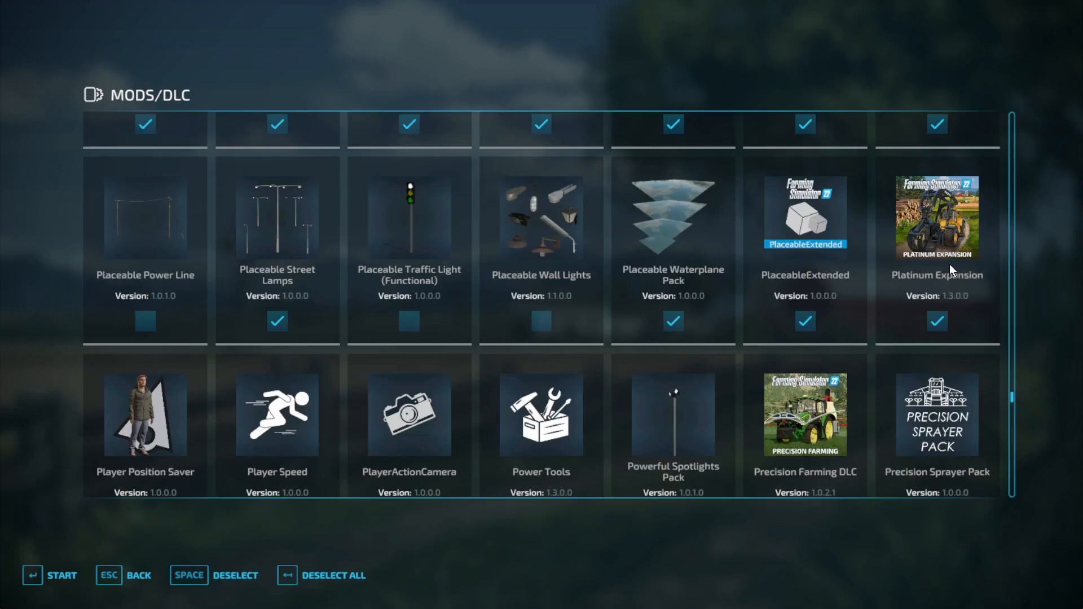
pyautogui.moveTo(730, 413)
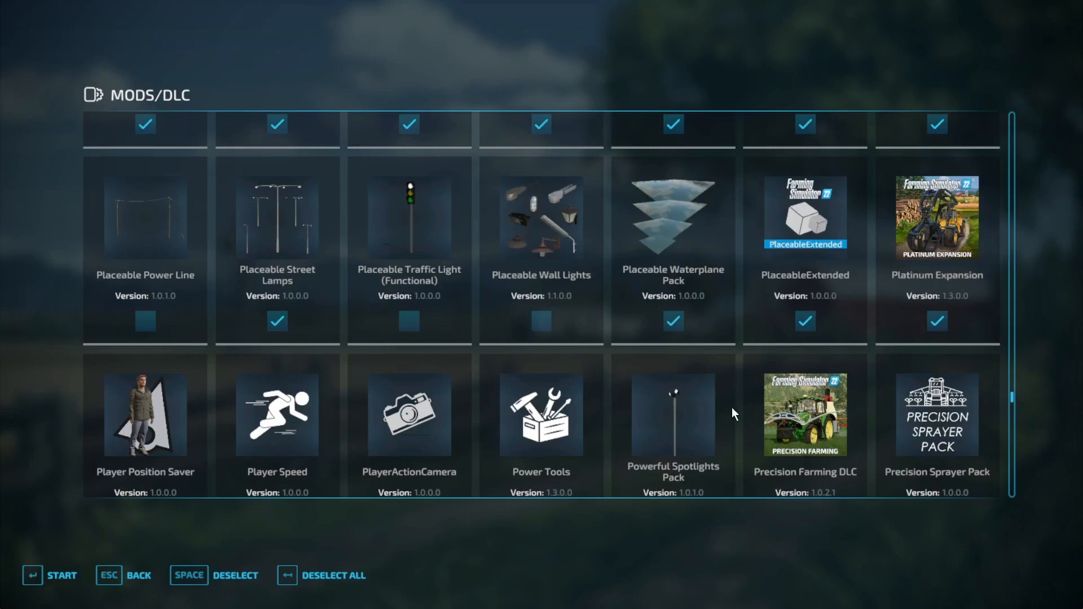
pyautogui.scroll(-3)
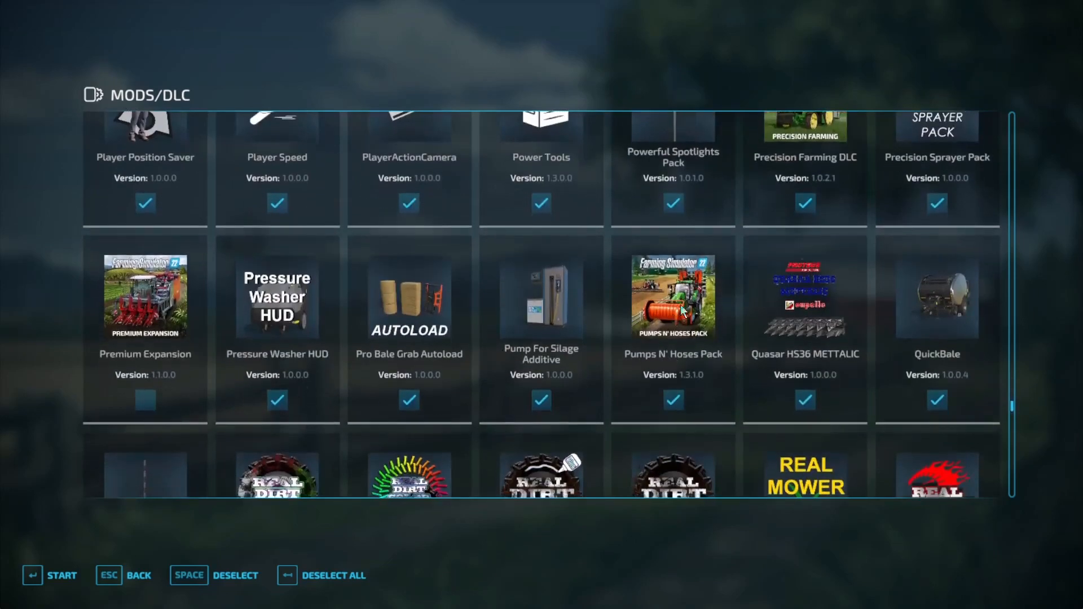
pyautogui.moveTo(660, 348)
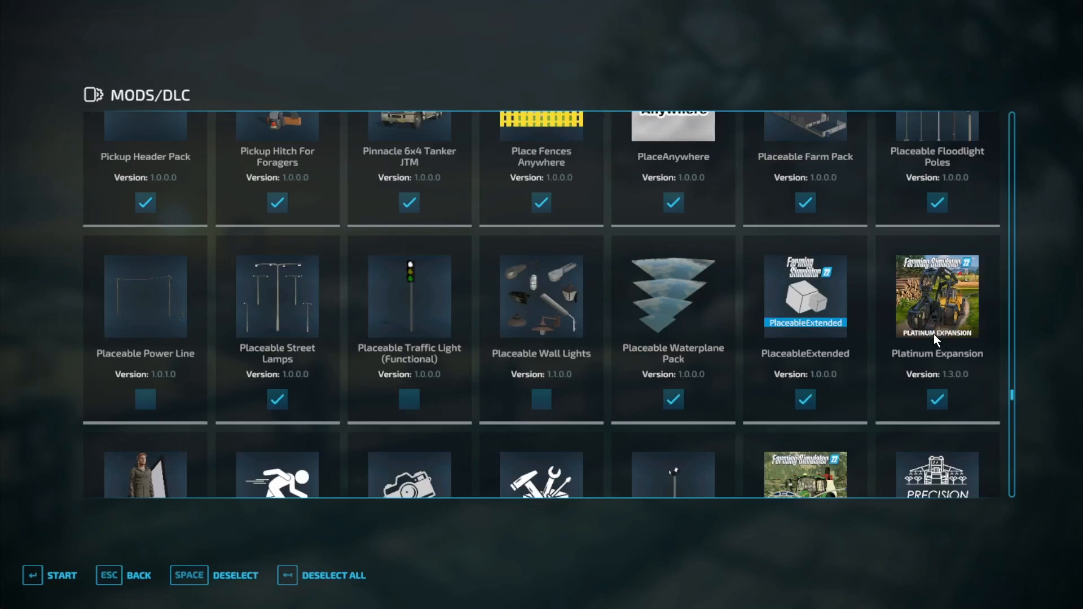
pyautogui.moveTo(757, 358)
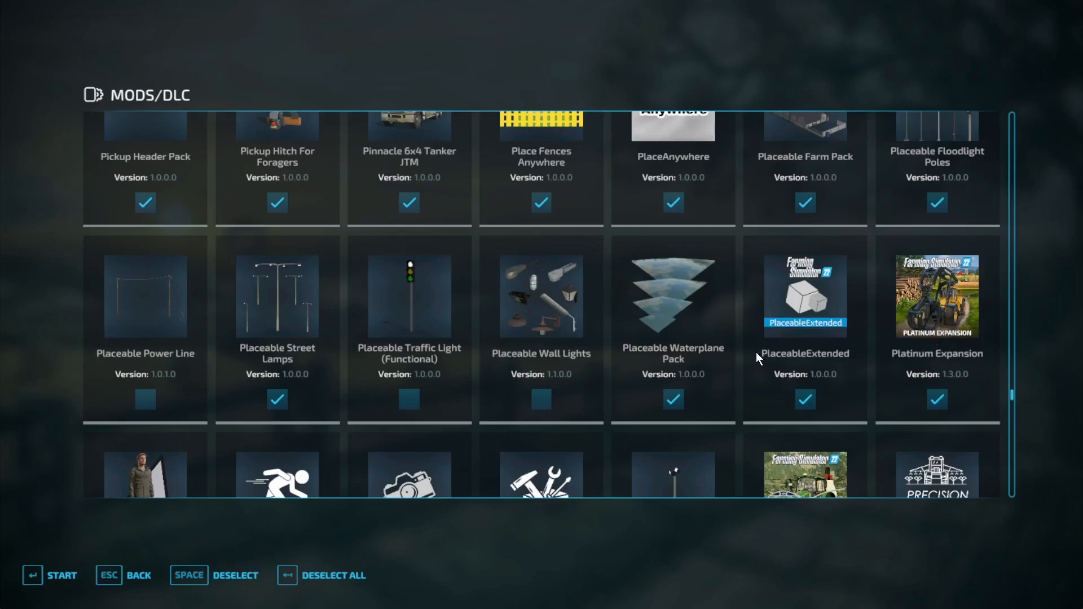
pyautogui.scroll(-3)
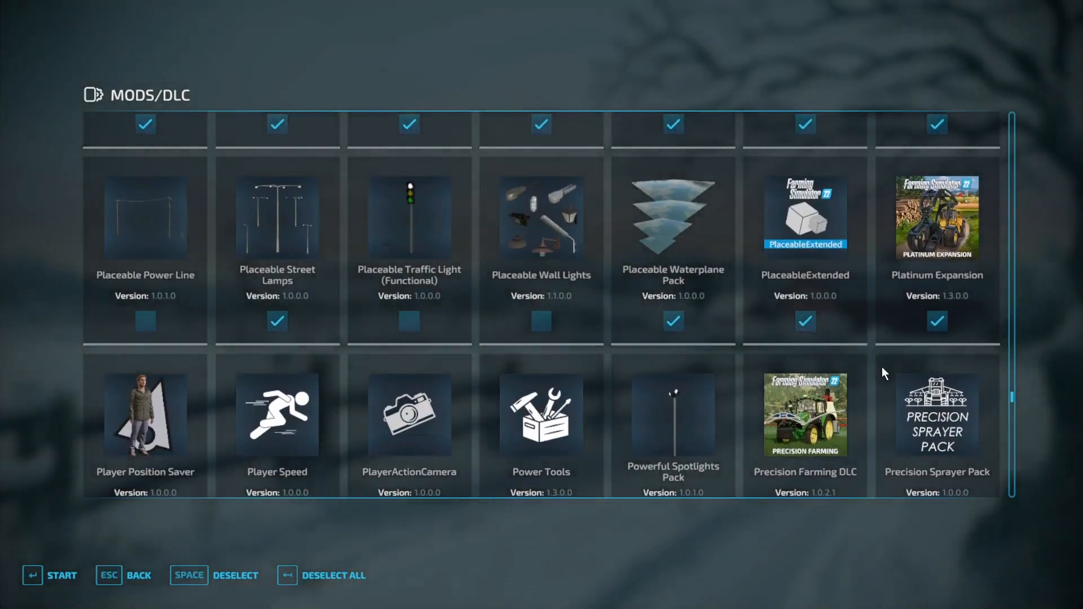
pyautogui.scroll(-3)
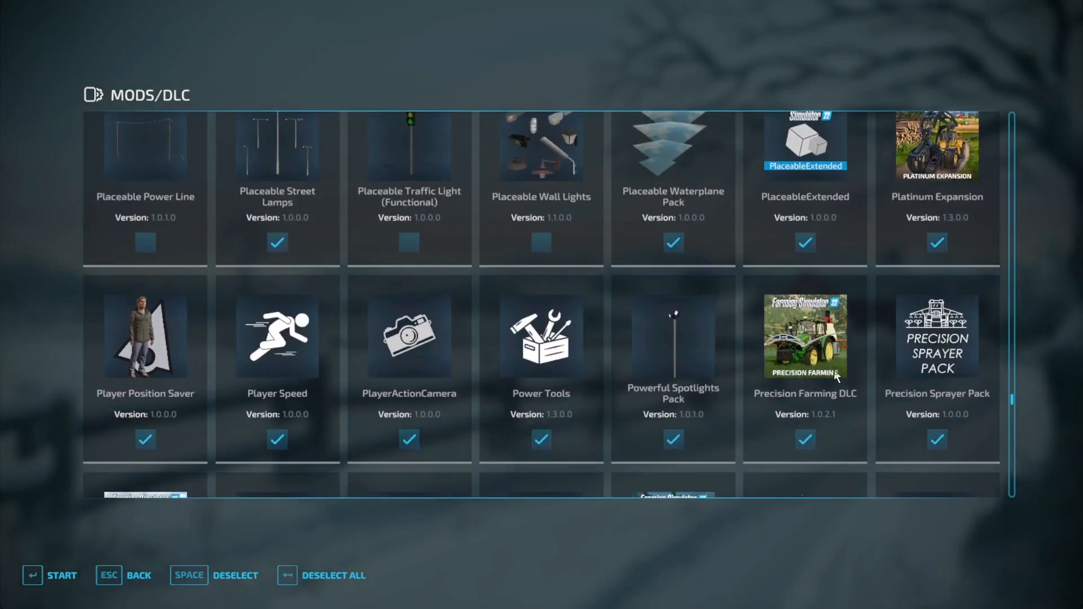
pyautogui.scroll(-3)
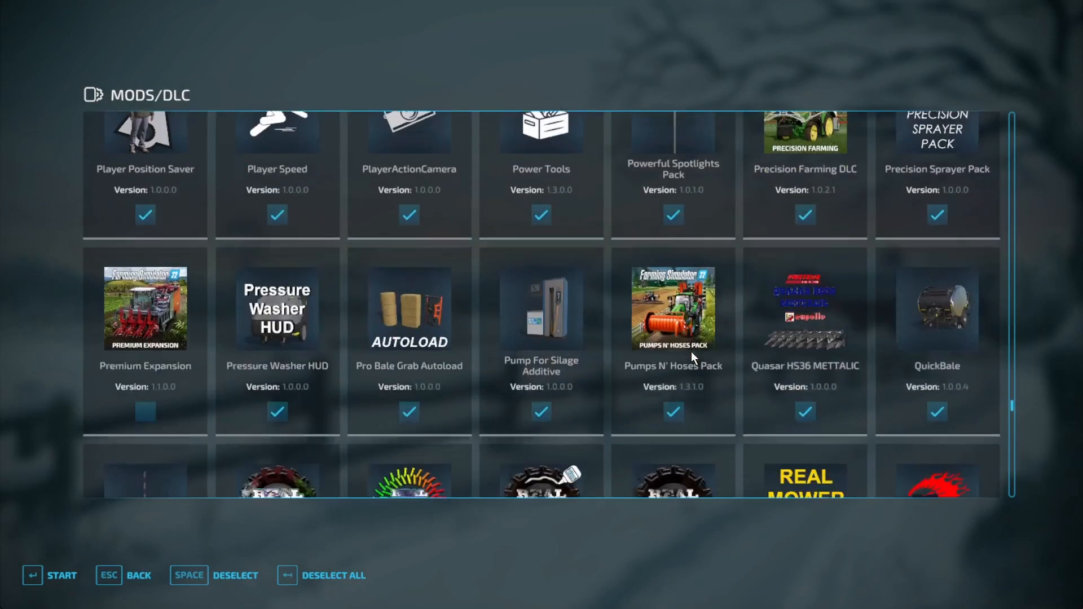
pyautogui.scroll(3)
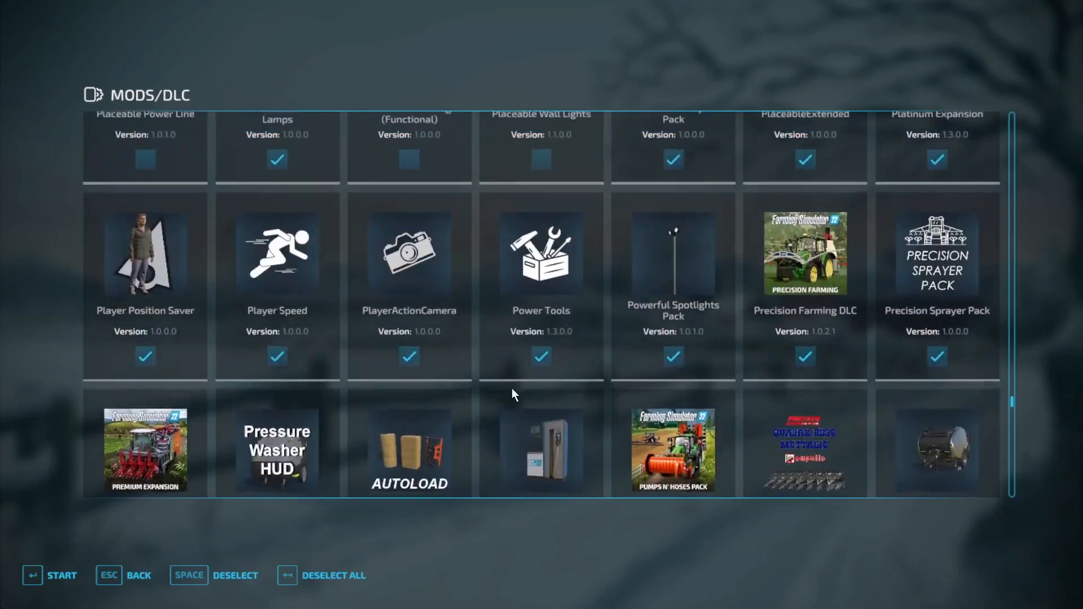
pyautogui.press('enter')
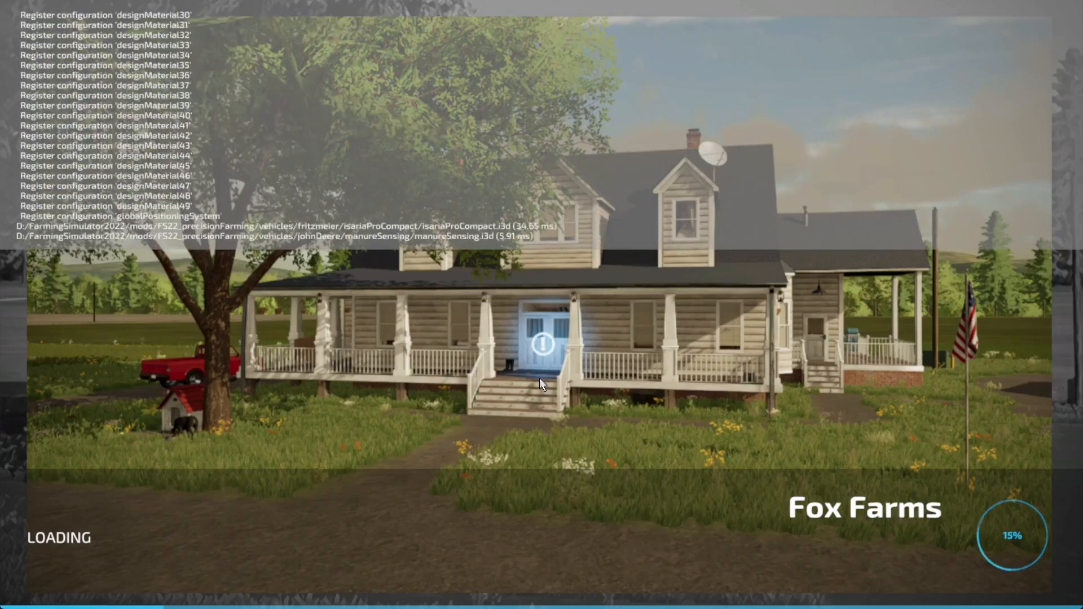
pyautogui.moveTo(492, 343)
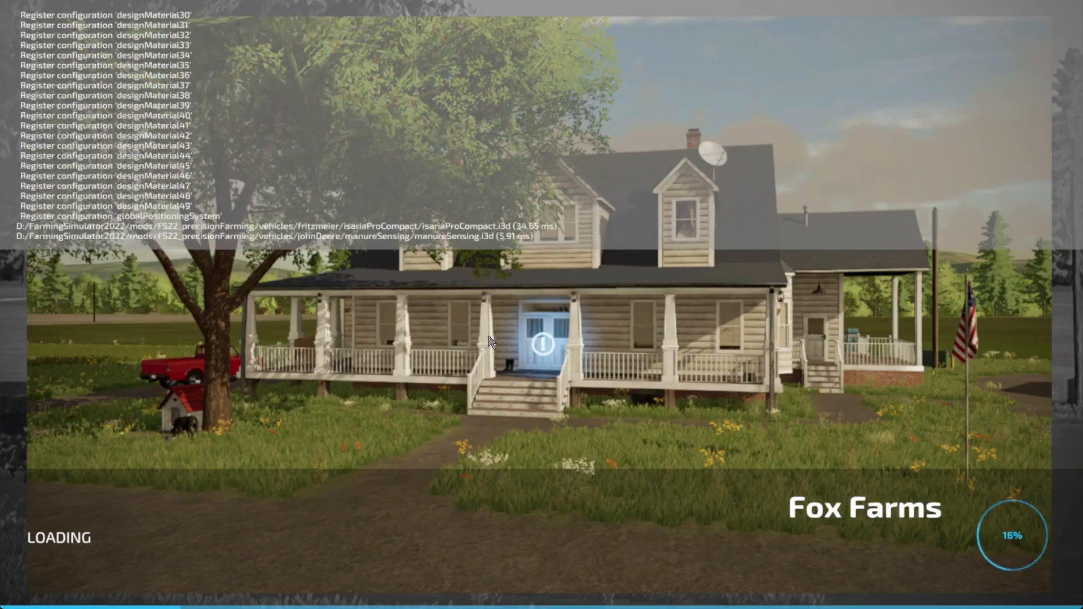
pyautogui.moveTo(584, 148)
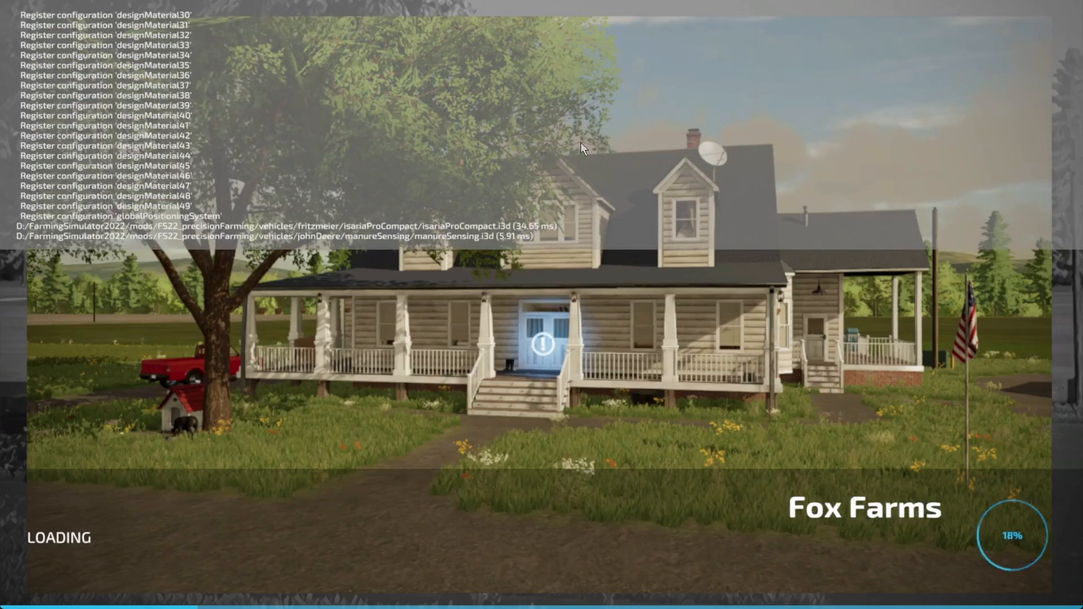
pyautogui.moveTo(578, 217)
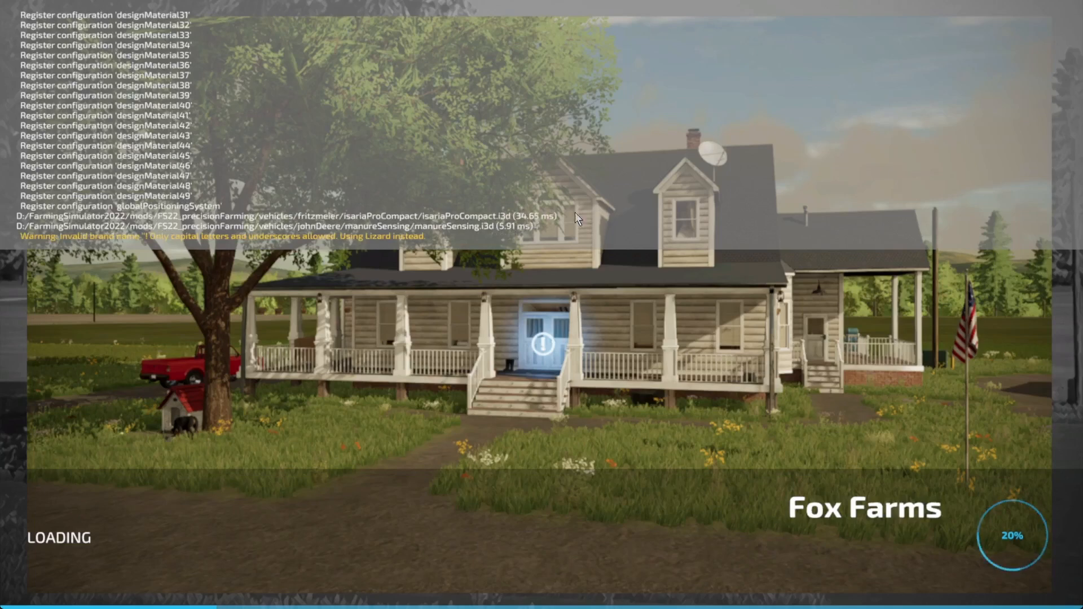
pyautogui.moveTo(724, 222)
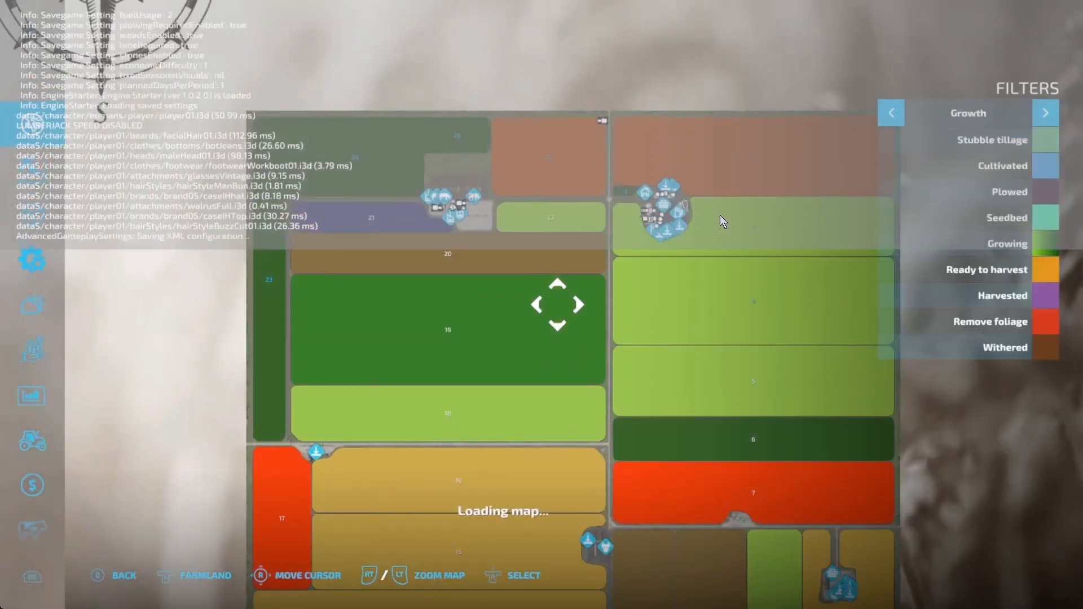
# Step: Cycle the map filters through Growth, Soil composition and Crop types
pyautogui.click(1046, 113)
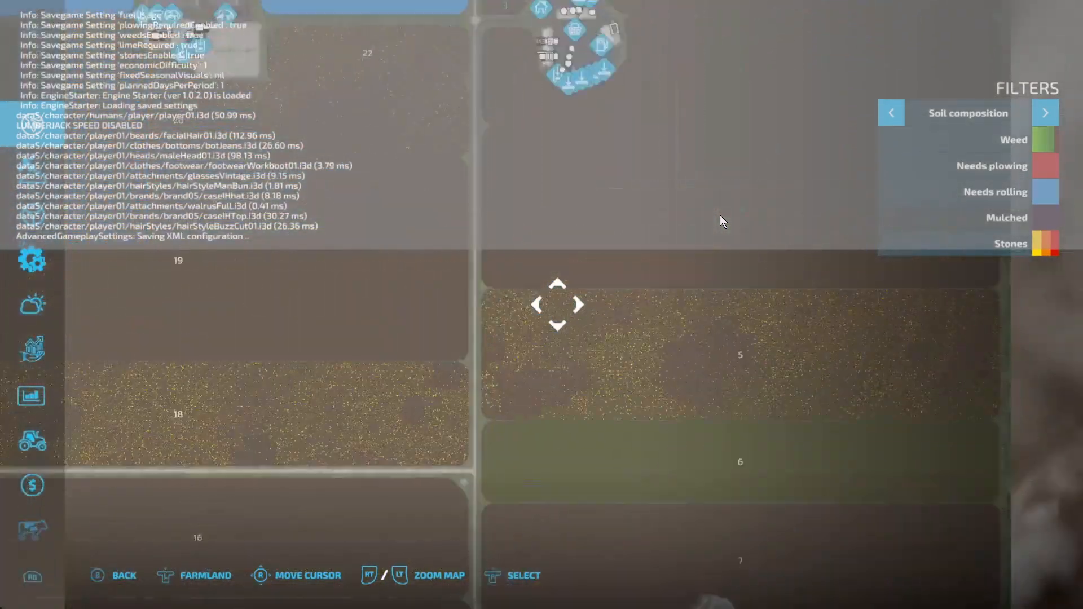
pyautogui.click(1046, 112)
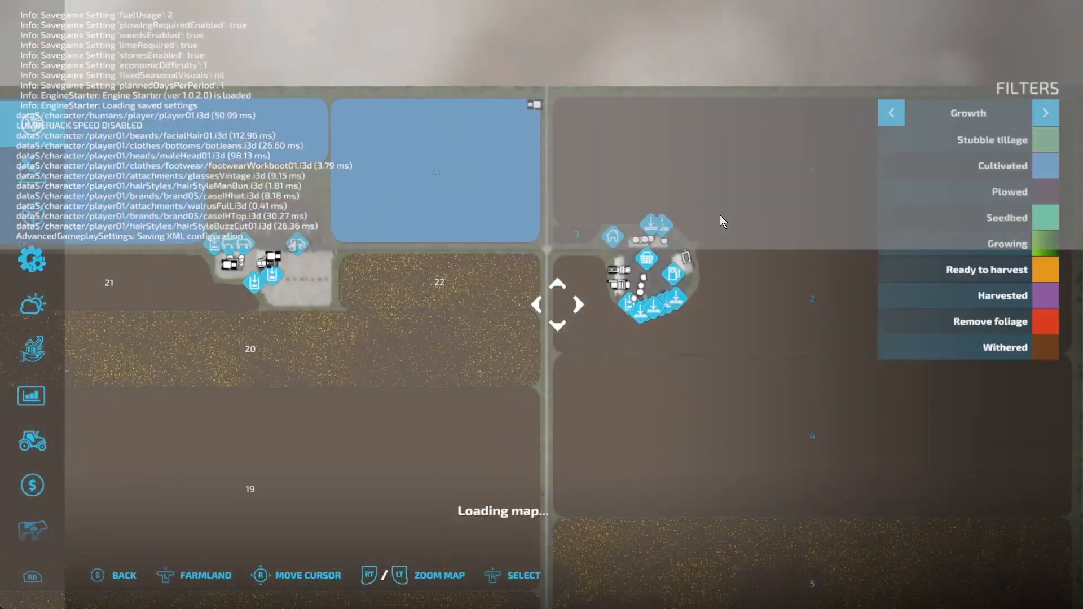
pyautogui.click(1046, 114)
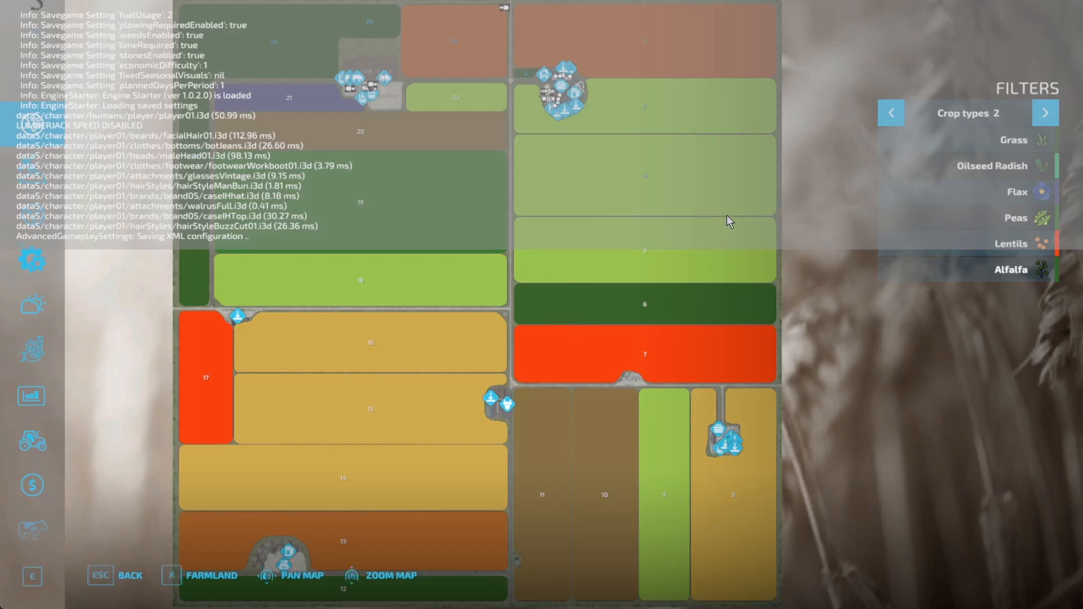
pyautogui.moveTo(595, 140)
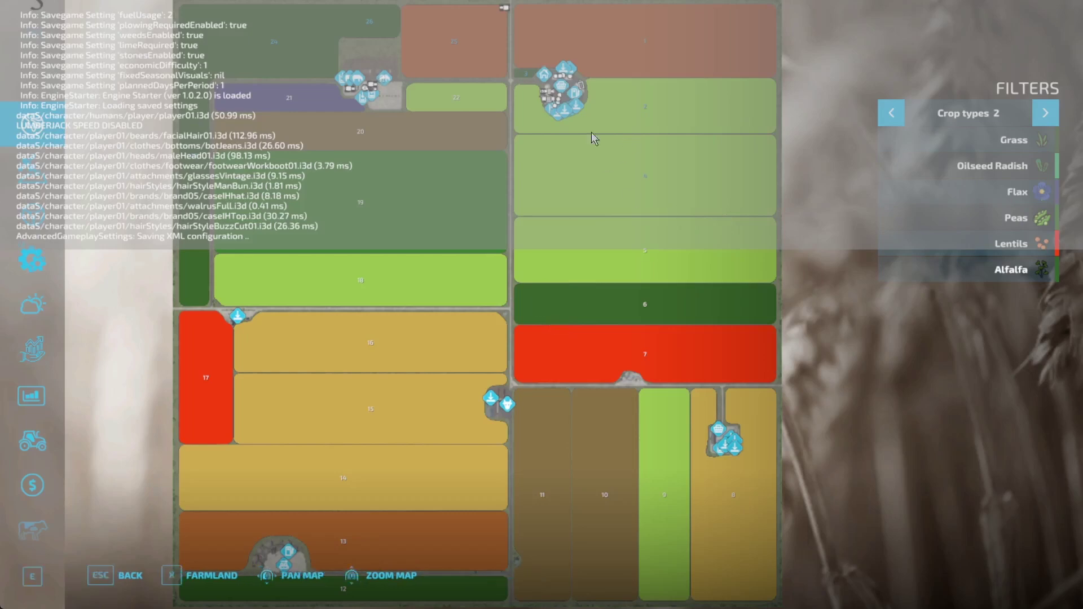
pyautogui.moveTo(597, 160)
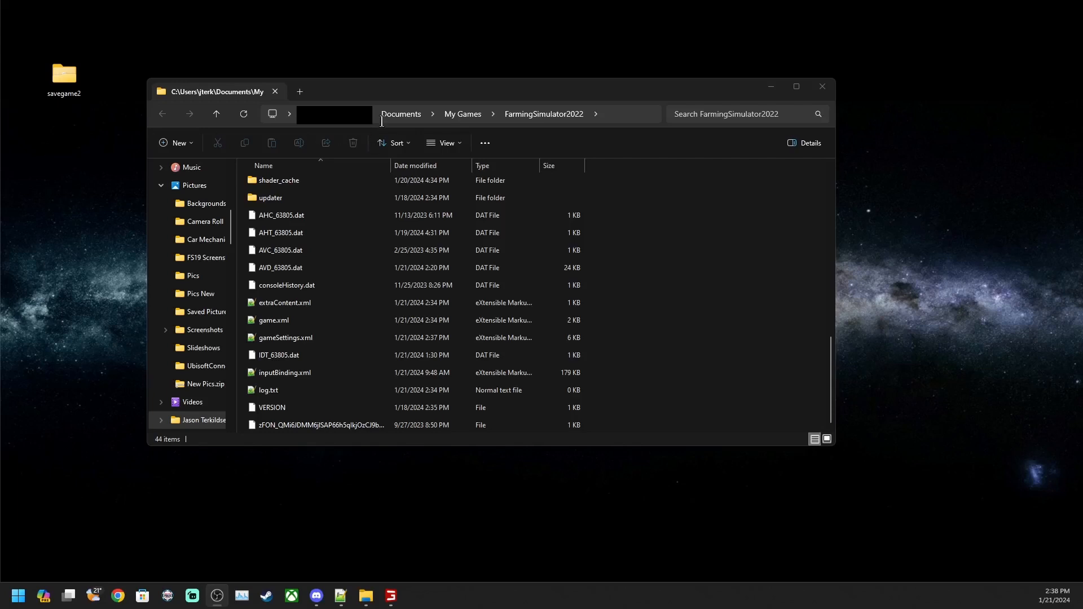
pyautogui.moveTo(445, 114)
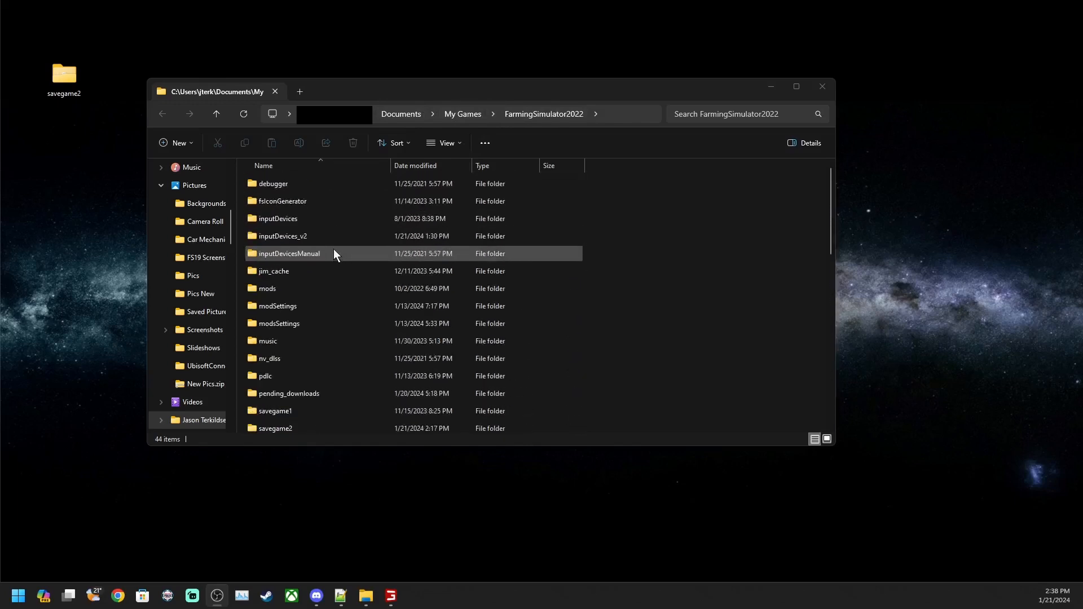
# Step: Scroll the FarmingSimulator2022 folder and select game.xml
pyautogui.scroll(-3)
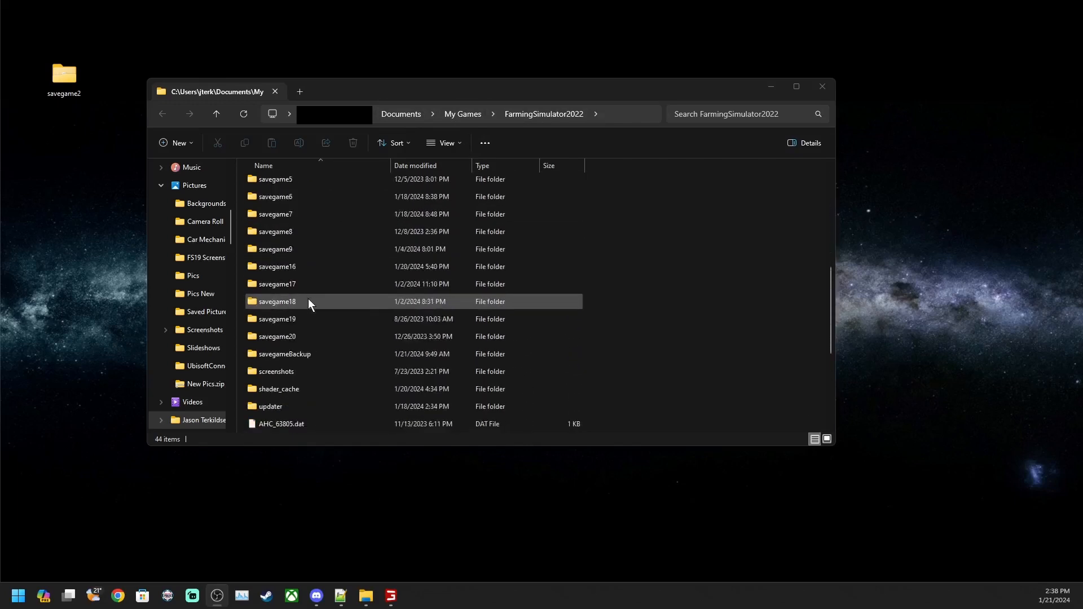
pyautogui.scroll(-3)
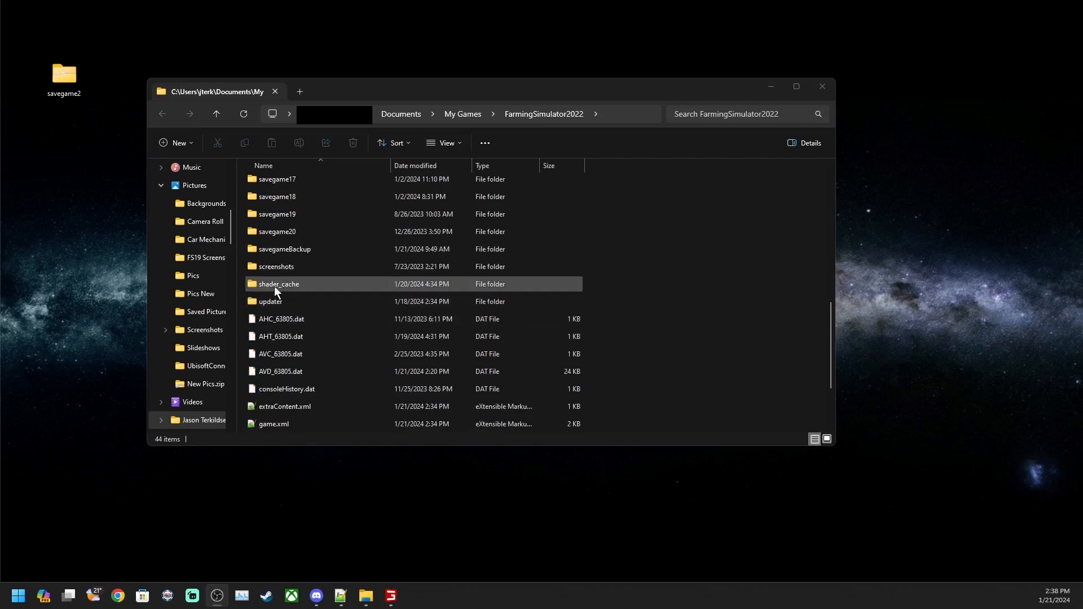
pyautogui.moveTo(290, 294)
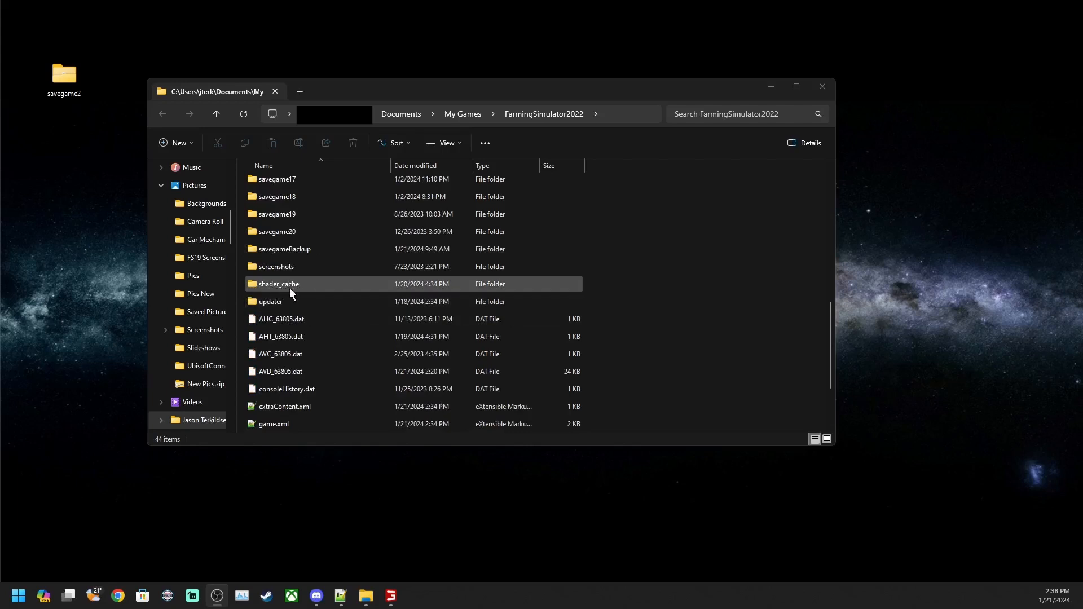
pyautogui.moveTo(285, 292)
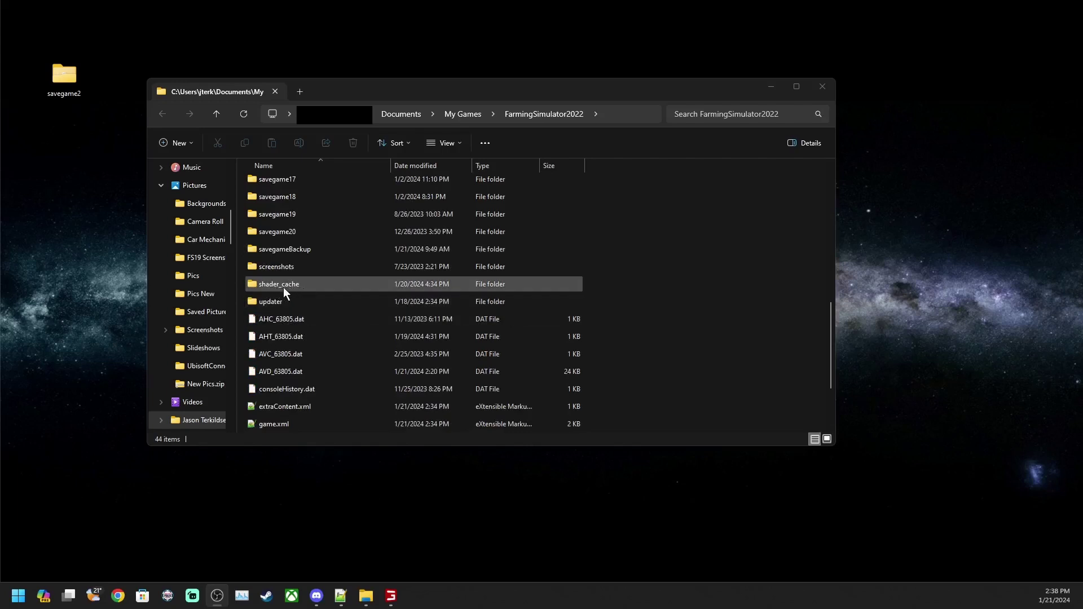
pyautogui.moveTo(292, 292)
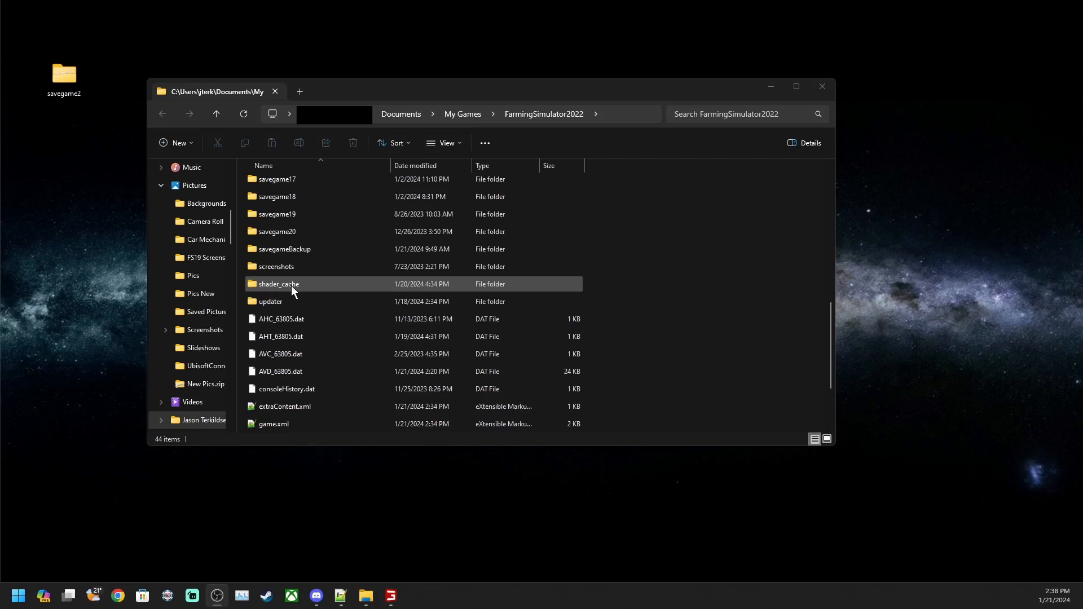
pyautogui.scroll(-3)
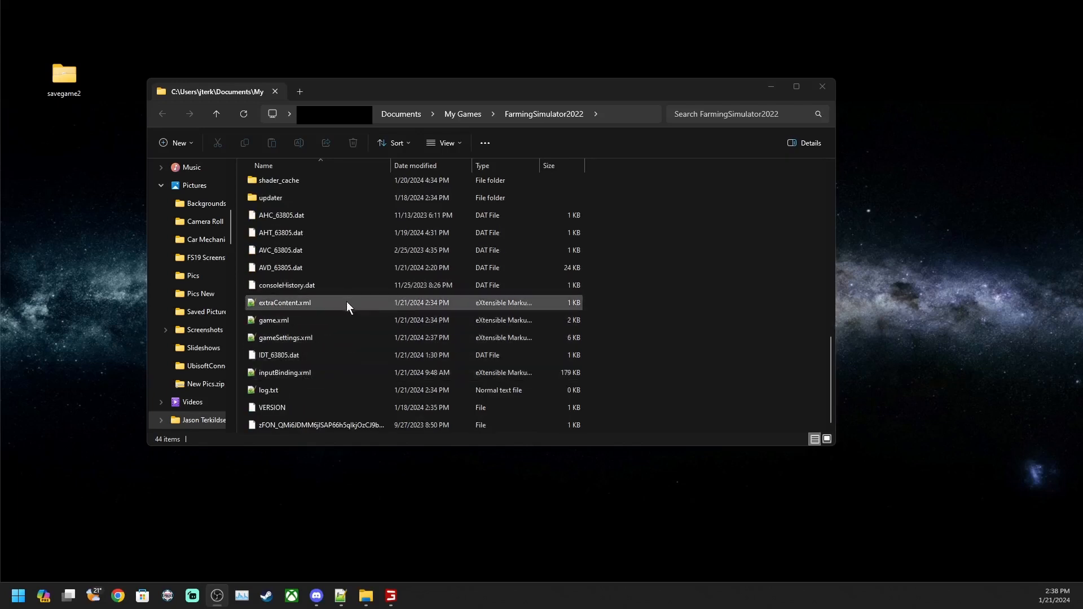
pyautogui.click(274, 320)
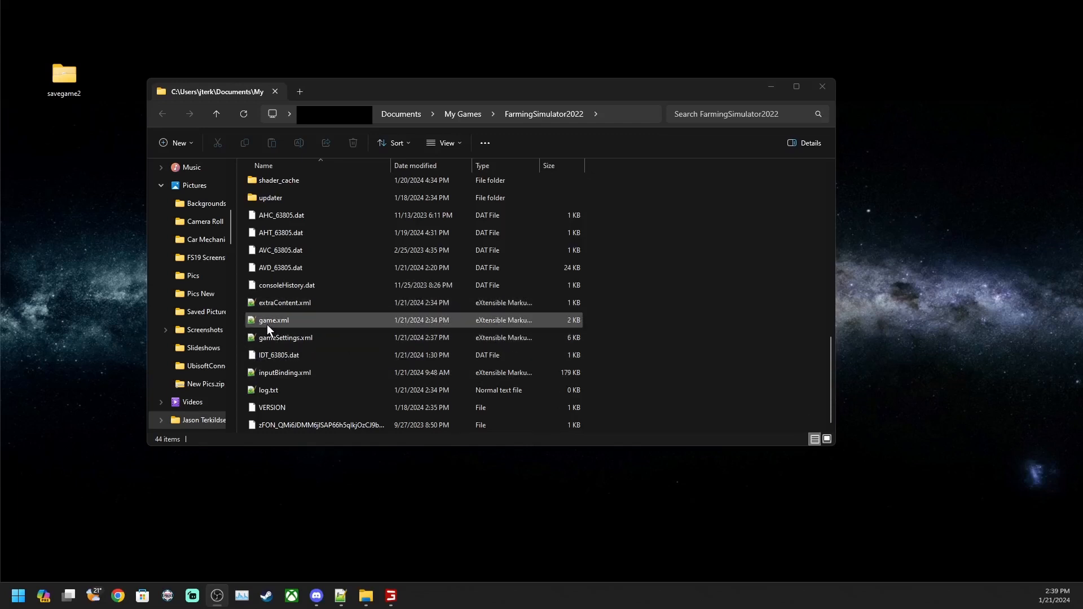
pyautogui.click(274, 320)
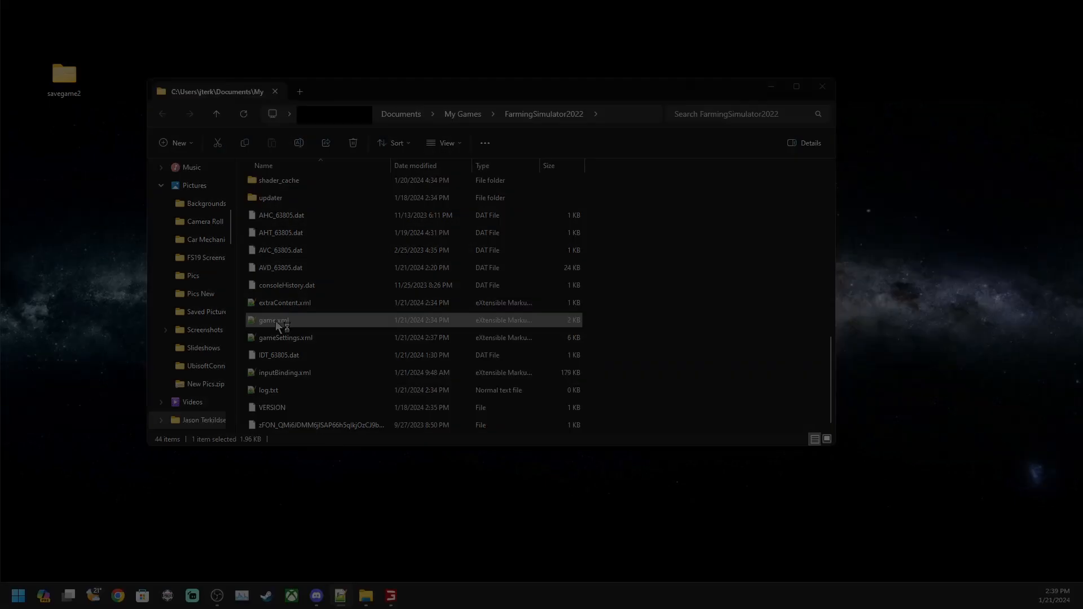
# Step: Open game.xml and select the development controls value 'true' on line 46
pyautogui.doubleClick(271, 320)
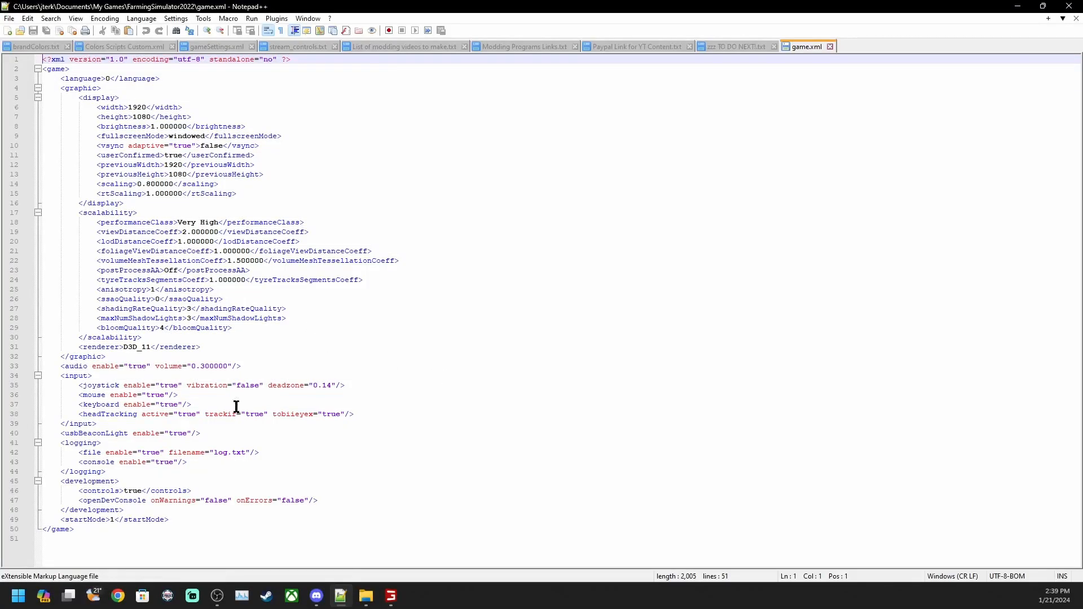
pyautogui.moveTo(135, 509)
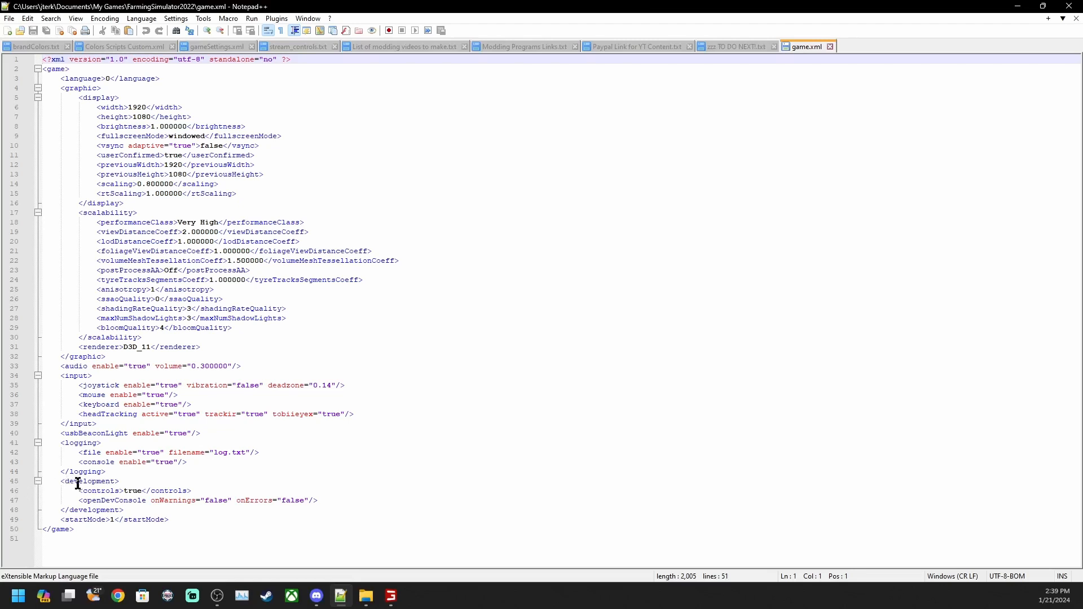
pyautogui.moveTo(85, 510)
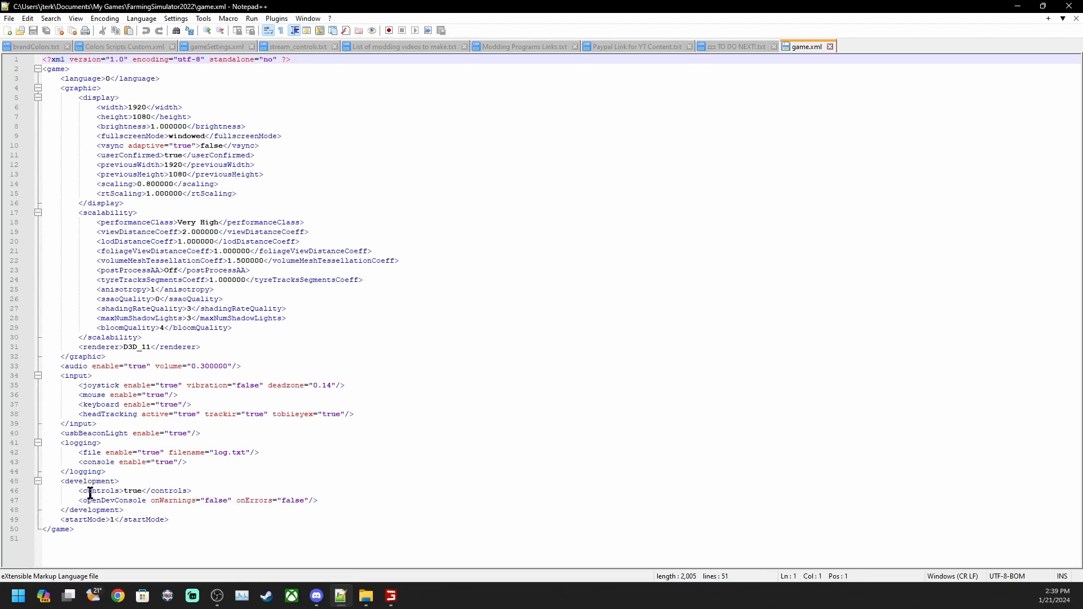
pyautogui.moveTo(122, 491)
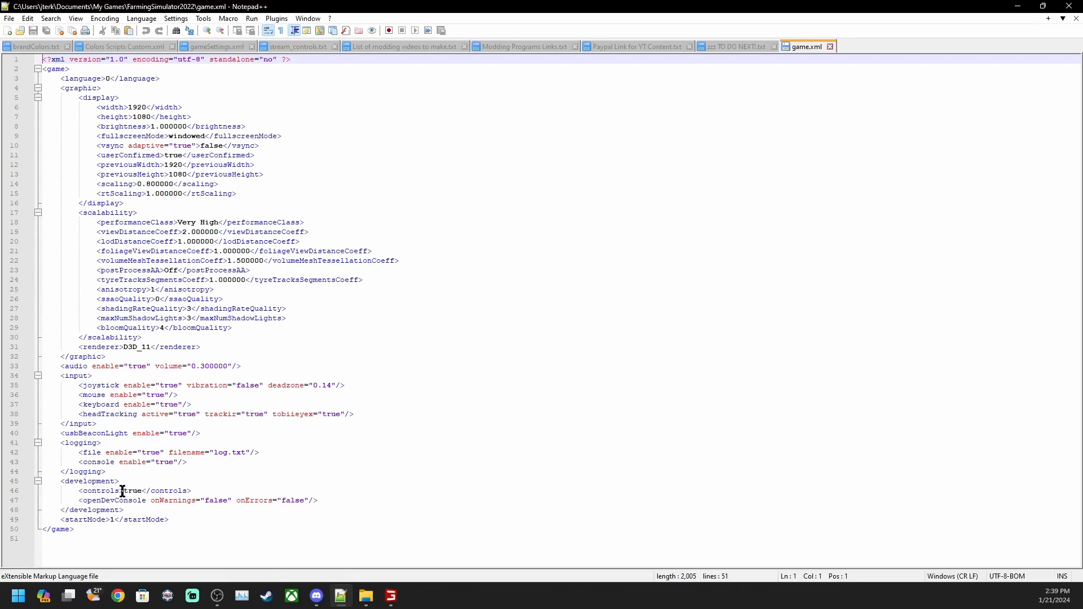
pyautogui.doubleClick(133, 490)
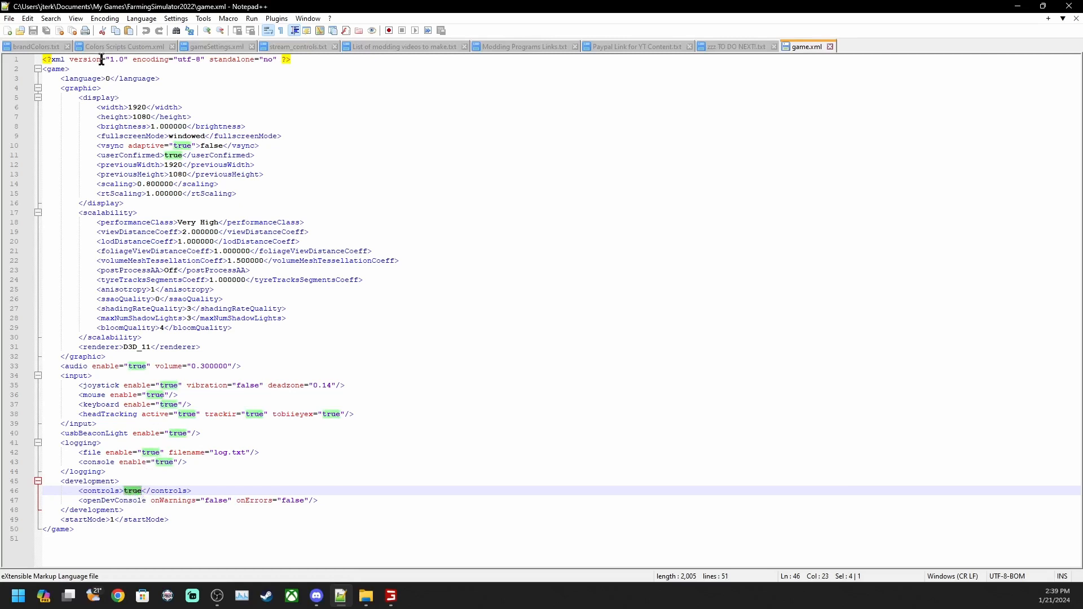
pyautogui.moveTo(407, 391)
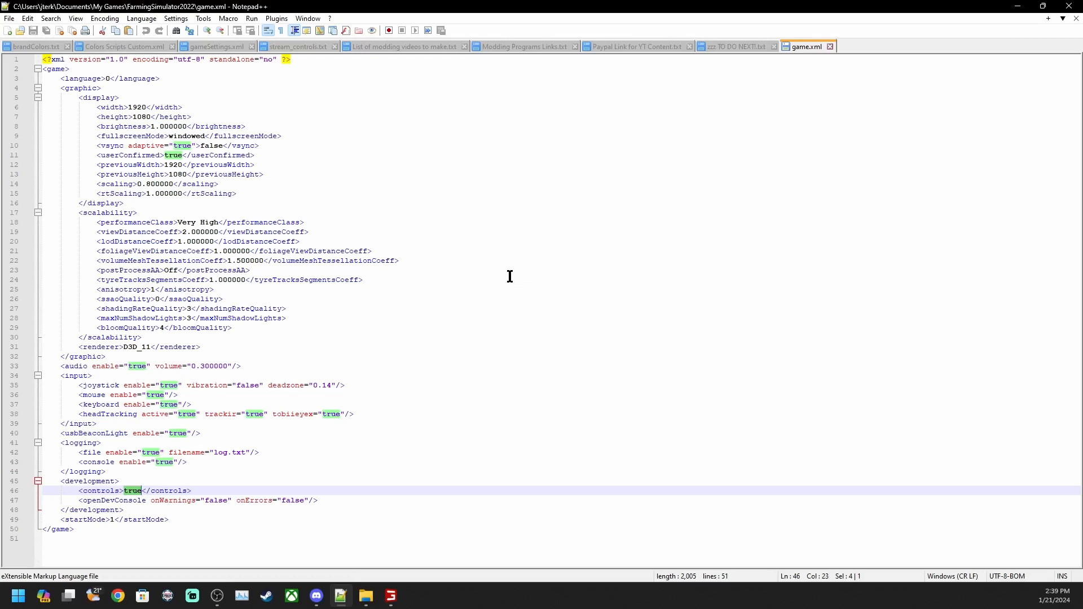
pyautogui.moveTo(518, 244)
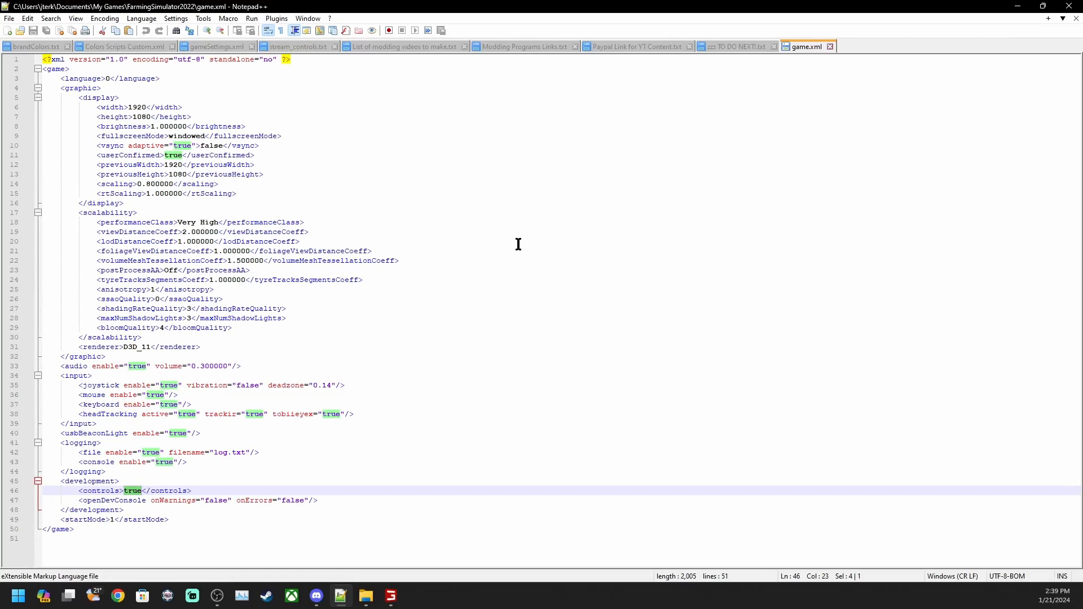
pyautogui.moveTo(528, 238)
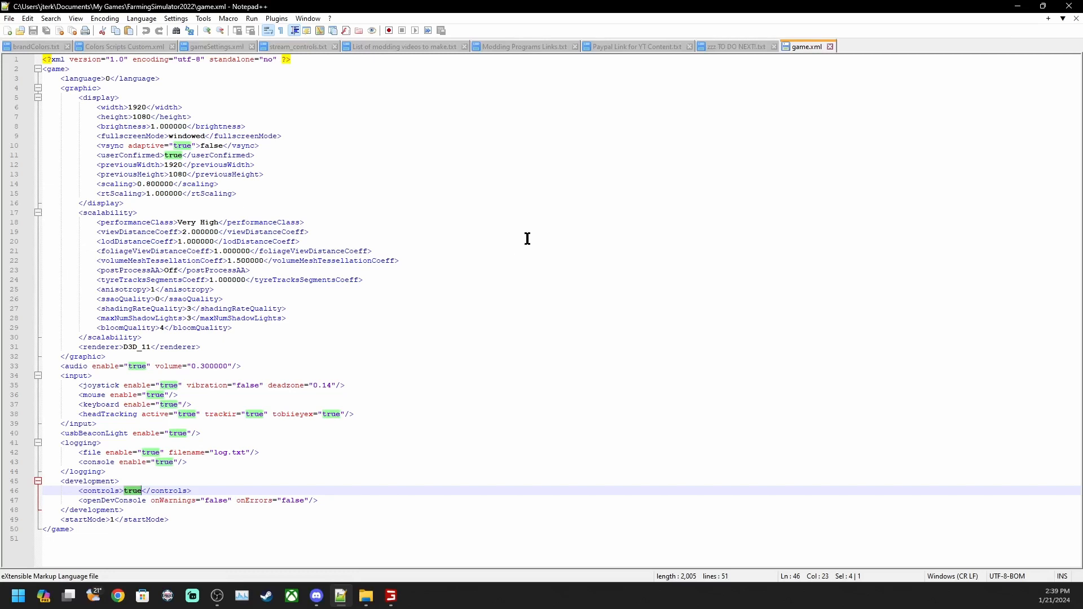
pyautogui.moveTo(543, 247)
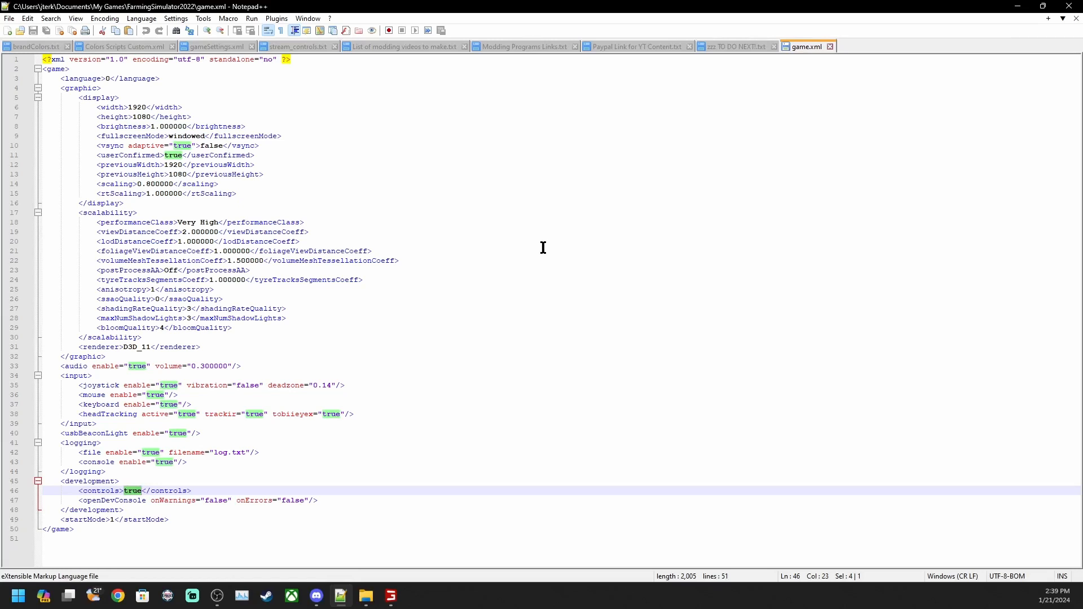
pyautogui.moveTo(762, 122)
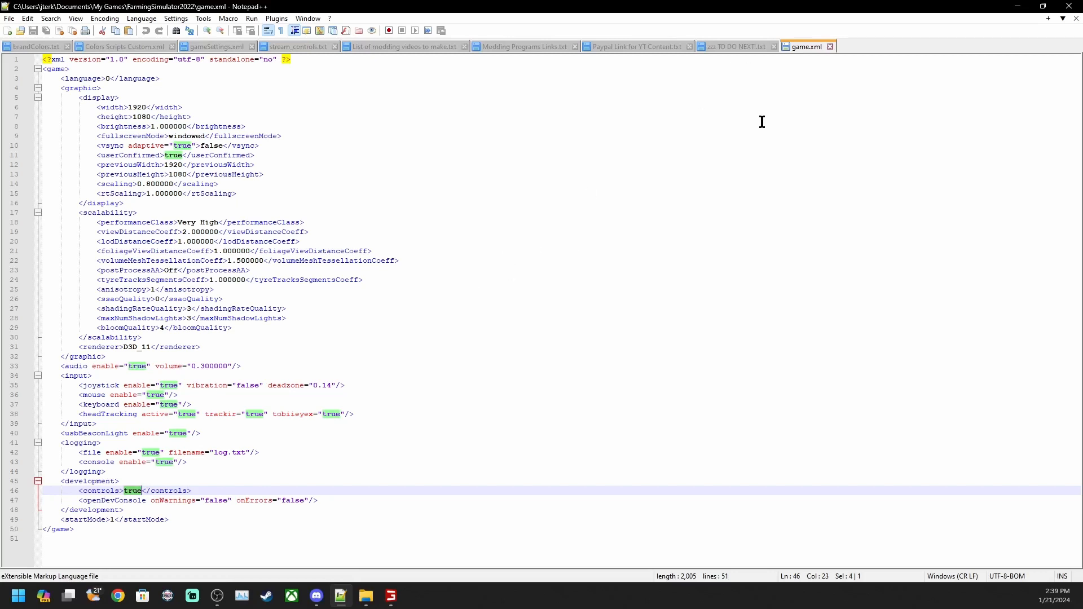
pyautogui.moveTo(837, 107)
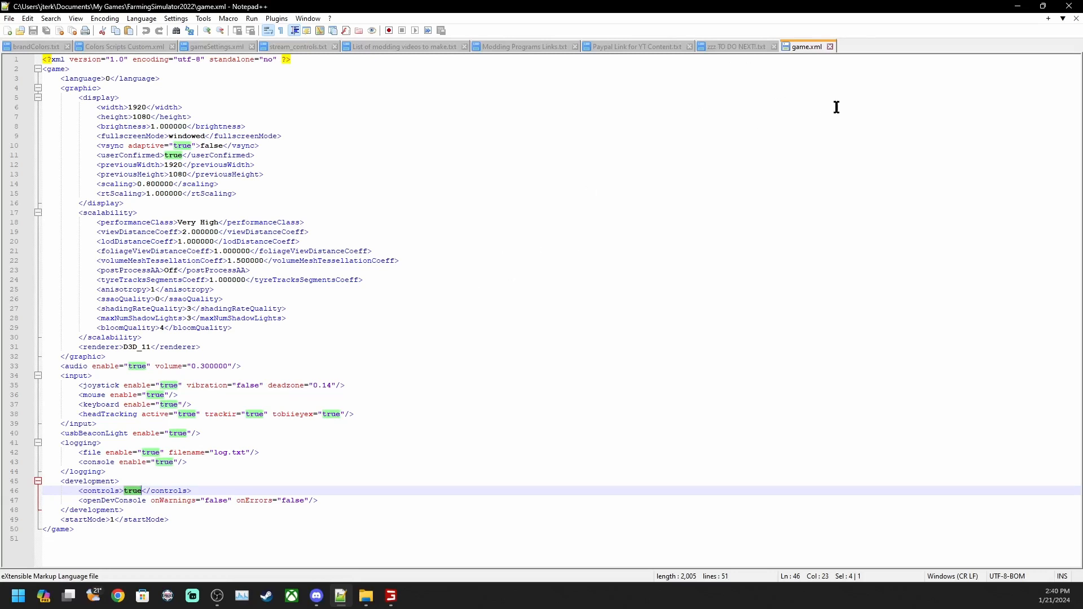
pyautogui.moveTo(791, 114)
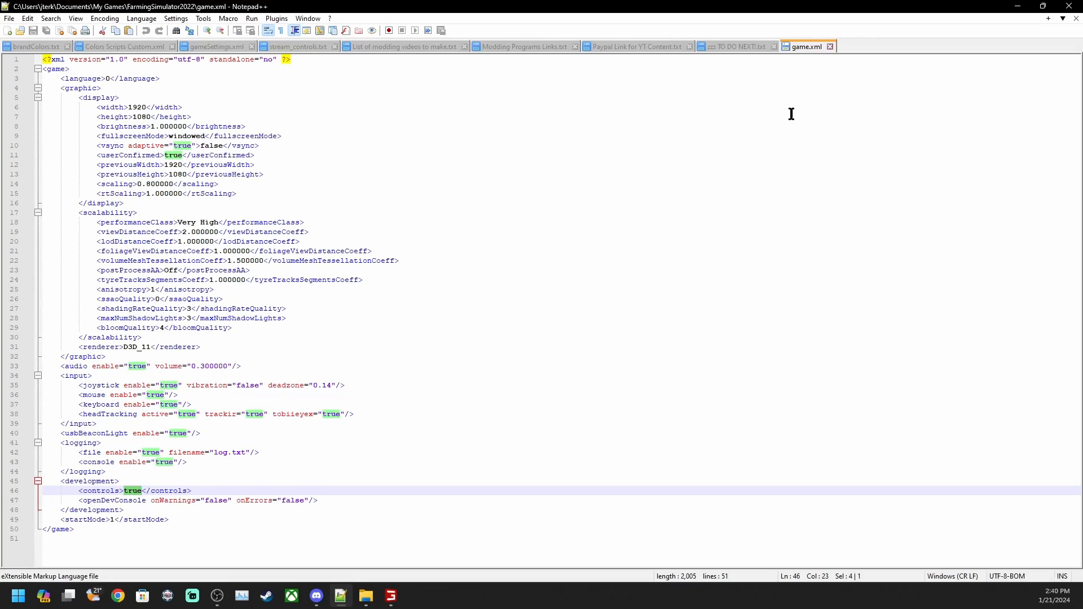
pyautogui.moveTo(854, 51)
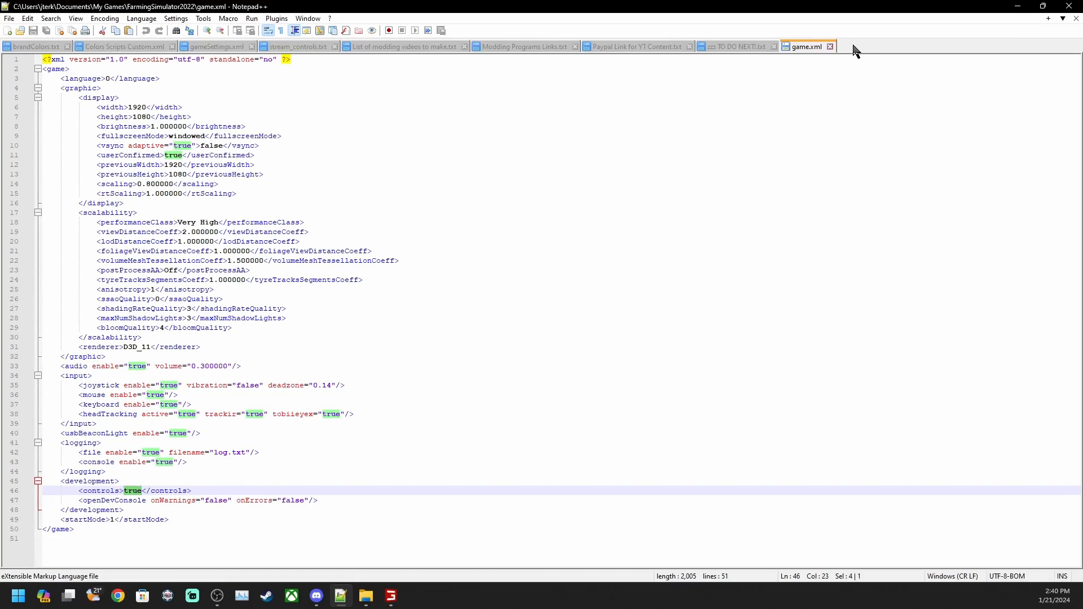
pyautogui.moveTo(844, 39)
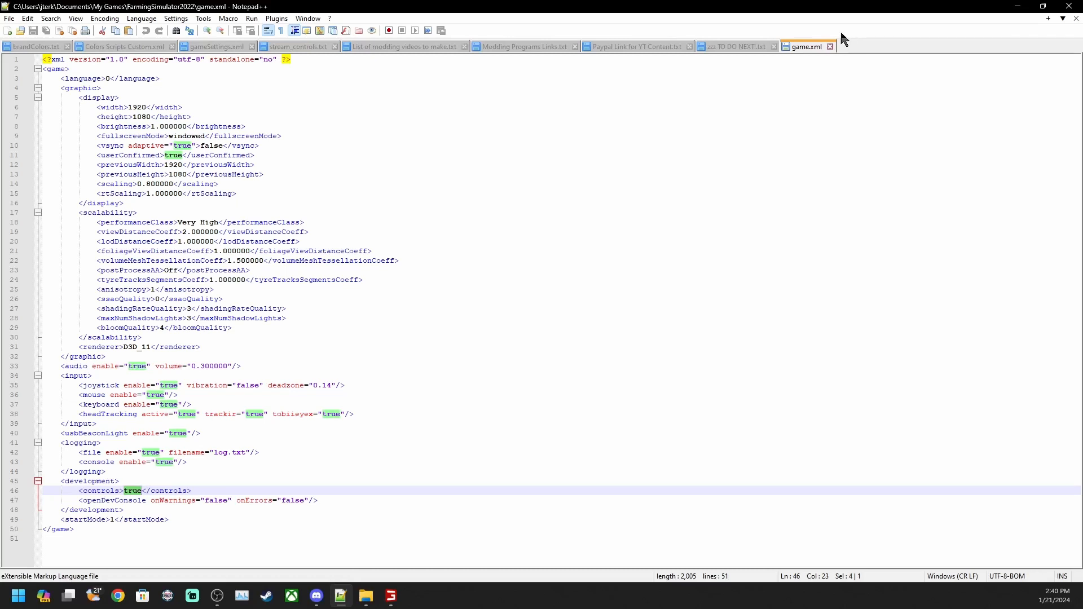
pyautogui.moveTo(860, 49)
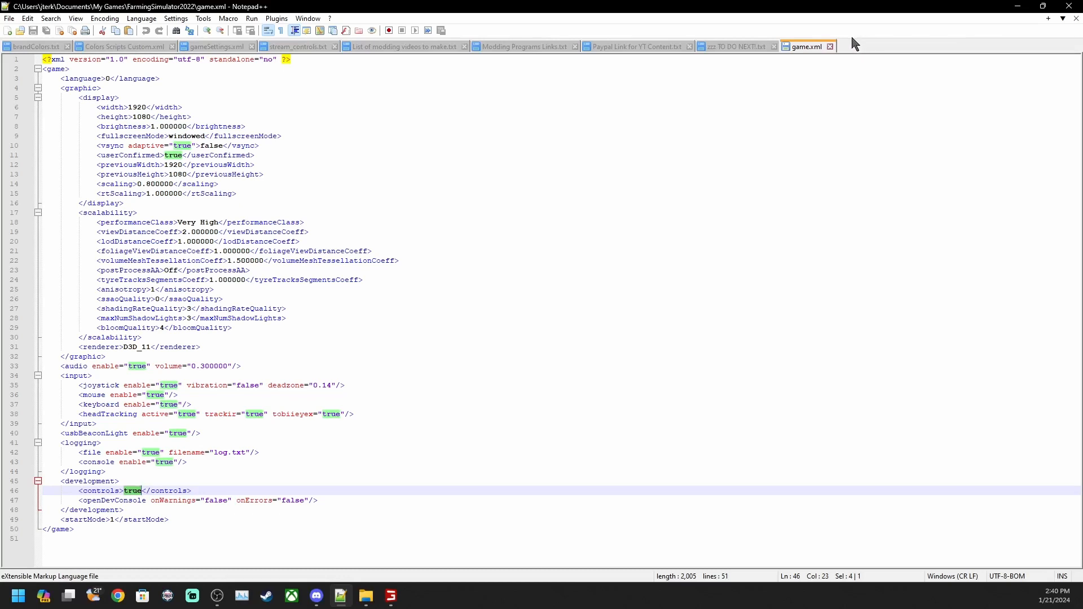
pyautogui.moveTo(833, 50)
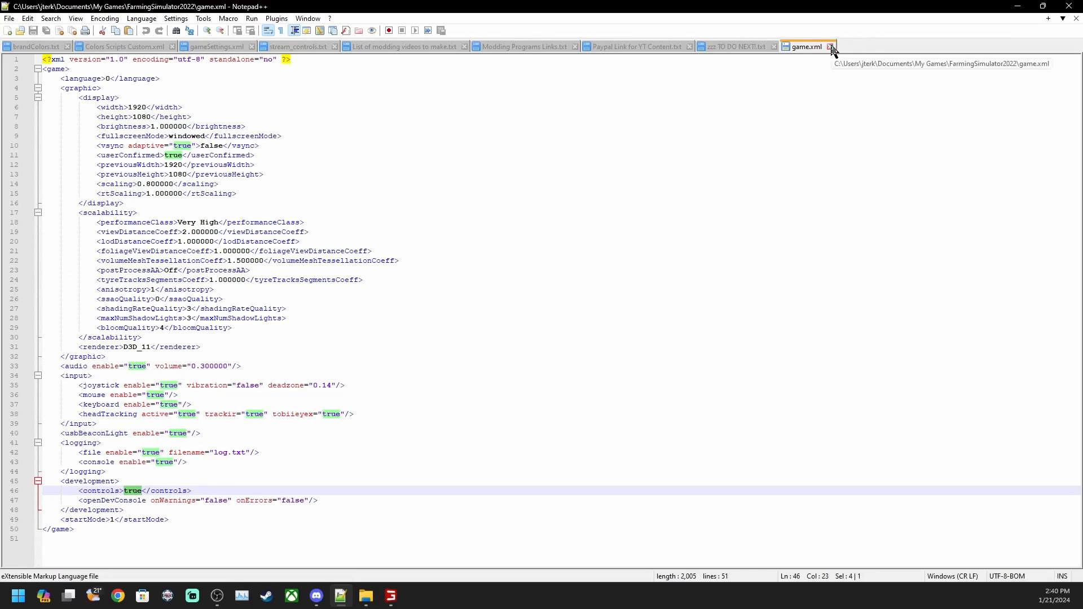
# Step: Close game.xml and open the savegame2 folder in File Explorer
pyautogui.click(831, 46)
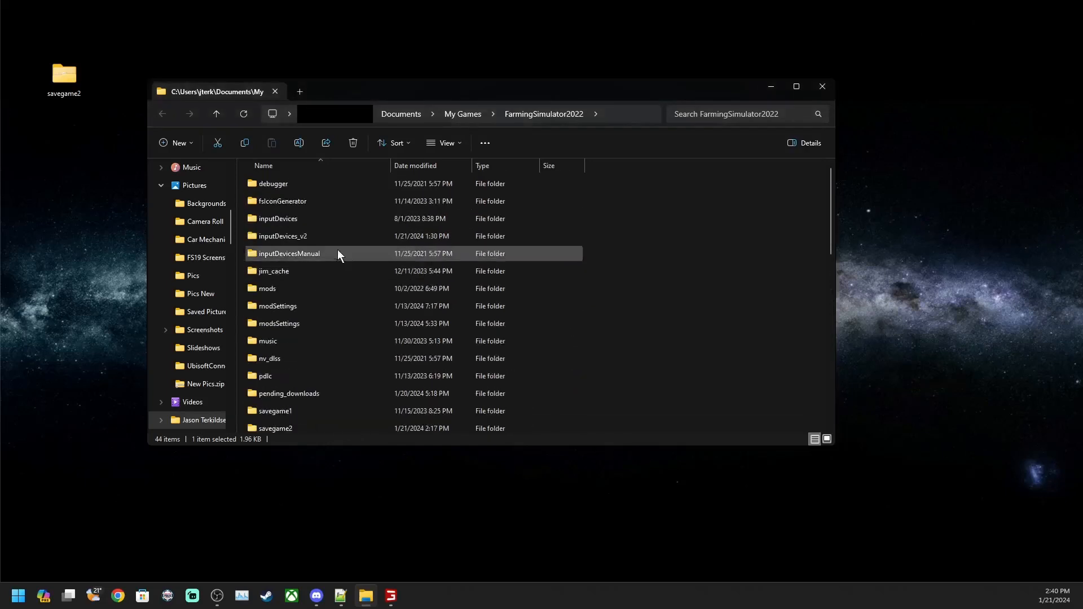
pyautogui.scroll(-3)
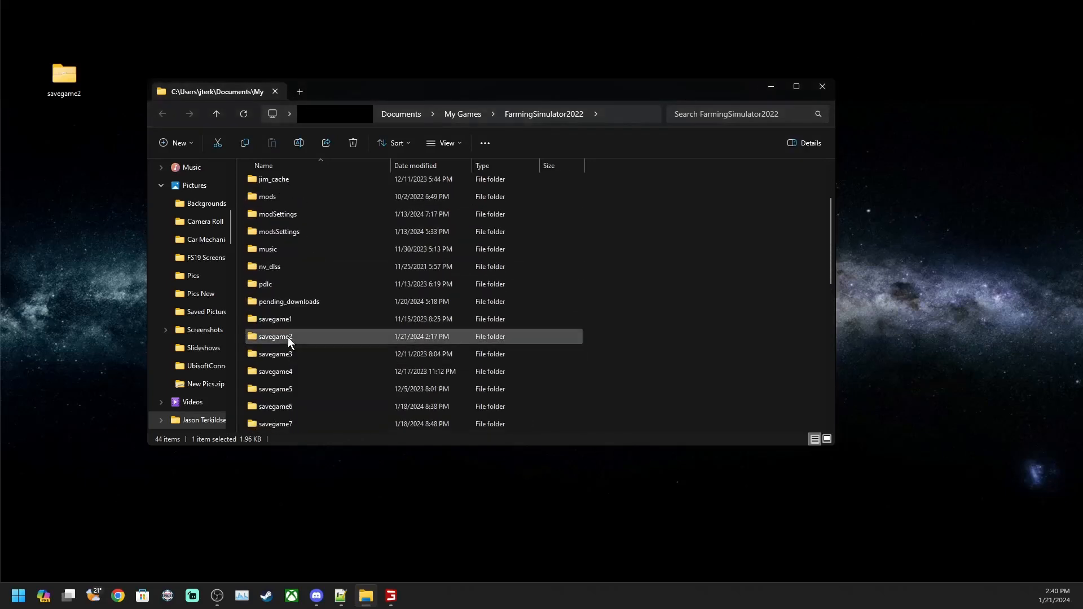
pyautogui.doubleClick(276, 337)
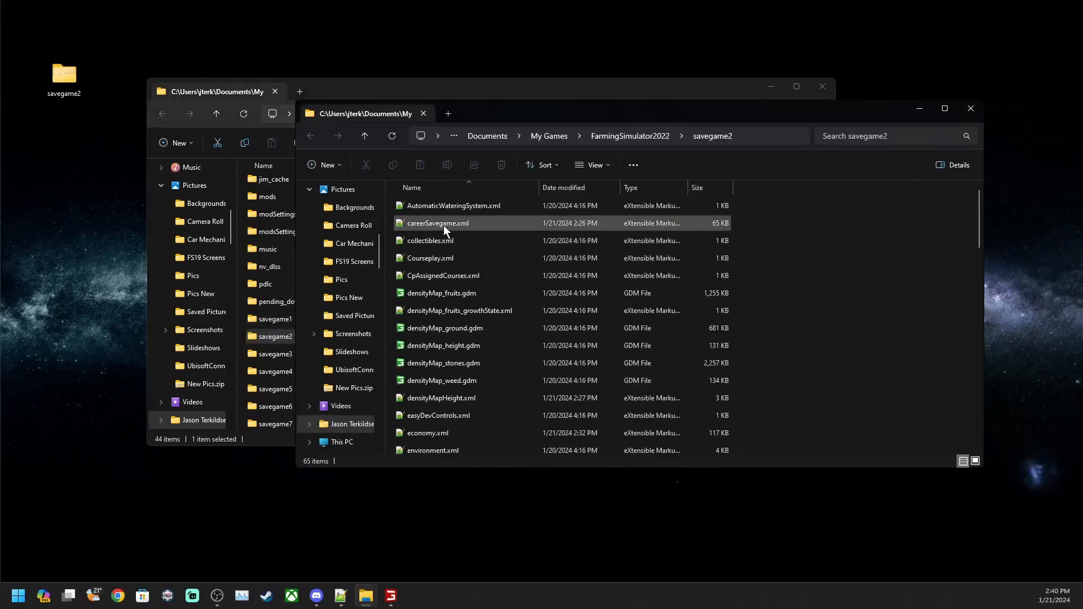
# Step: Open careerSavegame.xml in Notepad++ and scroll to its mod entries
pyautogui.doubleClick(438, 223)
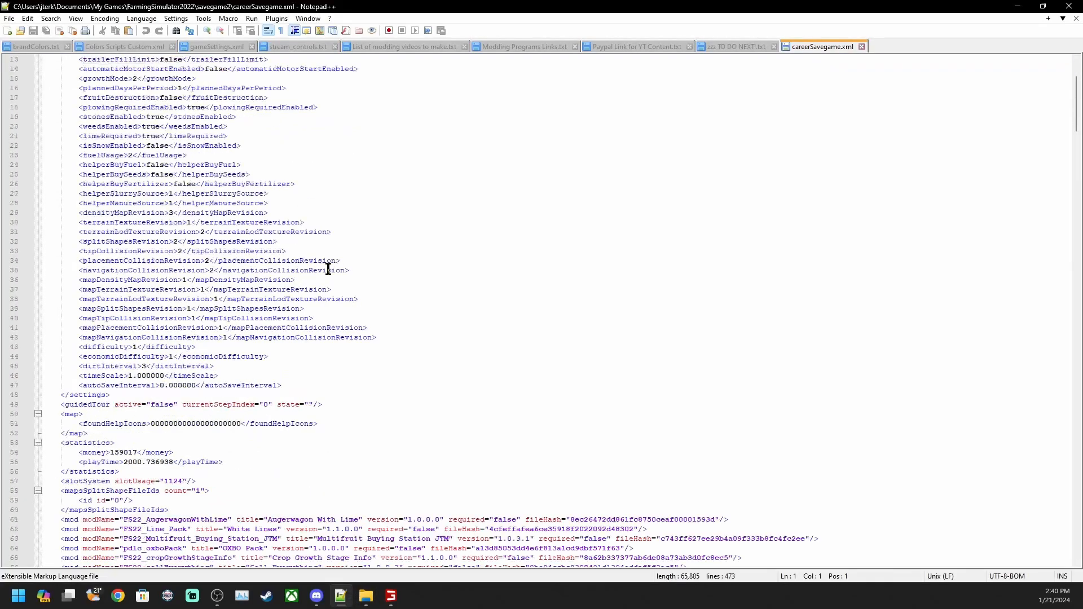
pyautogui.scroll(-3)
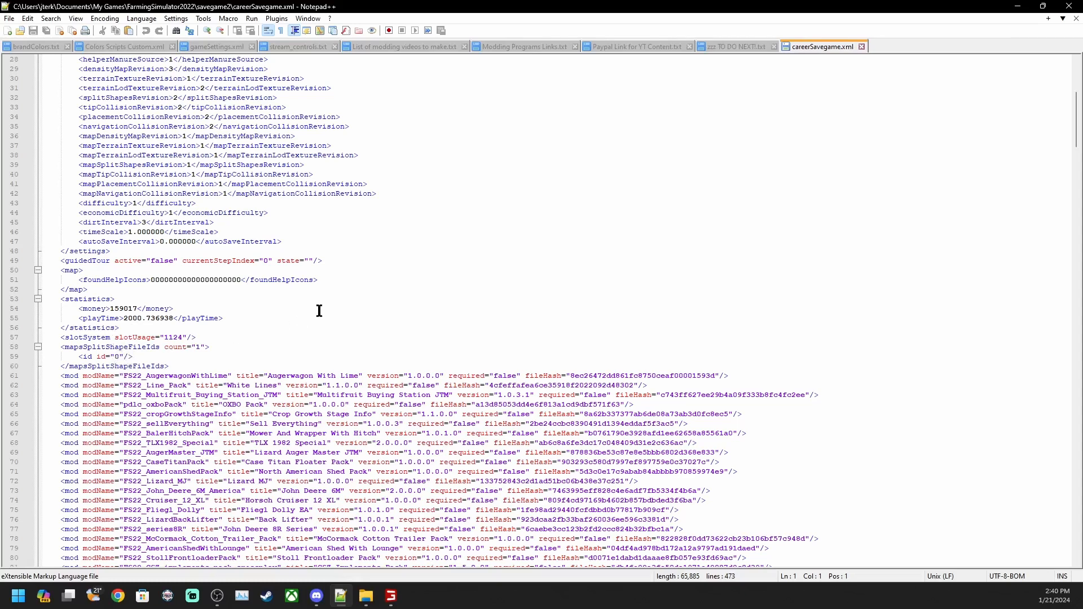
pyautogui.moveTo(511, 295)
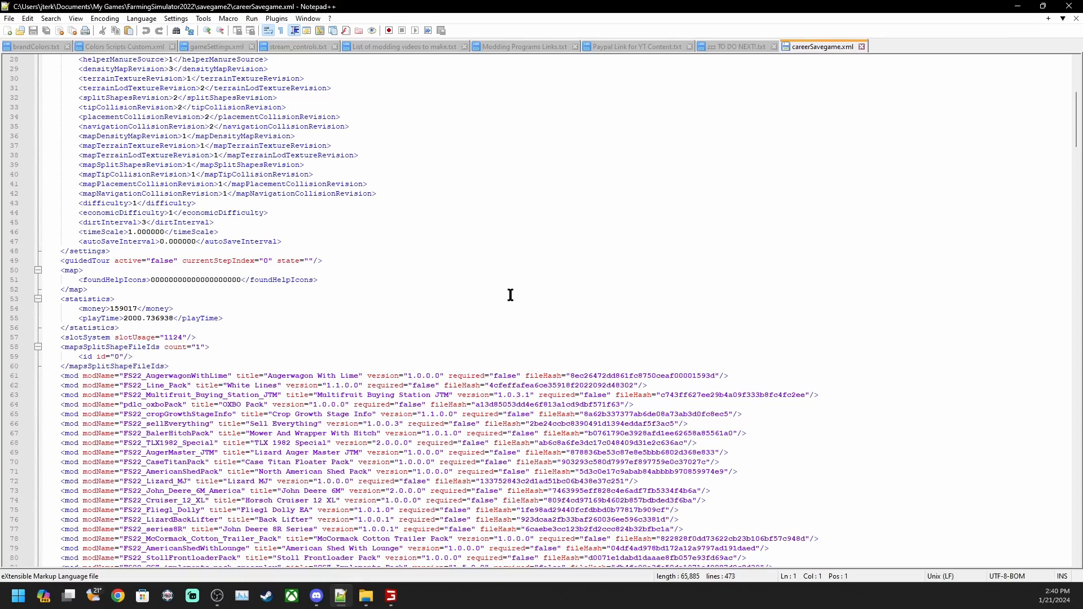
pyautogui.moveTo(231, 351)
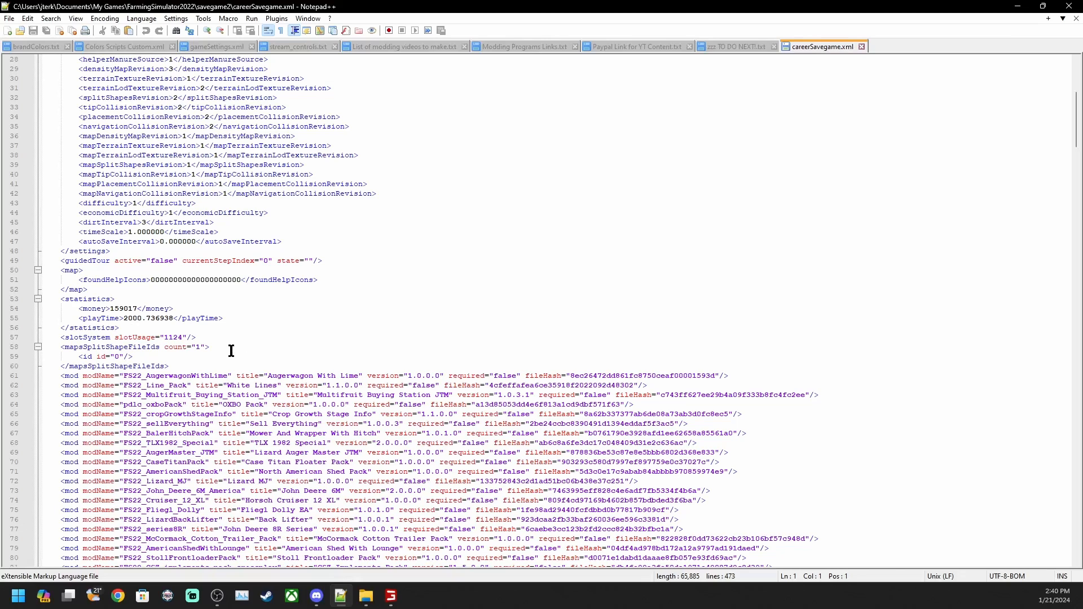
pyautogui.moveTo(255, 360)
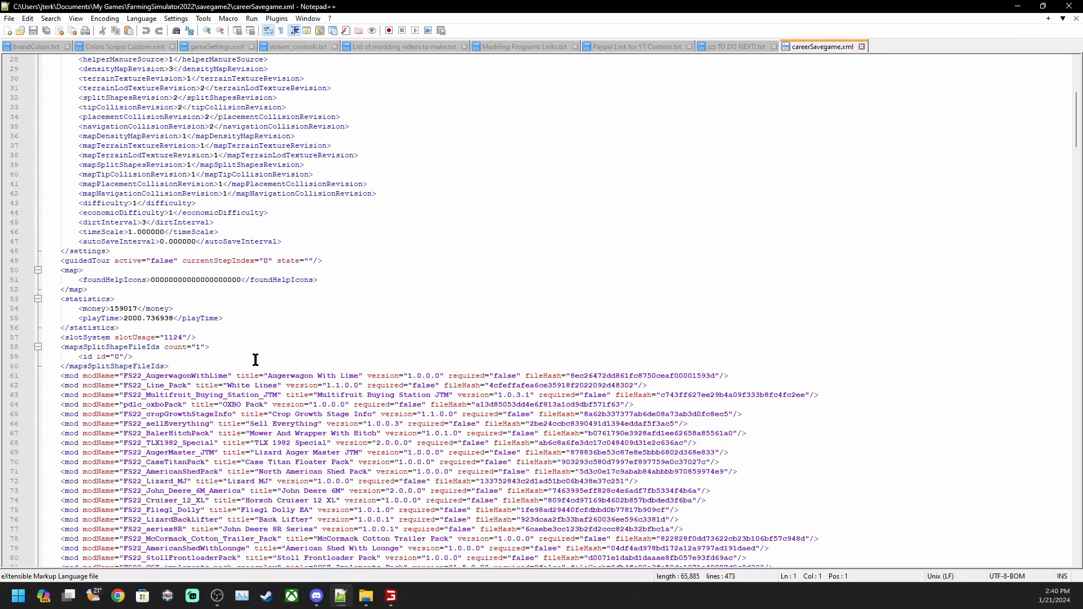
pyautogui.moveTo(411, 347)
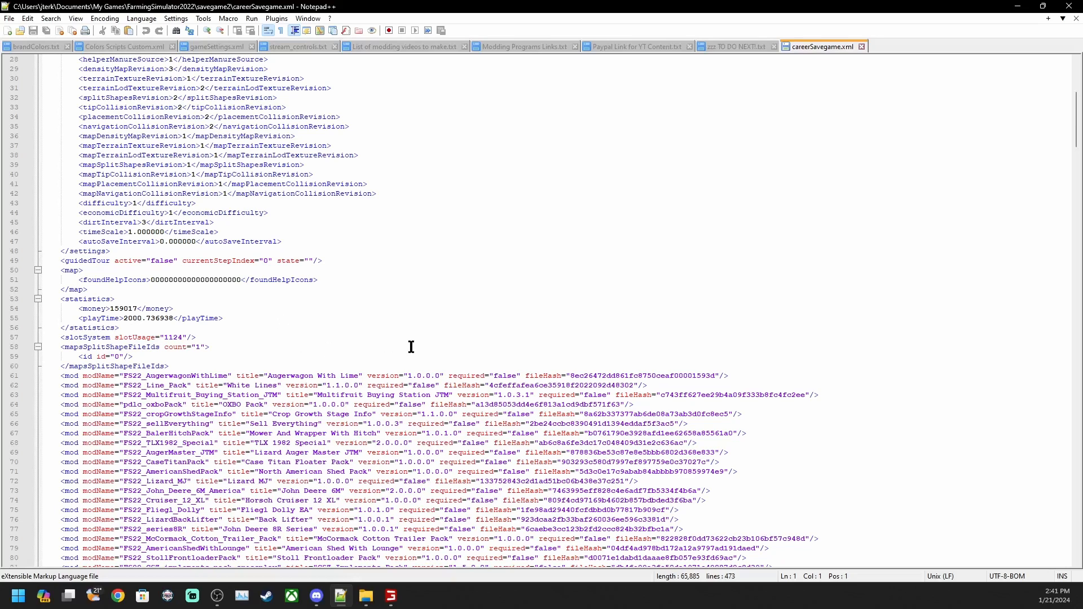
pyautogui.moveTo(467, 334)
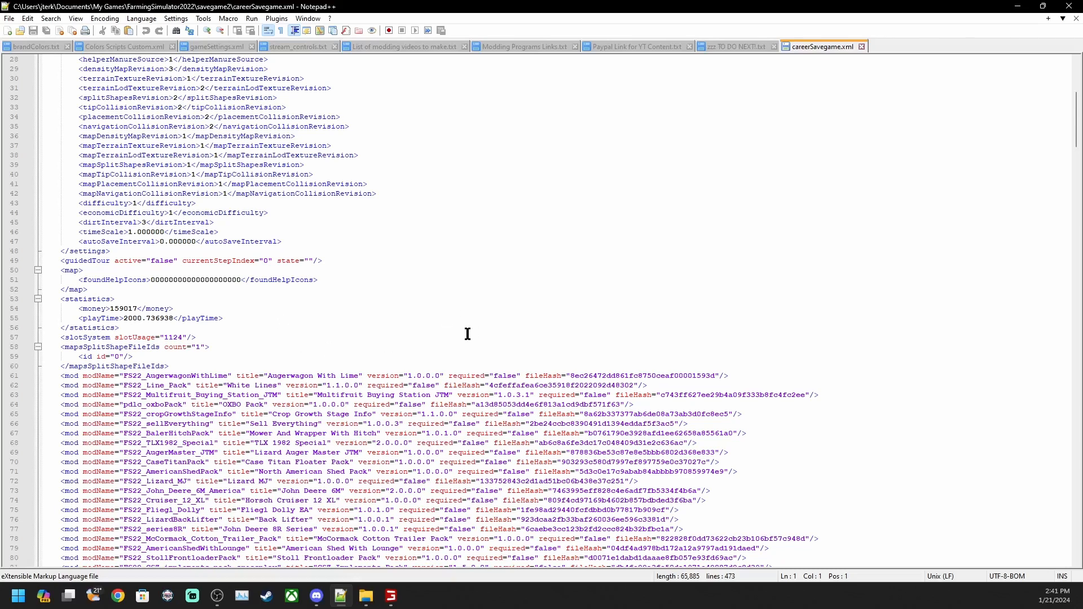
# Step: Close Notepad++ to return to the savegame2 folder listing
pyautogui.click(211, 46)
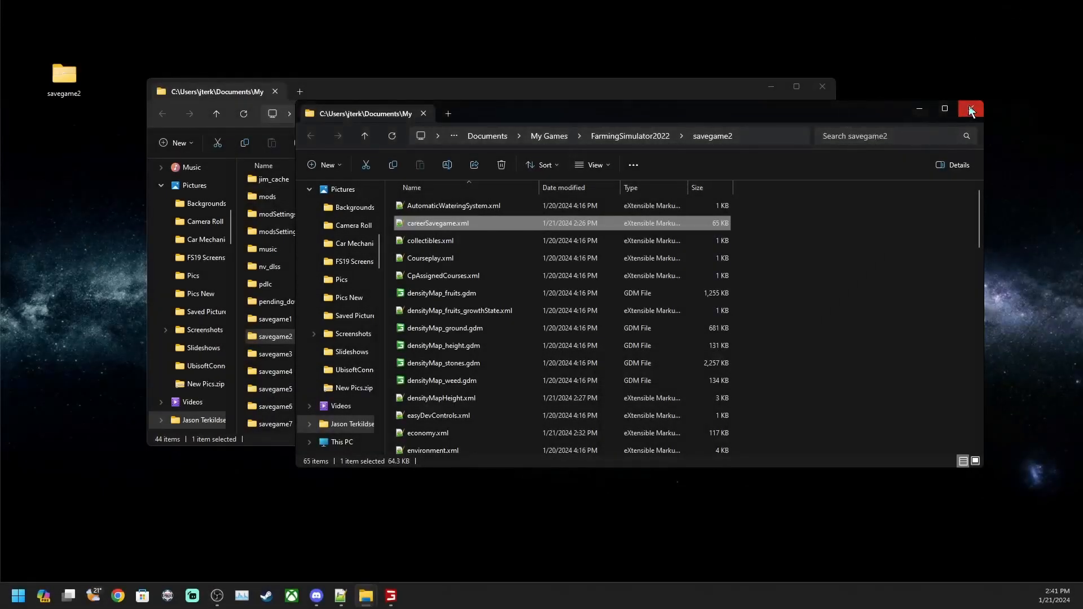
pyautogui.moveTo(970, 109)
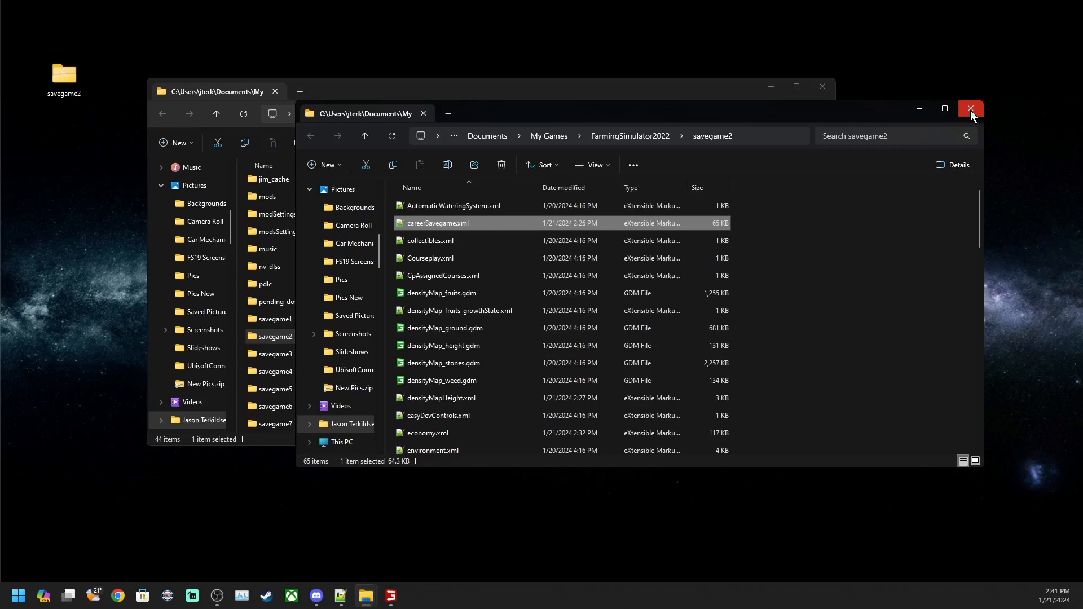
pyautogui.moveTo(976, 113)
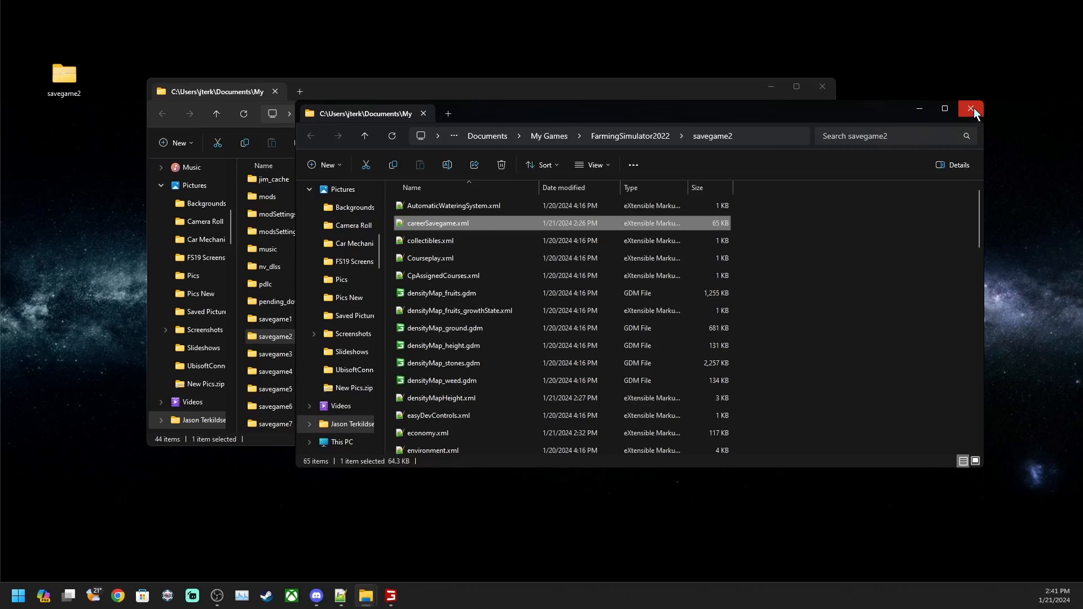